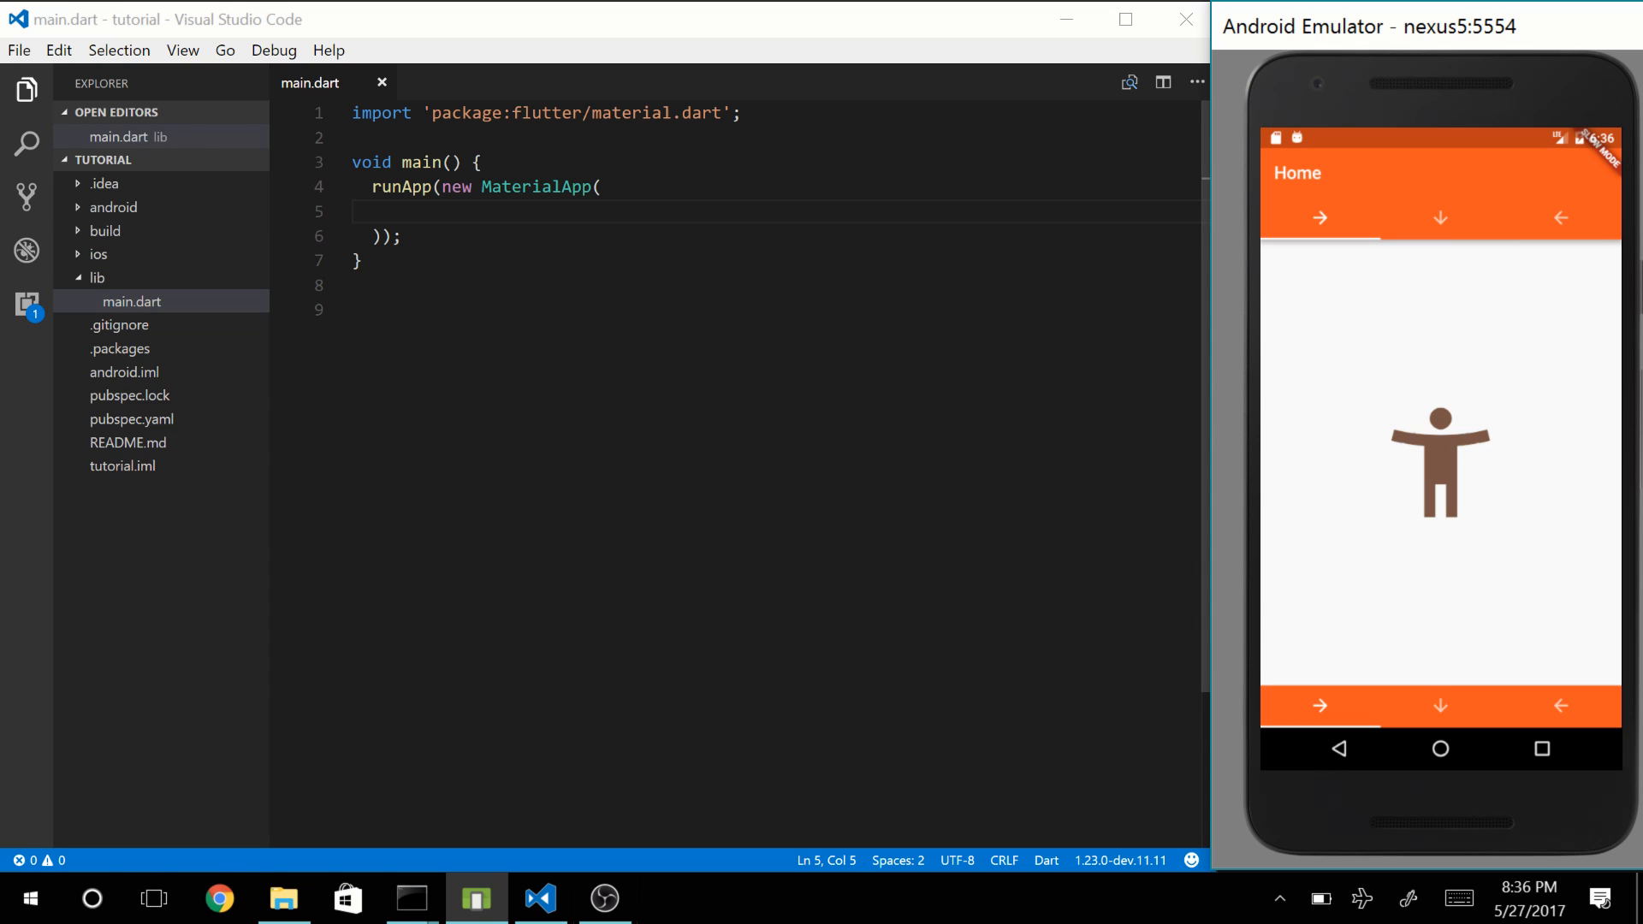
mouse_move(1545, 354)
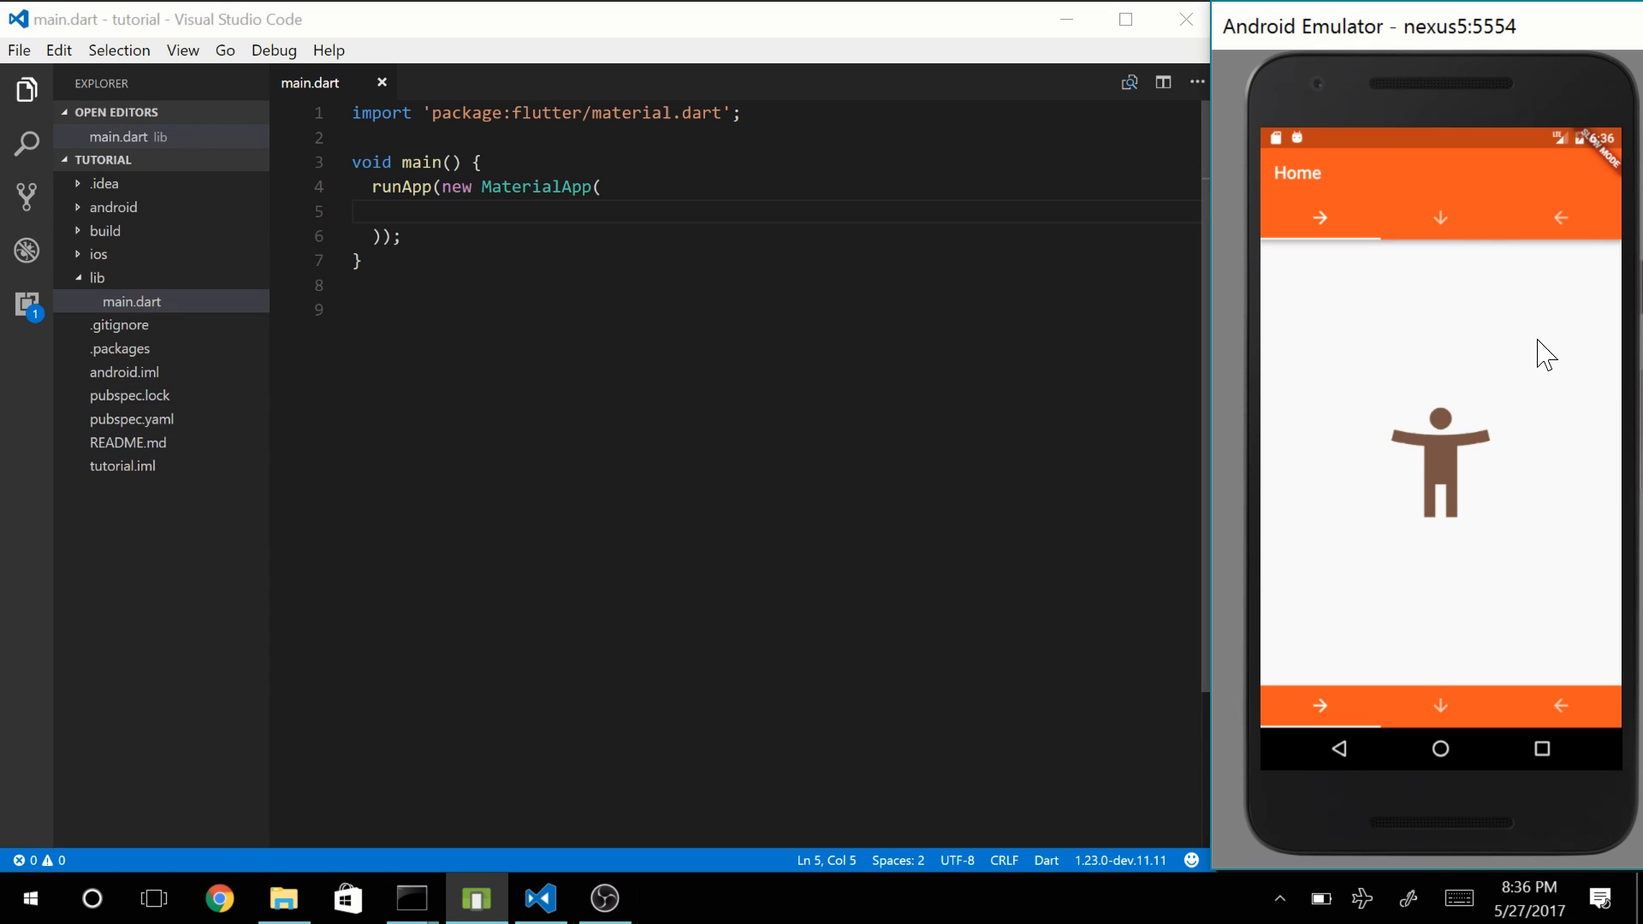
mouse_move(1331, 228)
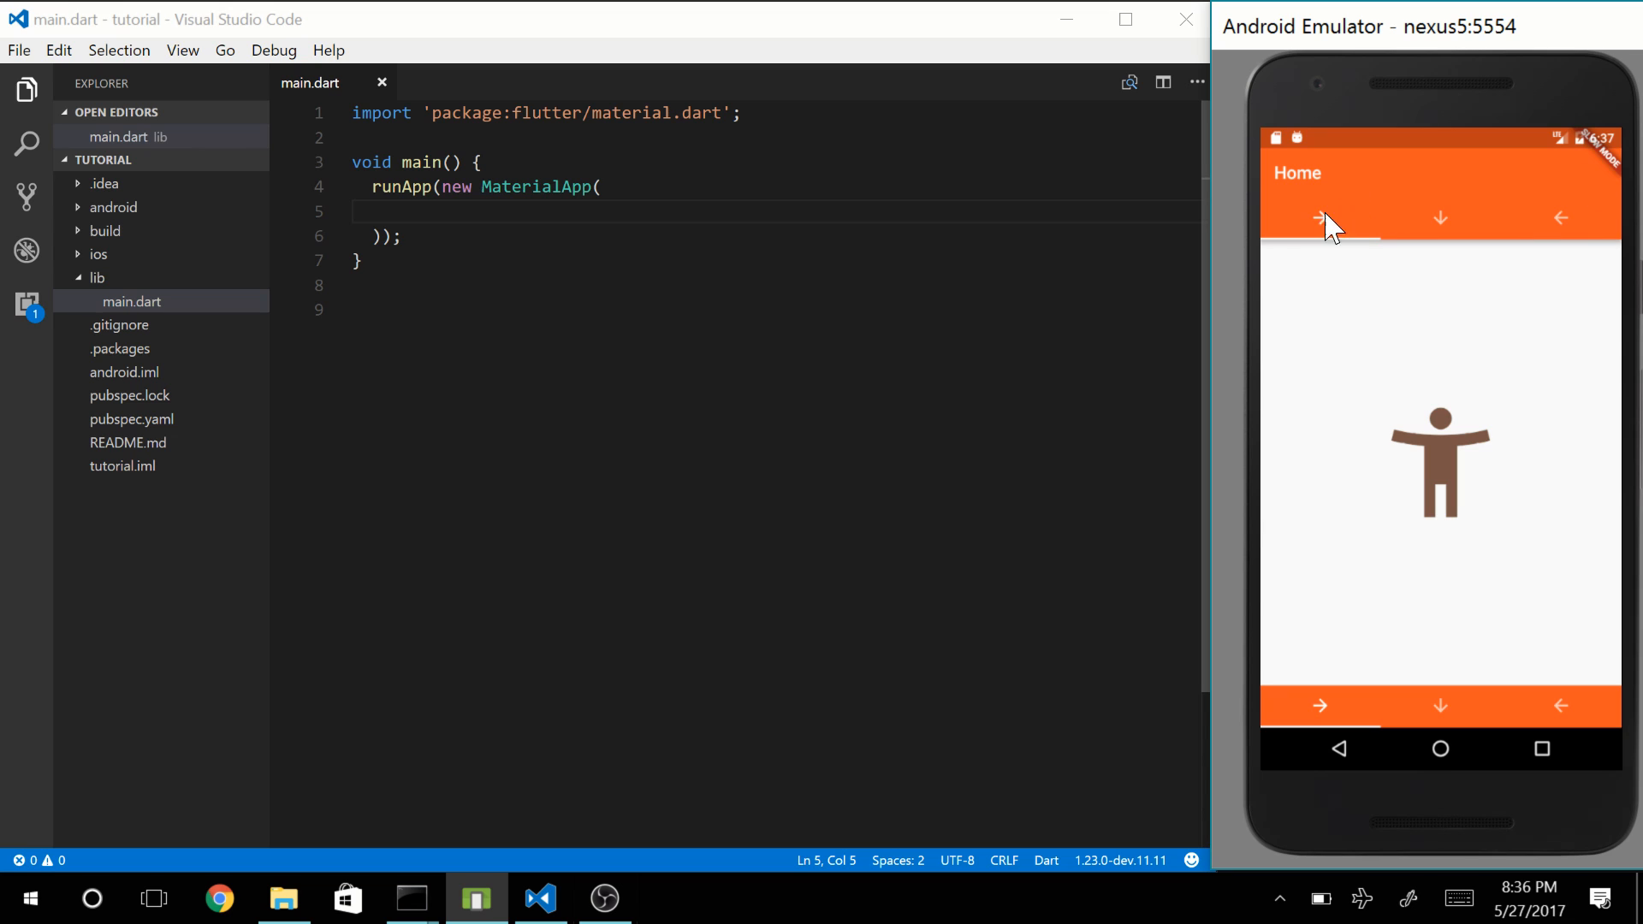
mouse_move(1505, 291)
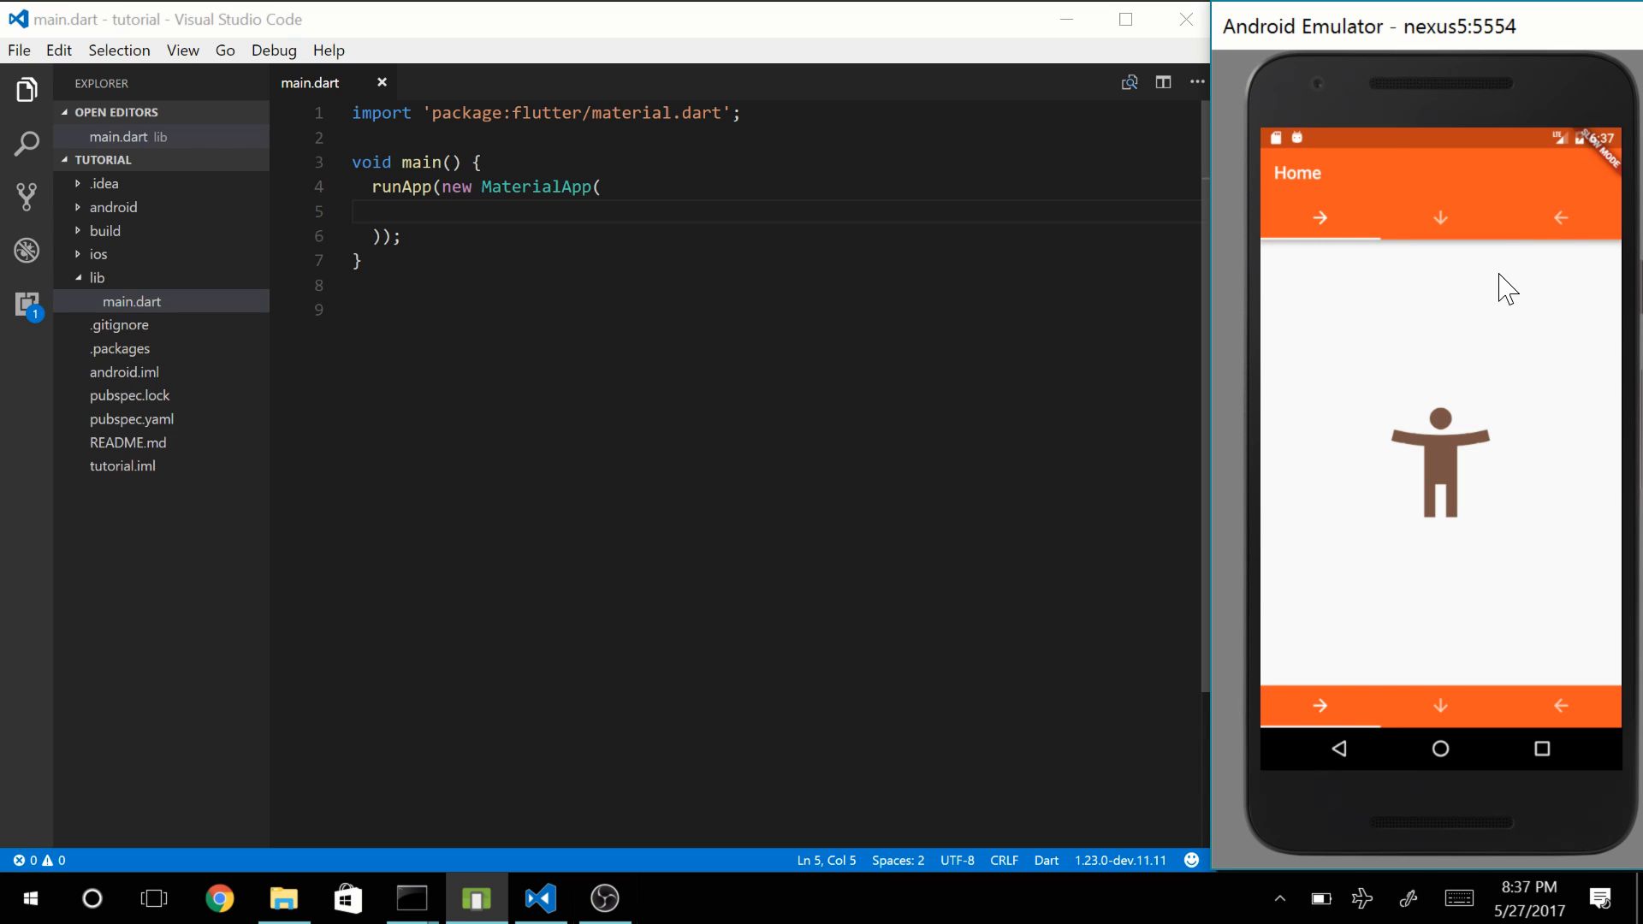
mouse_move(1561, 221)
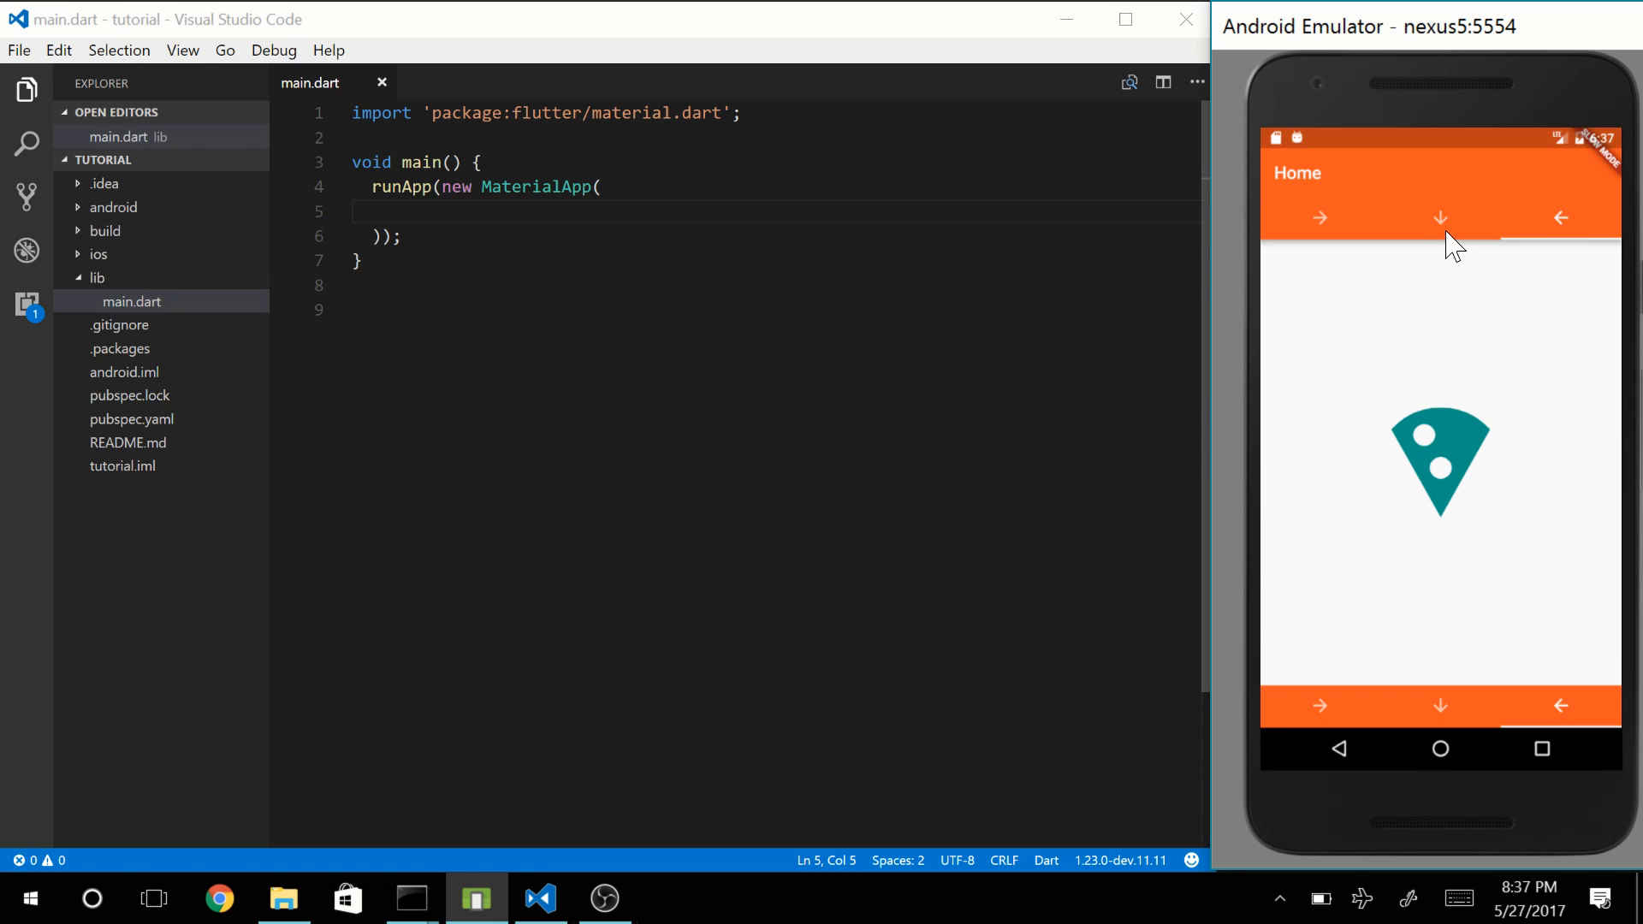
Preview the running app by switching to the next tab's page and back to the first
left_click(1440, 217)
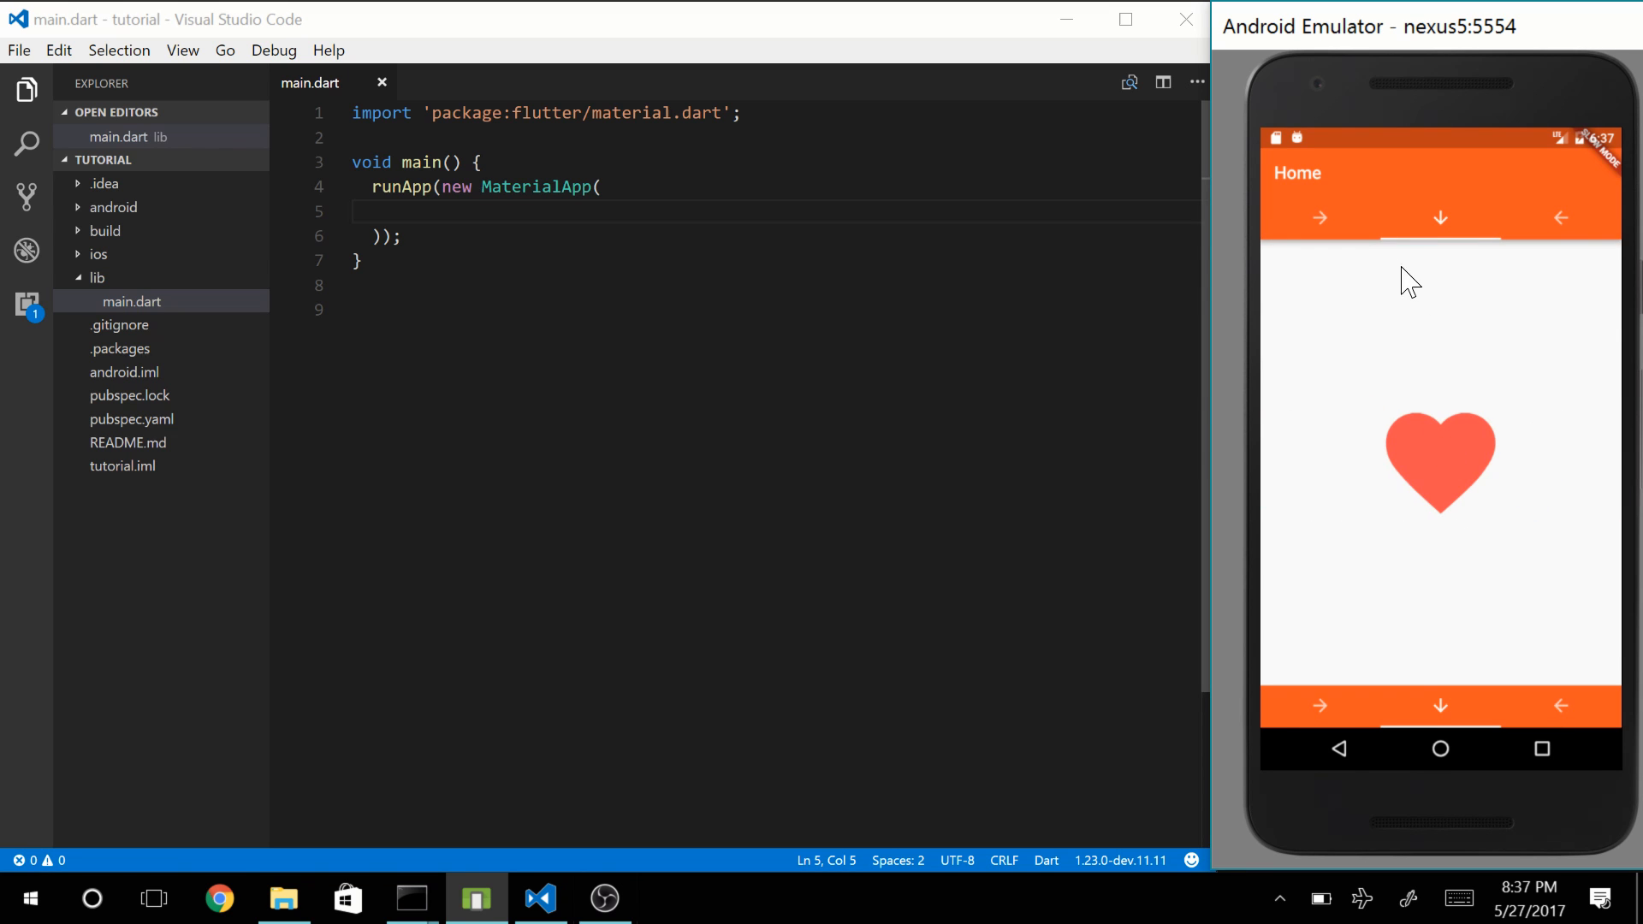
left_click(1319, 217)
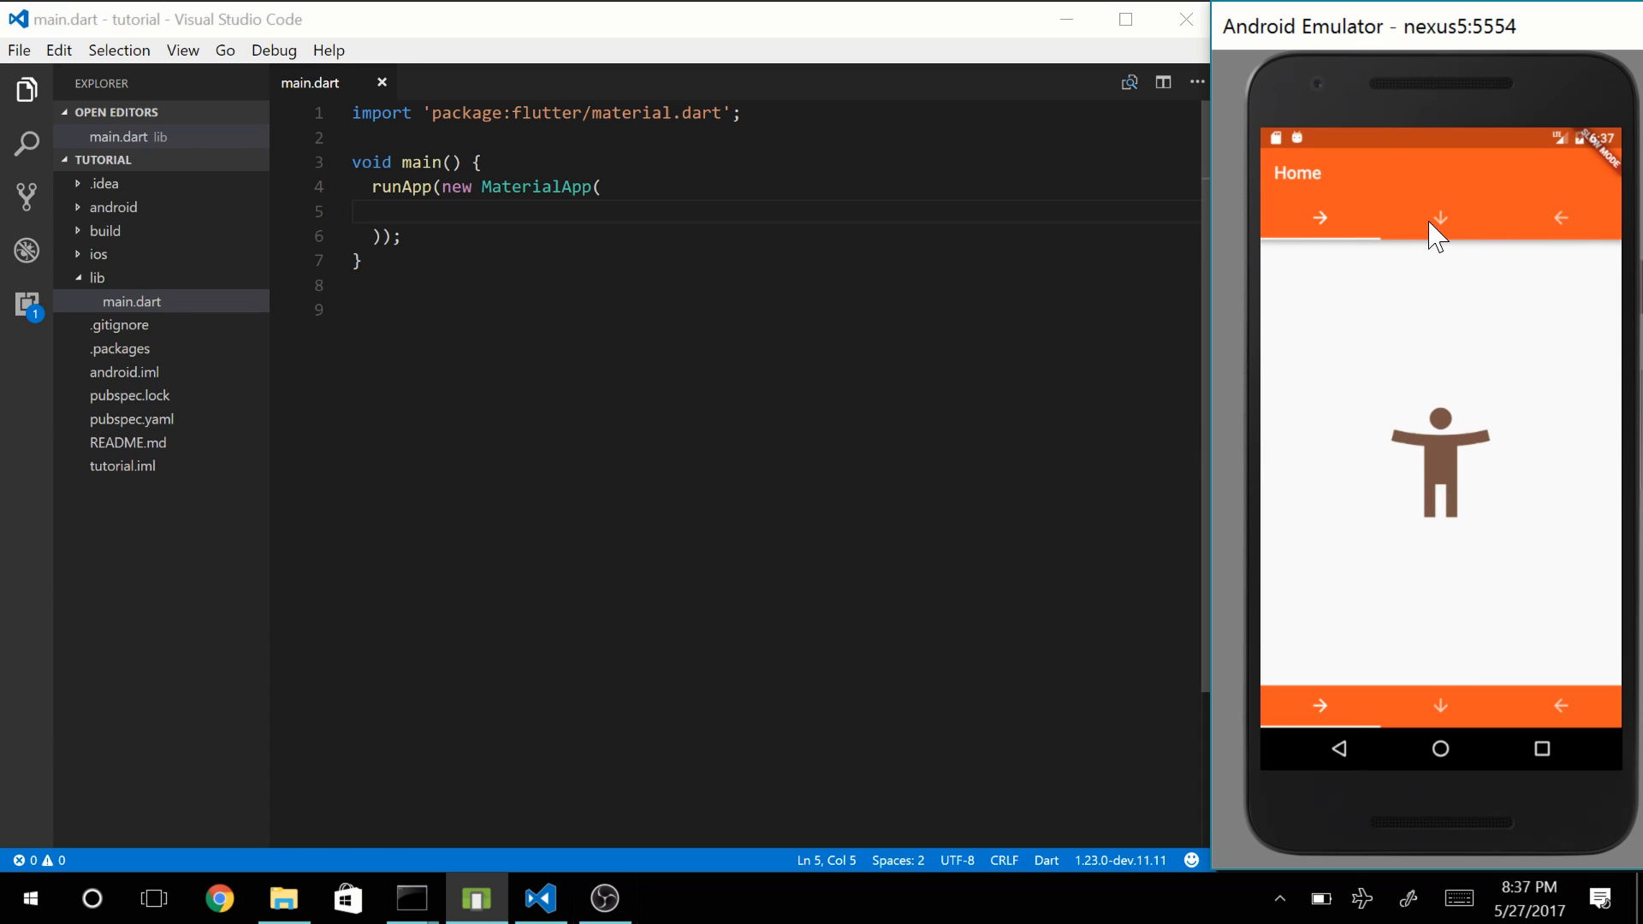
mouse_move(1551, 657)
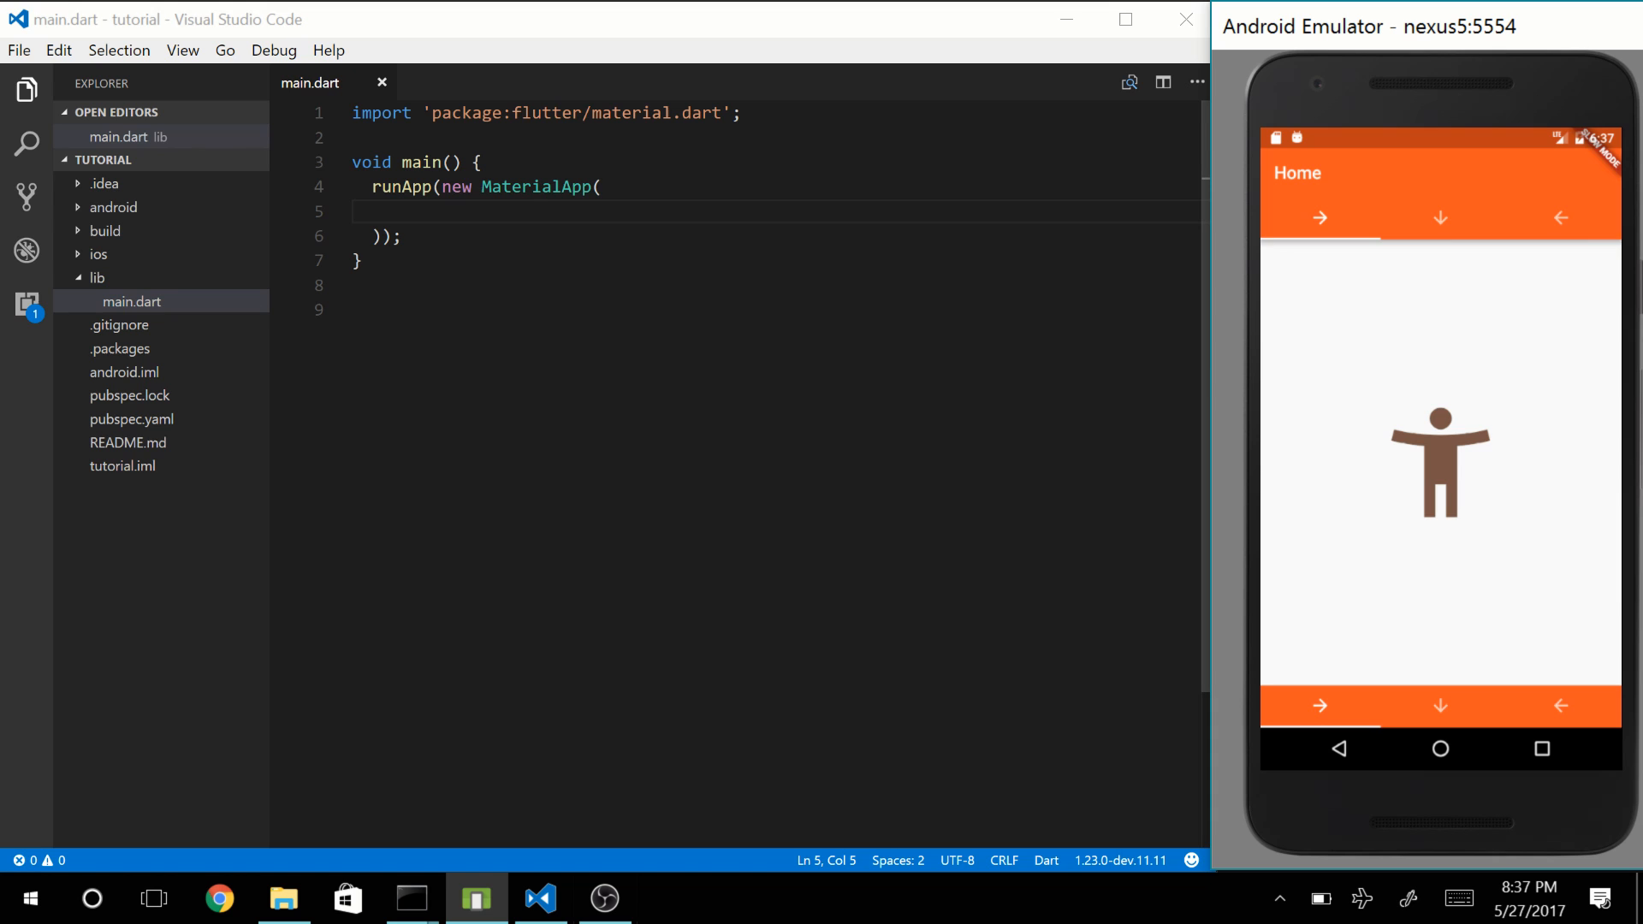
mouse_move(208, 301)
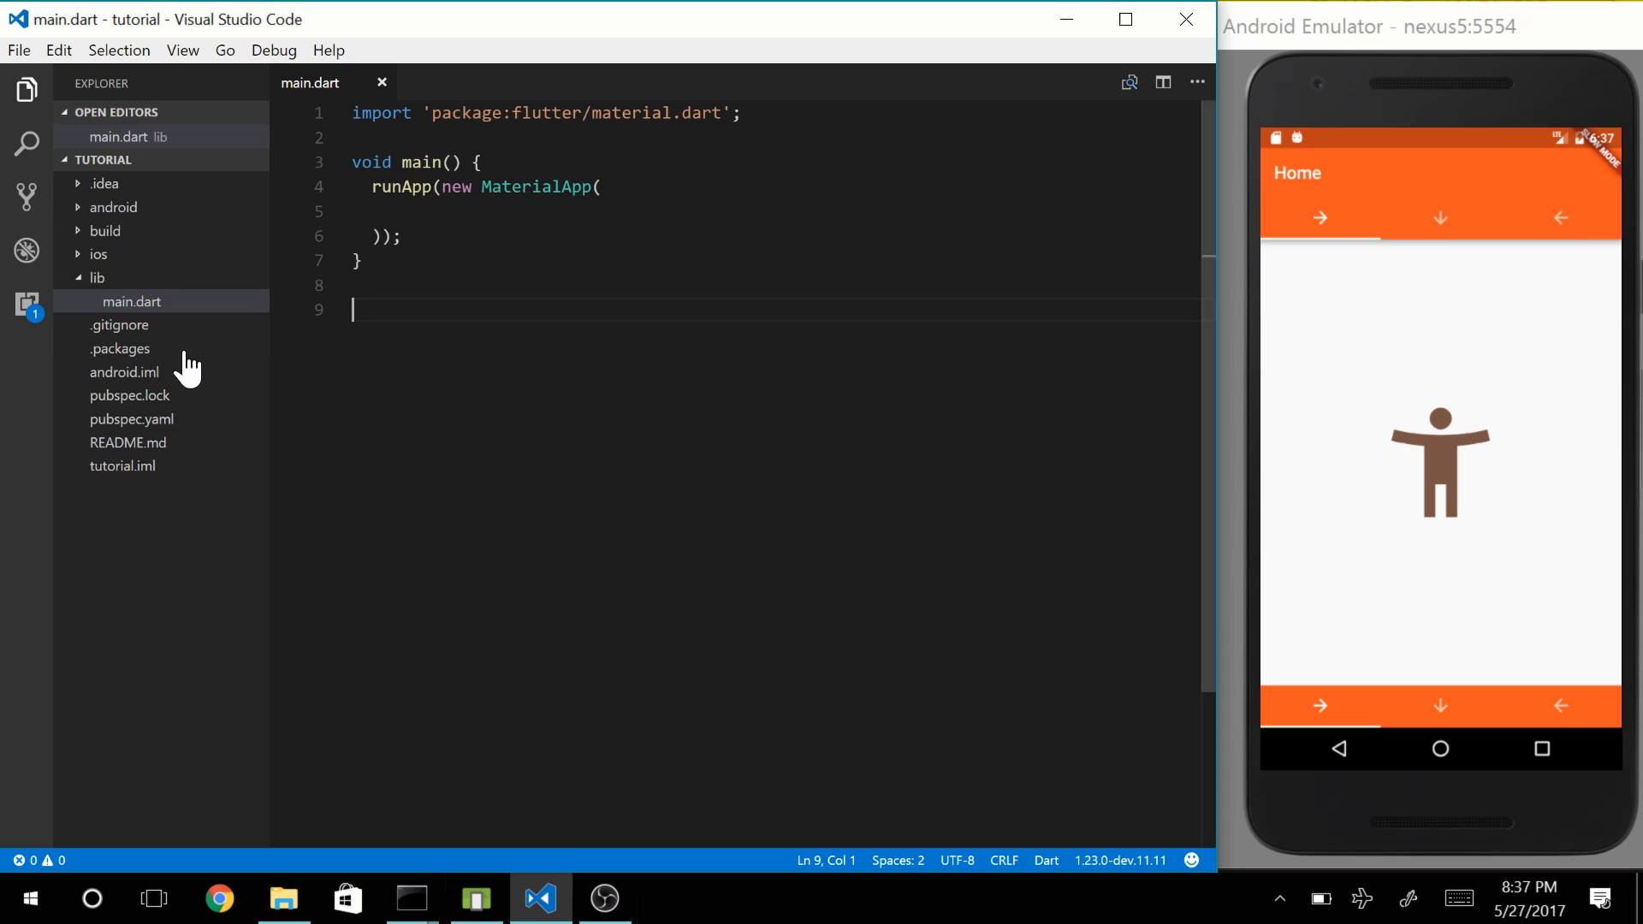
mouse_move(97, 277)
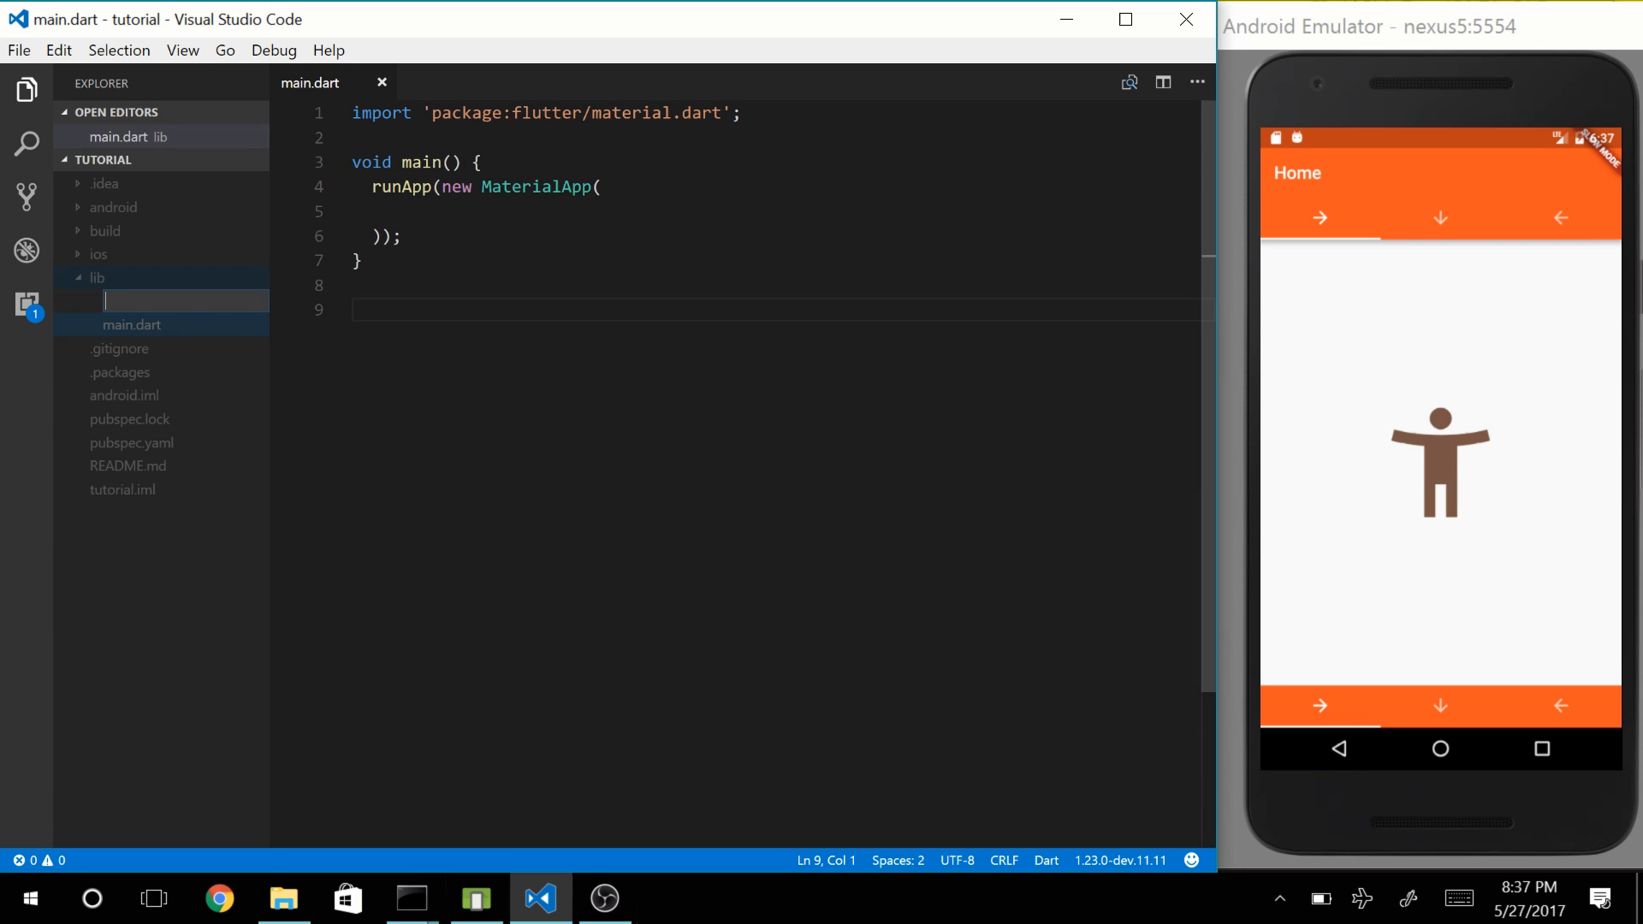
Create new FirstPage.dart and ThirdPage.dart files in the lib folder
type("FirstPage")
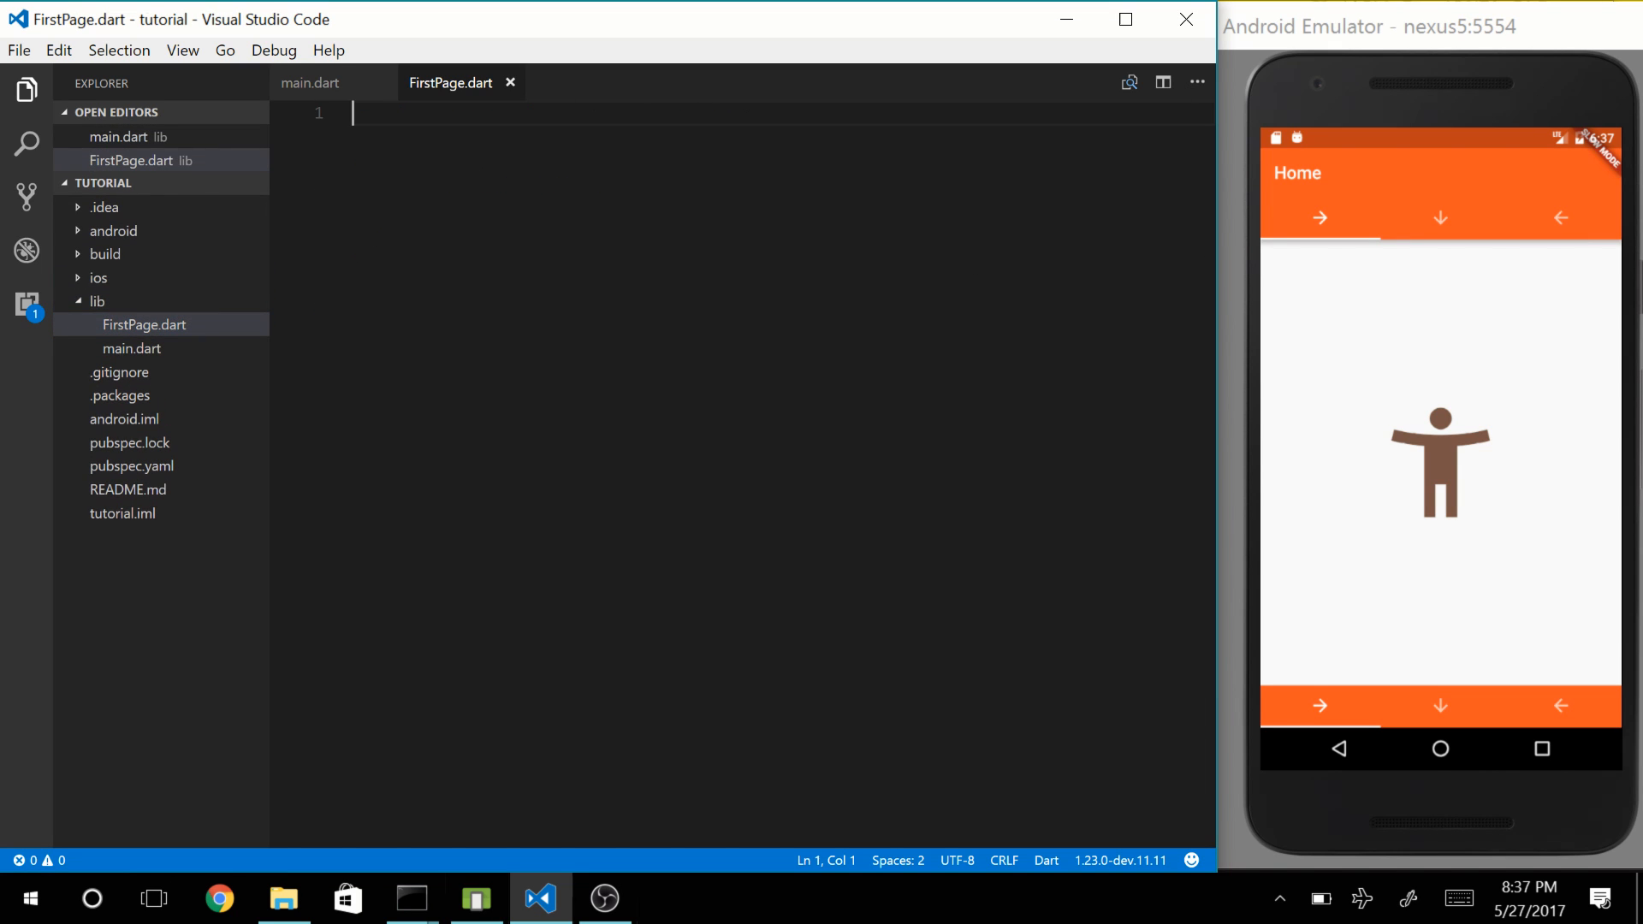
right_click(144, 323)
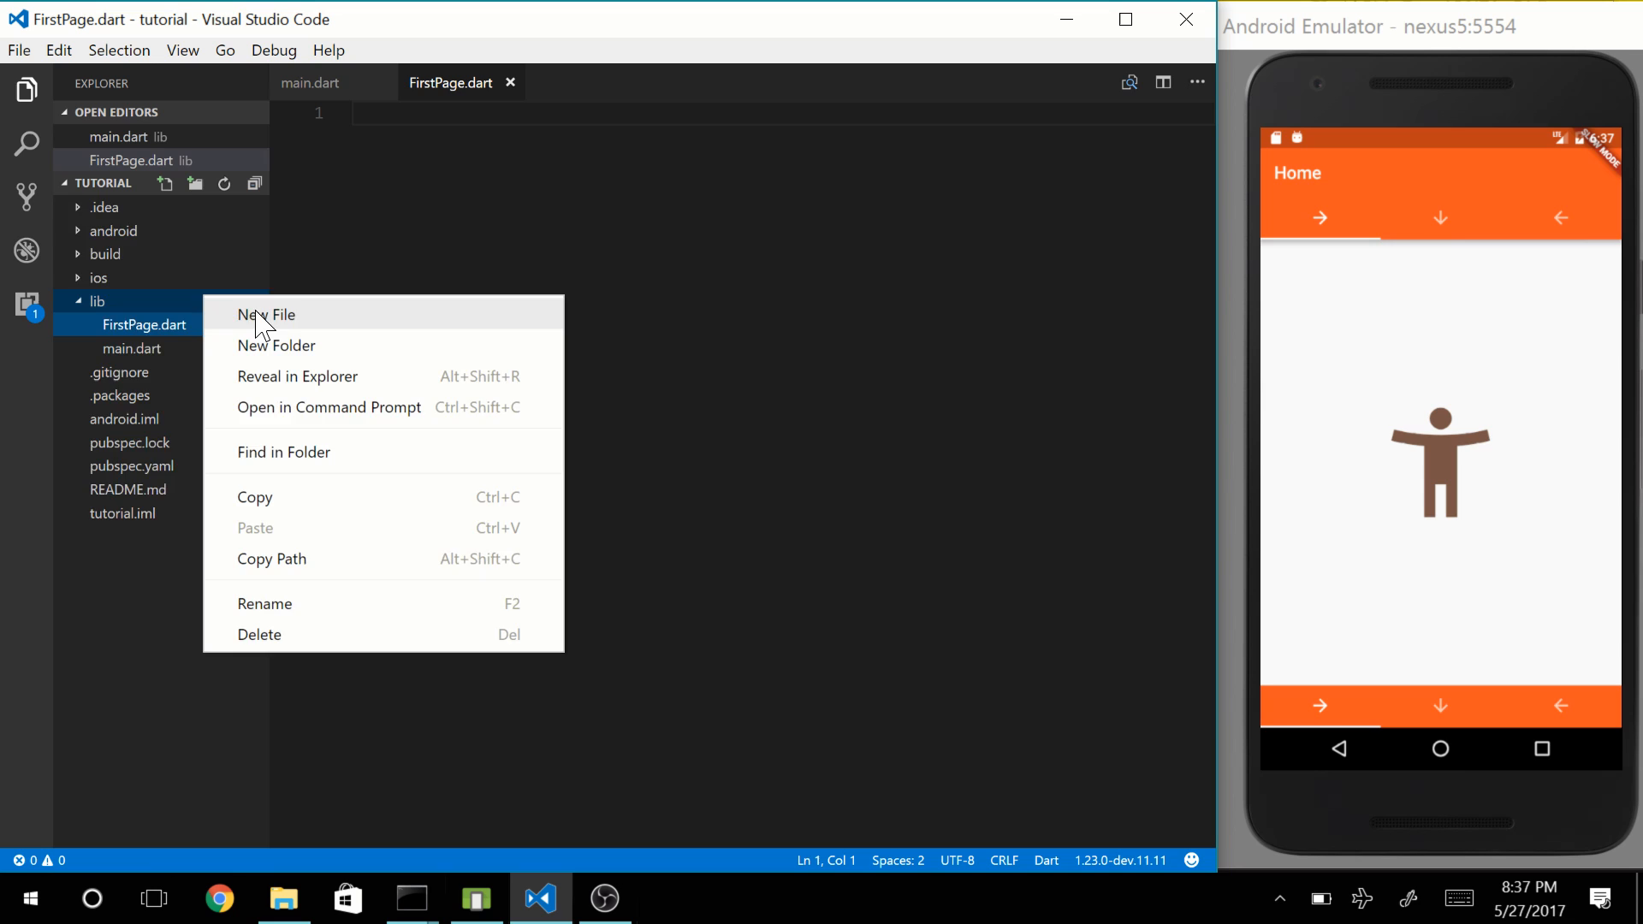
left_click(265, 315)
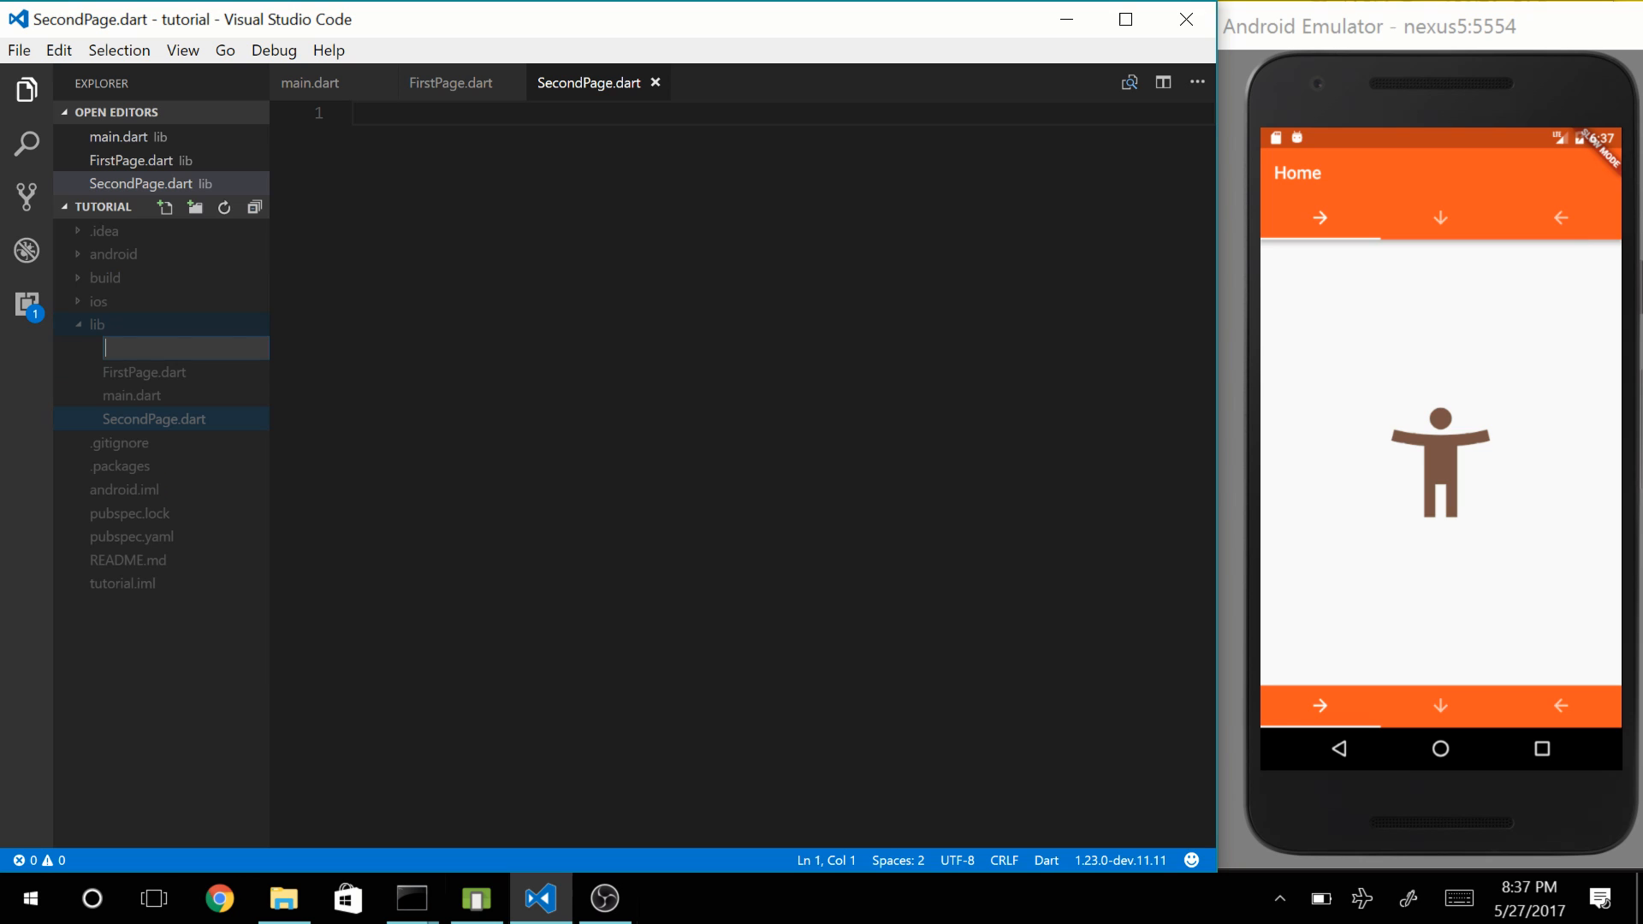
type("ThirdPage.dart")
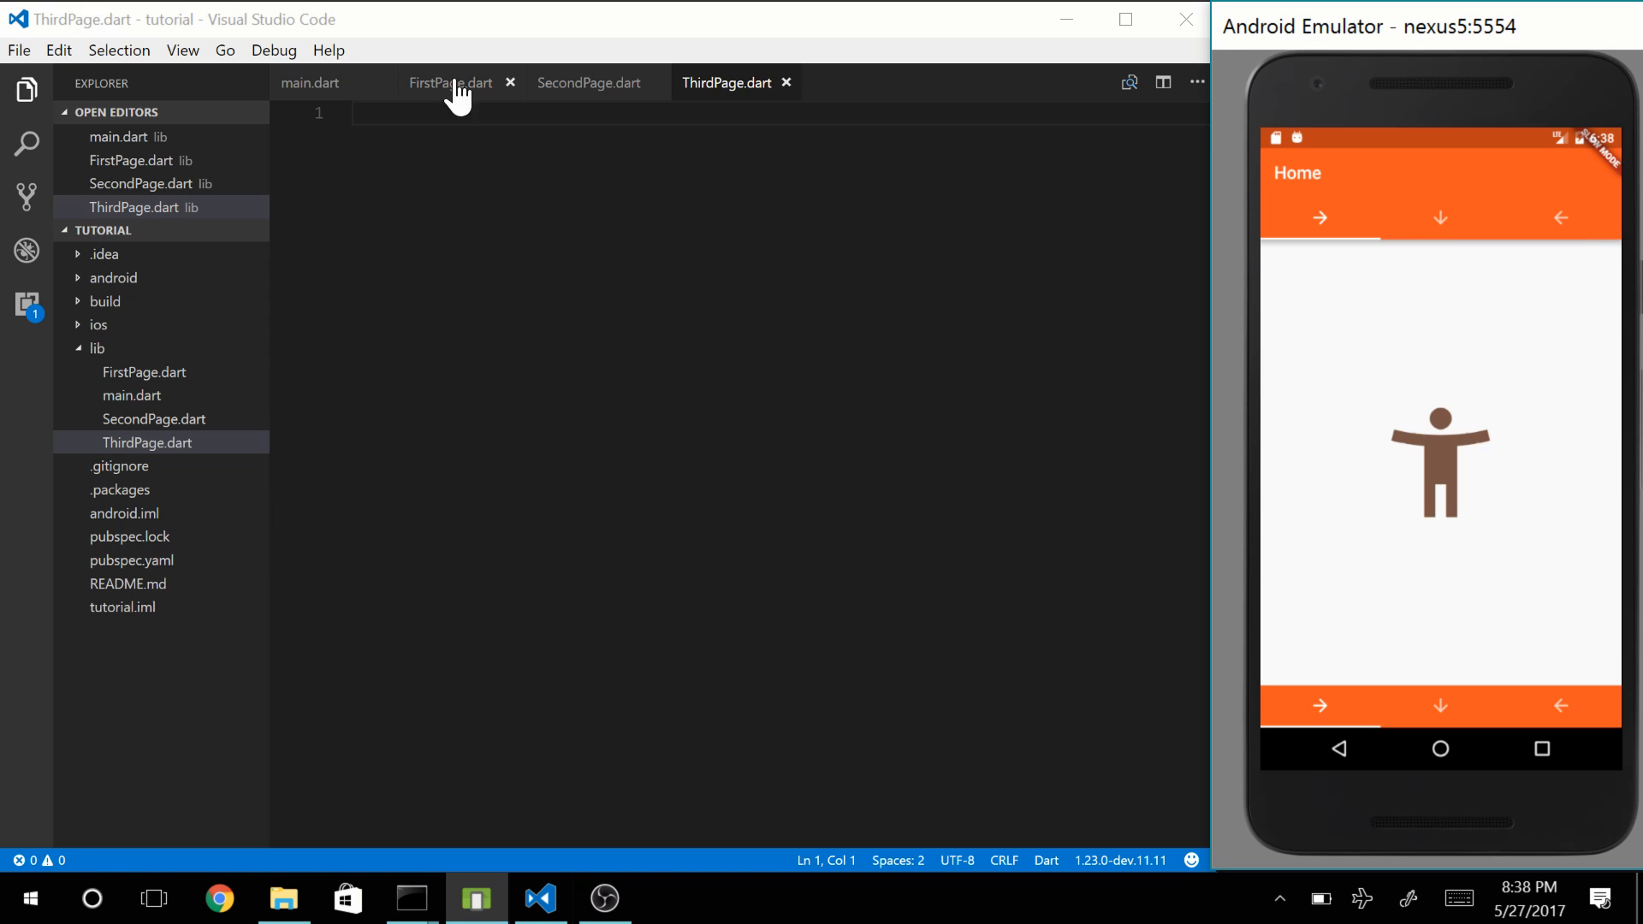
Add the 'package:flutter/material.dart' import to FirstPage.dart
left_click(452, 82)
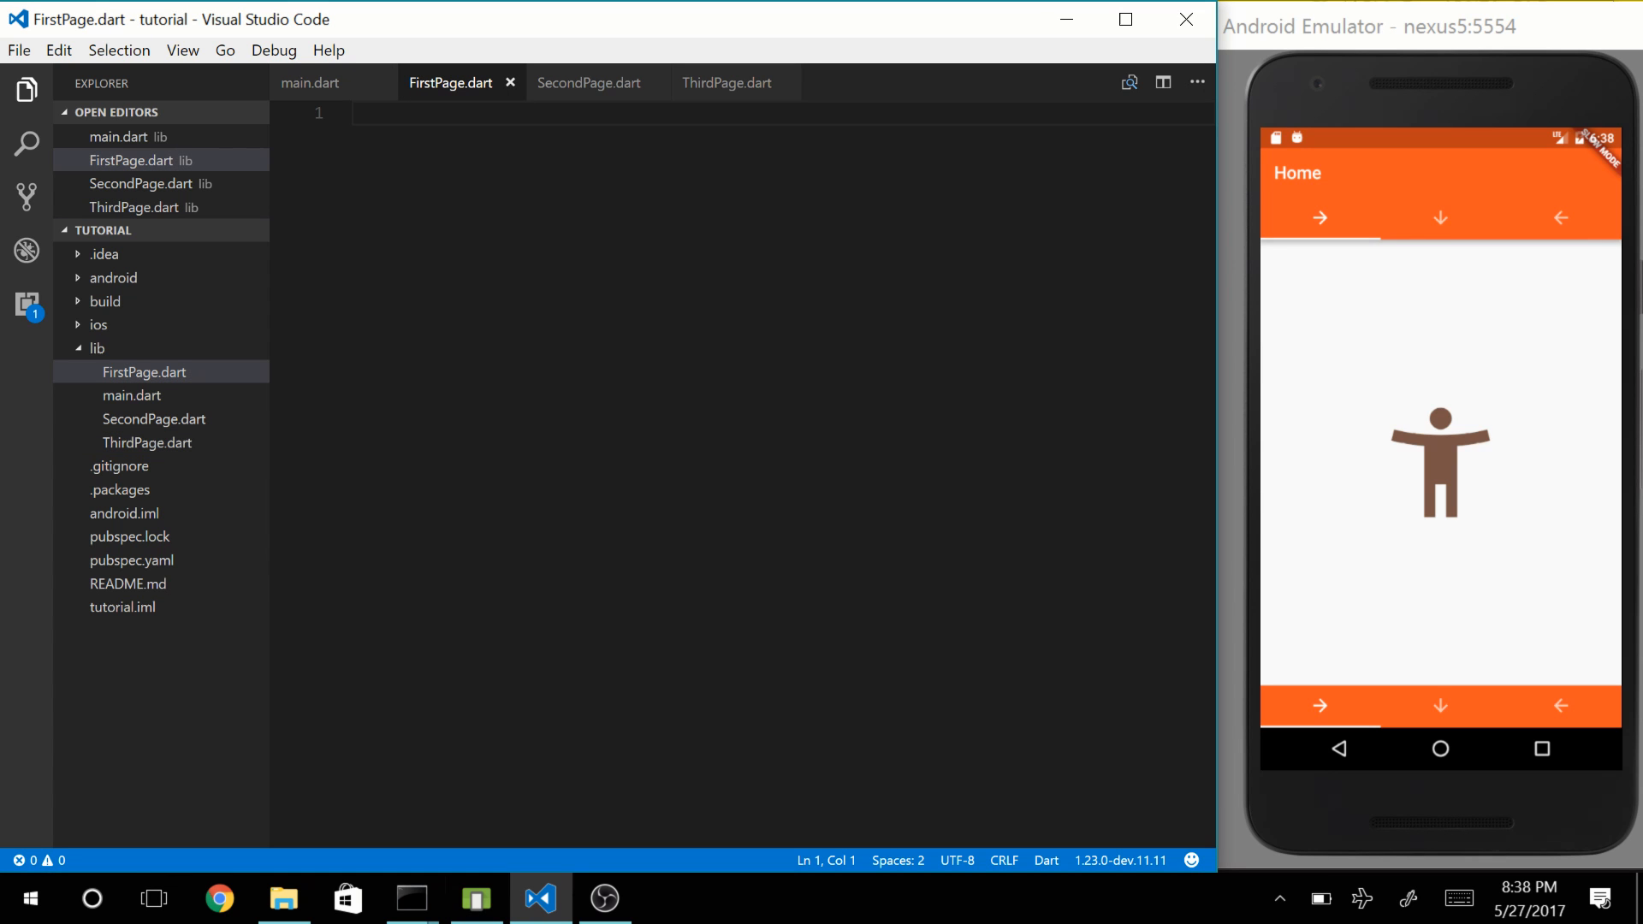
type("impor")
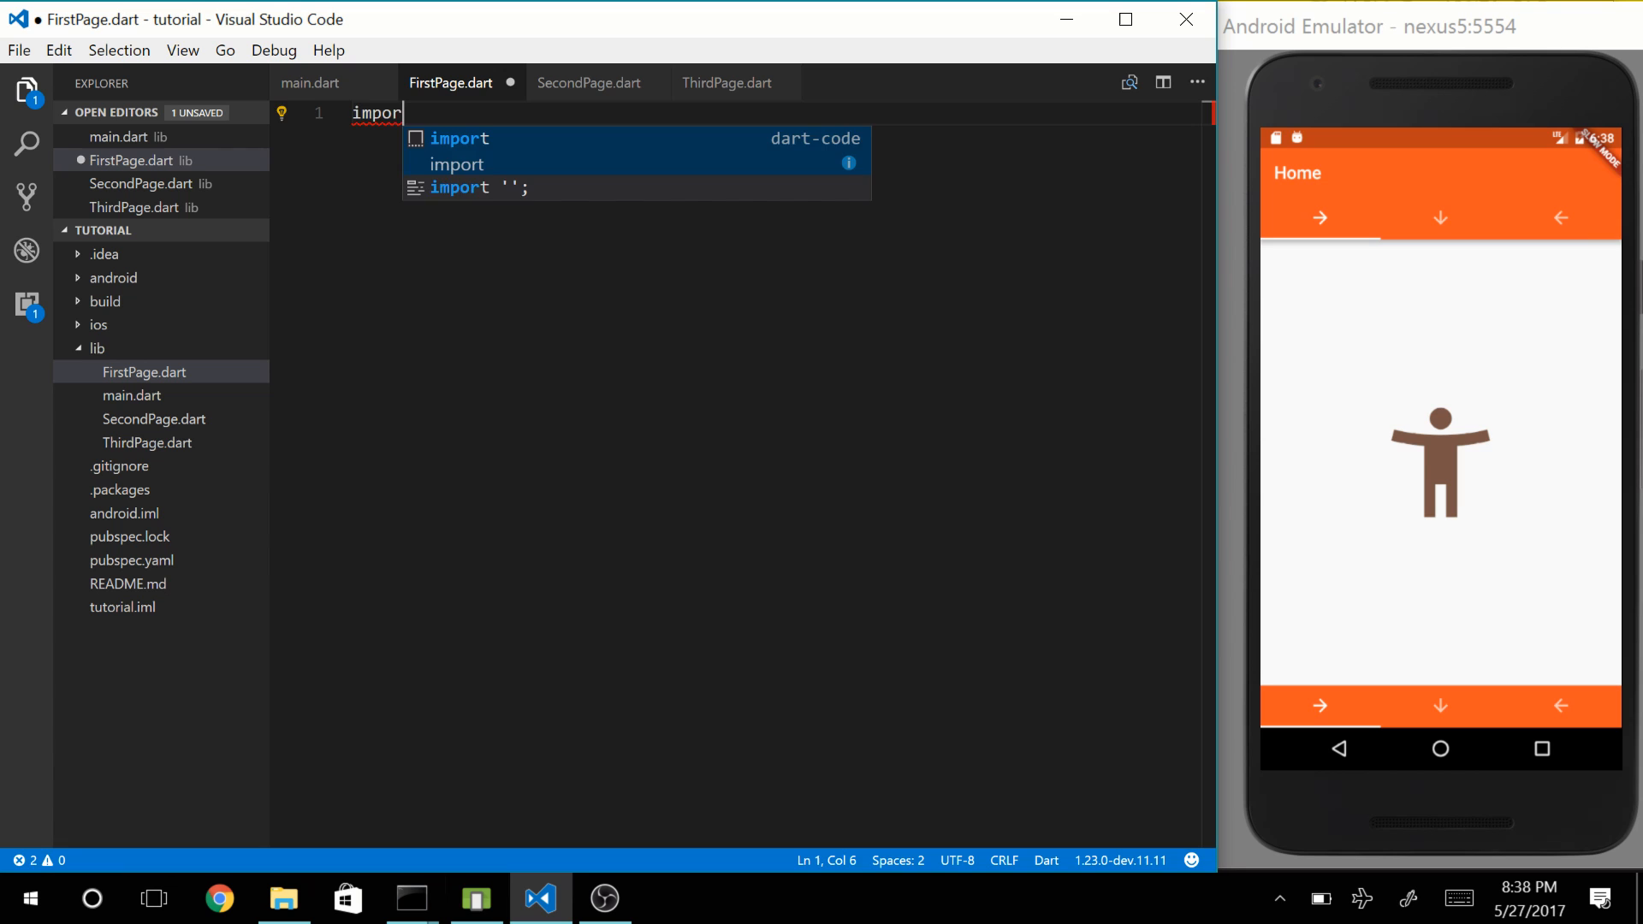
type("'pac';")
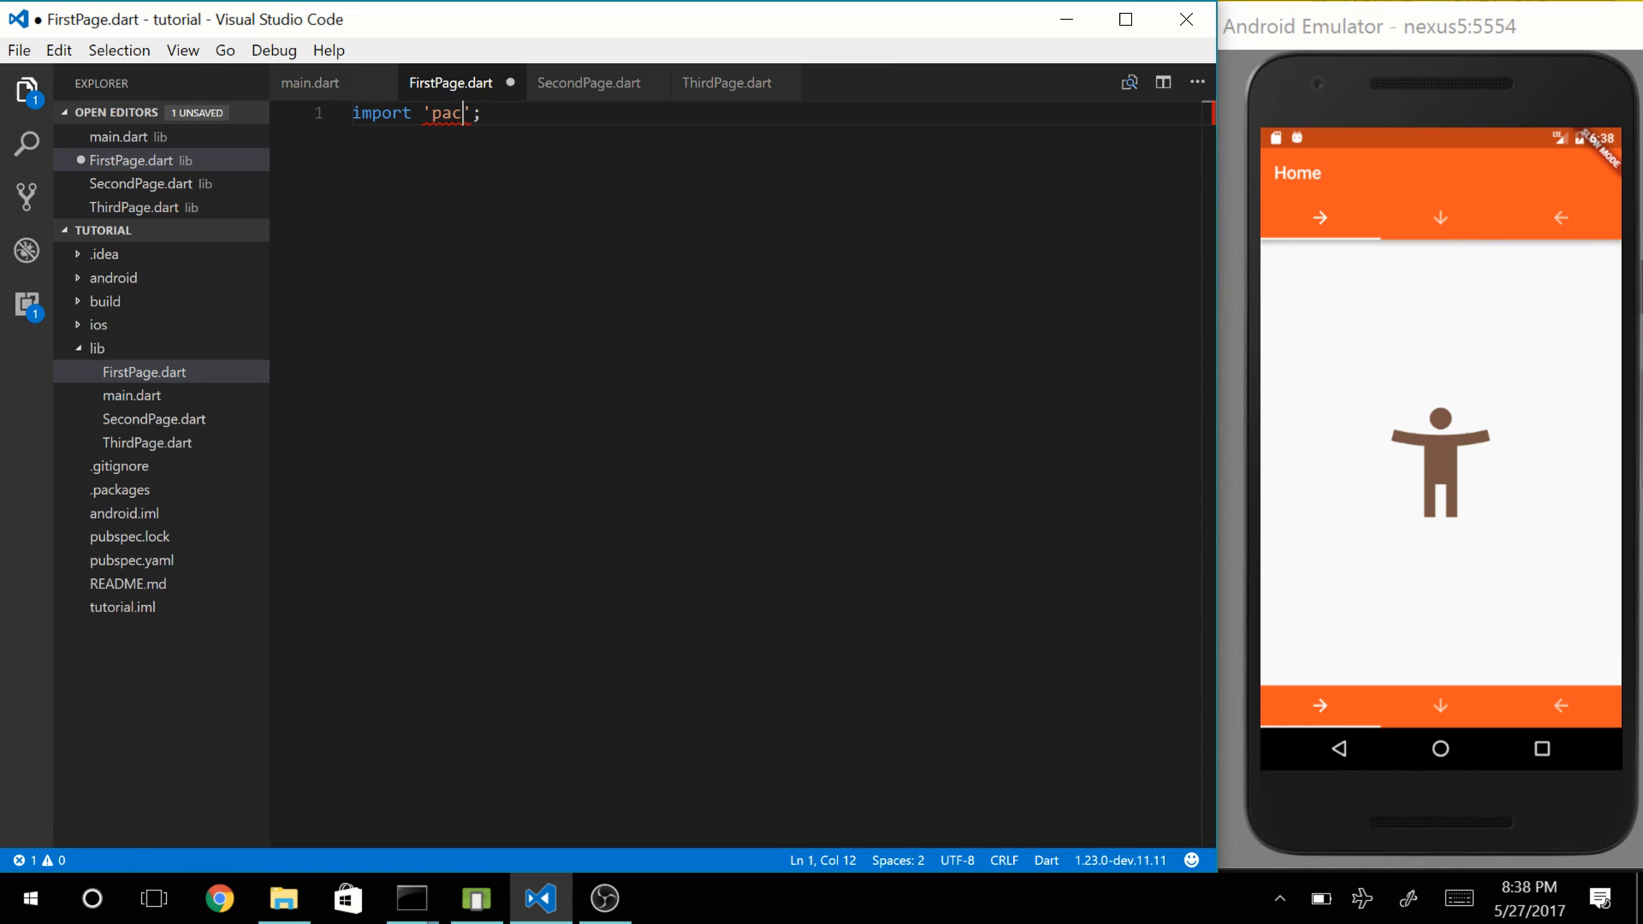
type("kage:")
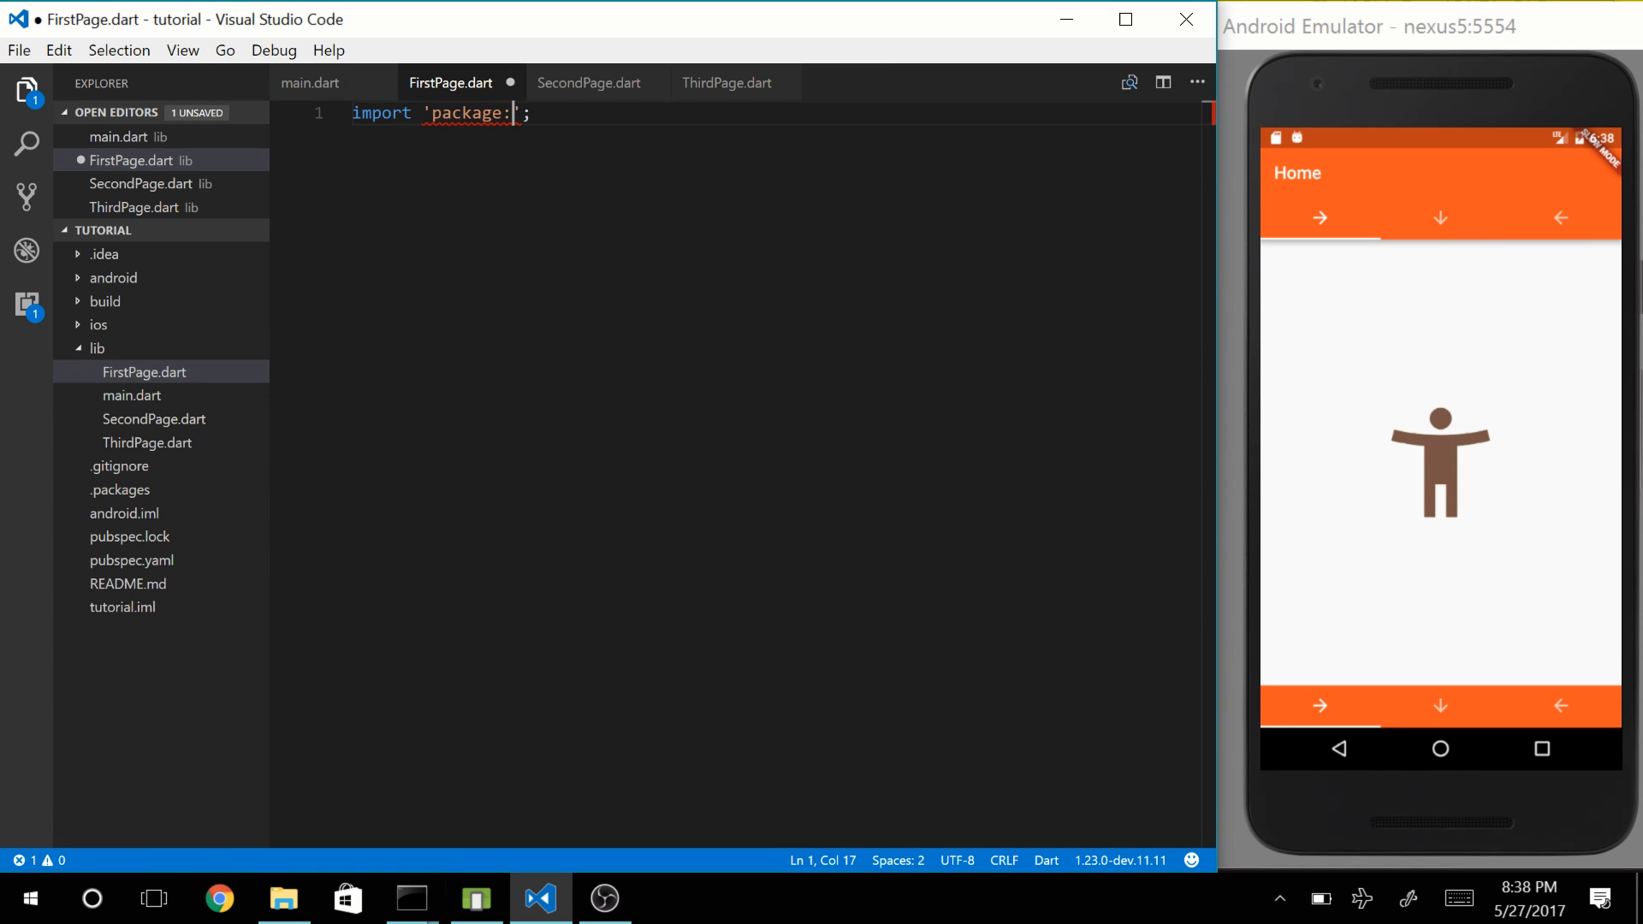
type("flutter/material.dart")
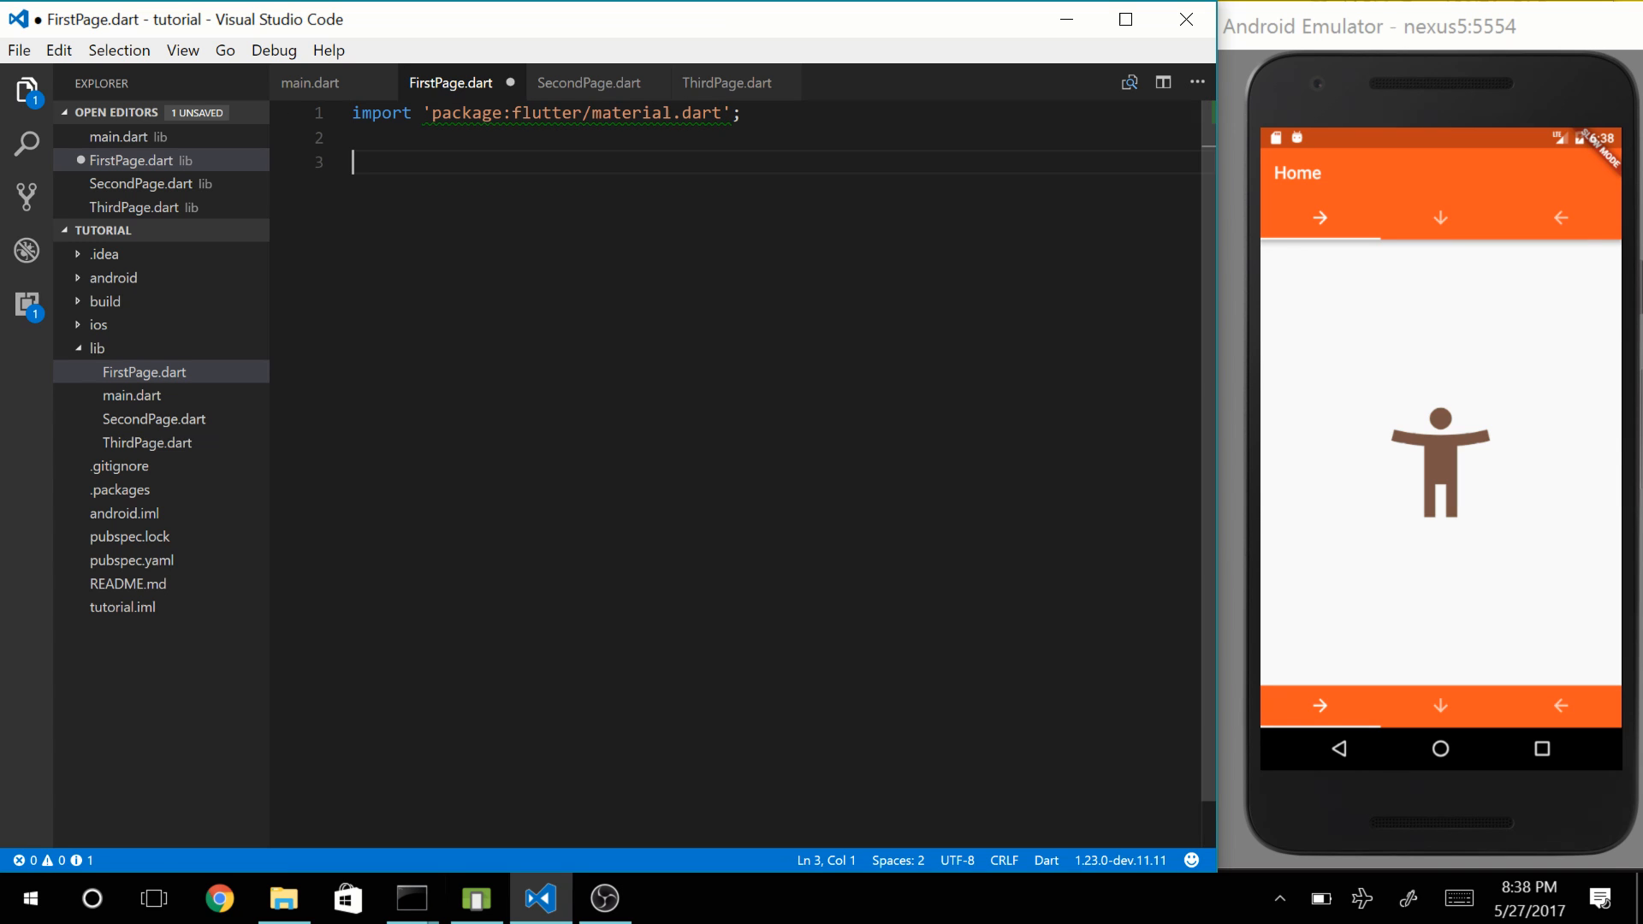
type("class")
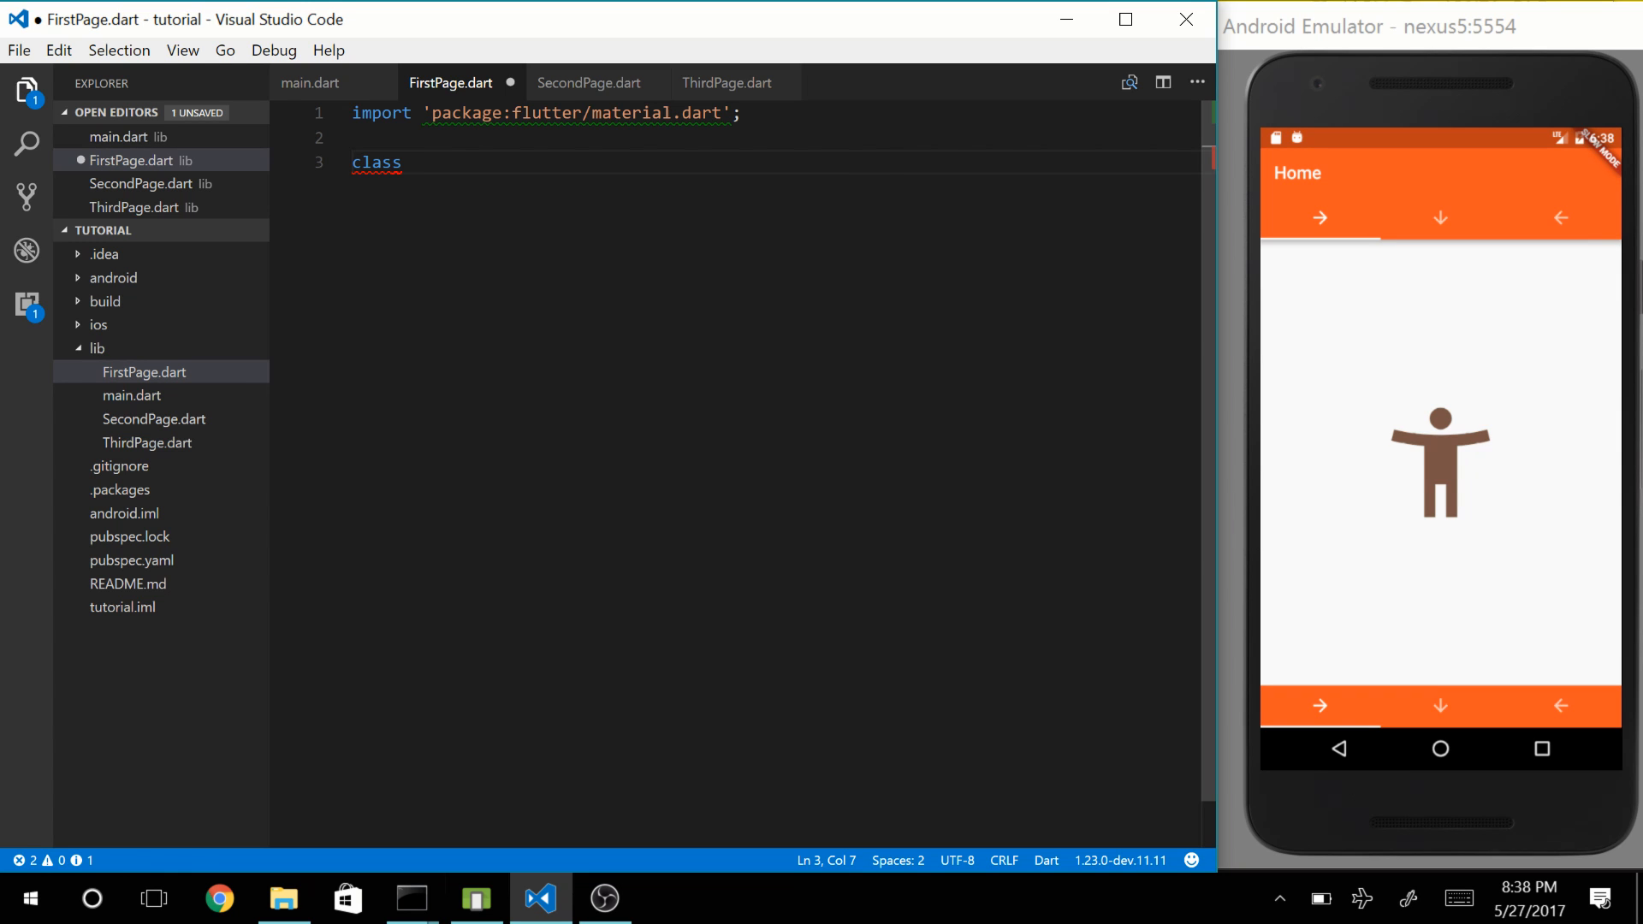
Declare class First extends StatelessWidget
type("Firs")
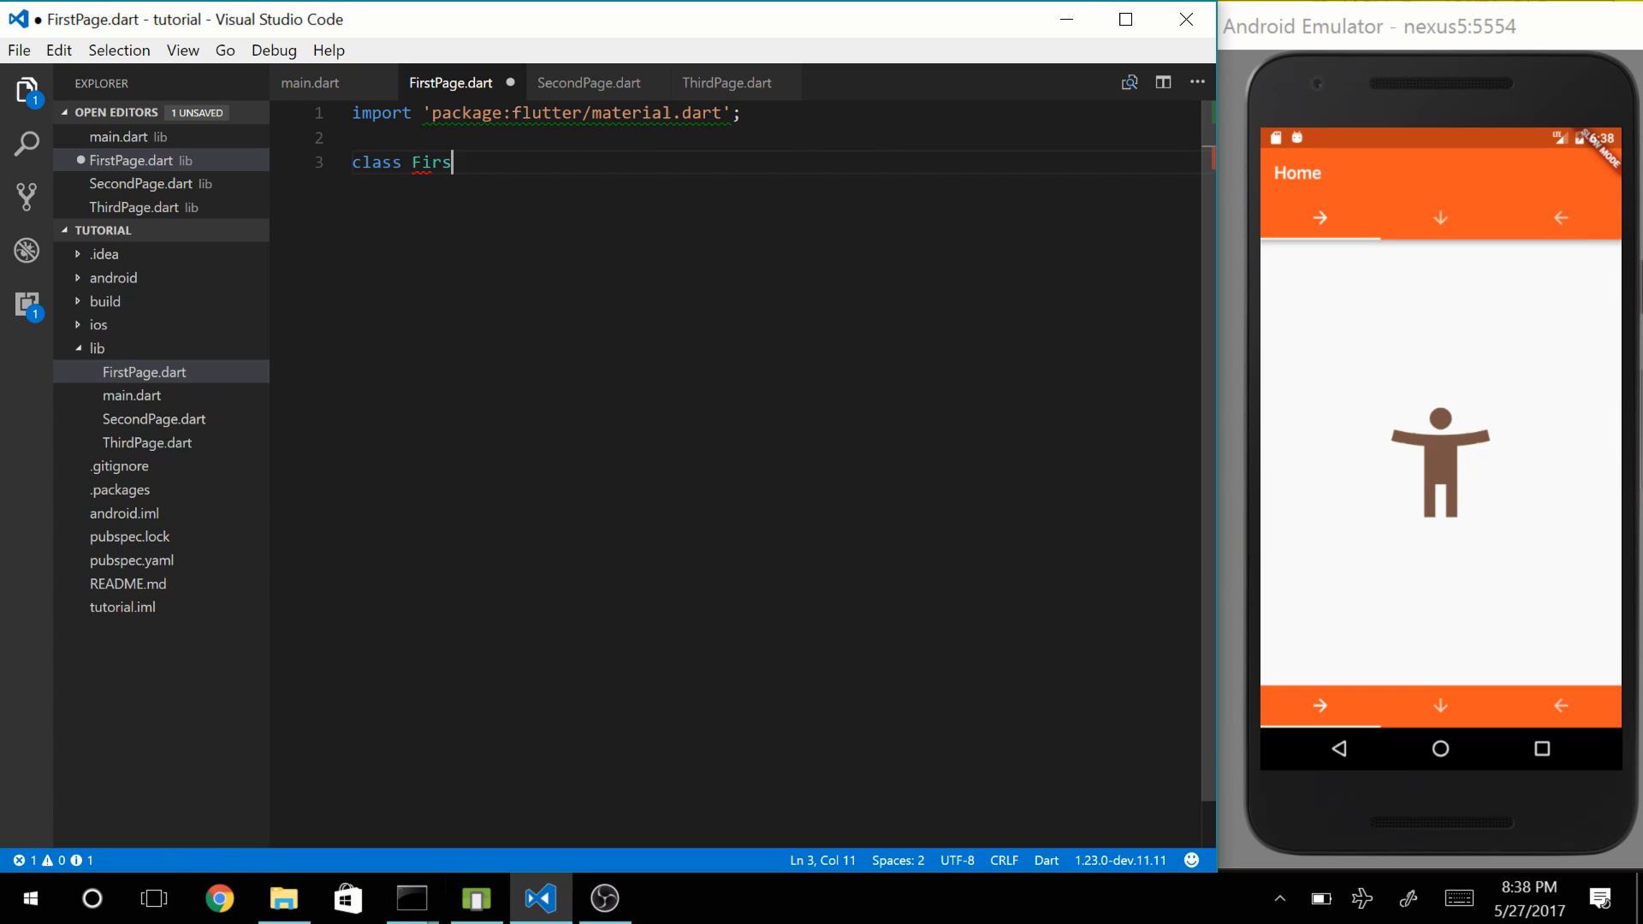
type("t extends Stat")
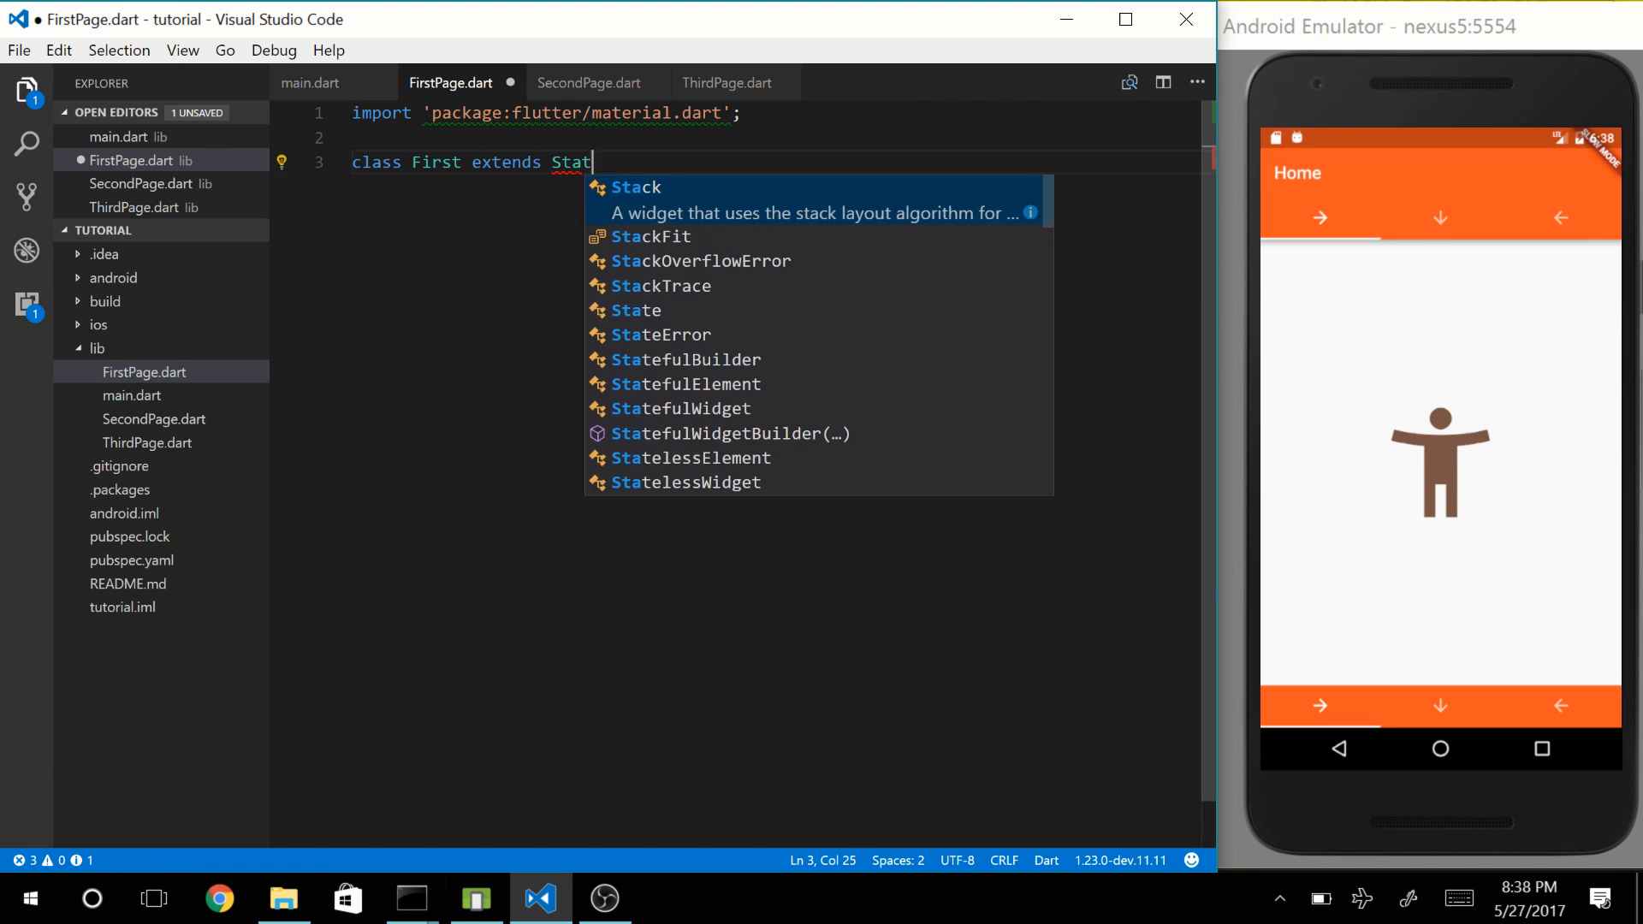
type("e")
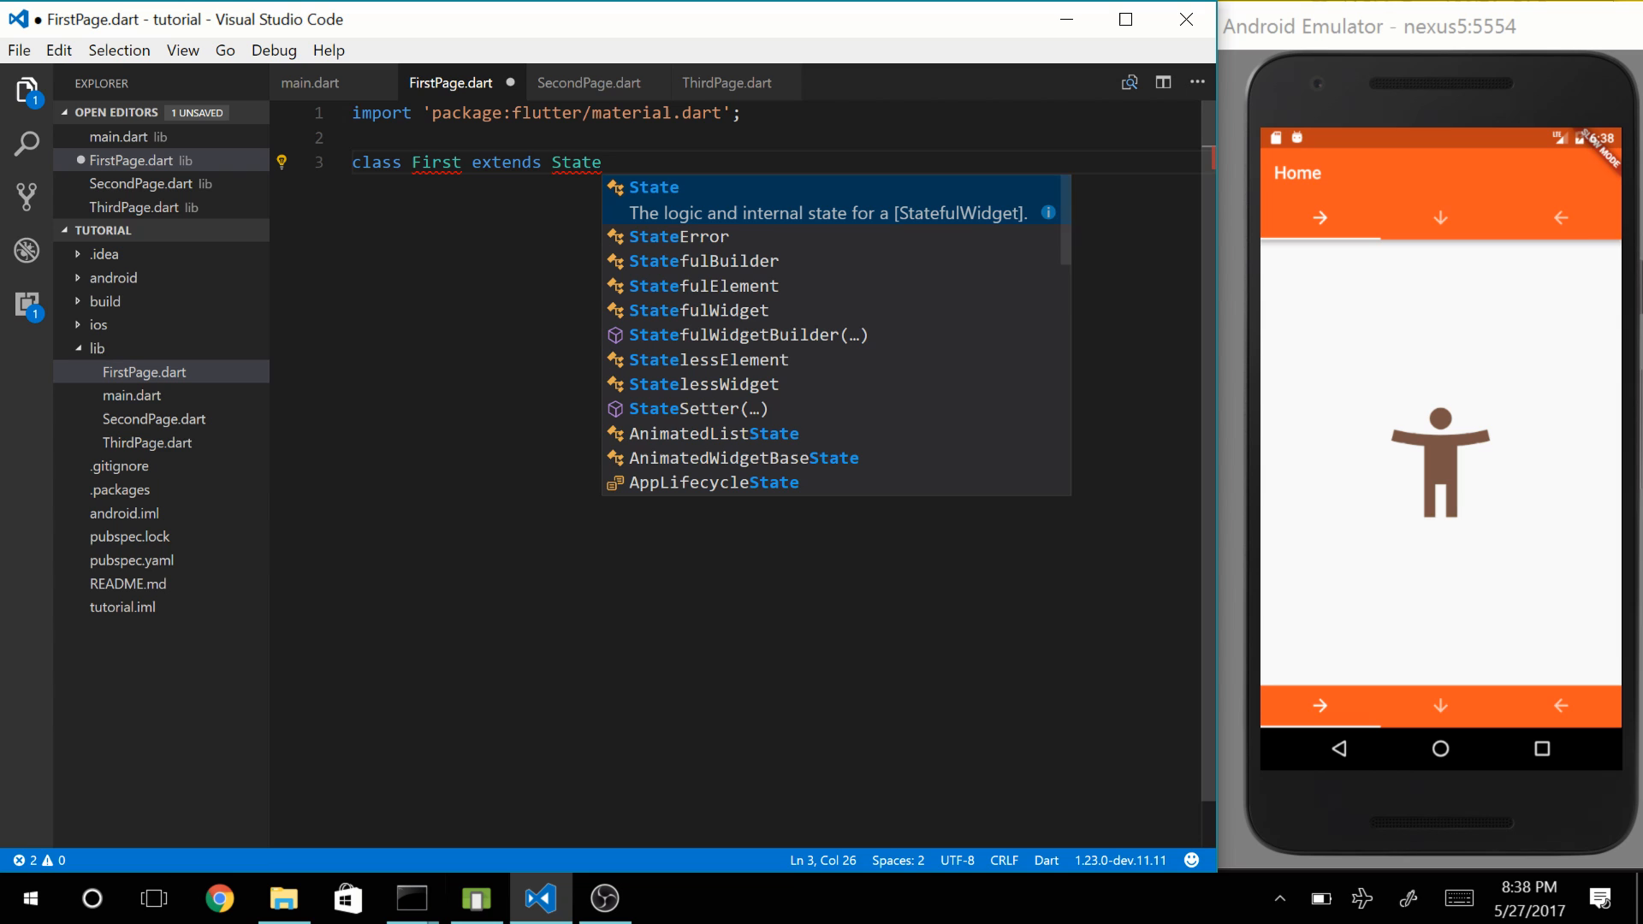
type("lessWidget {")
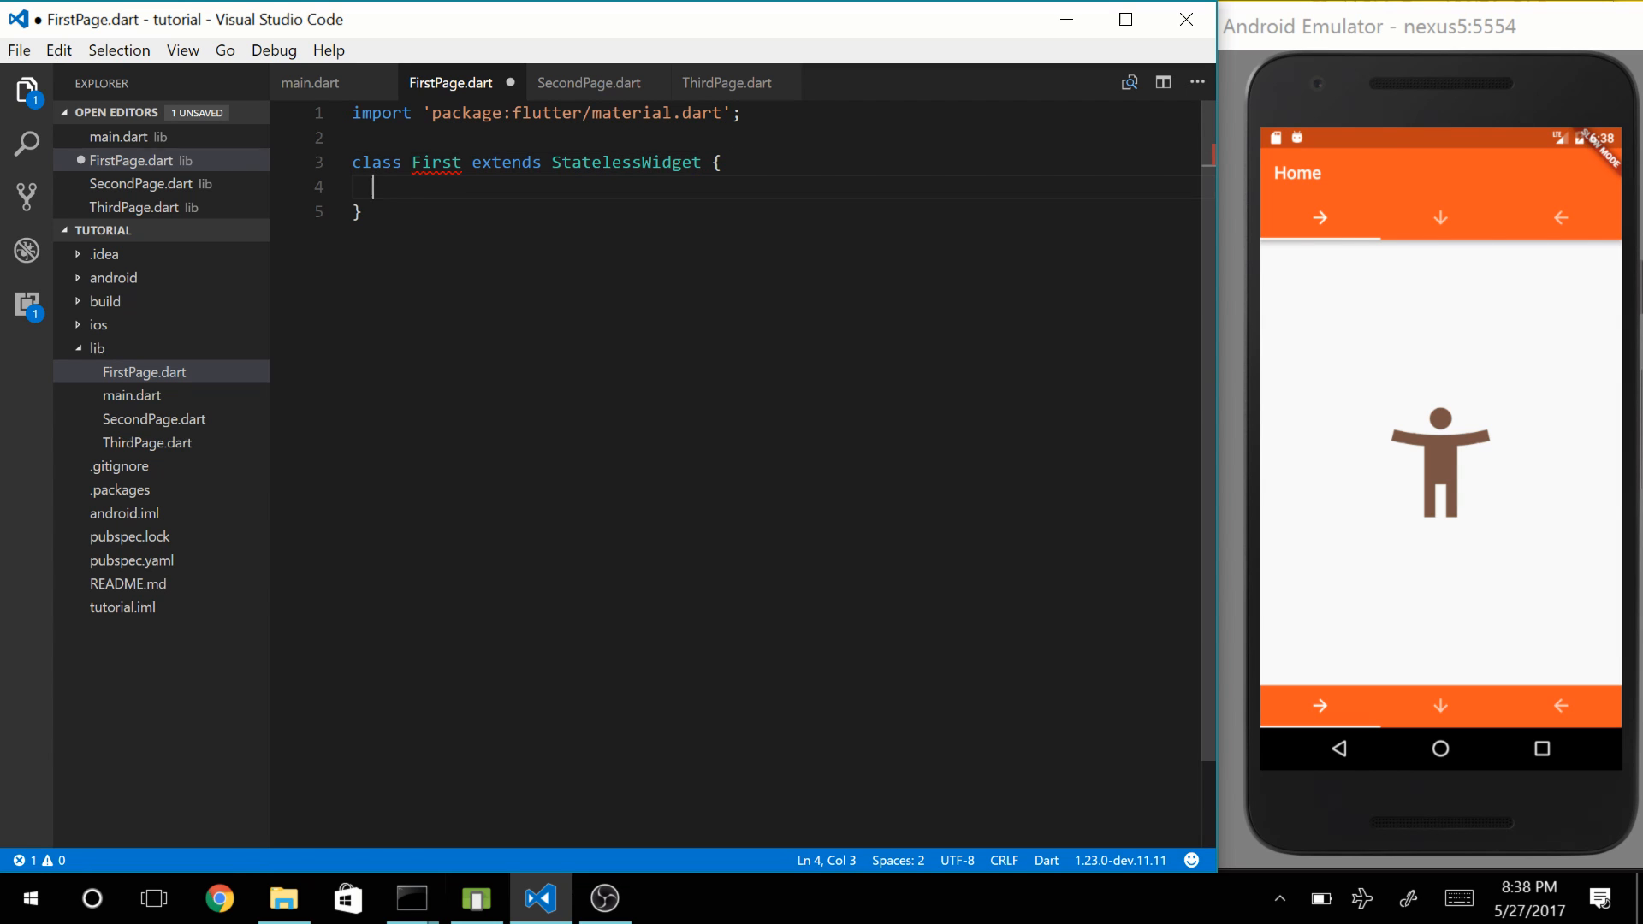
type("r")
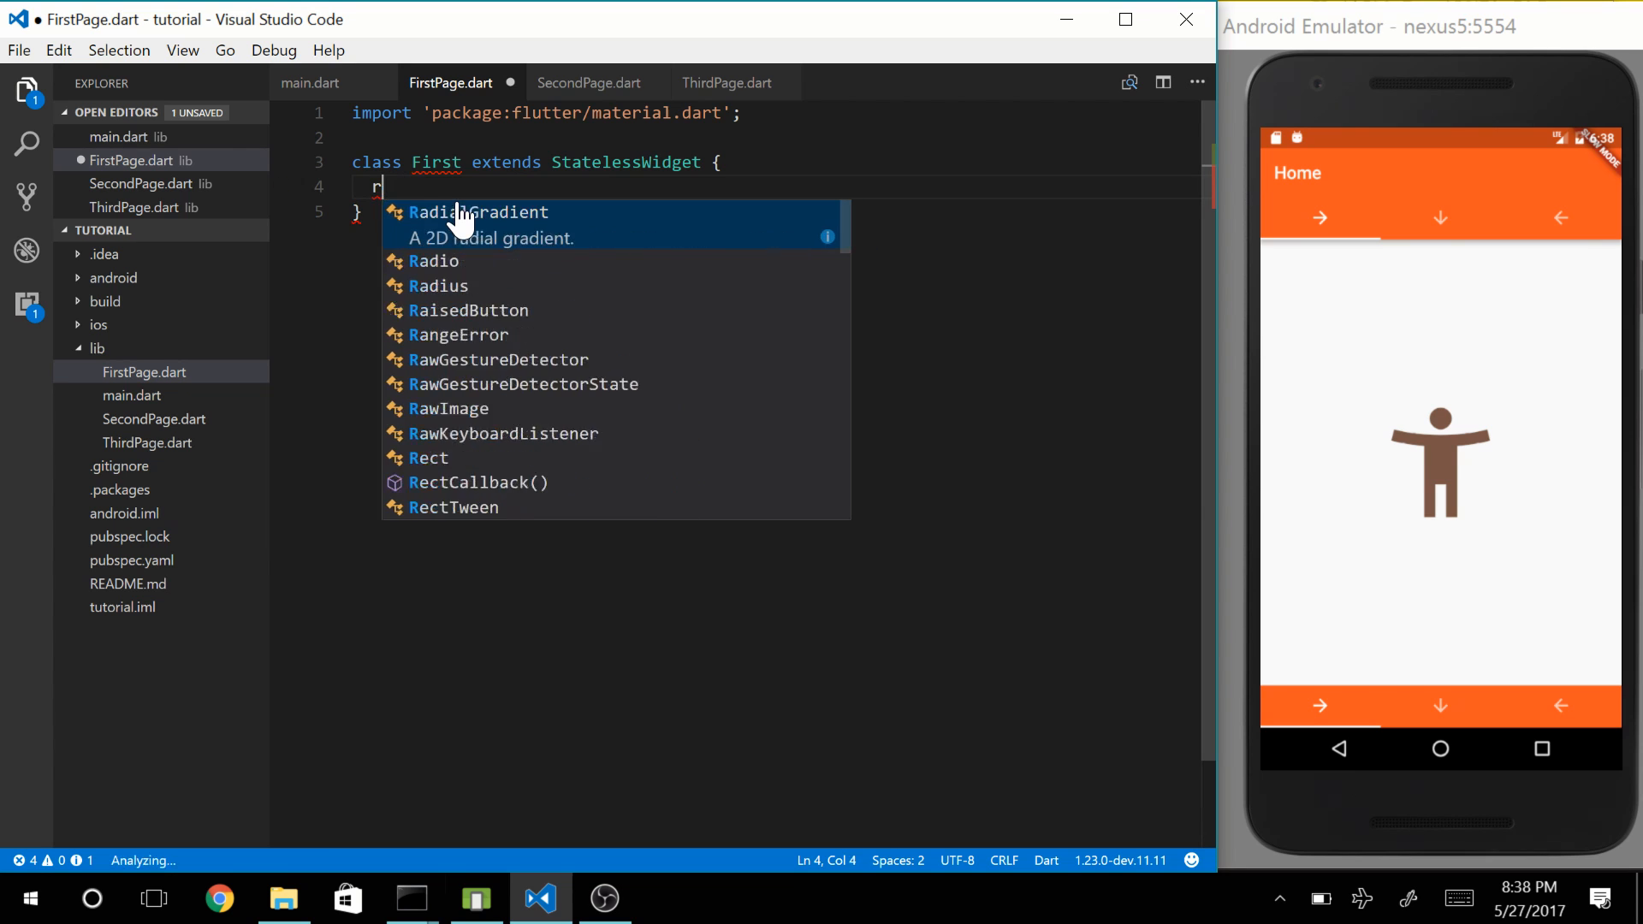
type("@override")
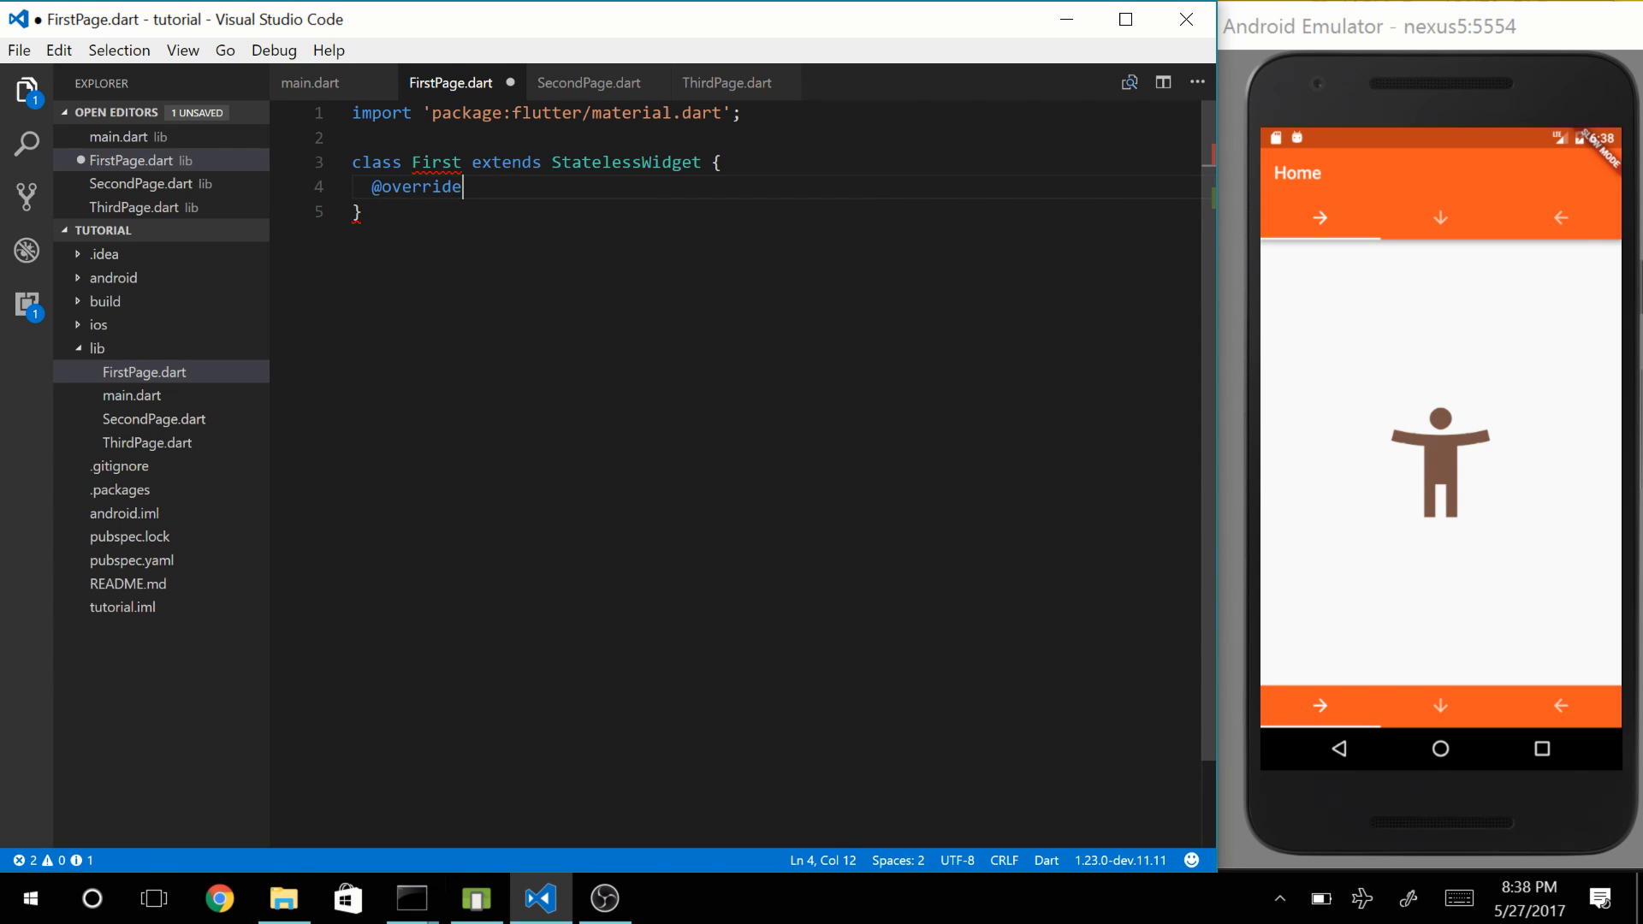
type("Widget")
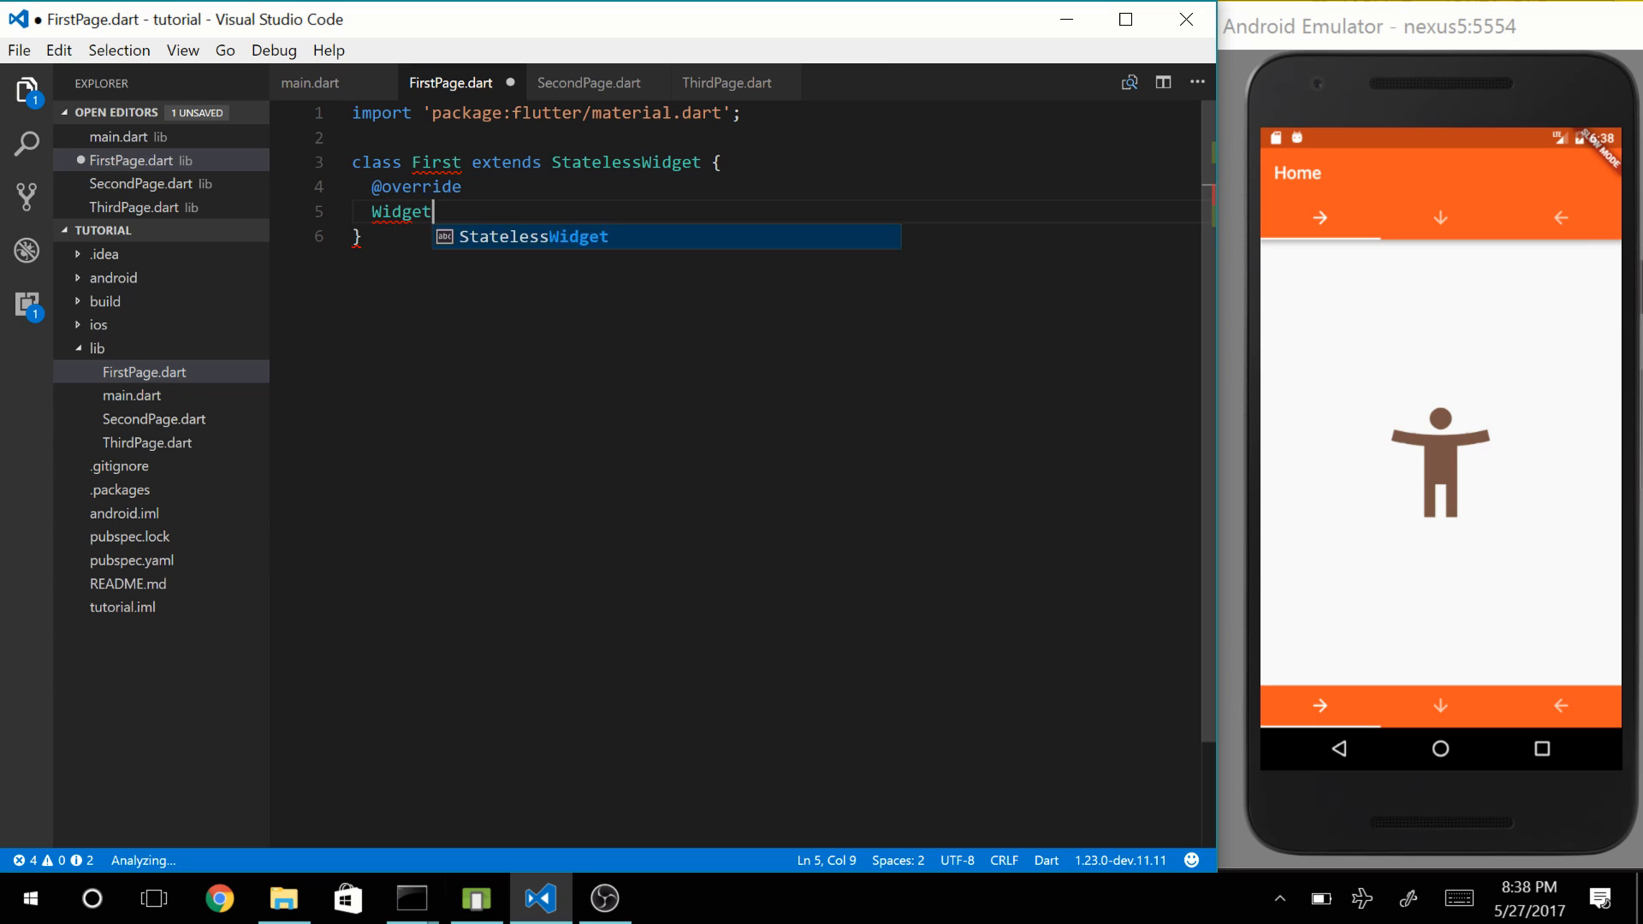
type("bu")
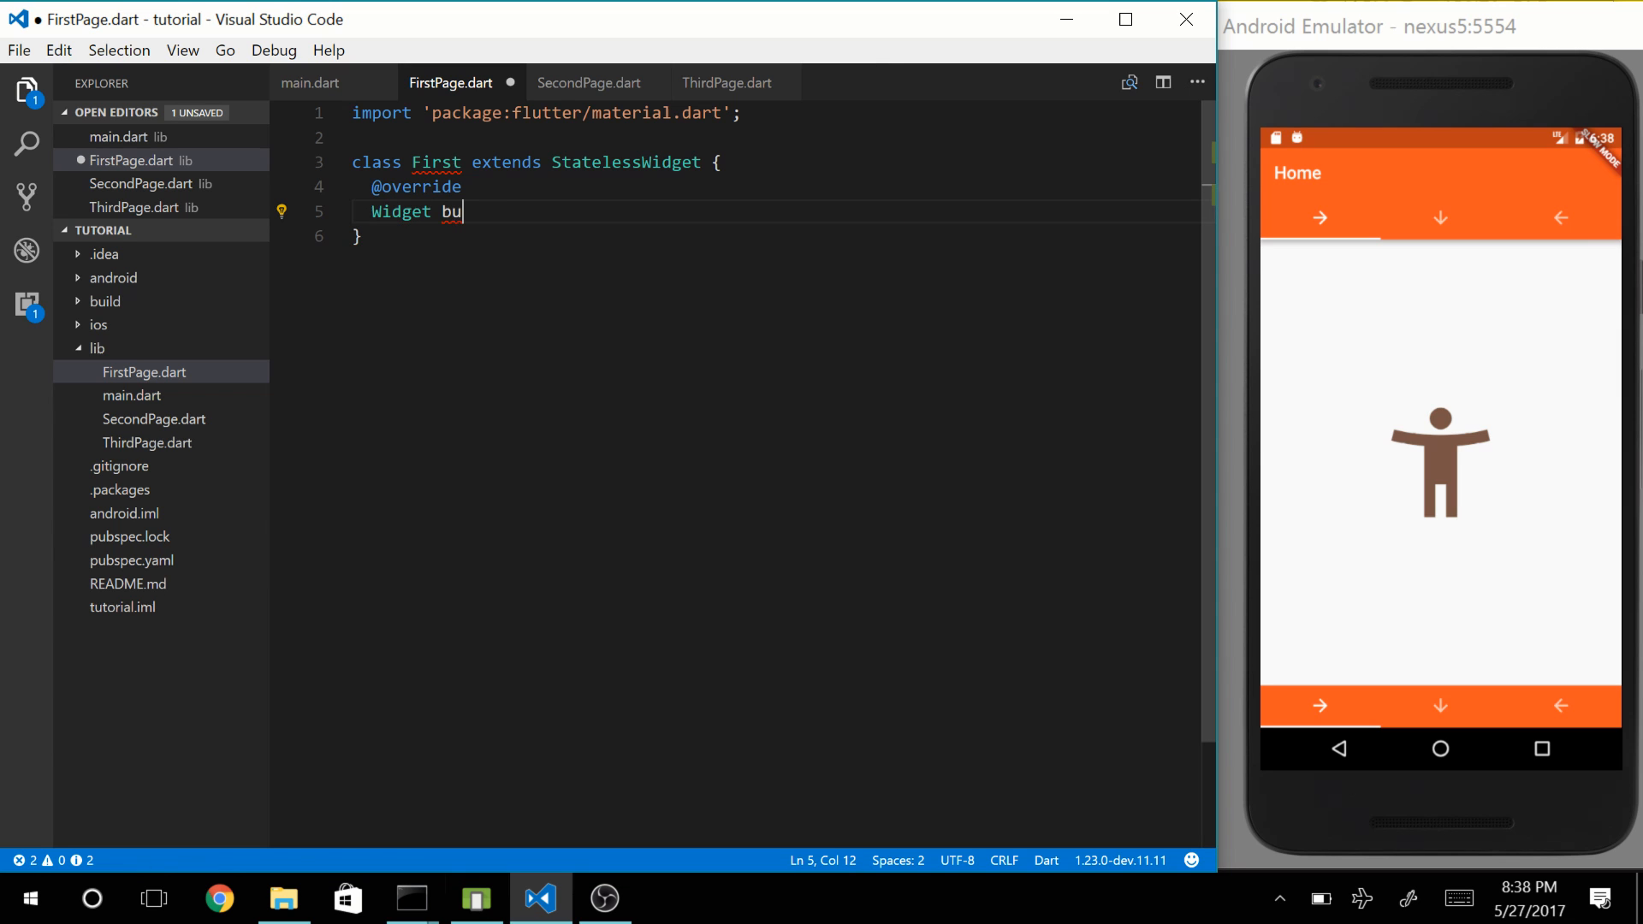
type("ild(BuildContext")
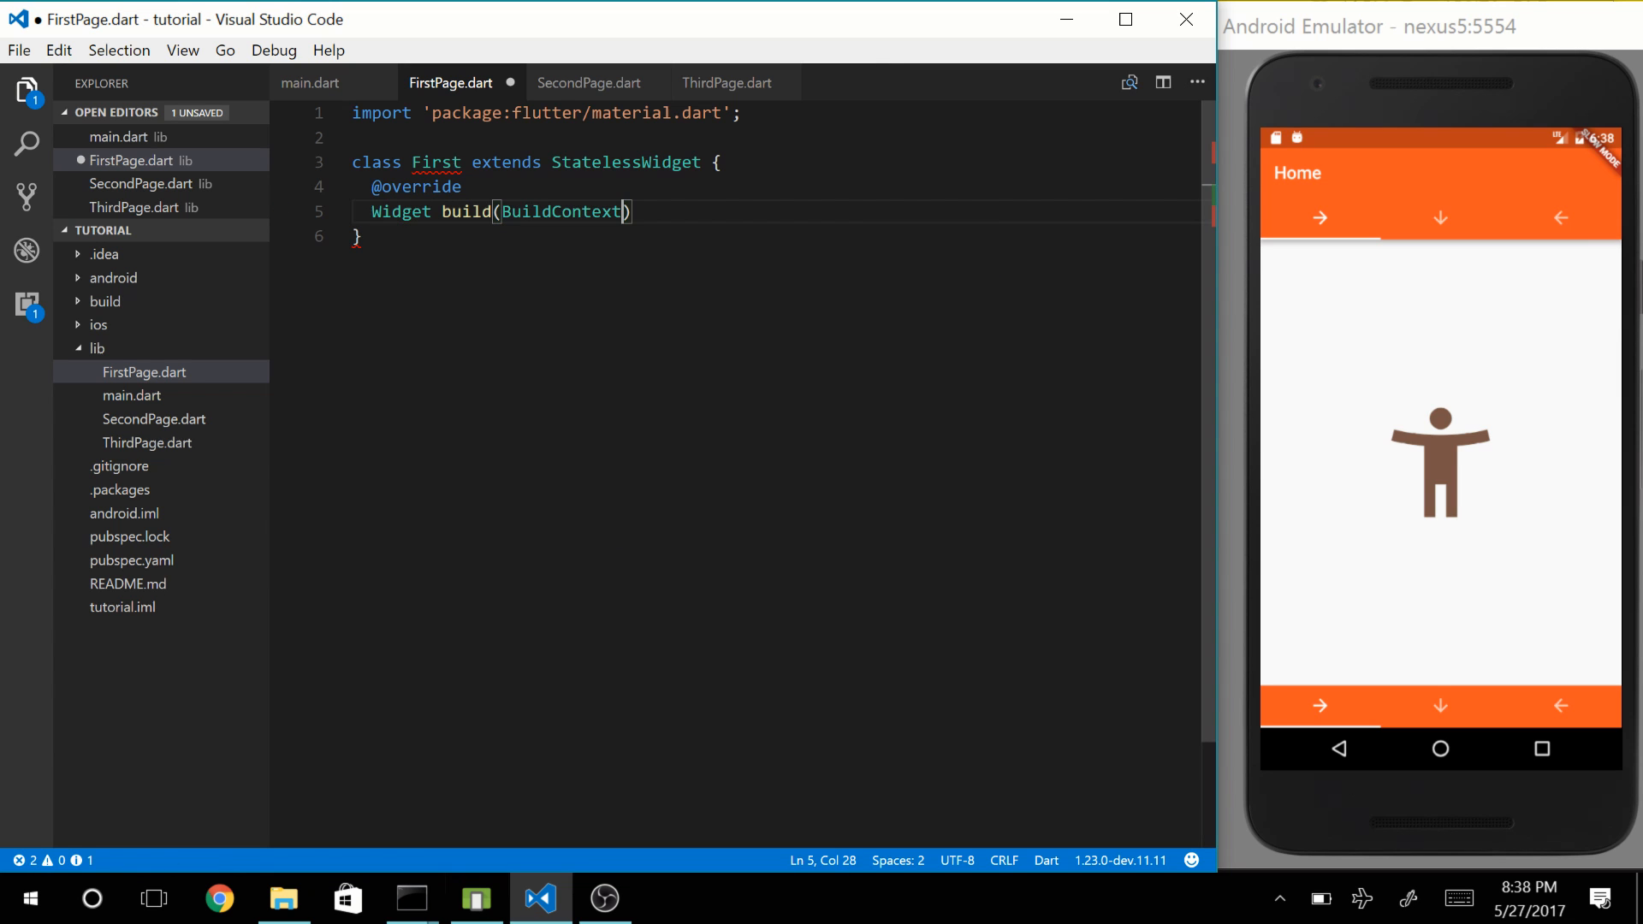
type("contex")
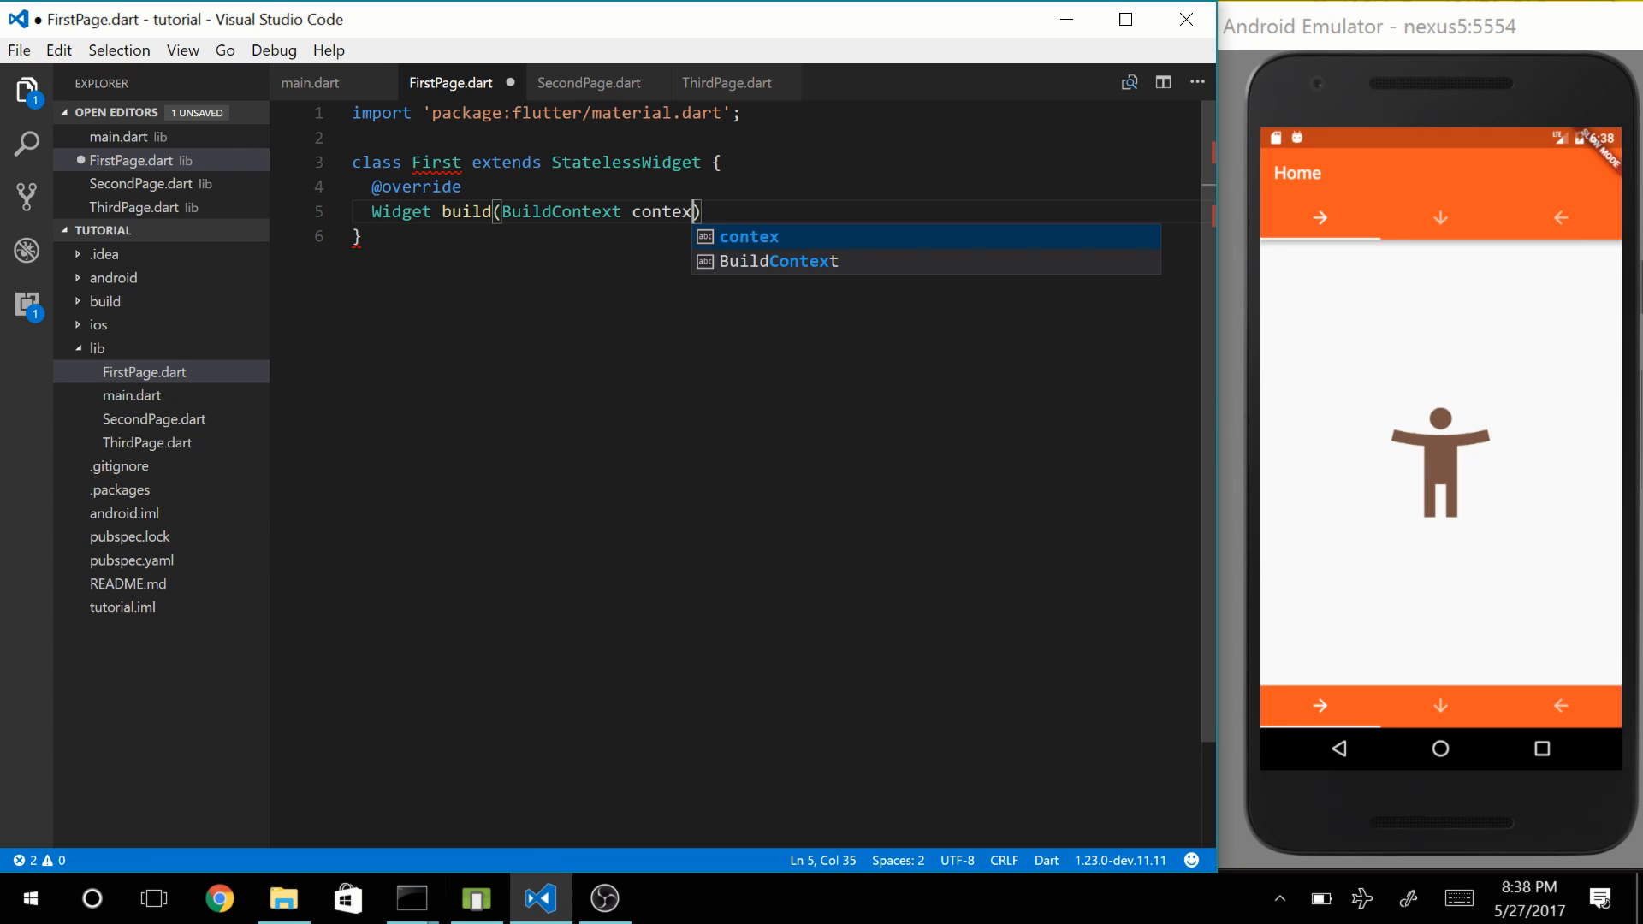
type("{}")
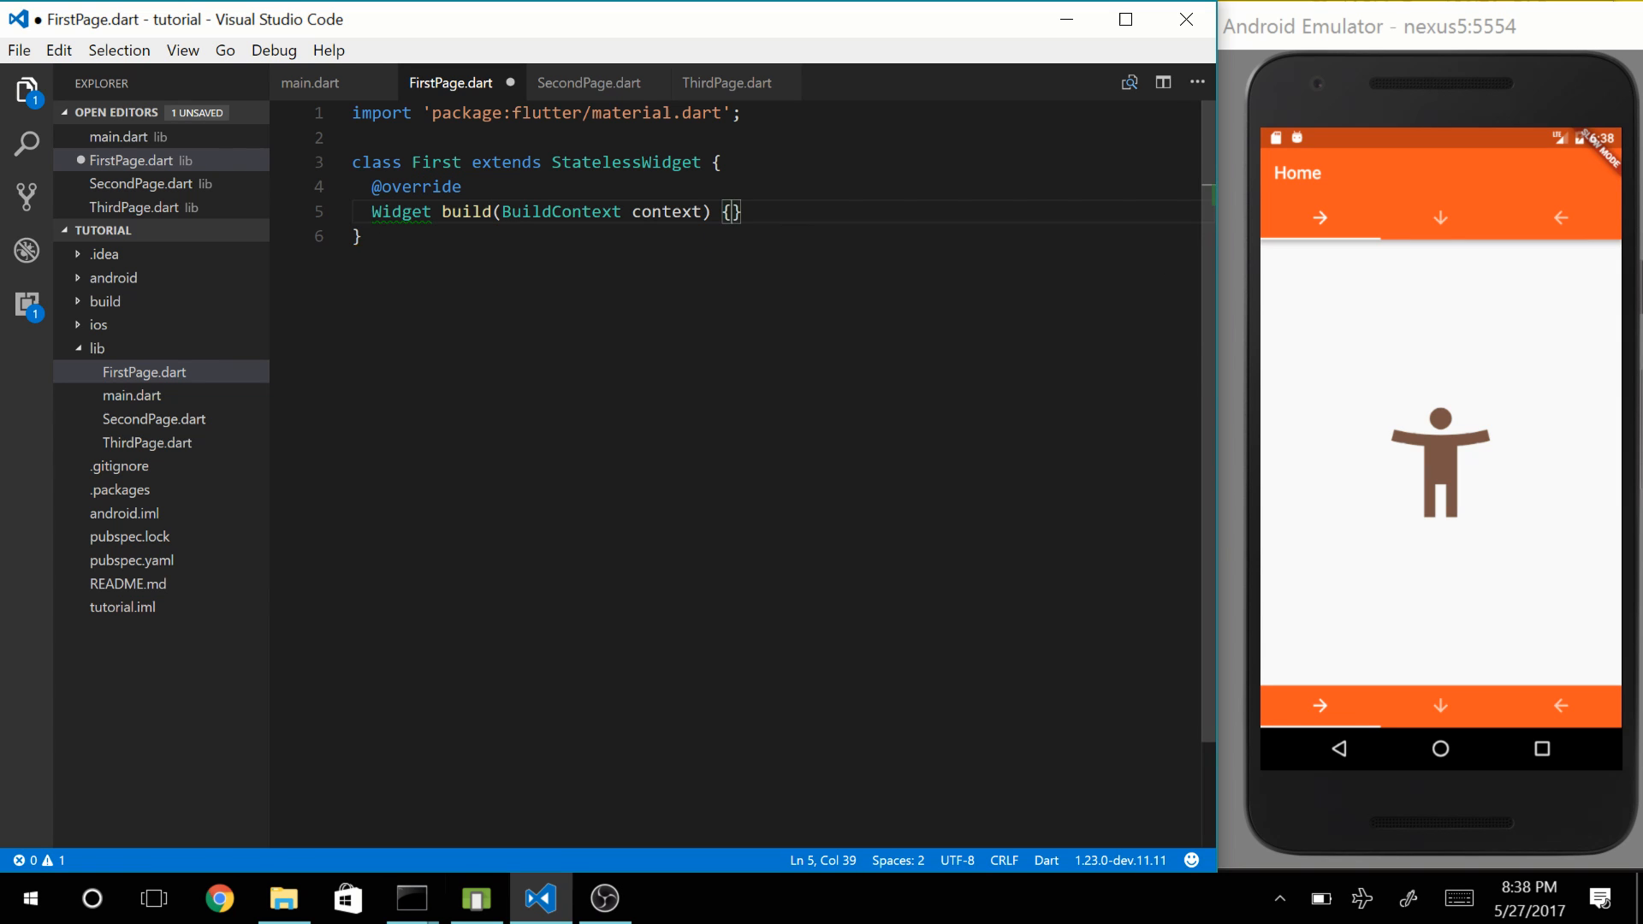
key("Enter")
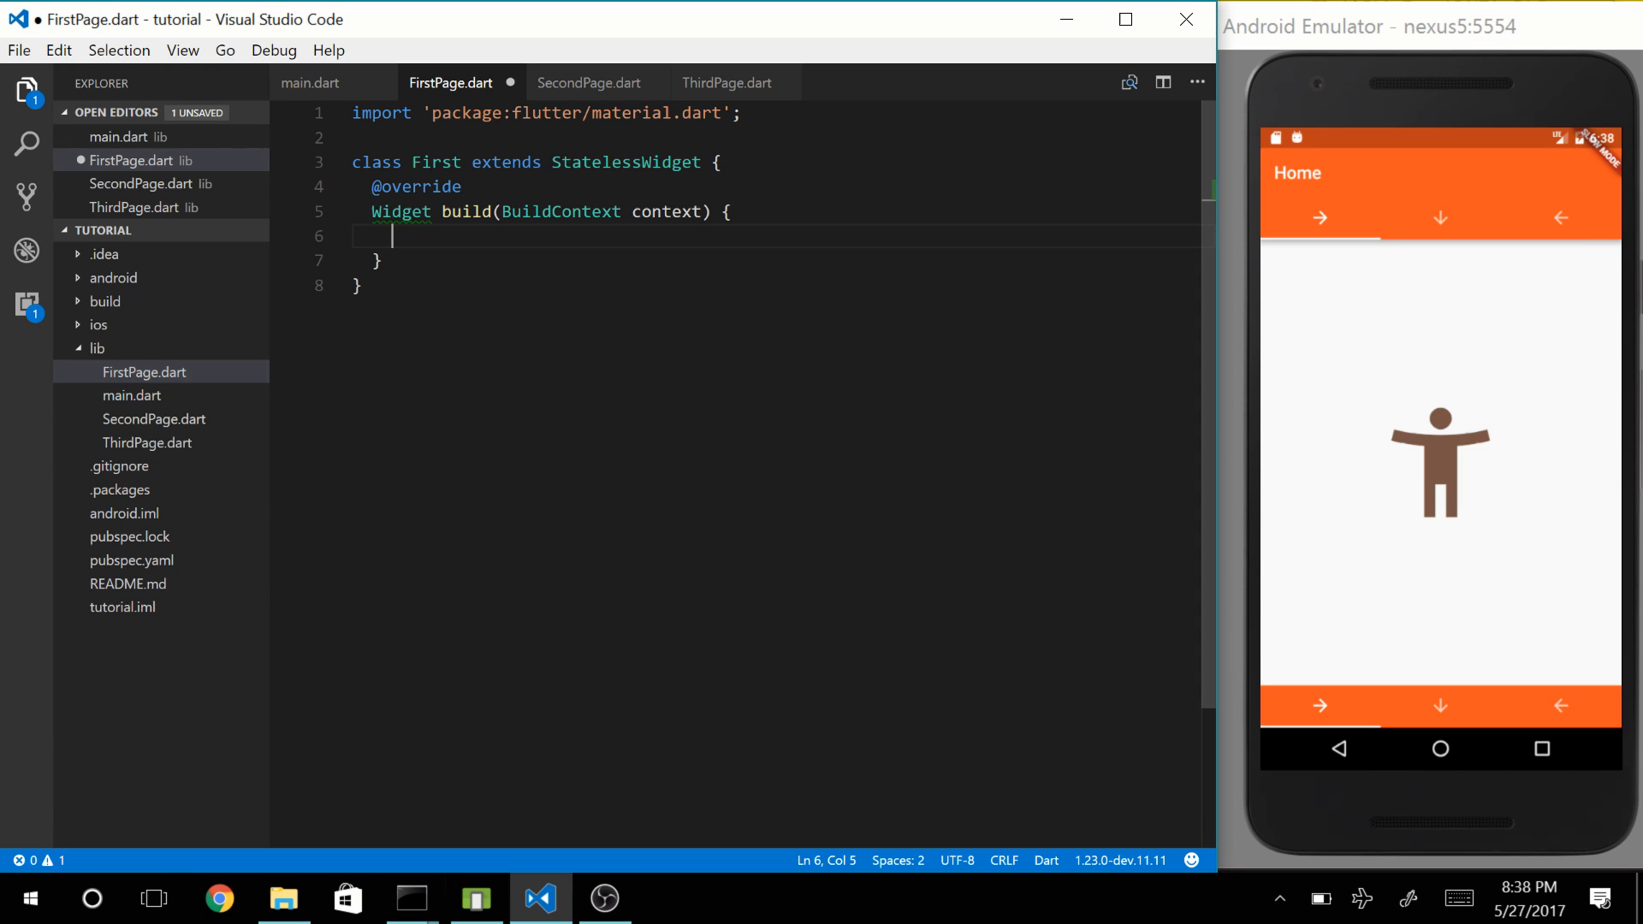
Return a new Container whose child is a new Center widget
type("re")
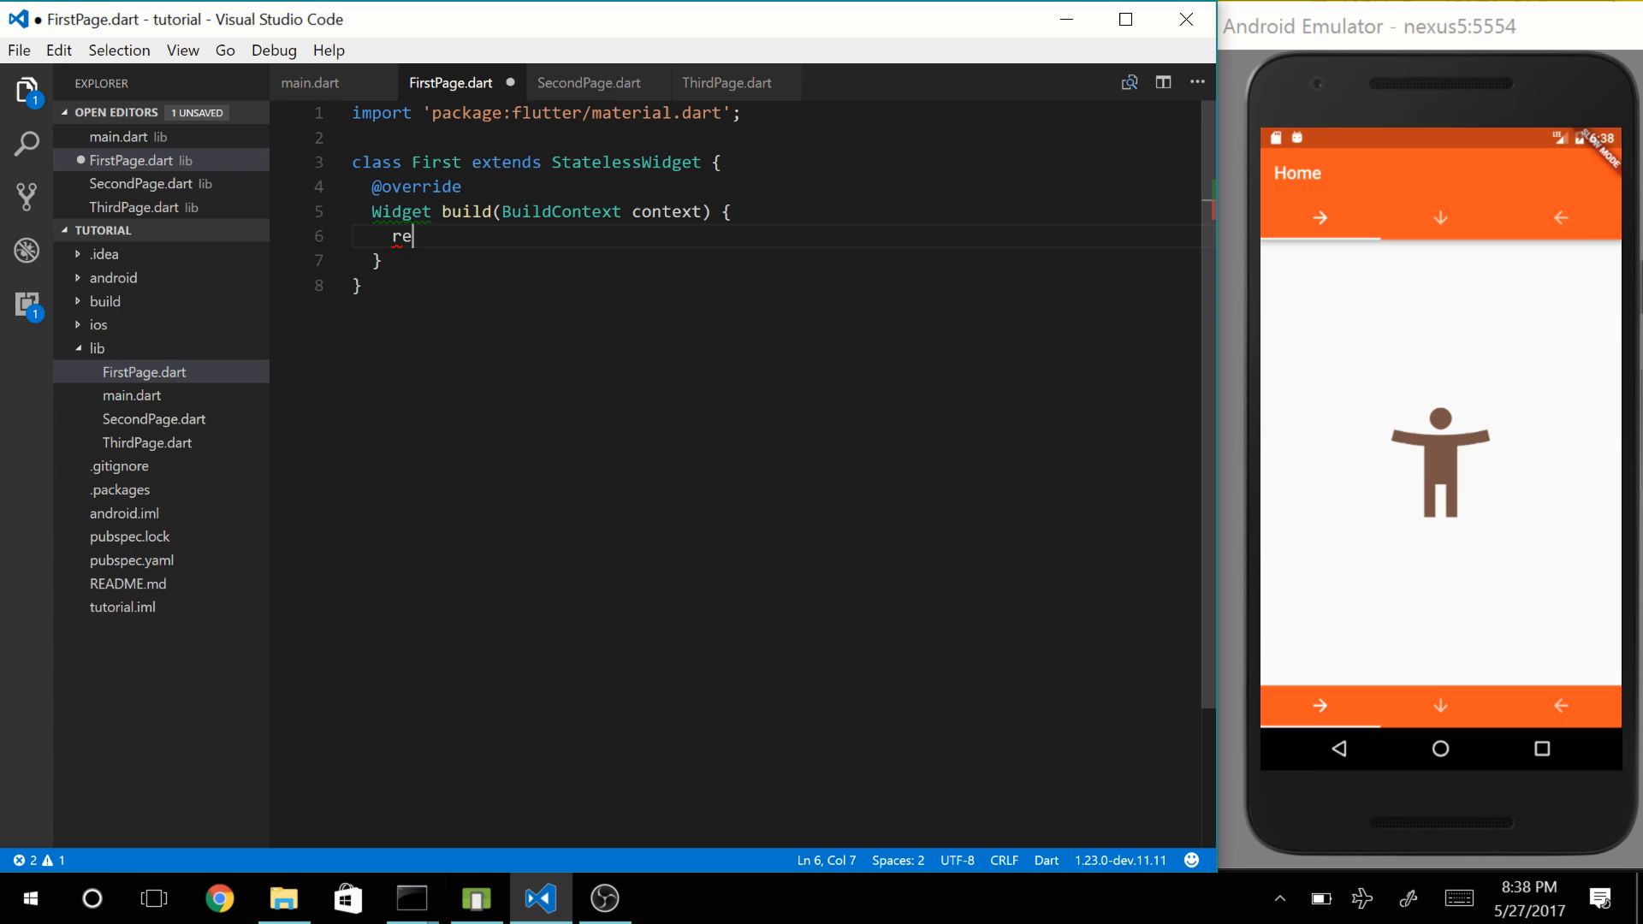
type("turn new")
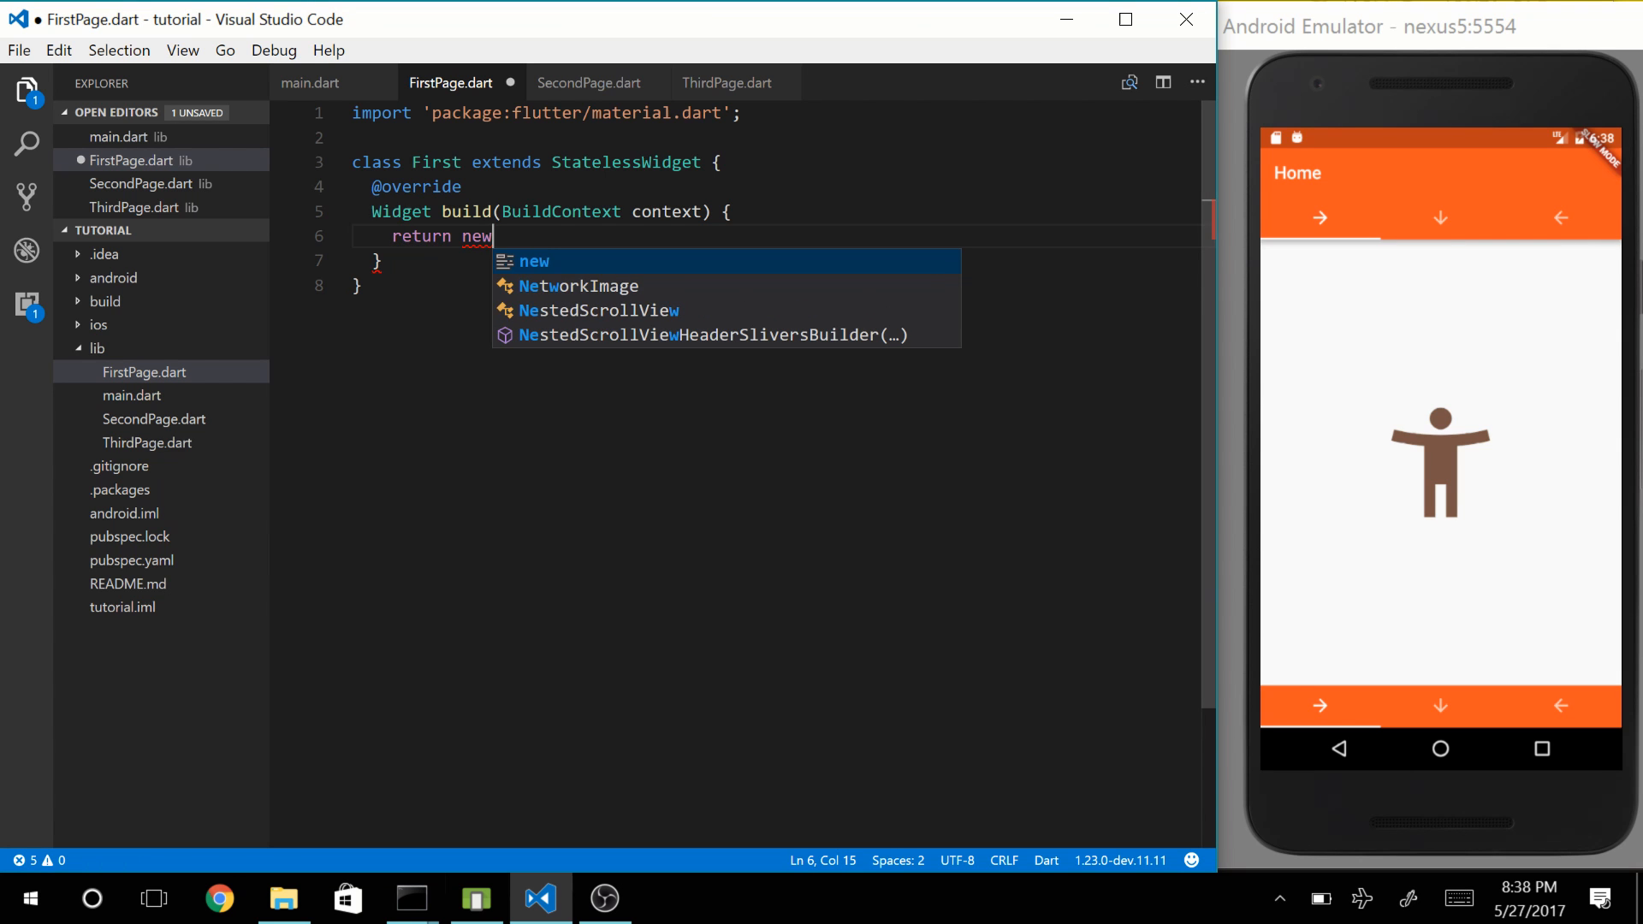
type("S")
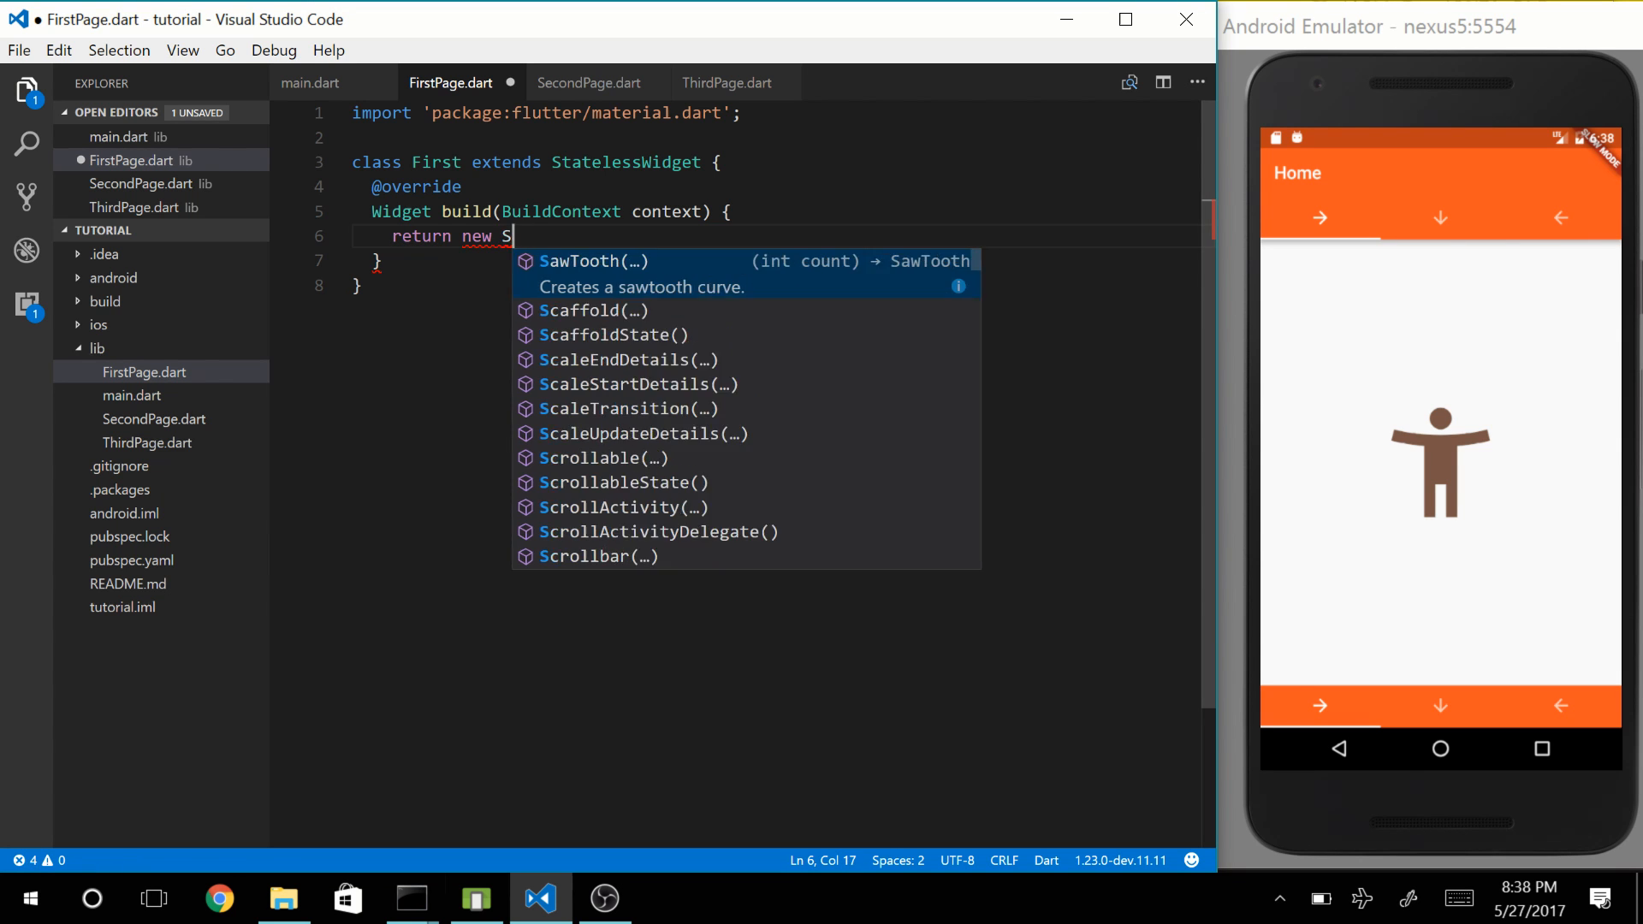
type("Container()")
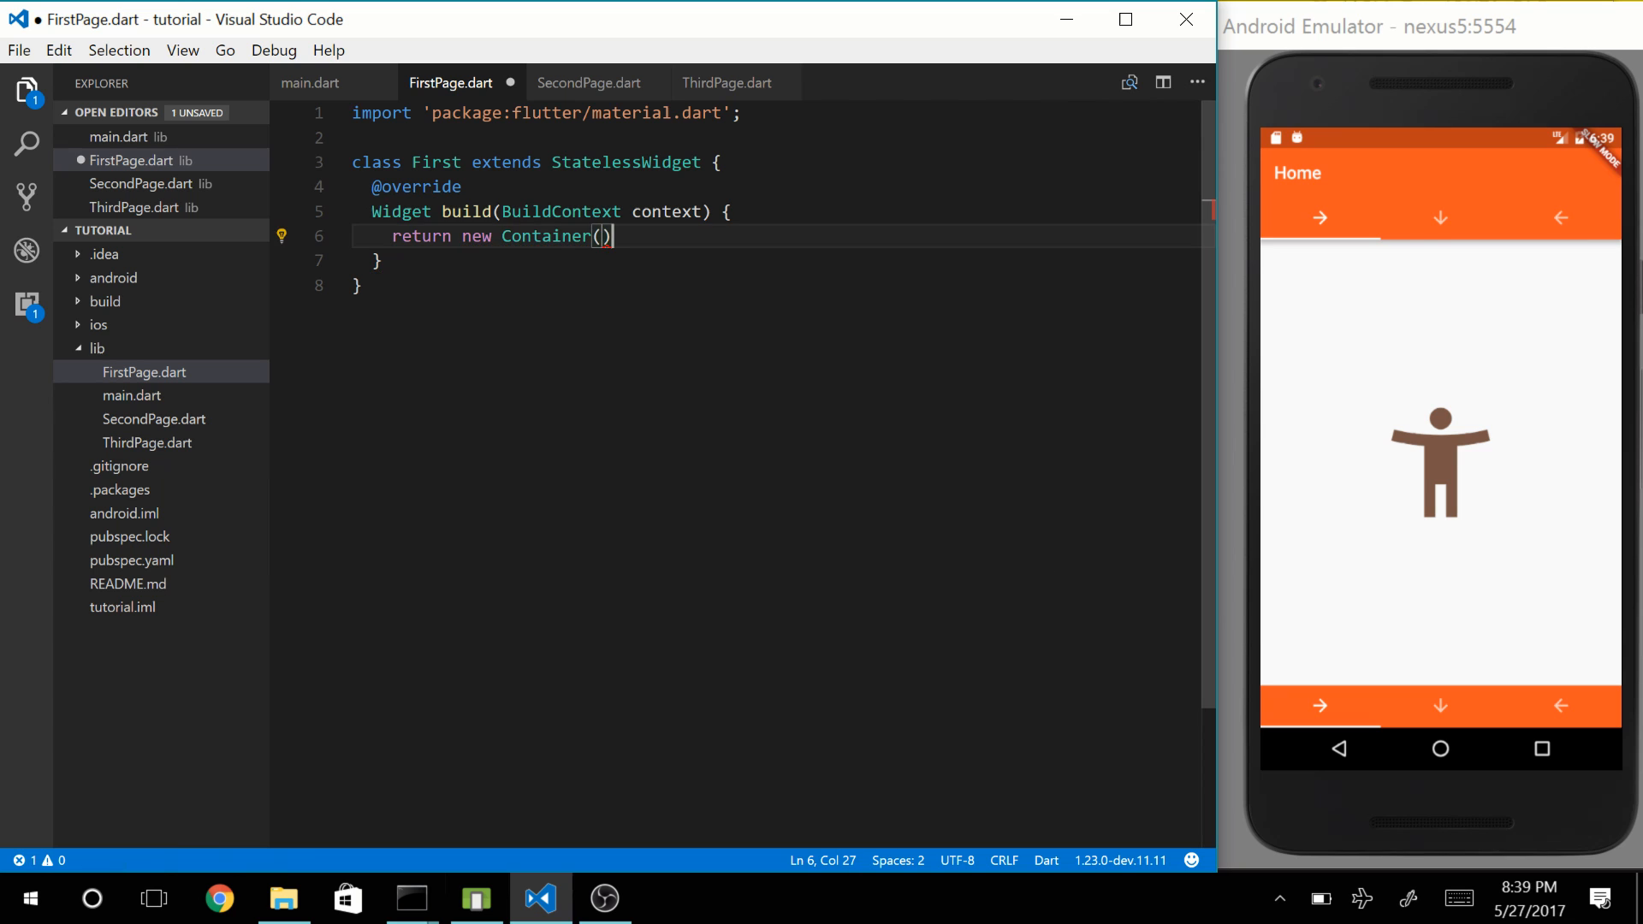
type(";")
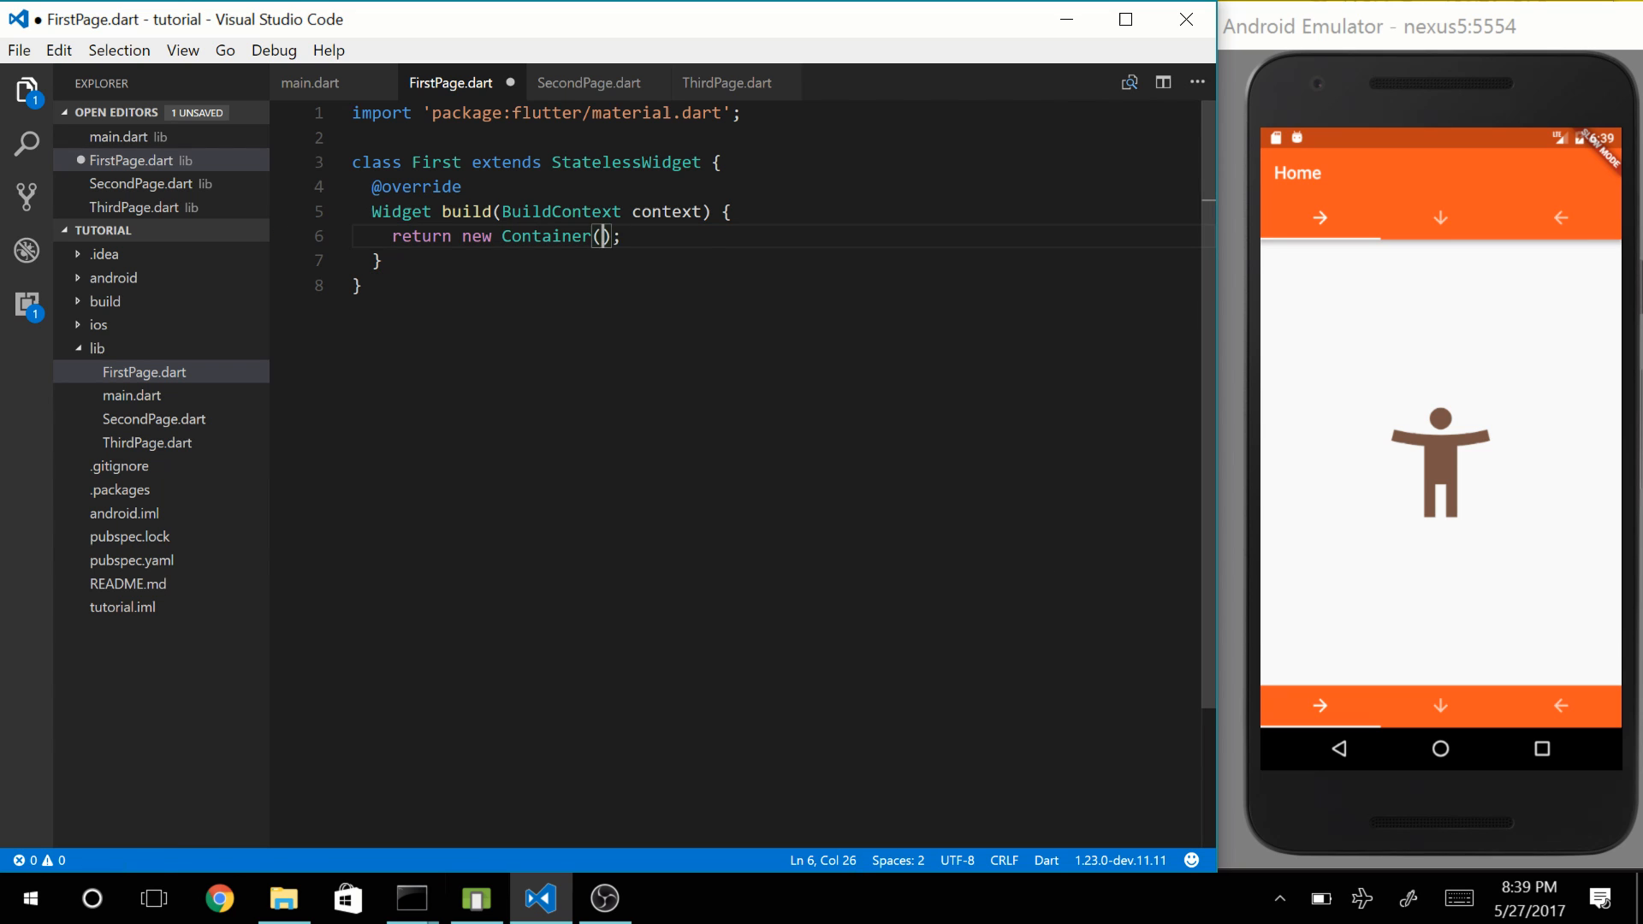
type("child: new")
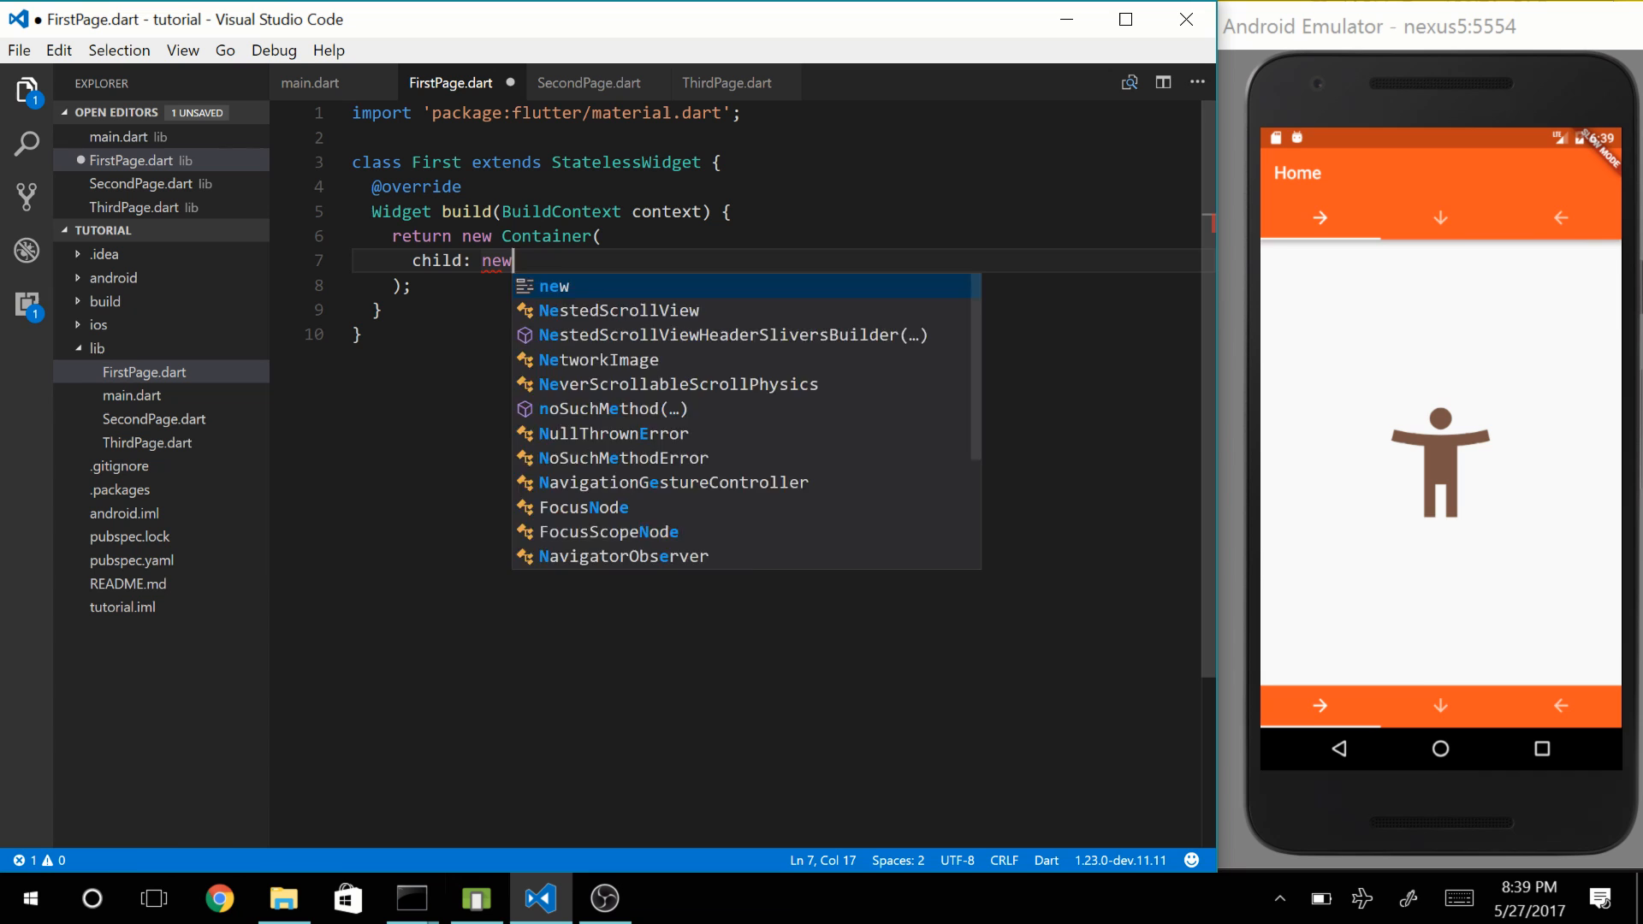
type("Center(")
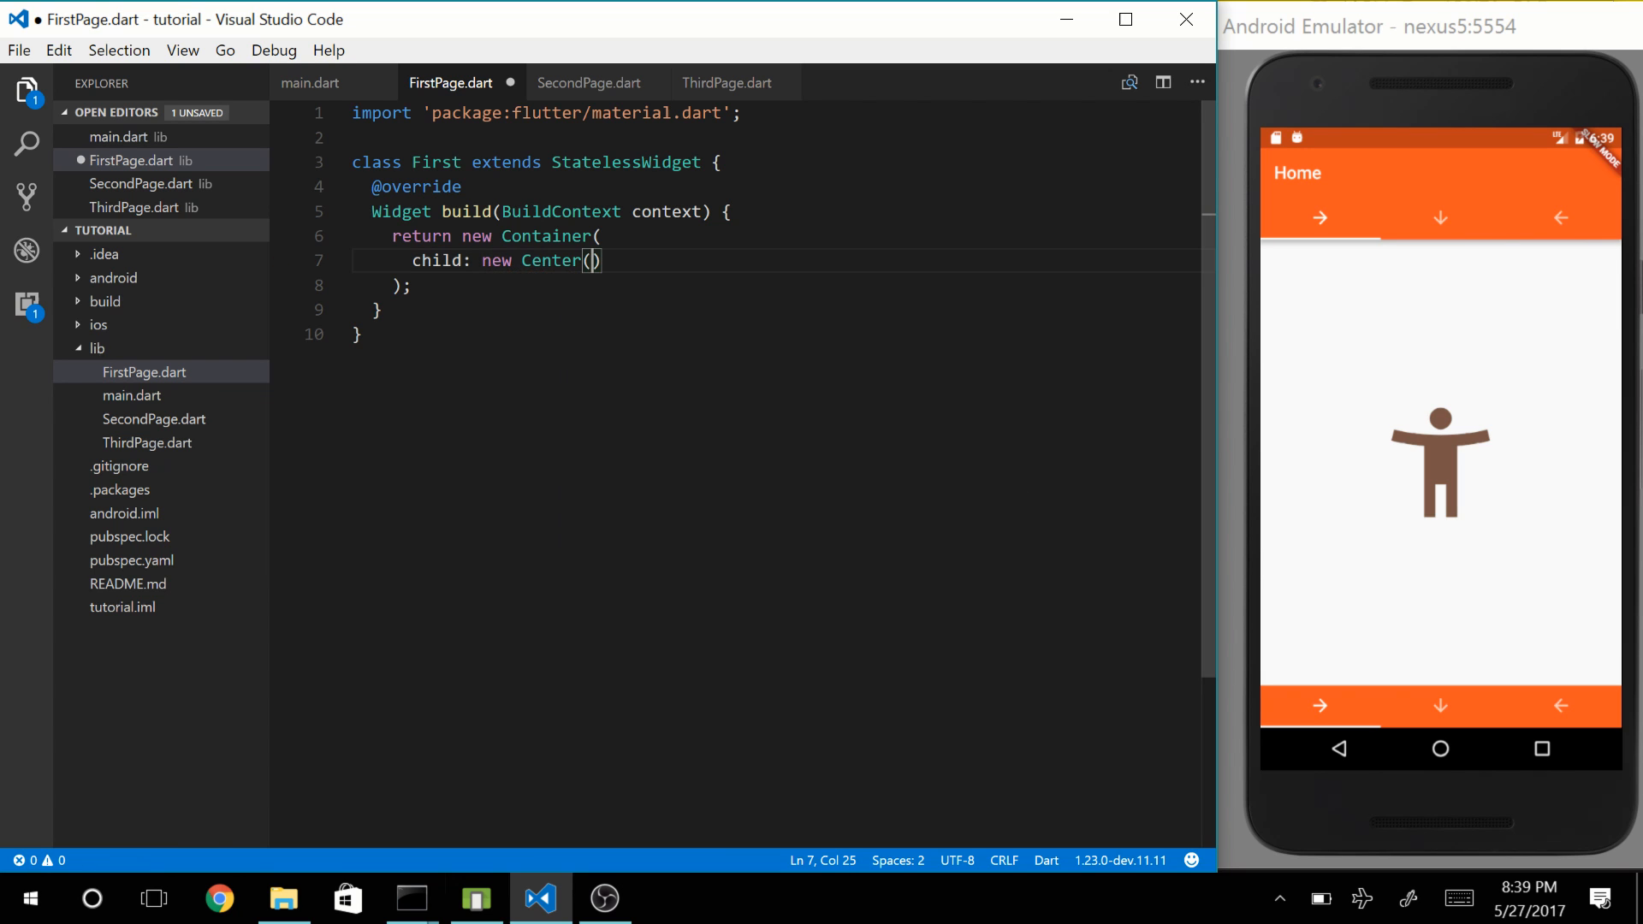
key("Enter")
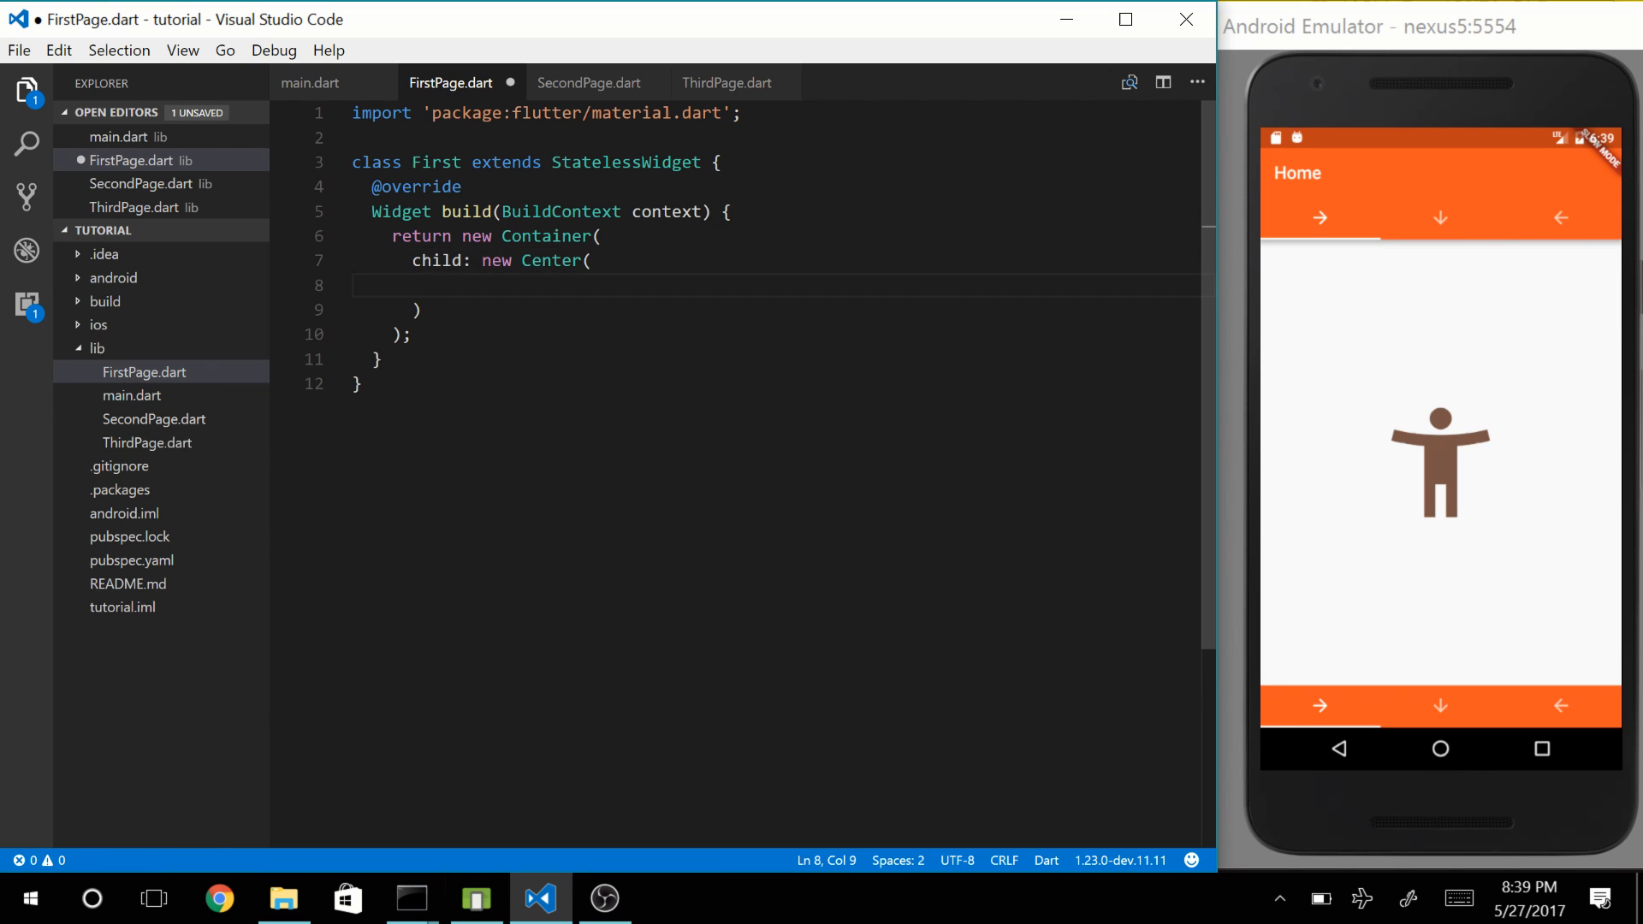
Give the Center a child Icon(Icons.accessibility_new, size: 150.0, color: Colors.brown)
type("child: ne")
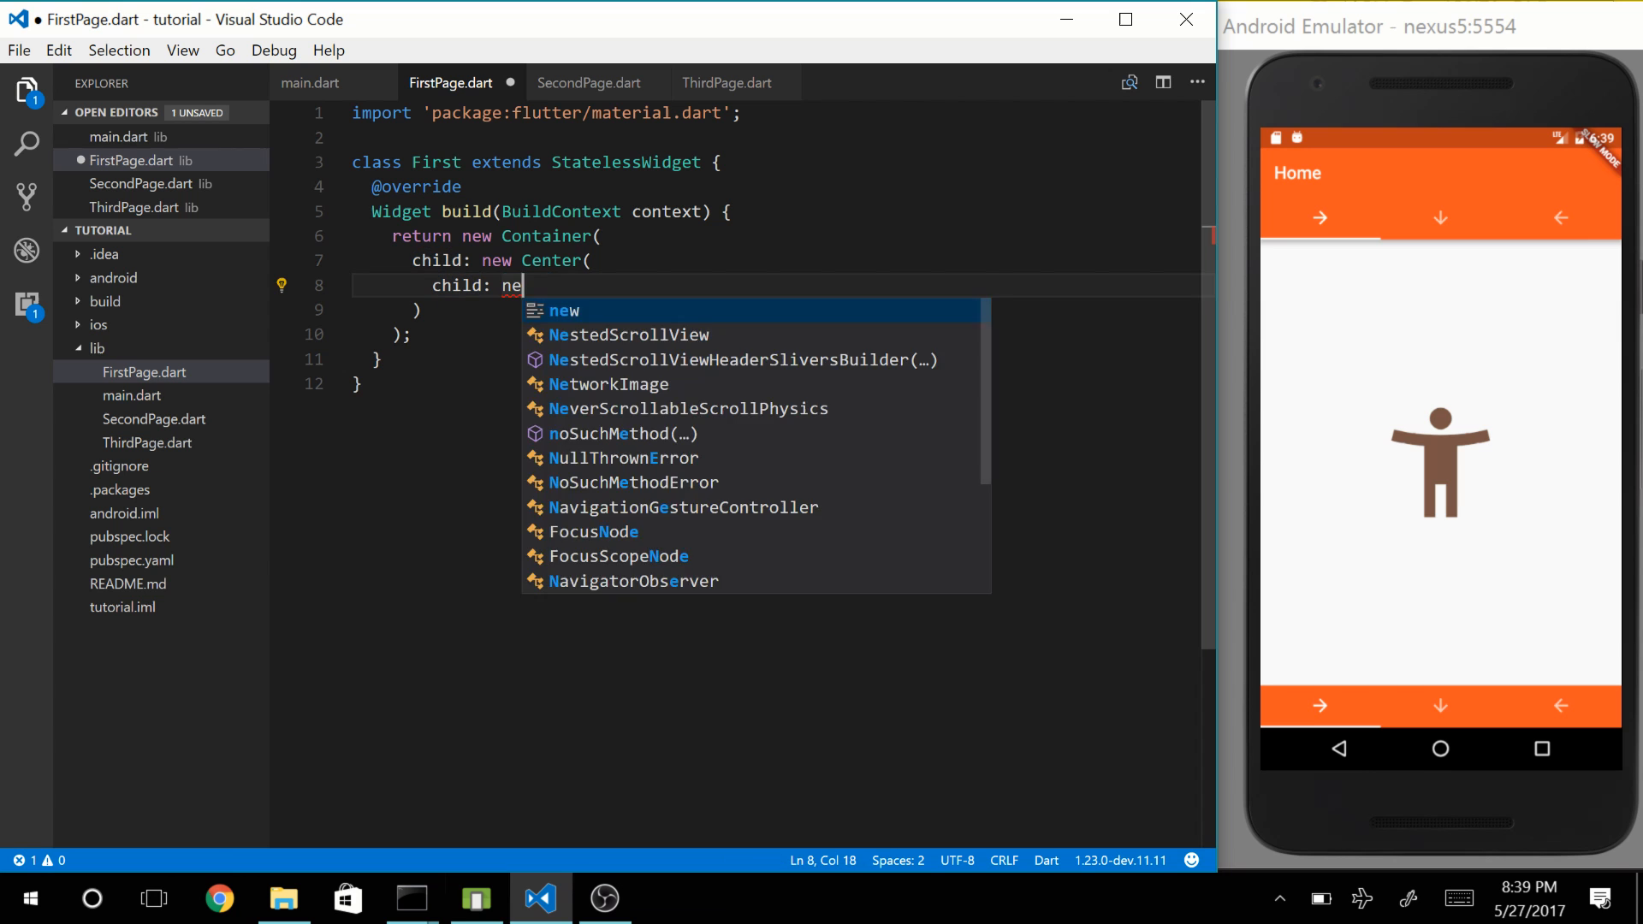
type("Icon()")
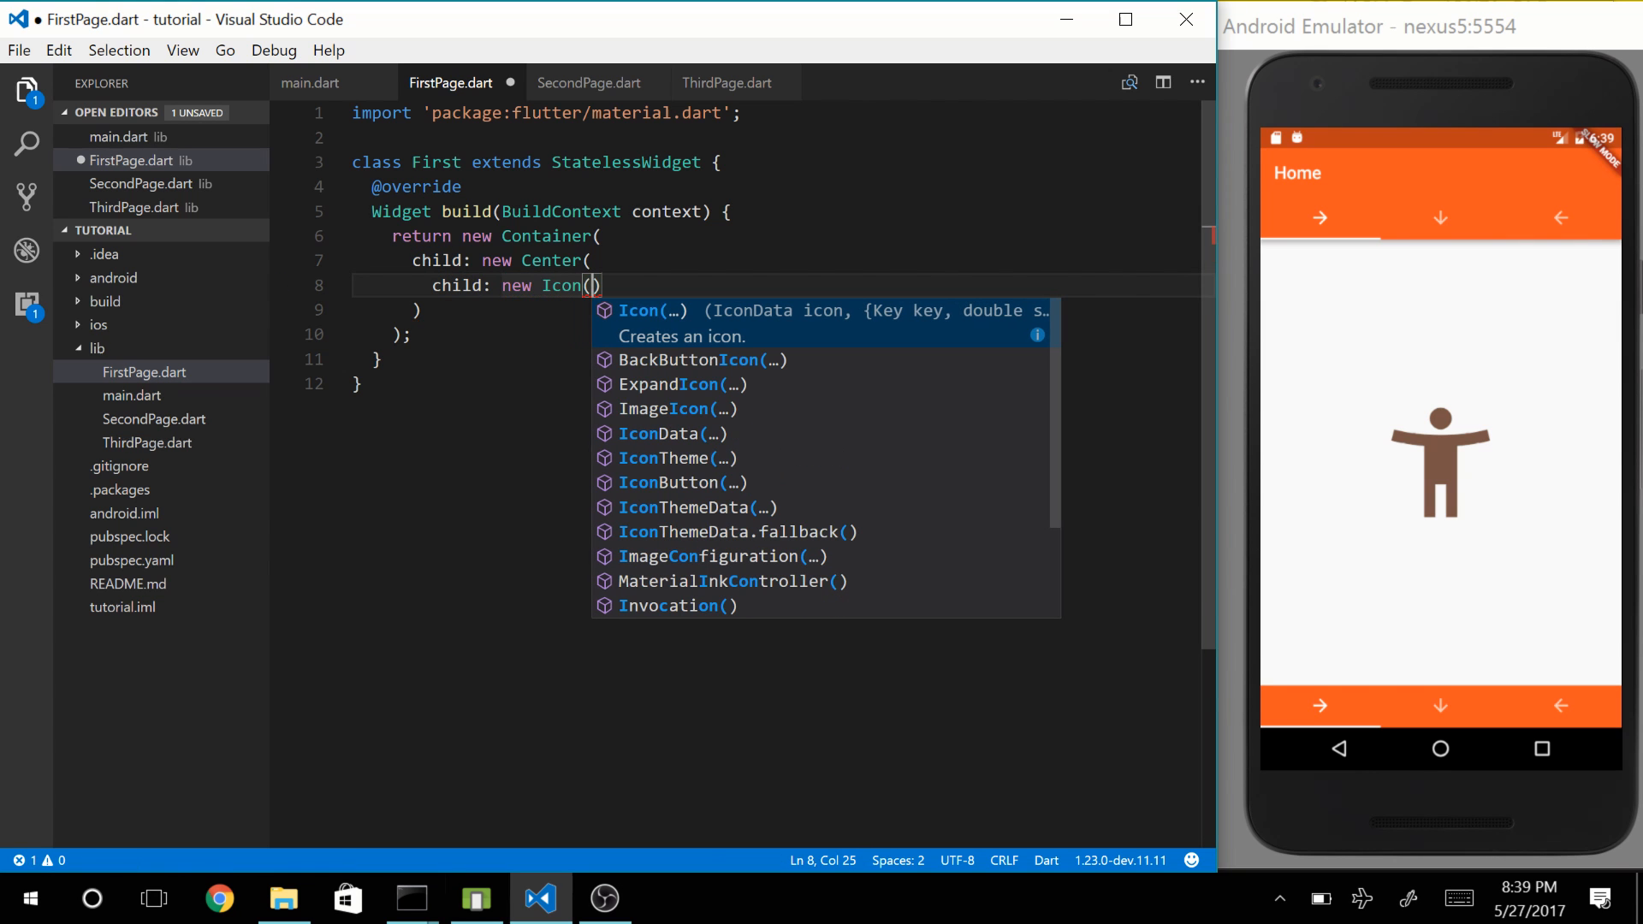
type("Icons.acc")
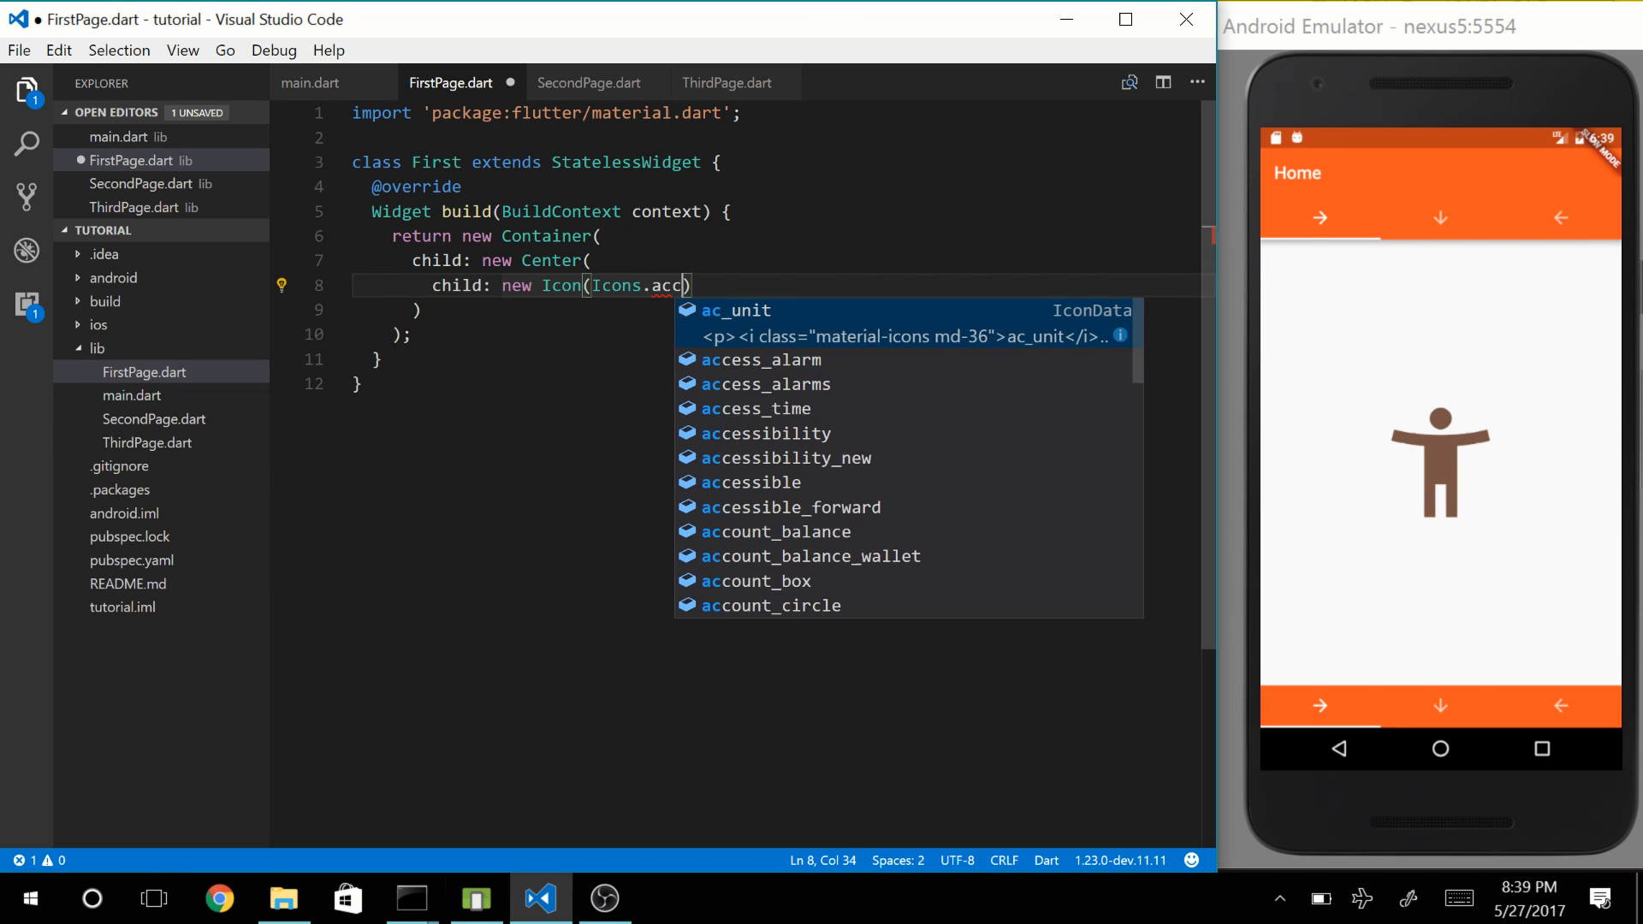
type("essibility_new, size")
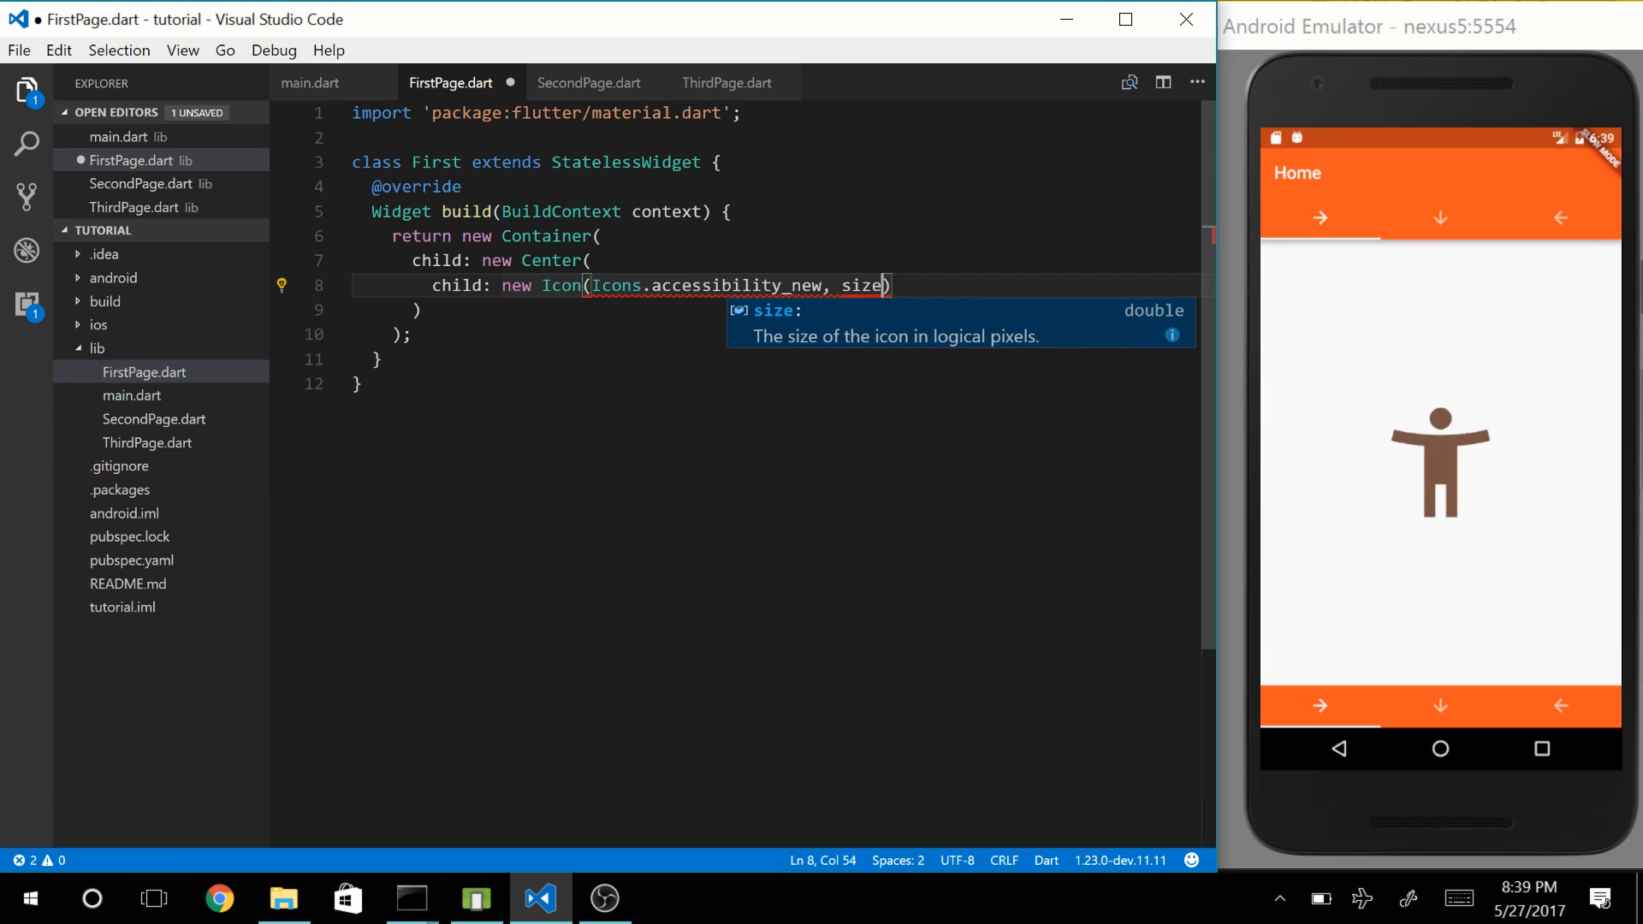
type("150.")
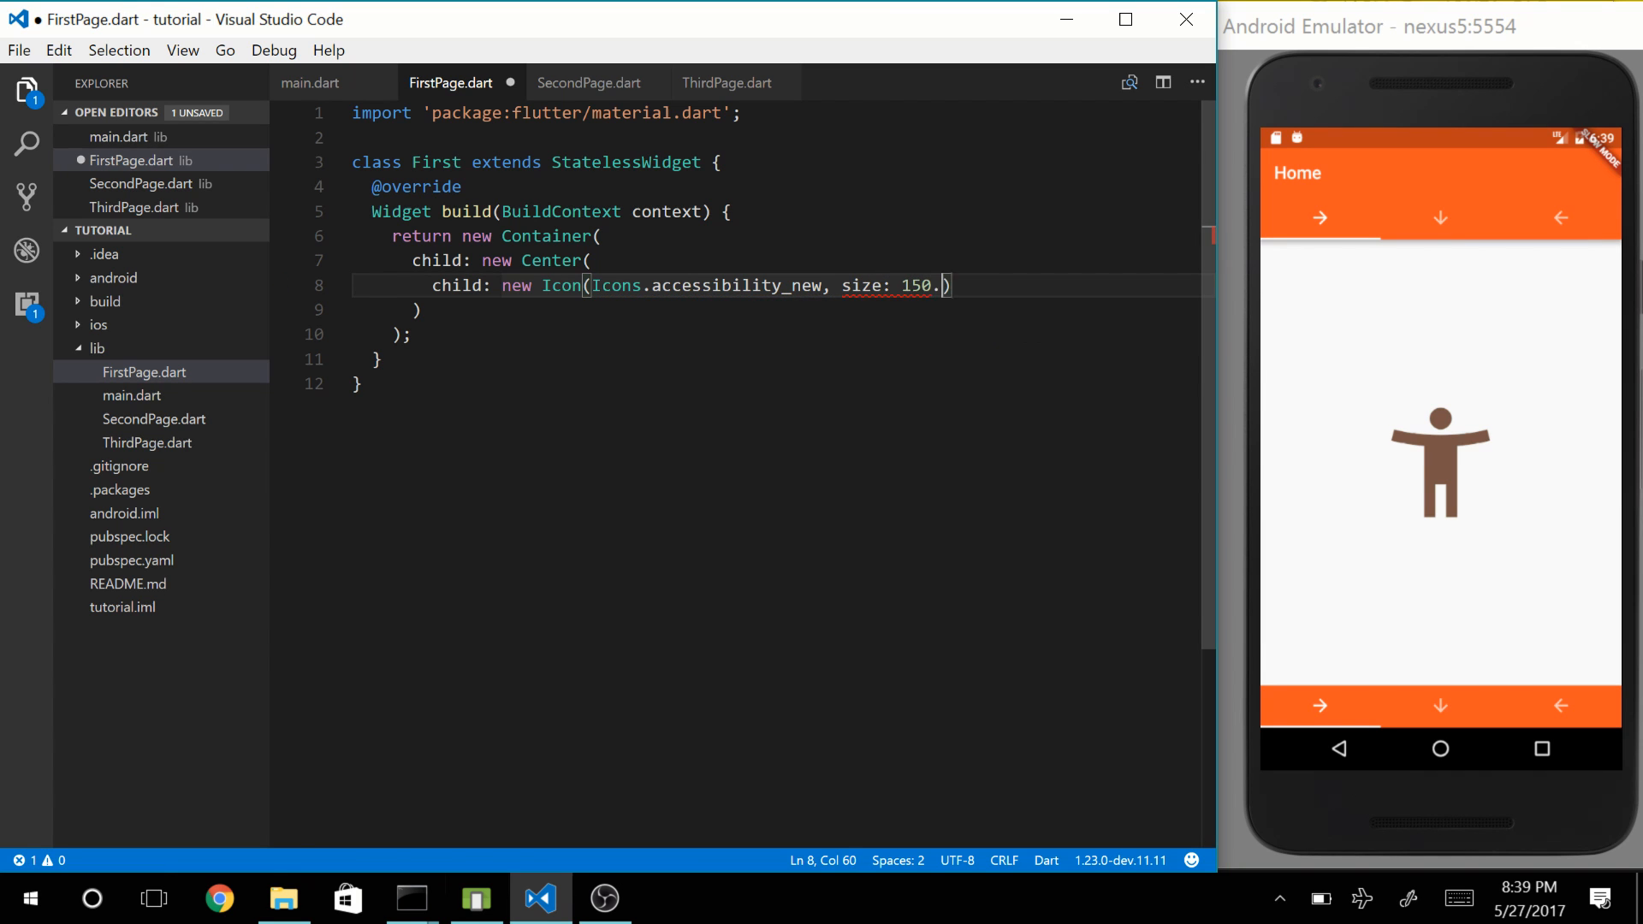
type(", color: C")
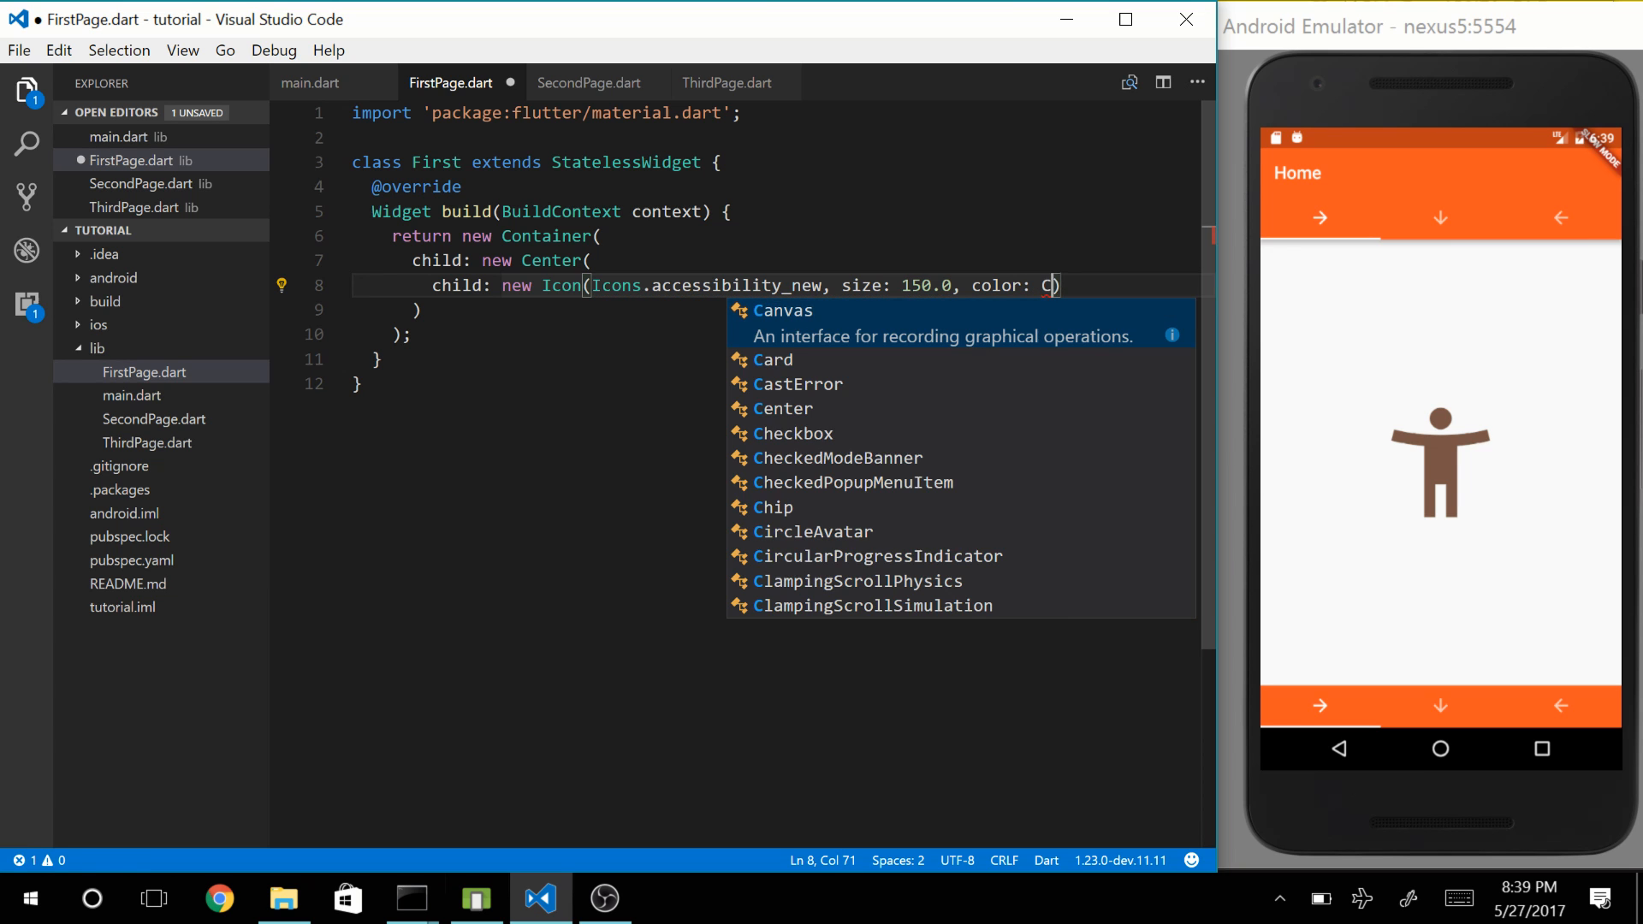
type("olors.brown")
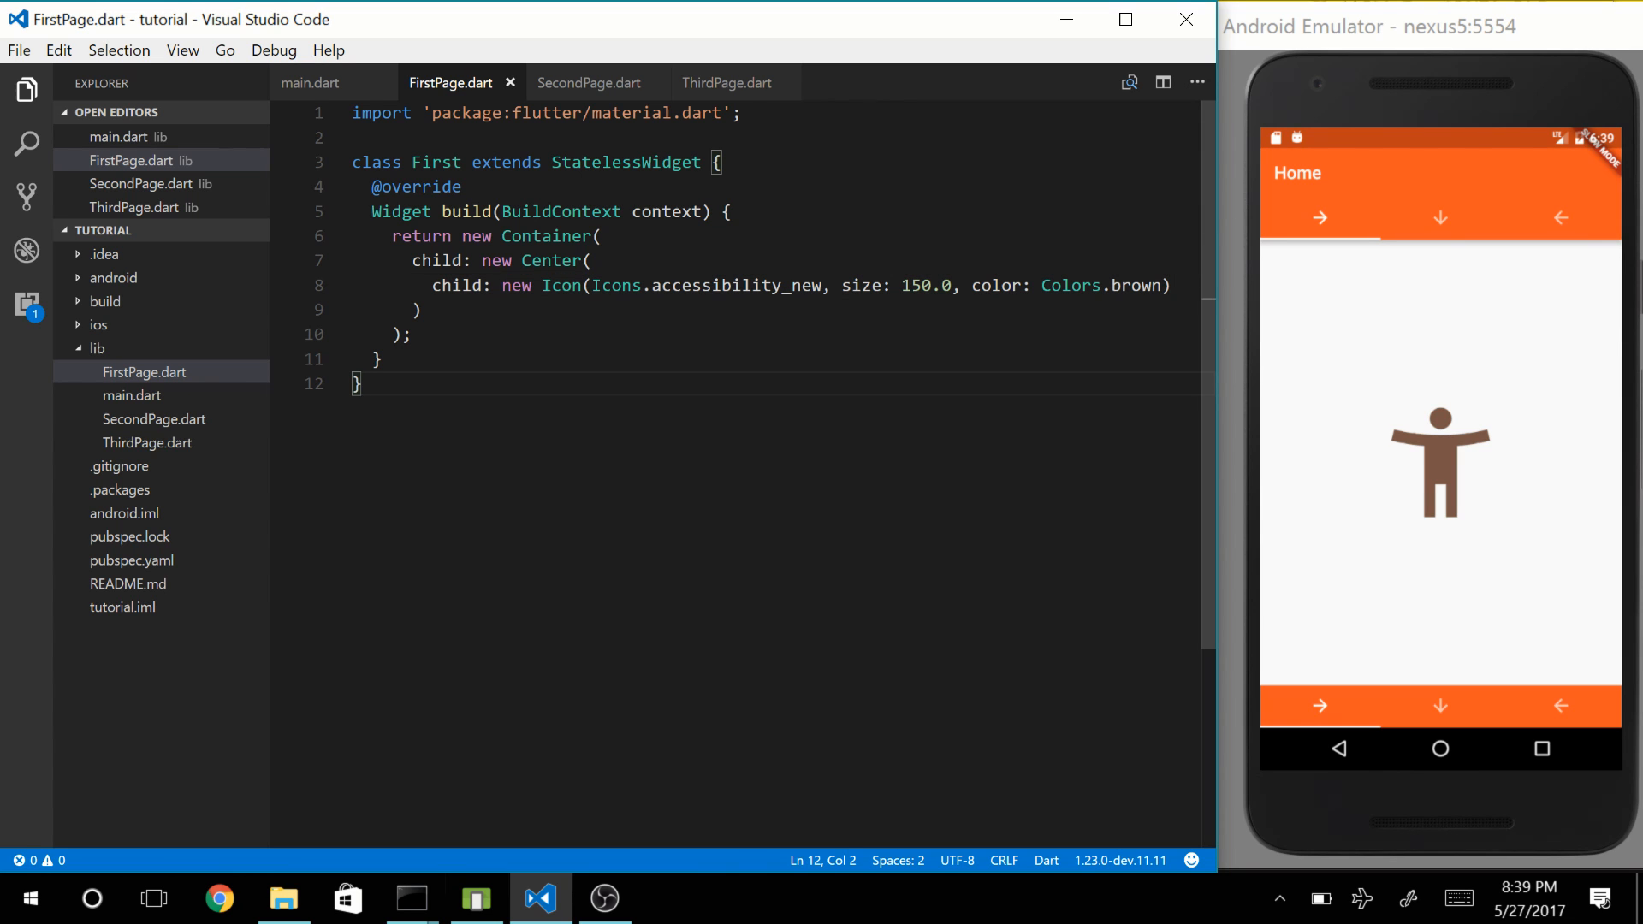
Paste the First page code into SecondPage.dart and ThirdPage.dart
left_click(589, 82)
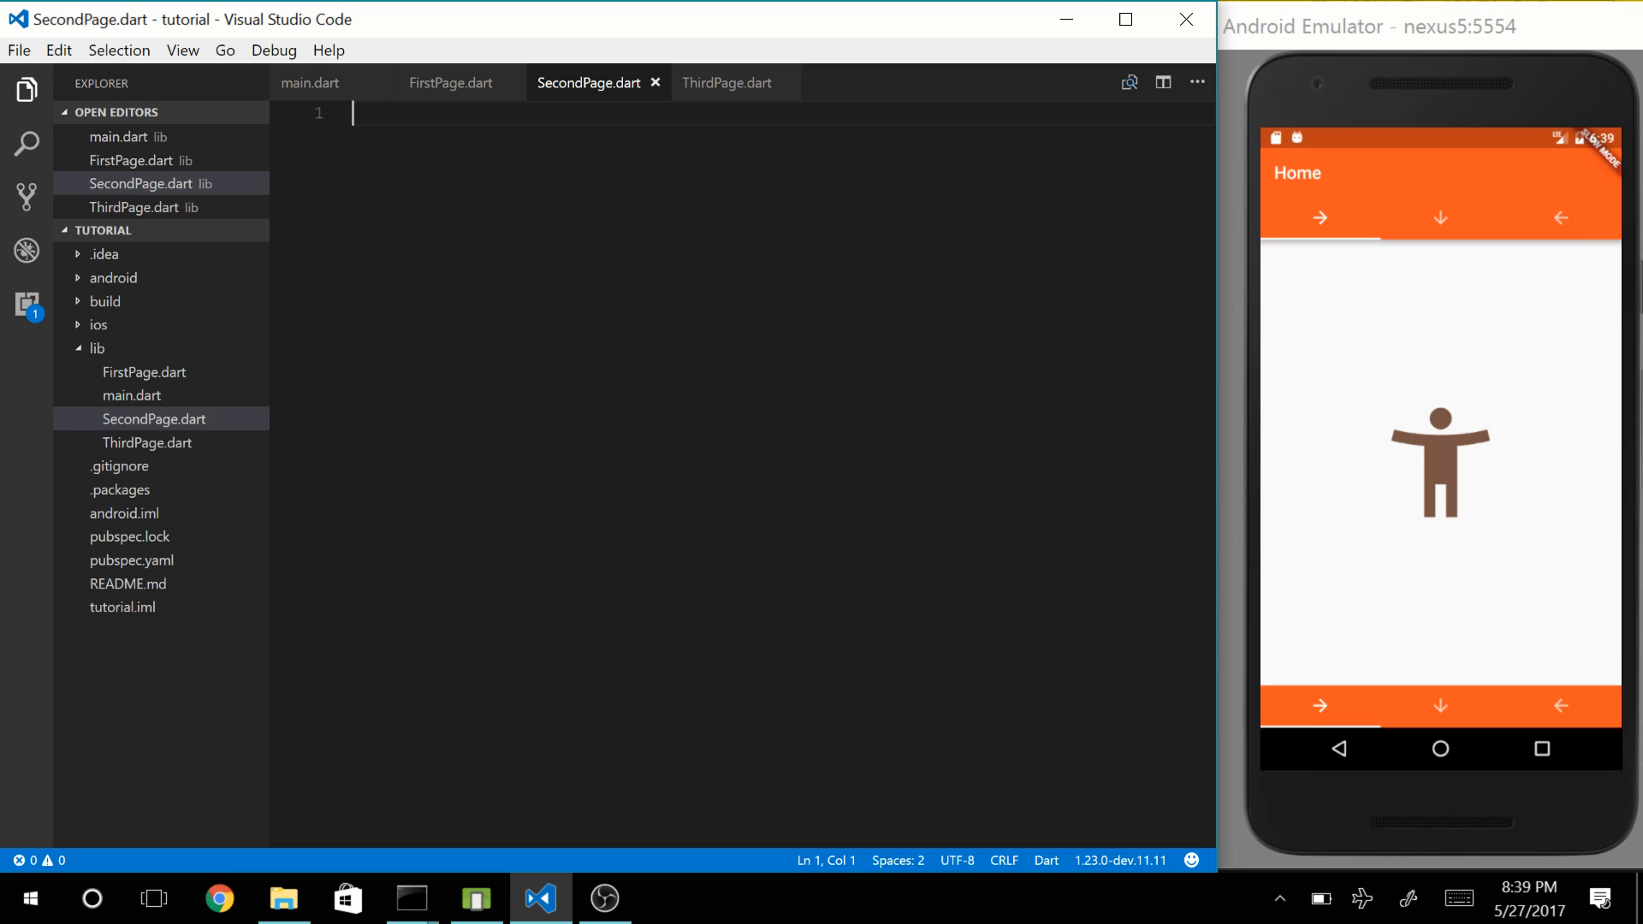
left_click(725, 82)
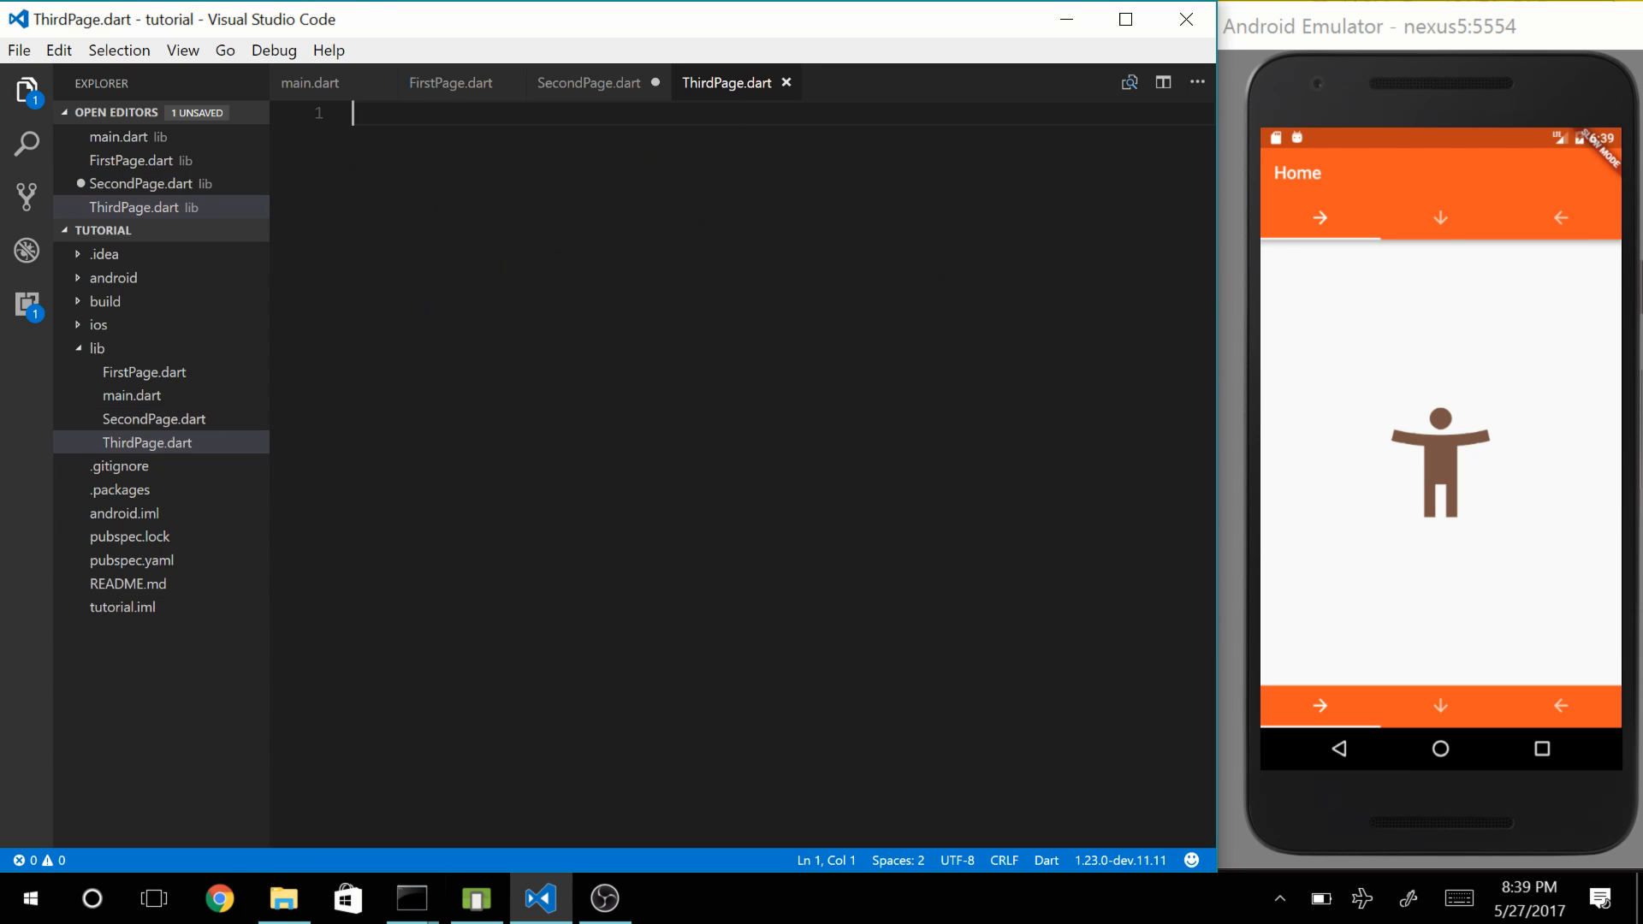
left_click(588, 83)
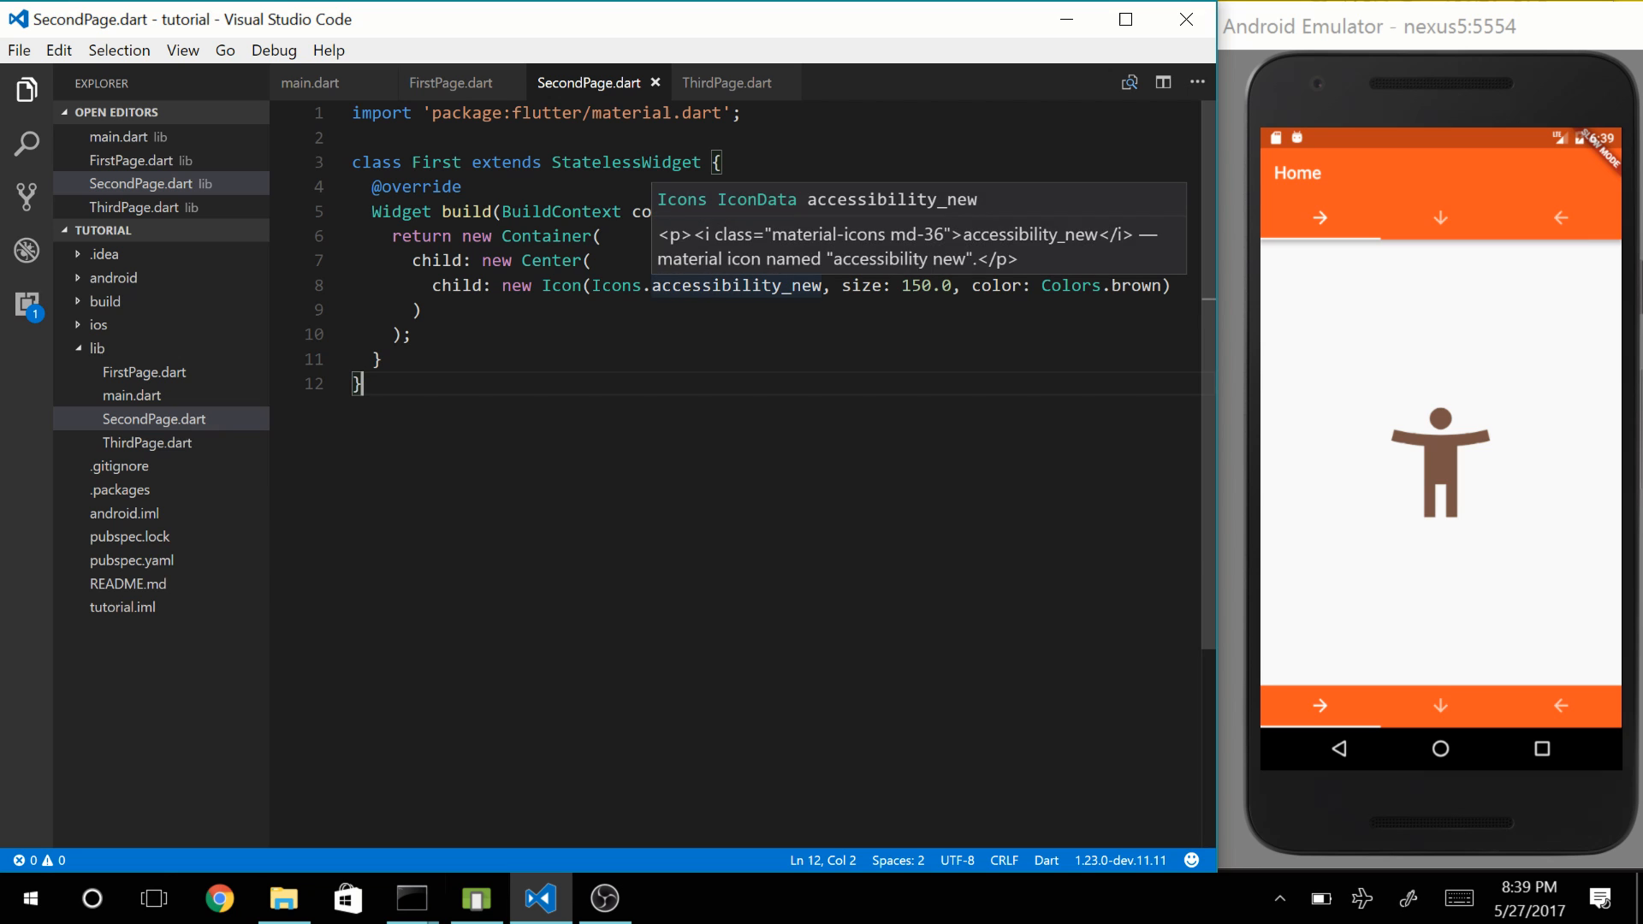
In SecondPage.dart change the icon to favorite and its colour to redAccent
double_click(736, 286)
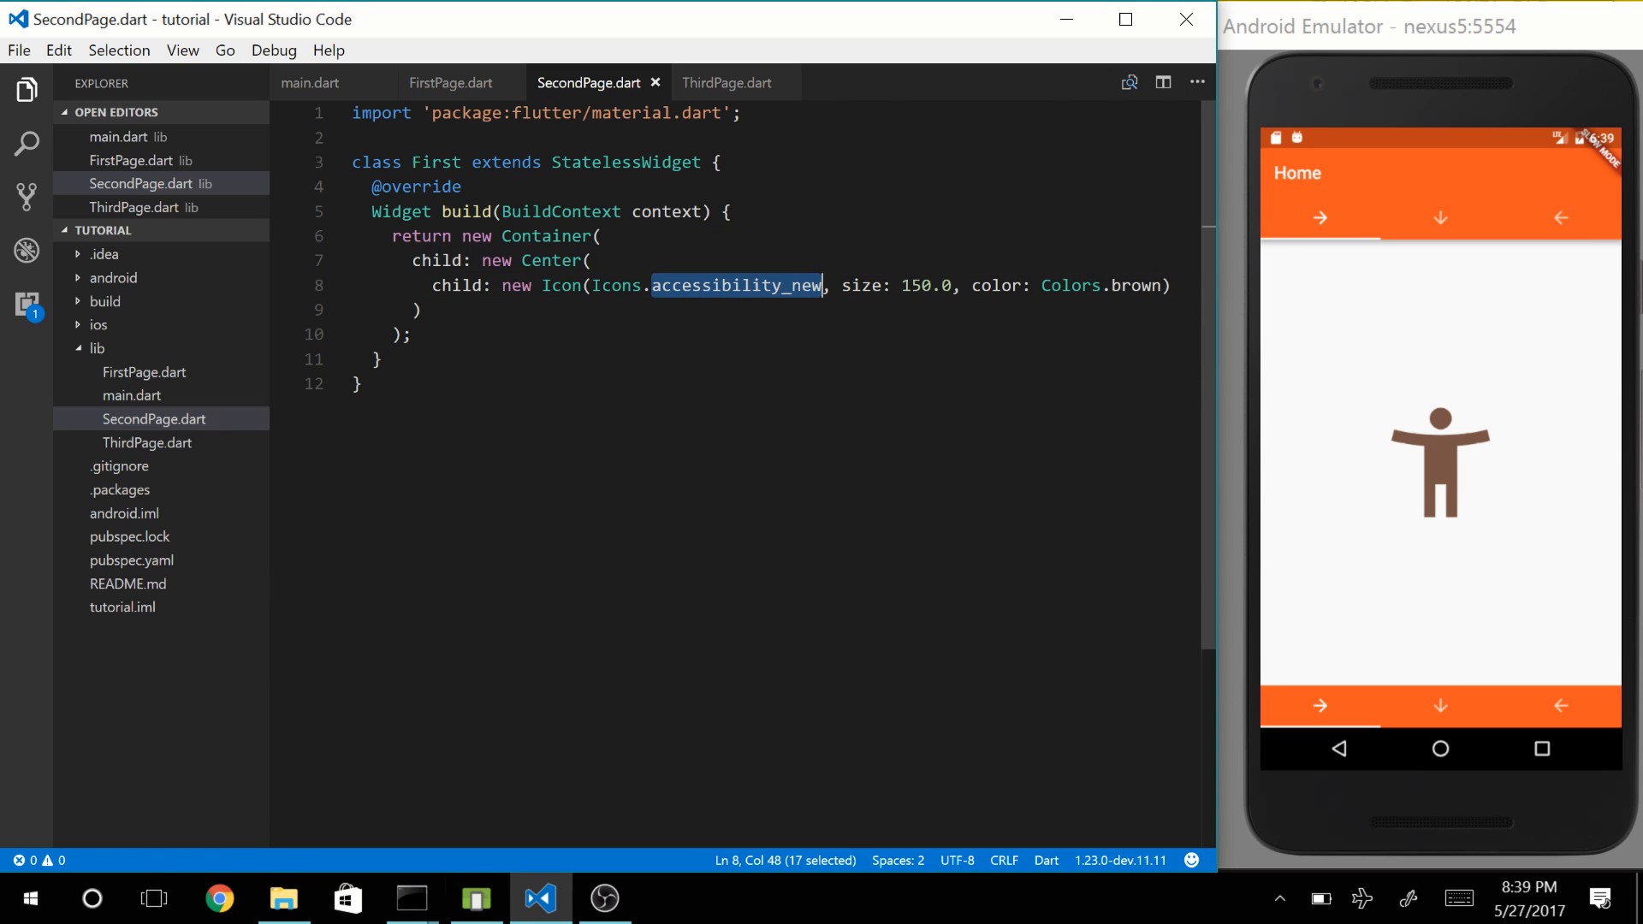
type("local_pizza")
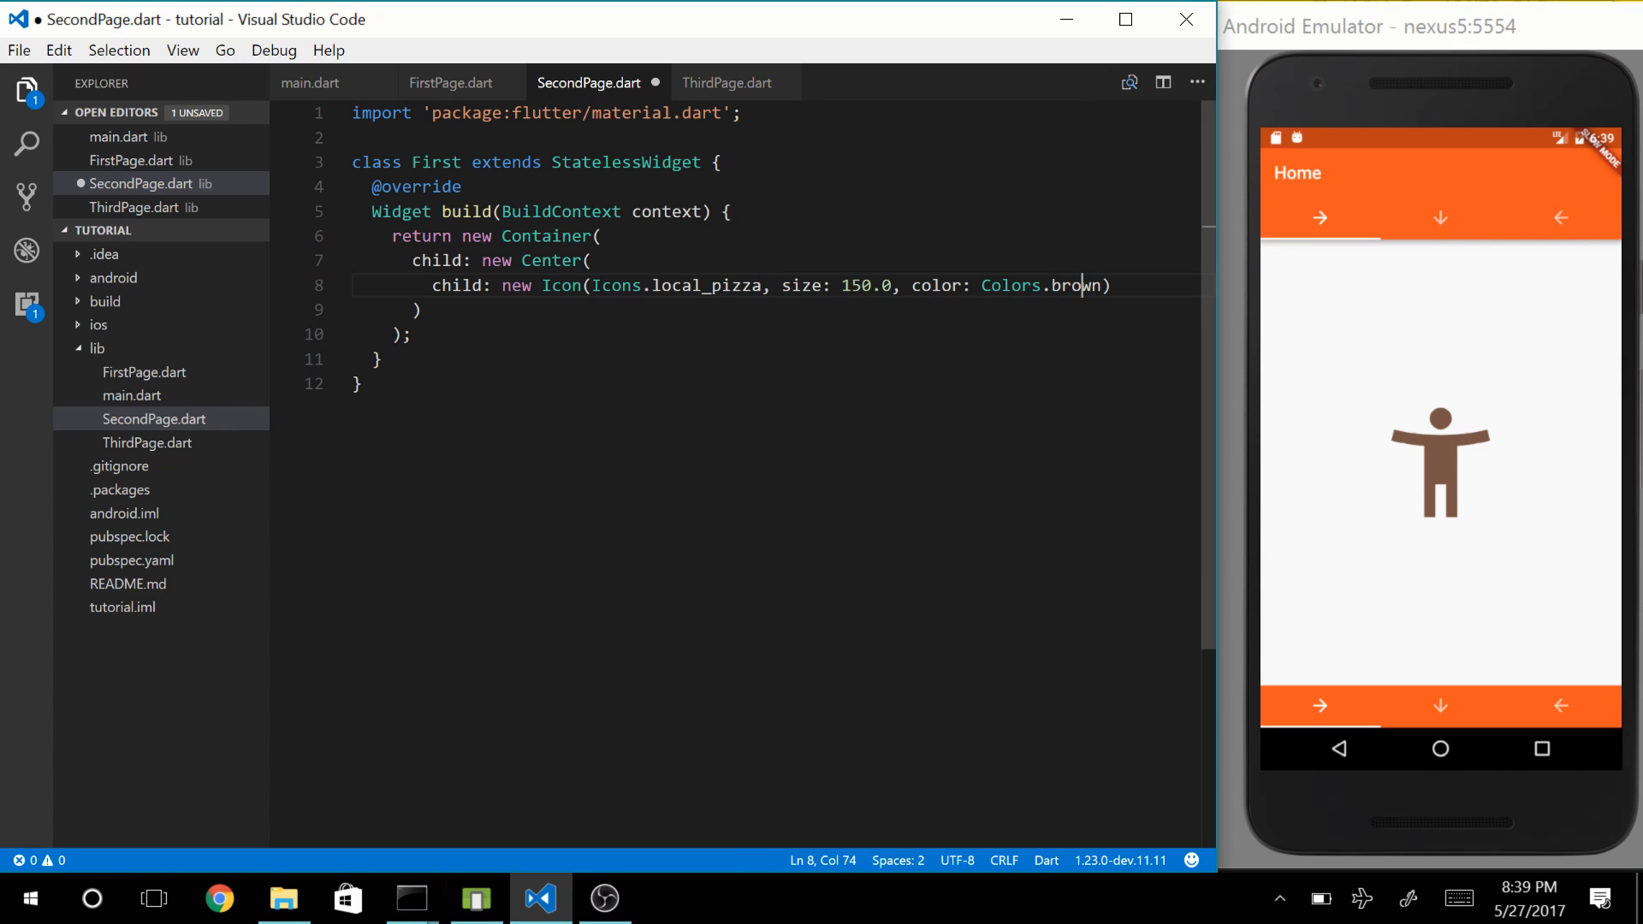
type("favorite")
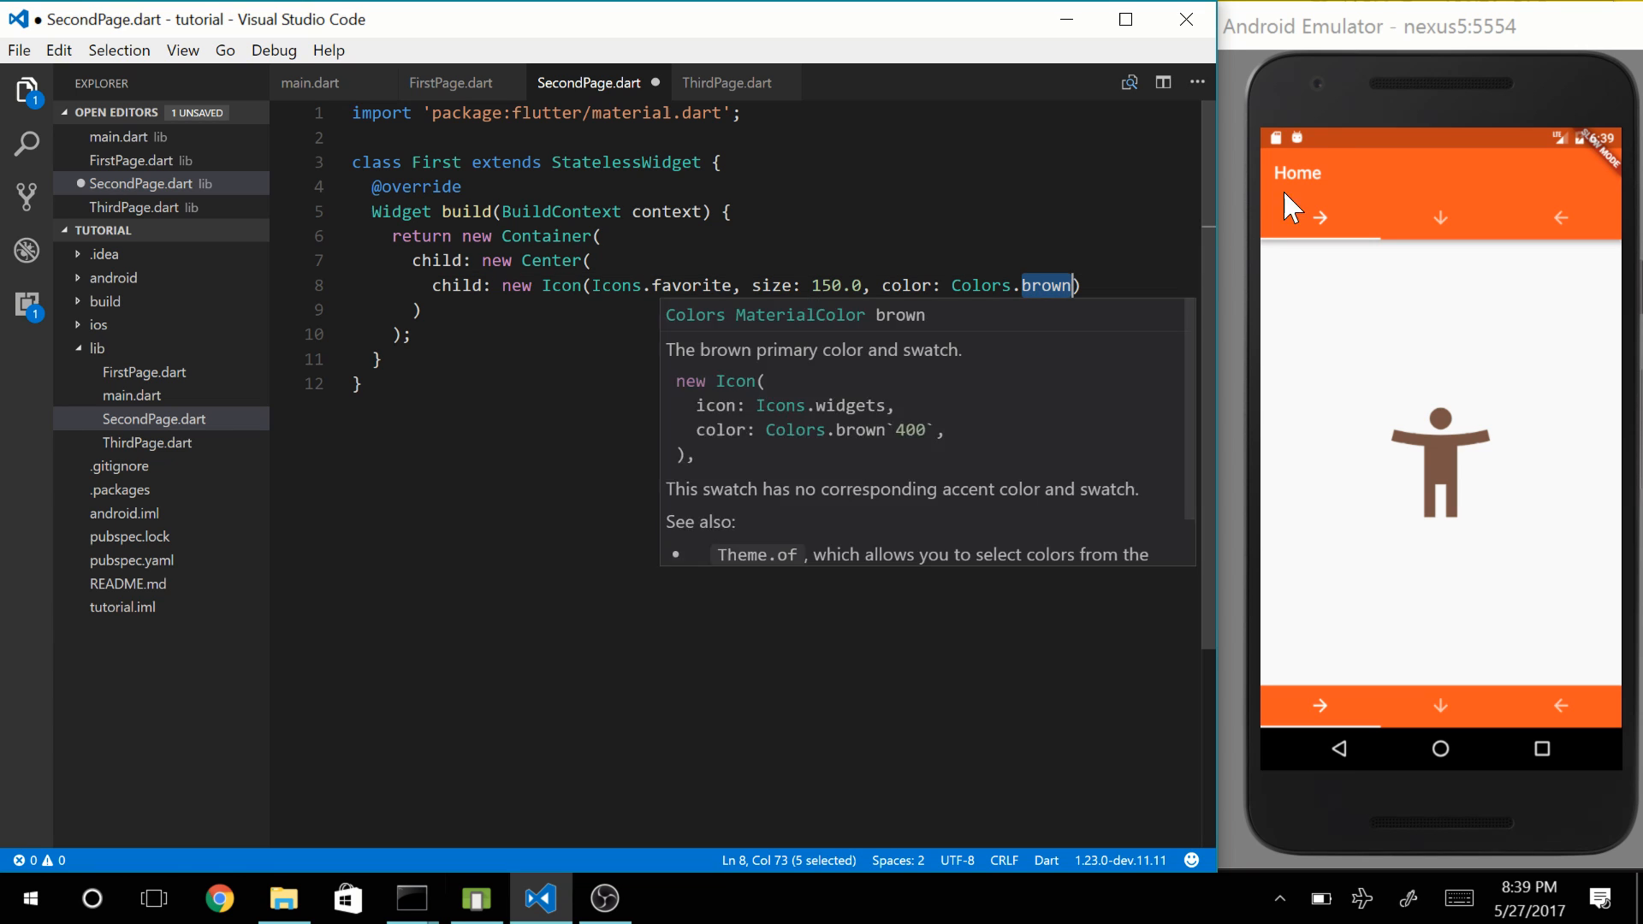
type("redAccent")
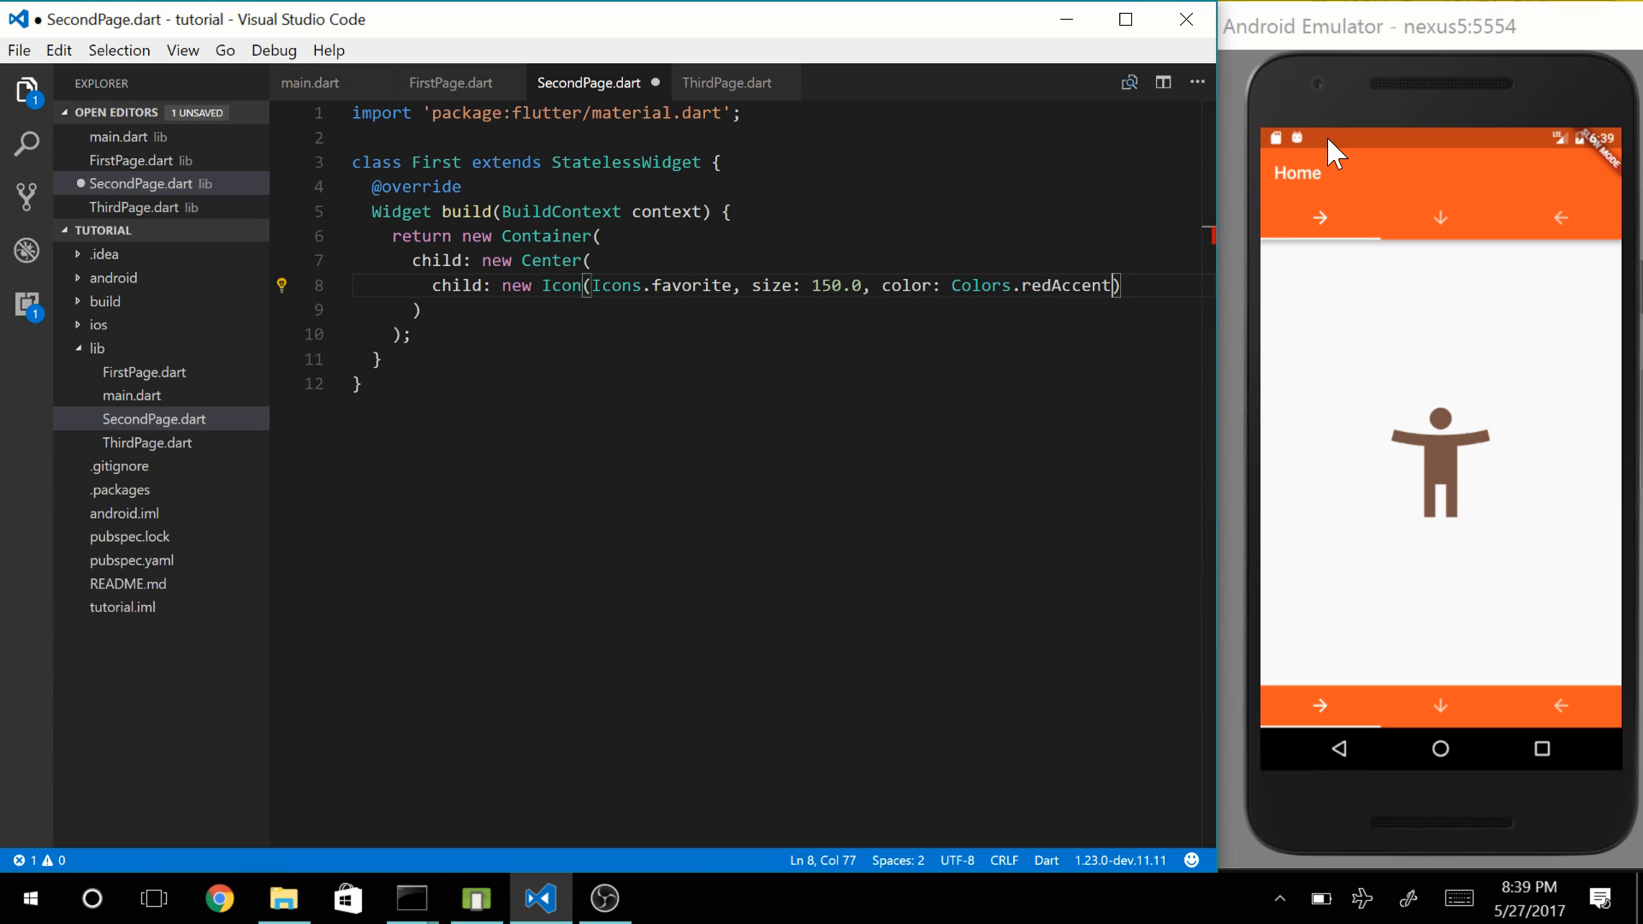
In ThirdPage.dart change the icon to local_pizza with colour teal and save
left_click(727, 82)
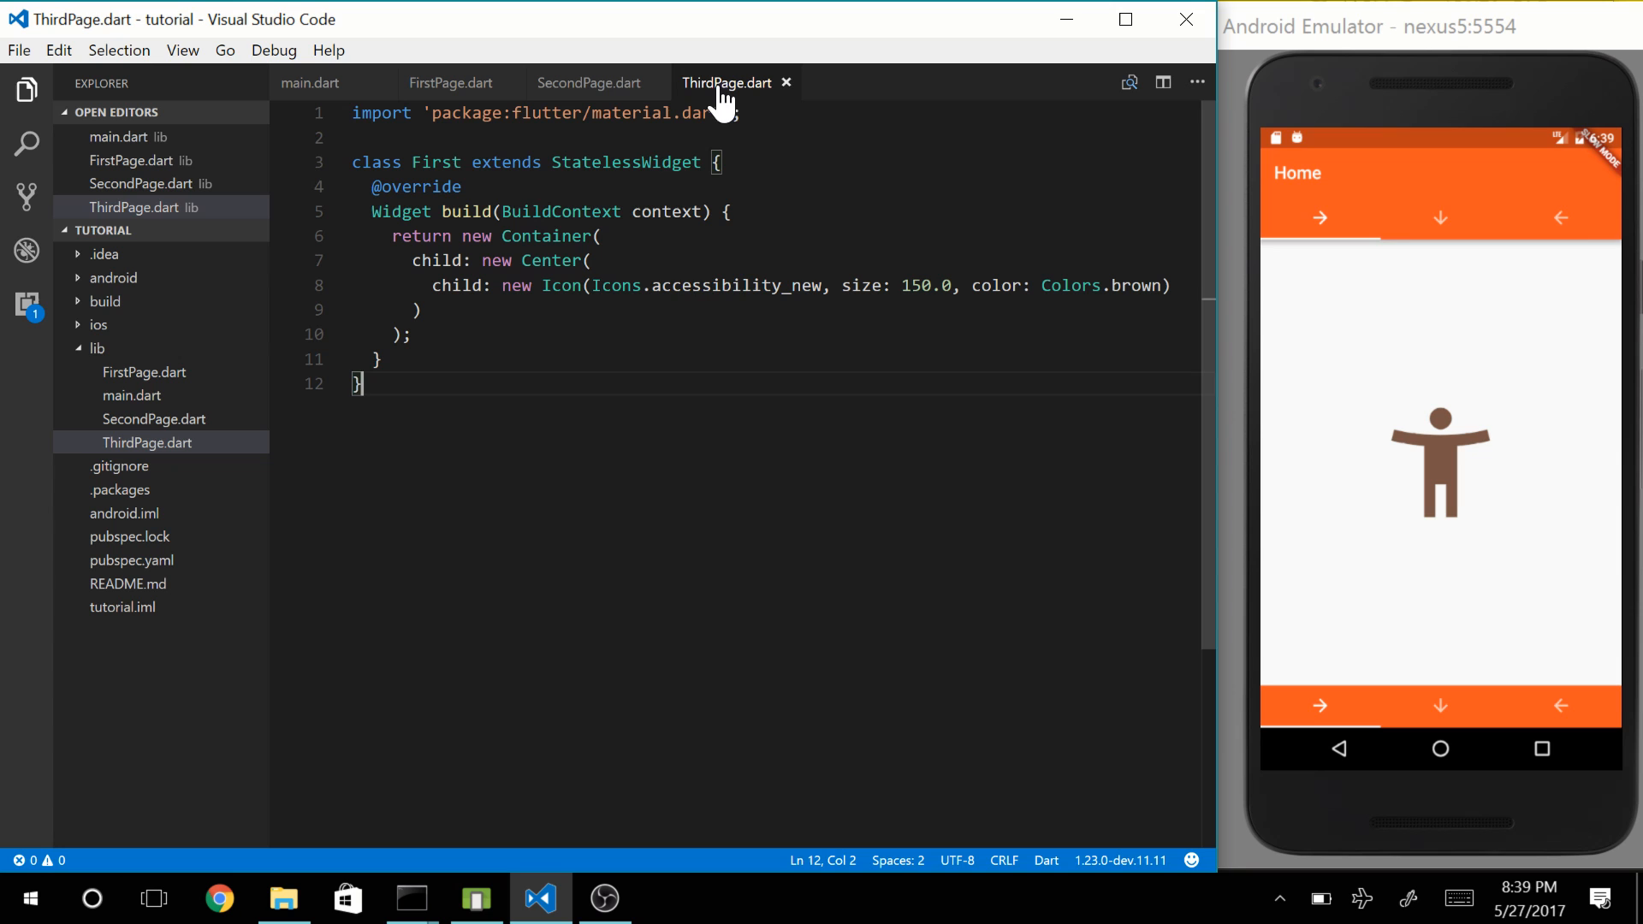
type("pizza")
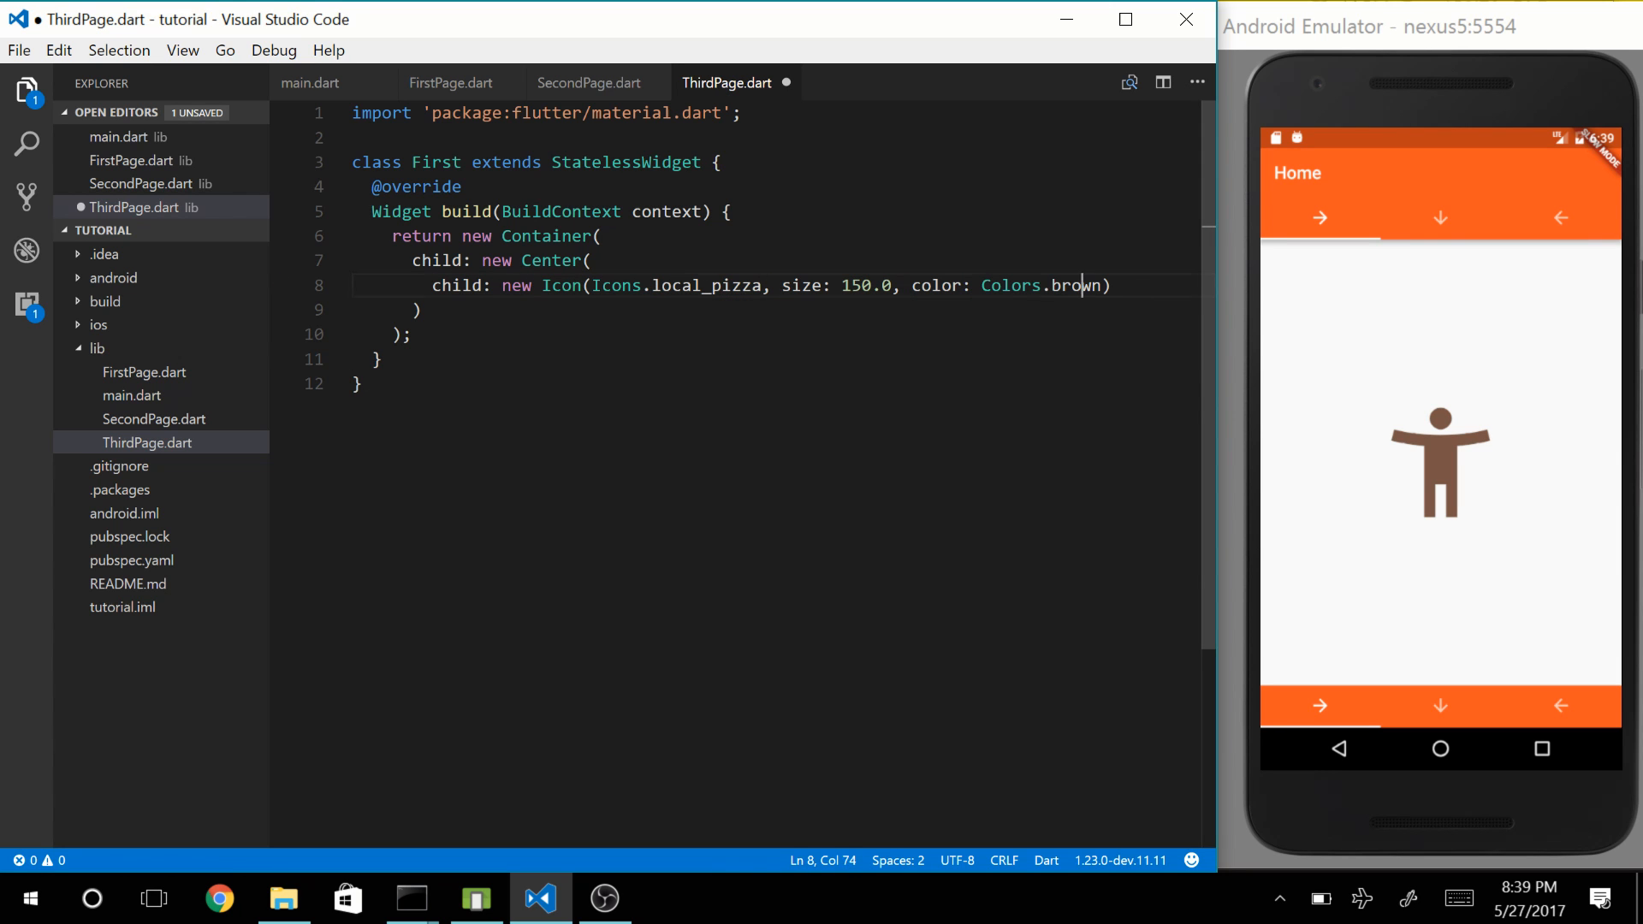
type("teal")
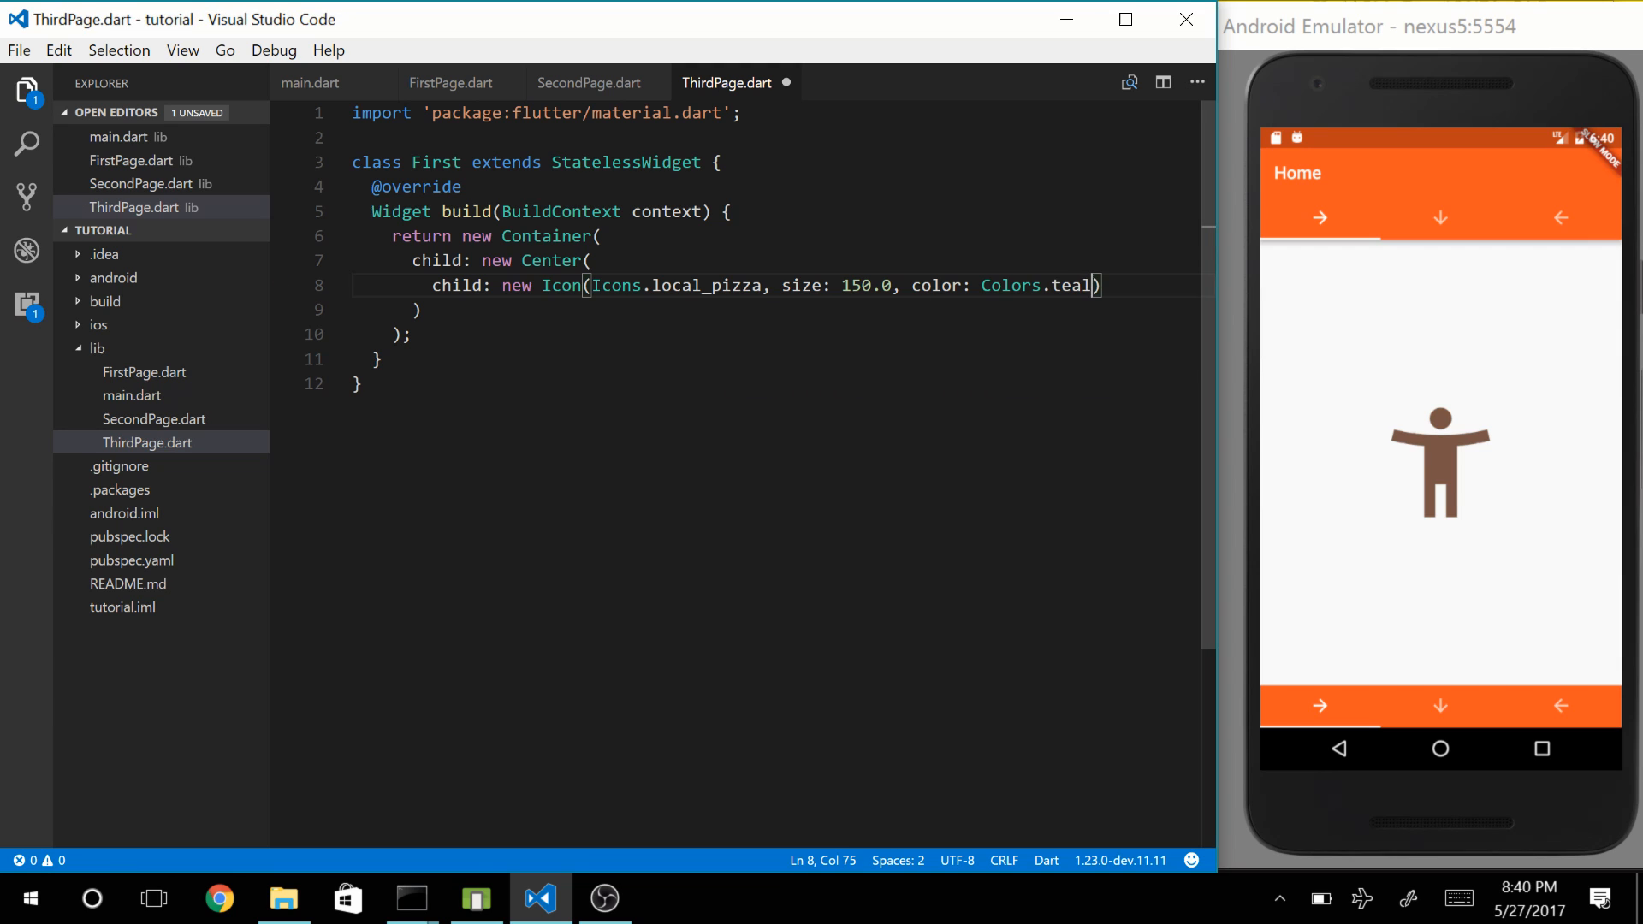
key("ctrl+s")
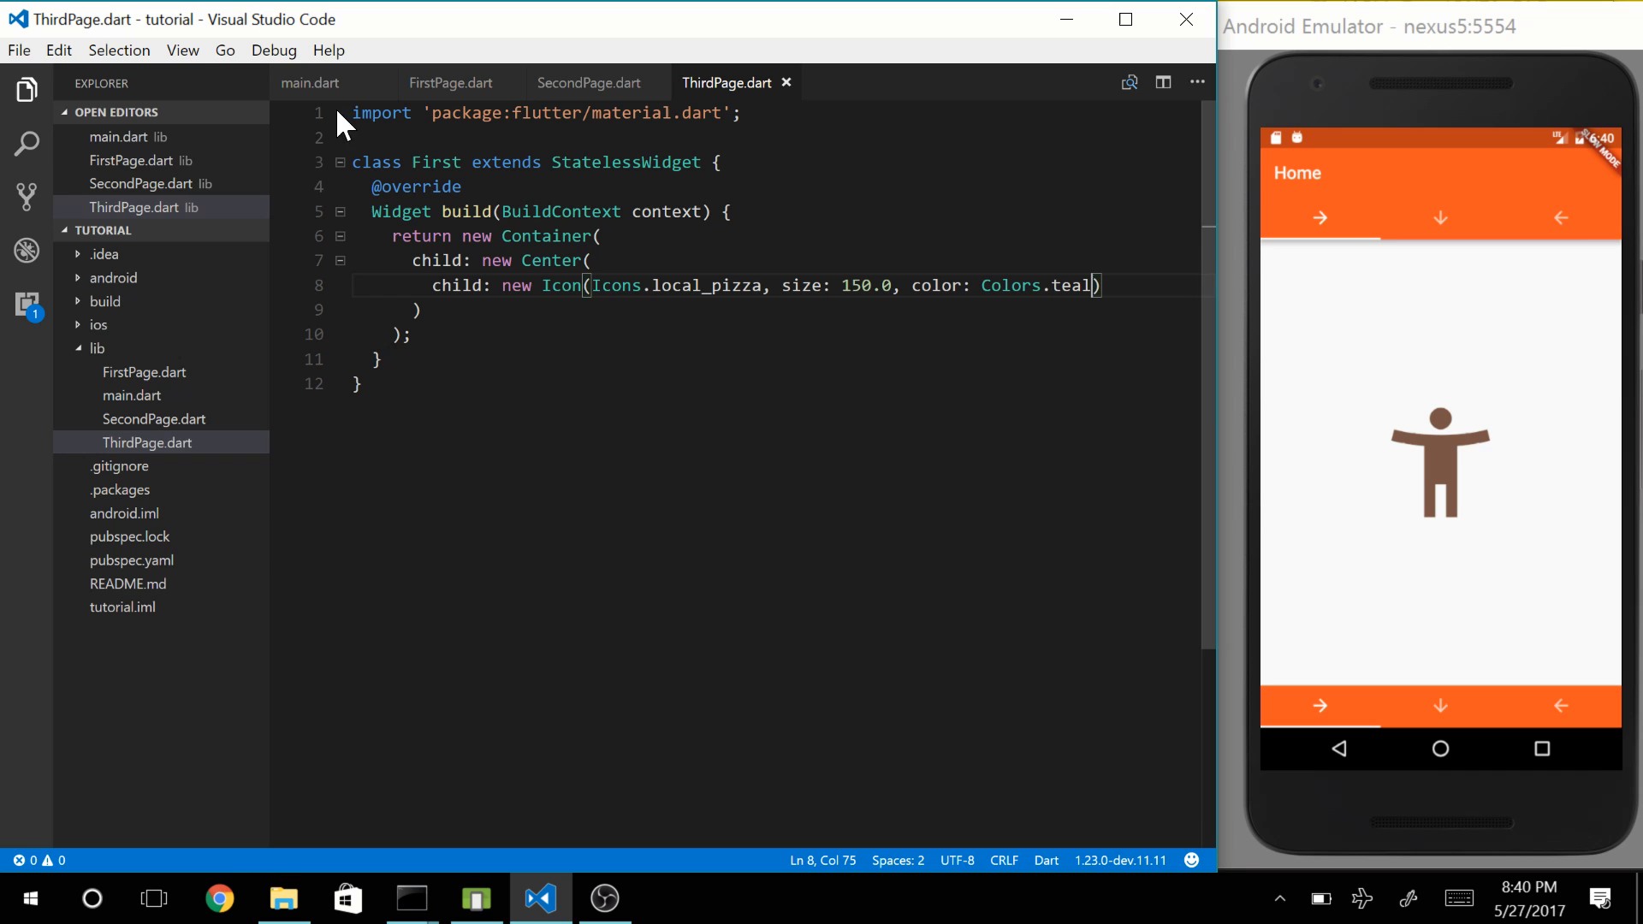
Add an import for './FirstPage.dart' in main.dart
left_click(309, 82)
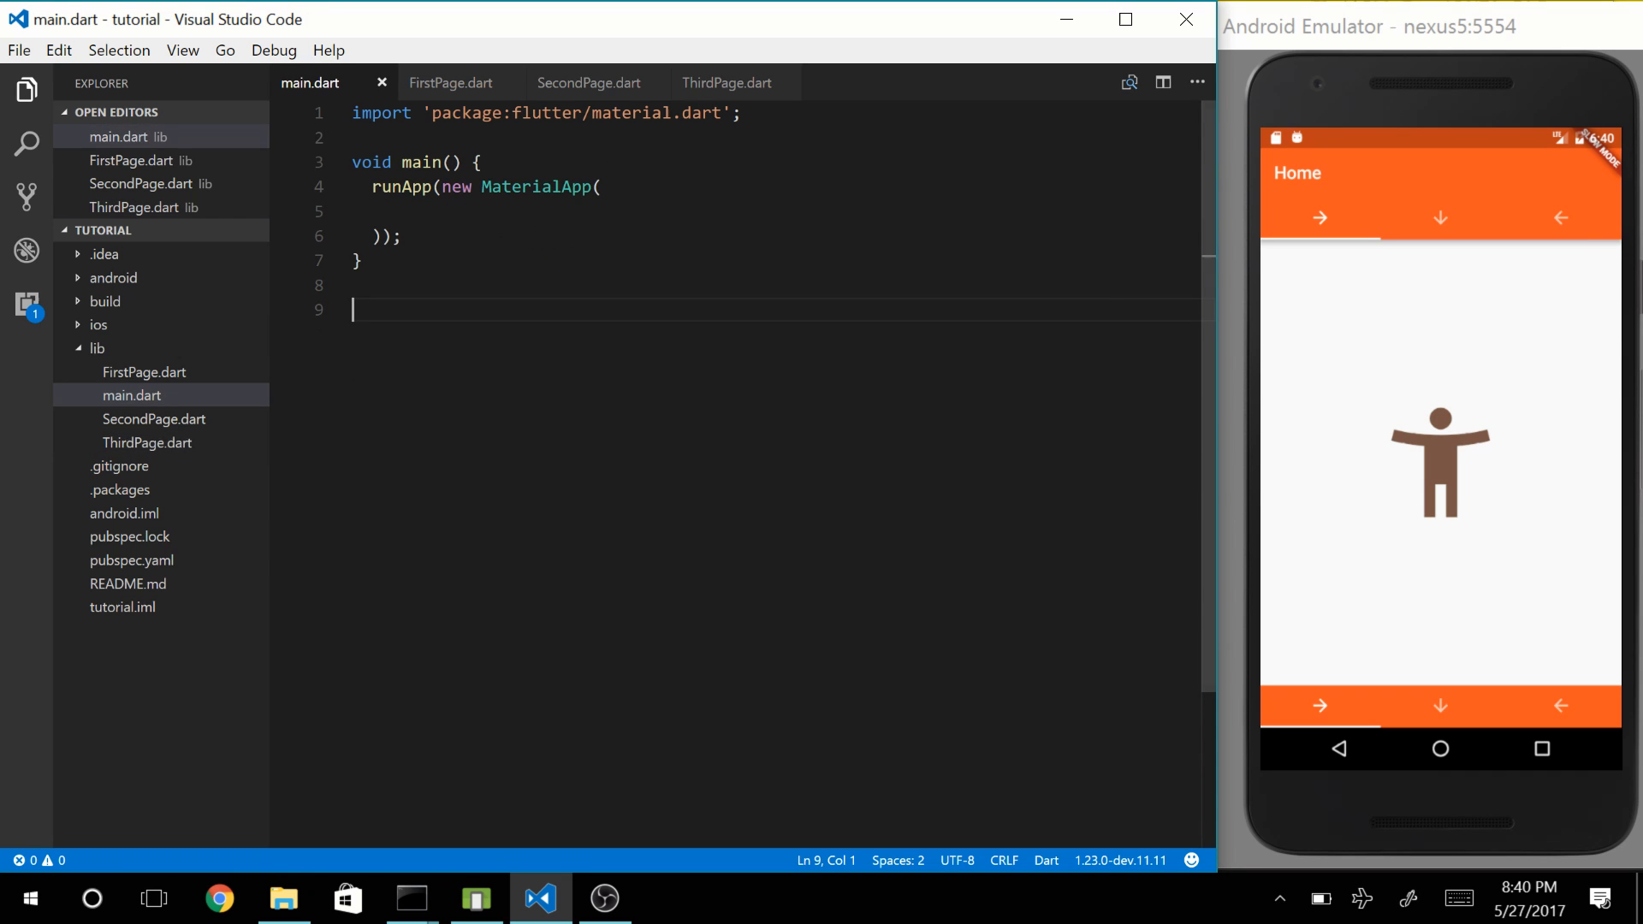
type("import '';")
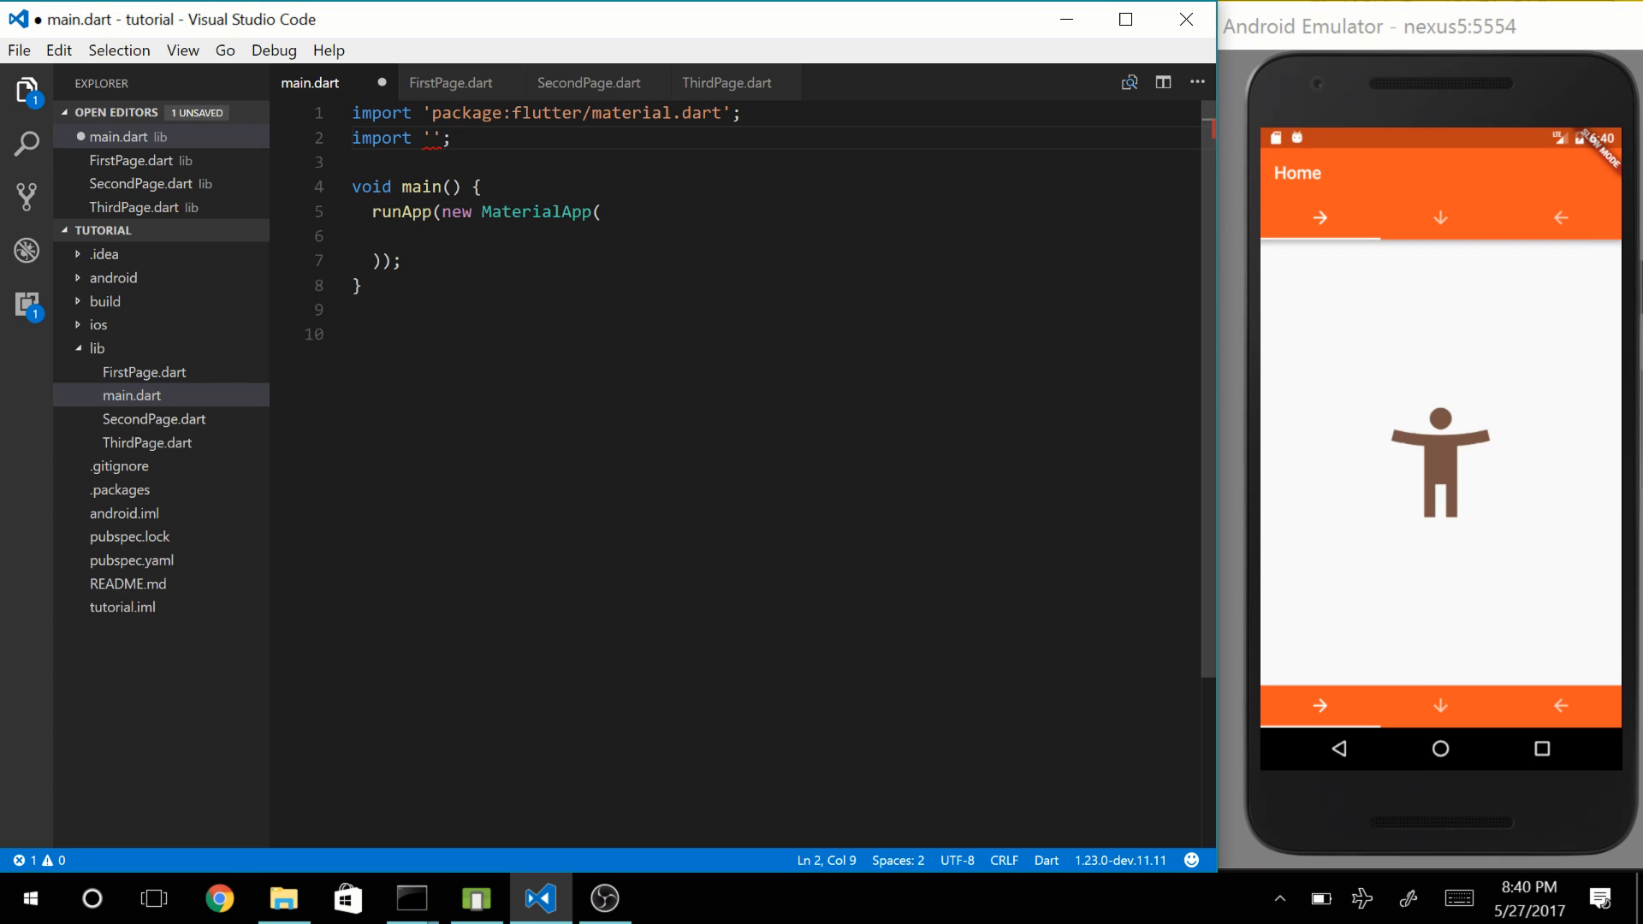
type("./")
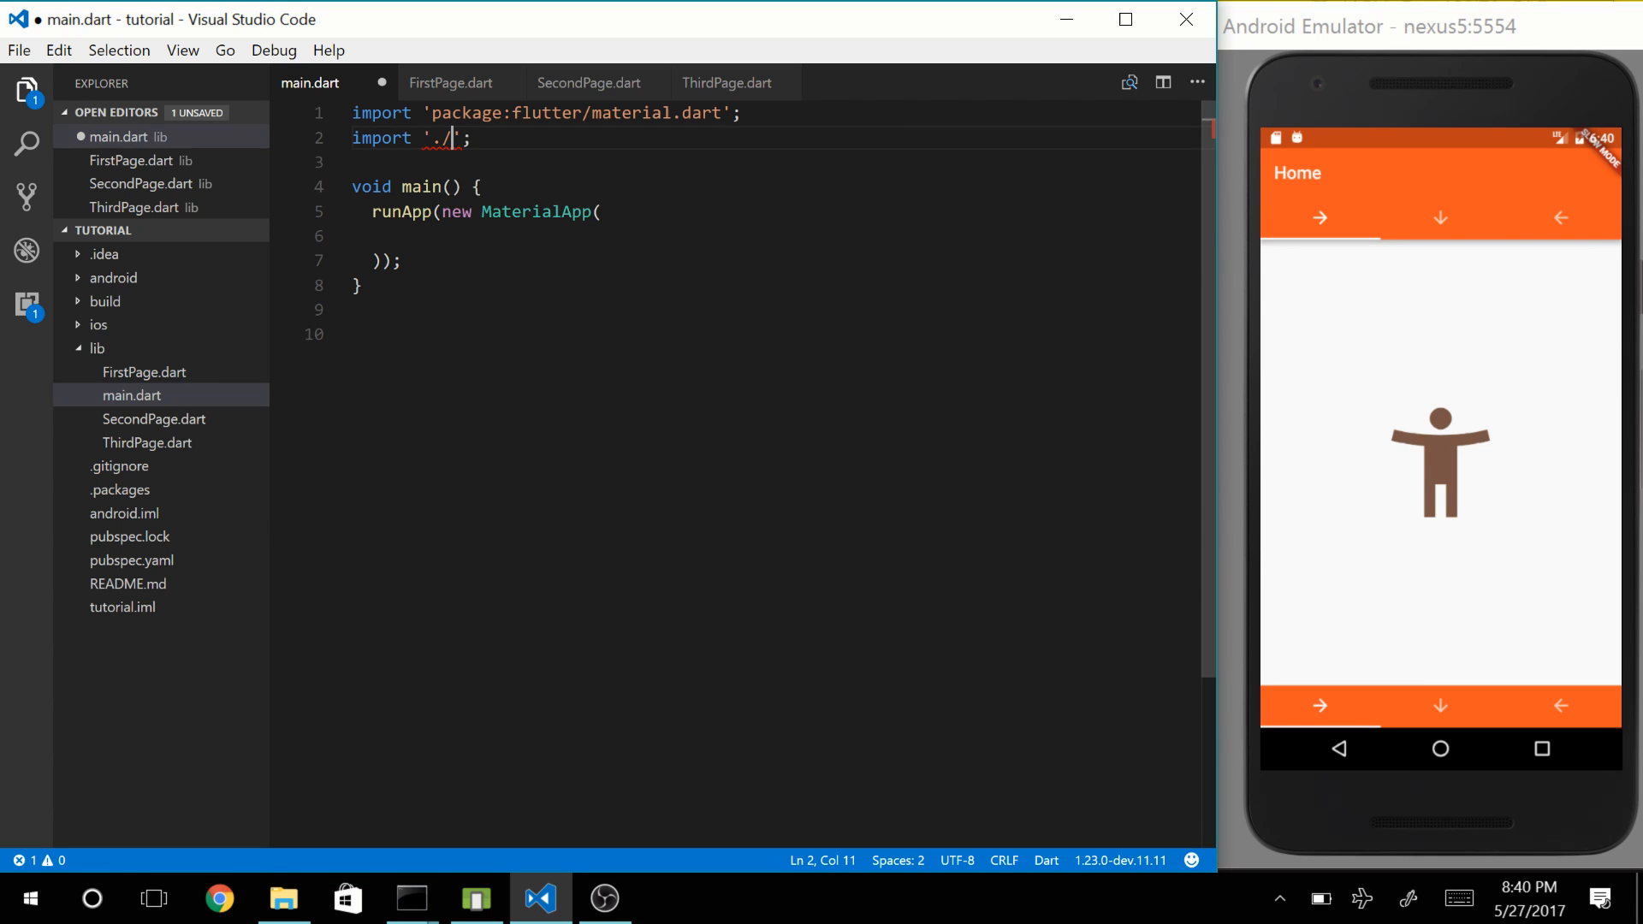
type("FirstPage")
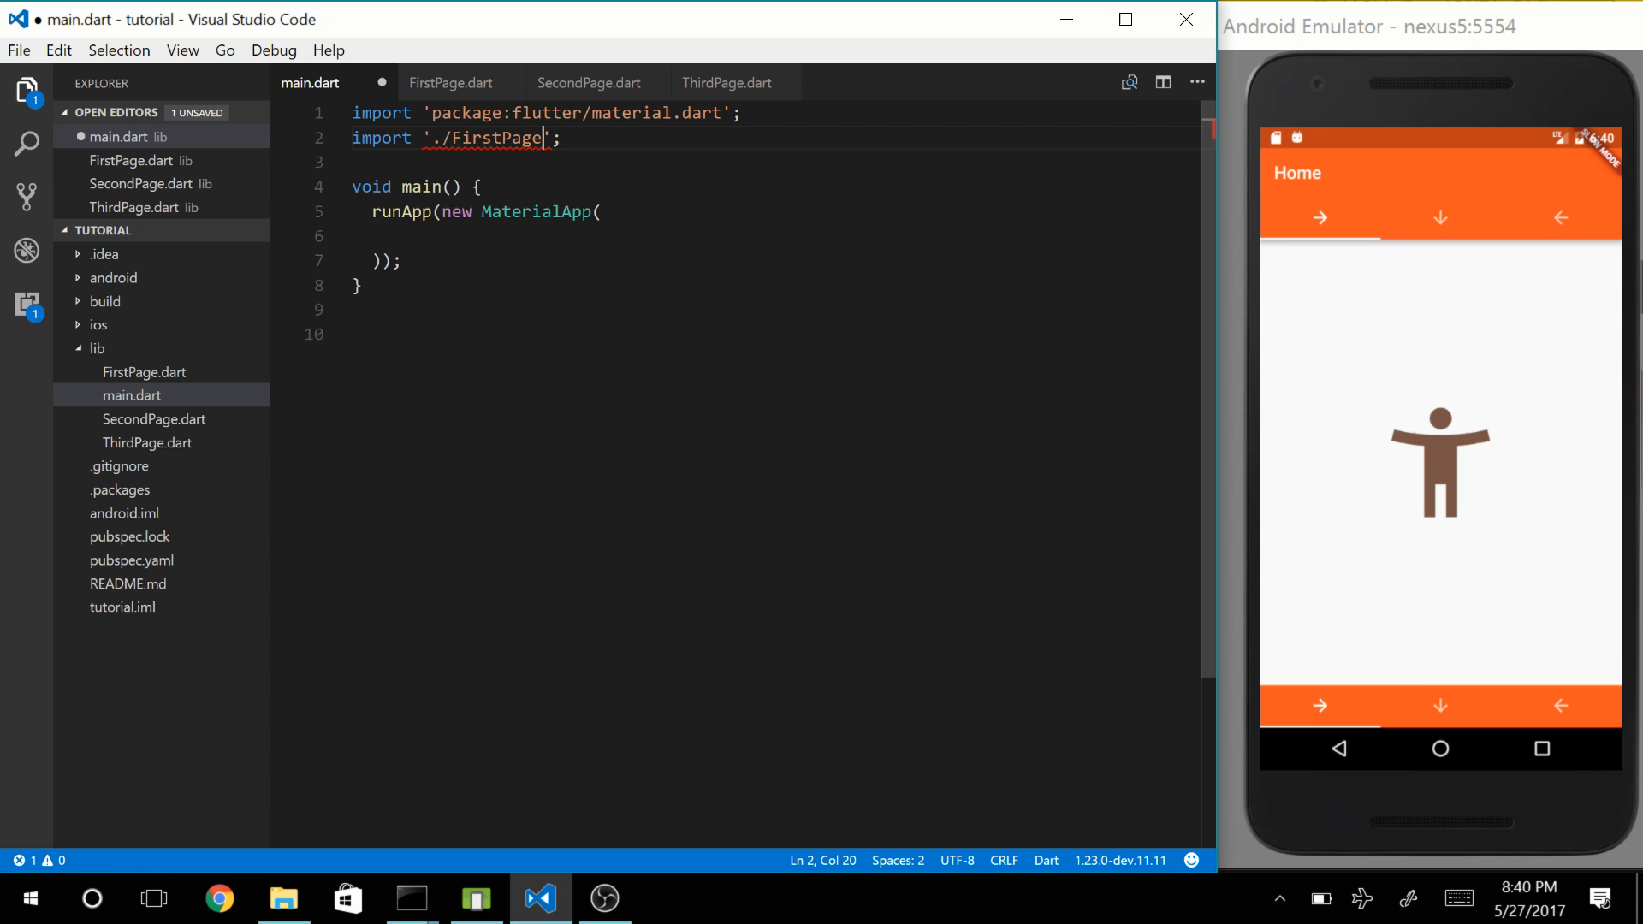
type(".dart")
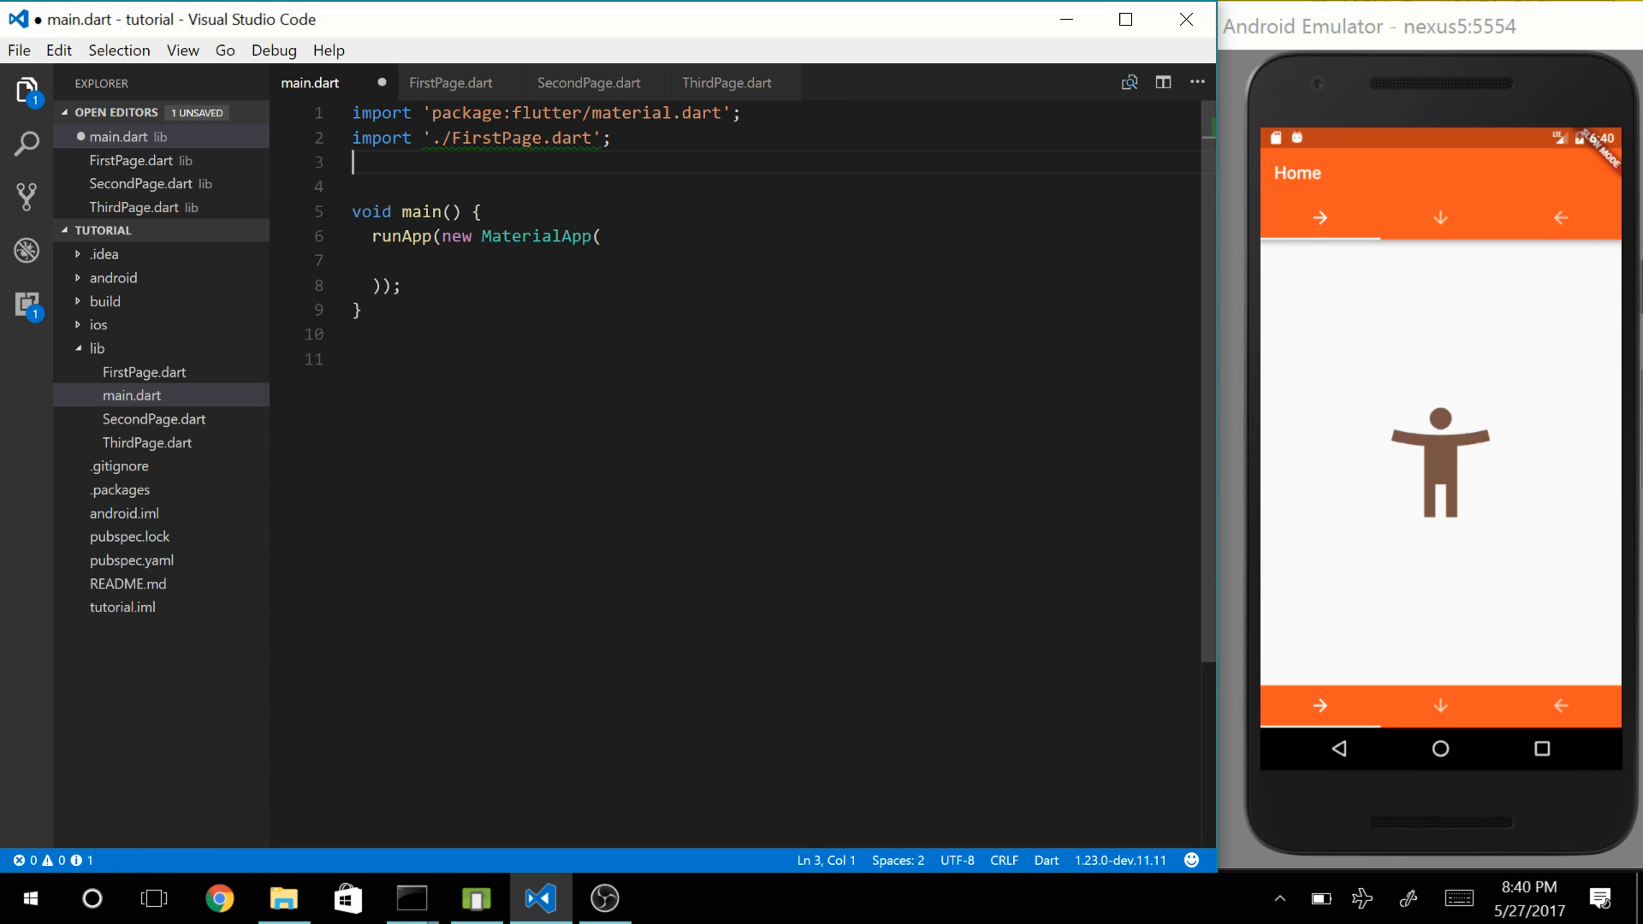
Add imports for './SecondPage.dart' and './ThirdPage.dart'
type("import")
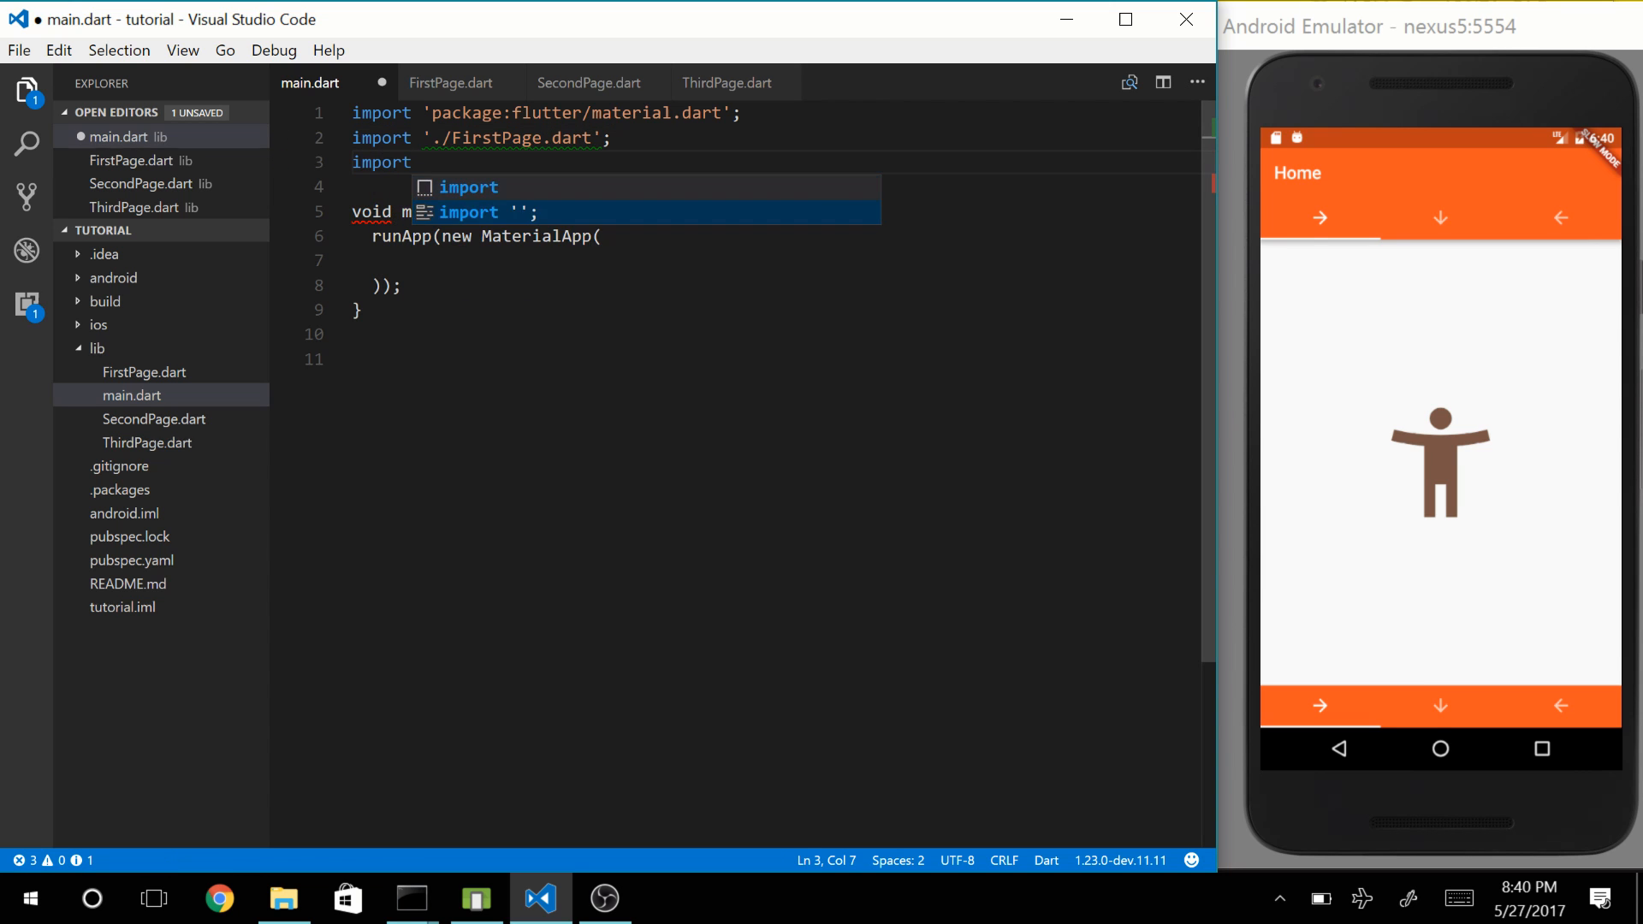
type("'./S';")
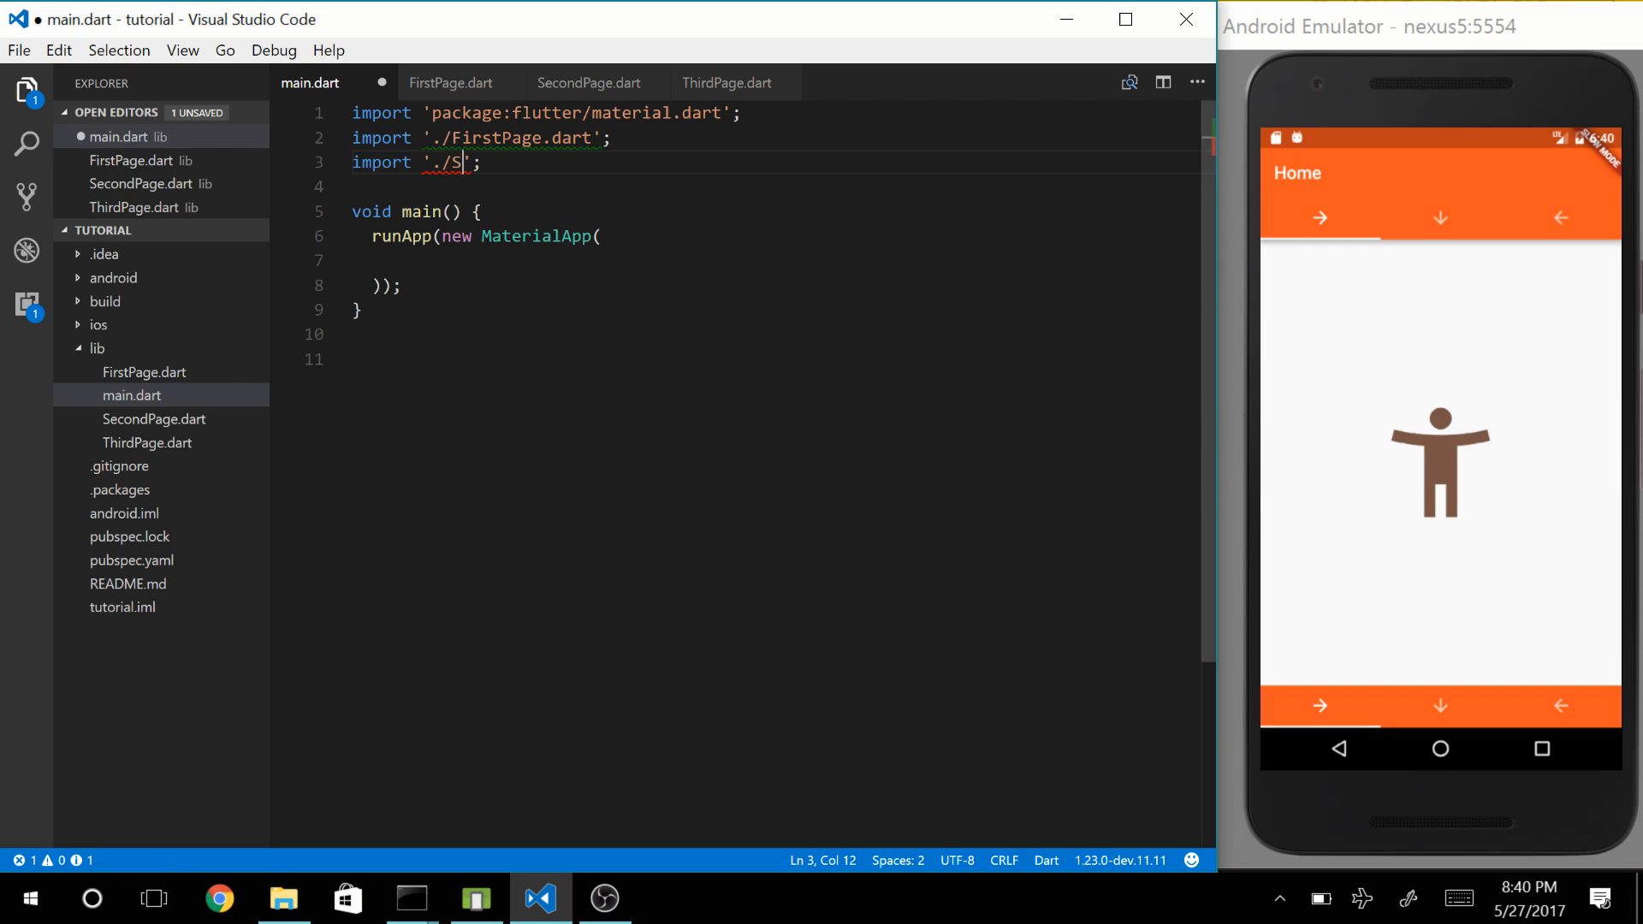
type("econdPage.dart")
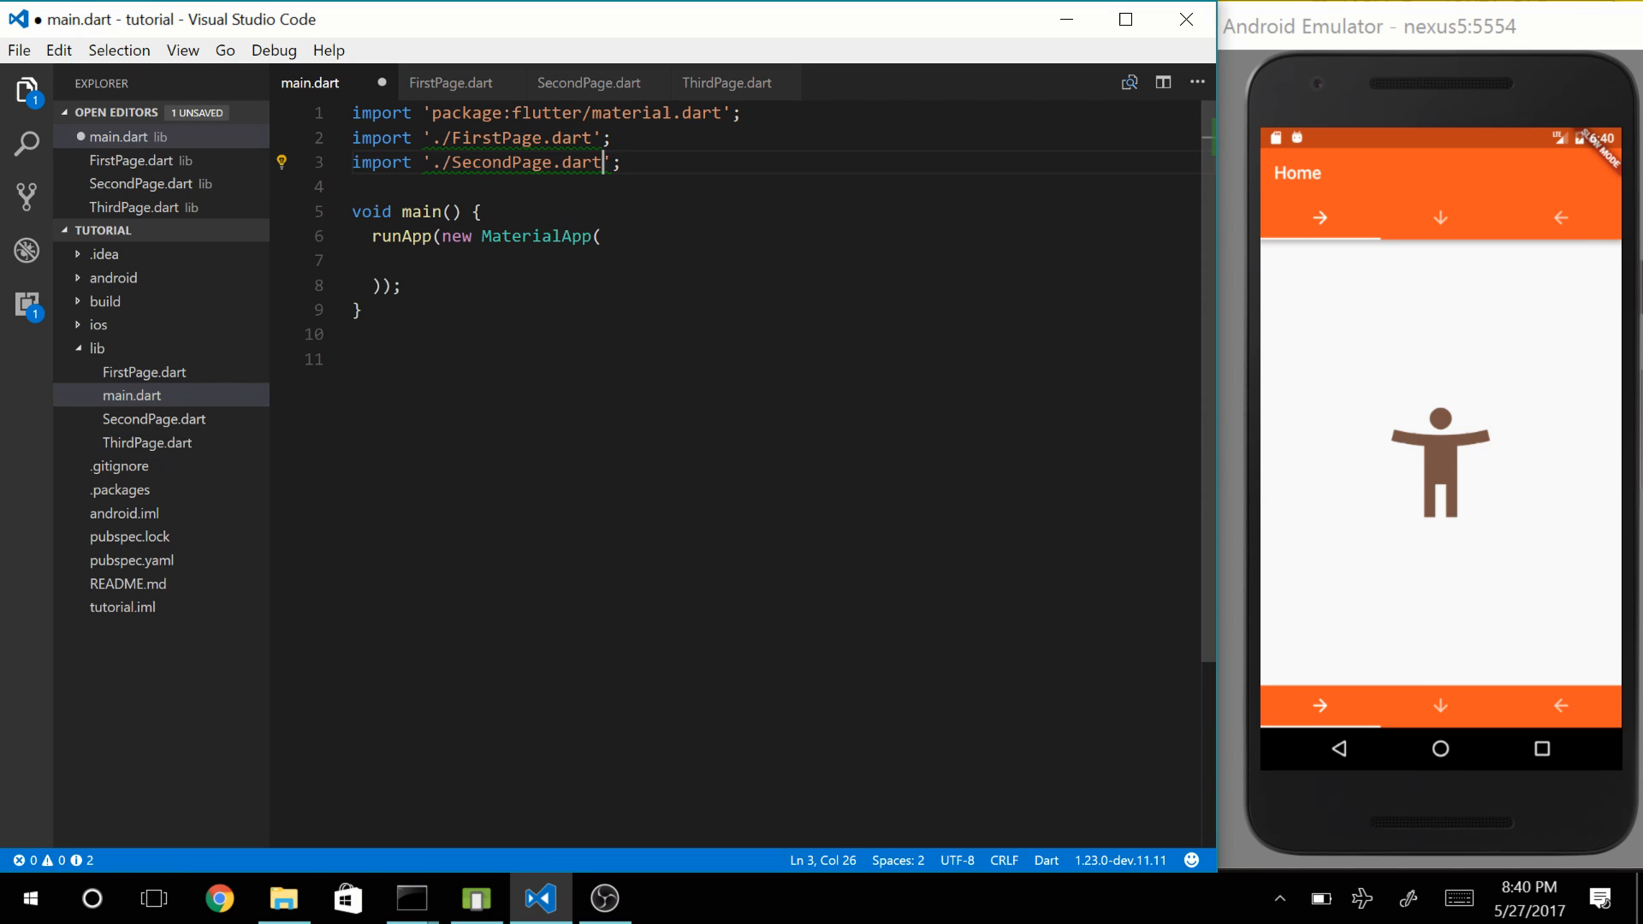
type("import '.';")
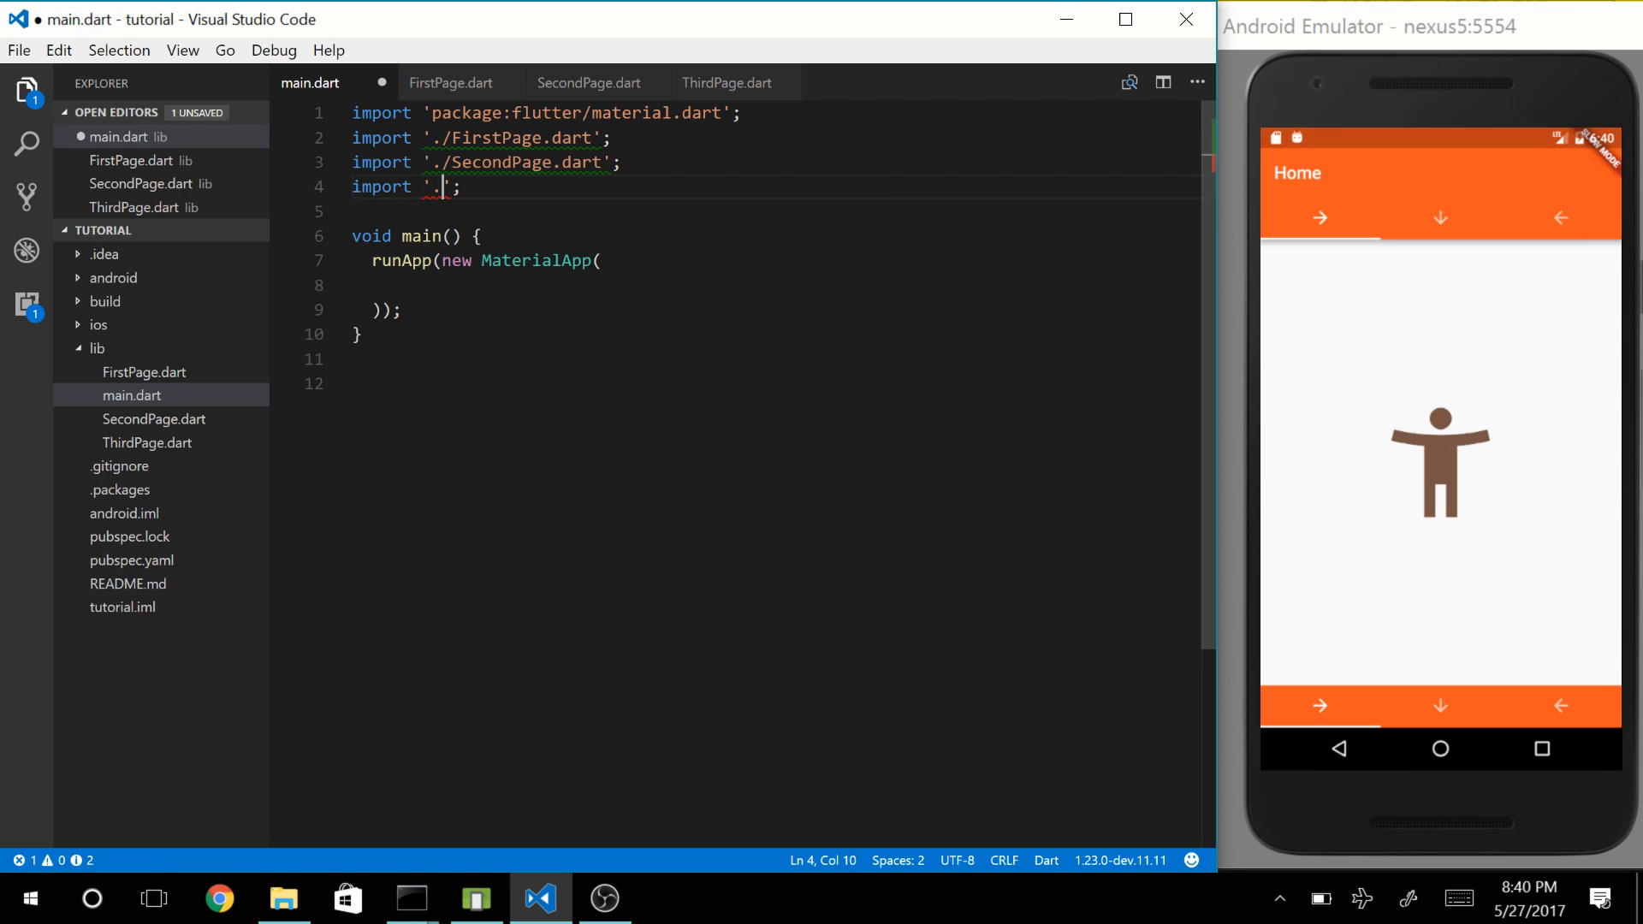
type("/Th")
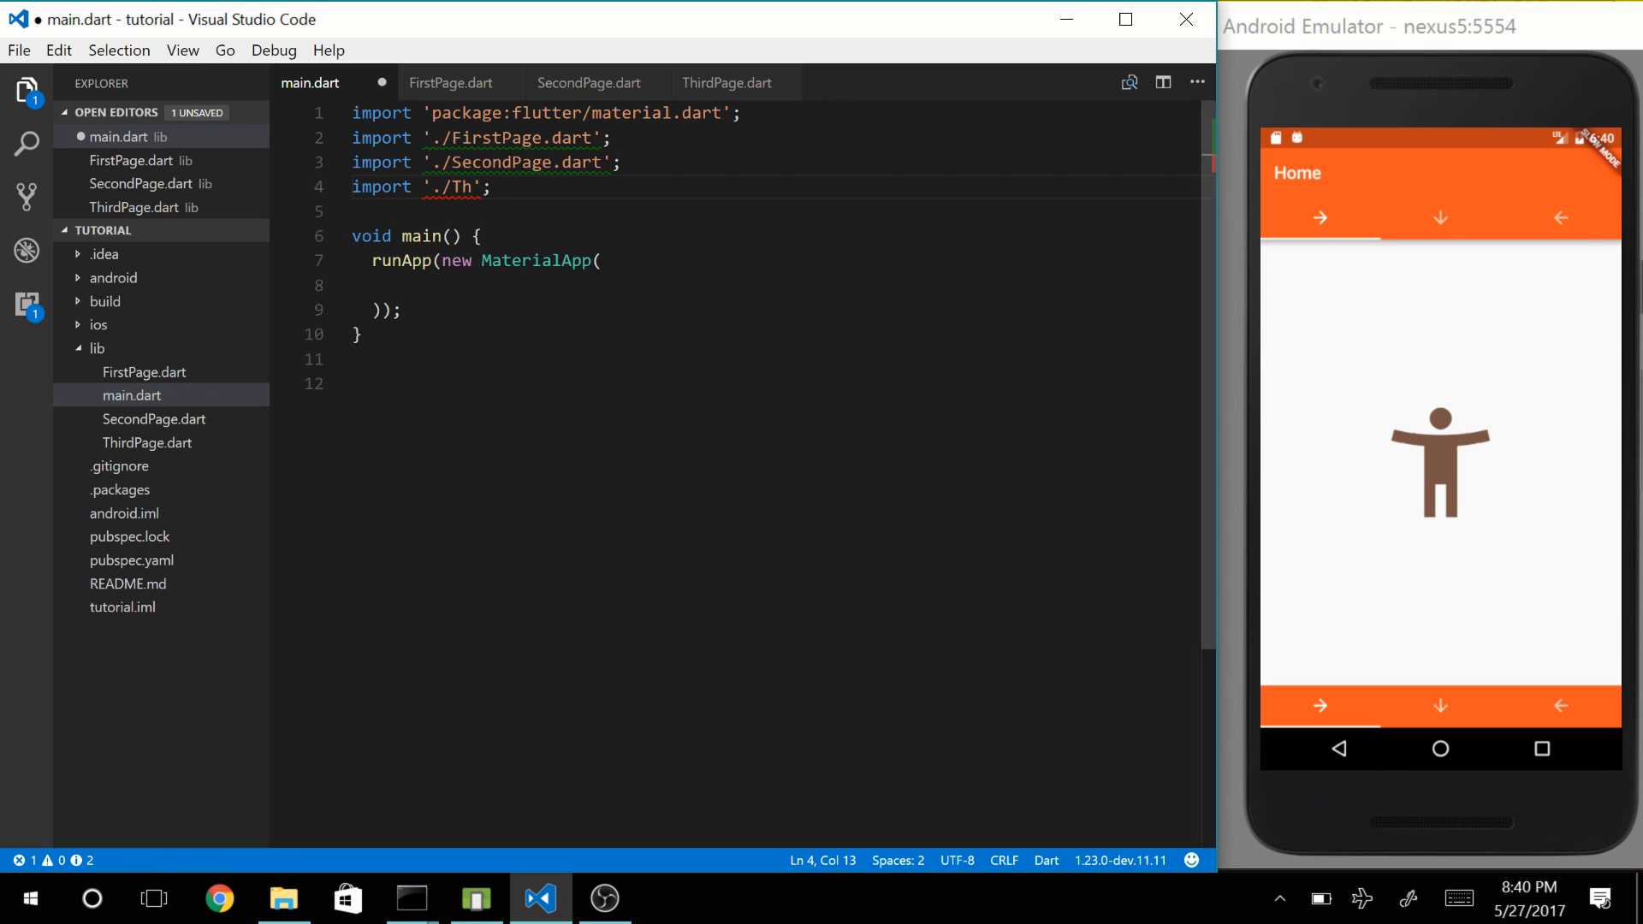
type("irdPage.dart")
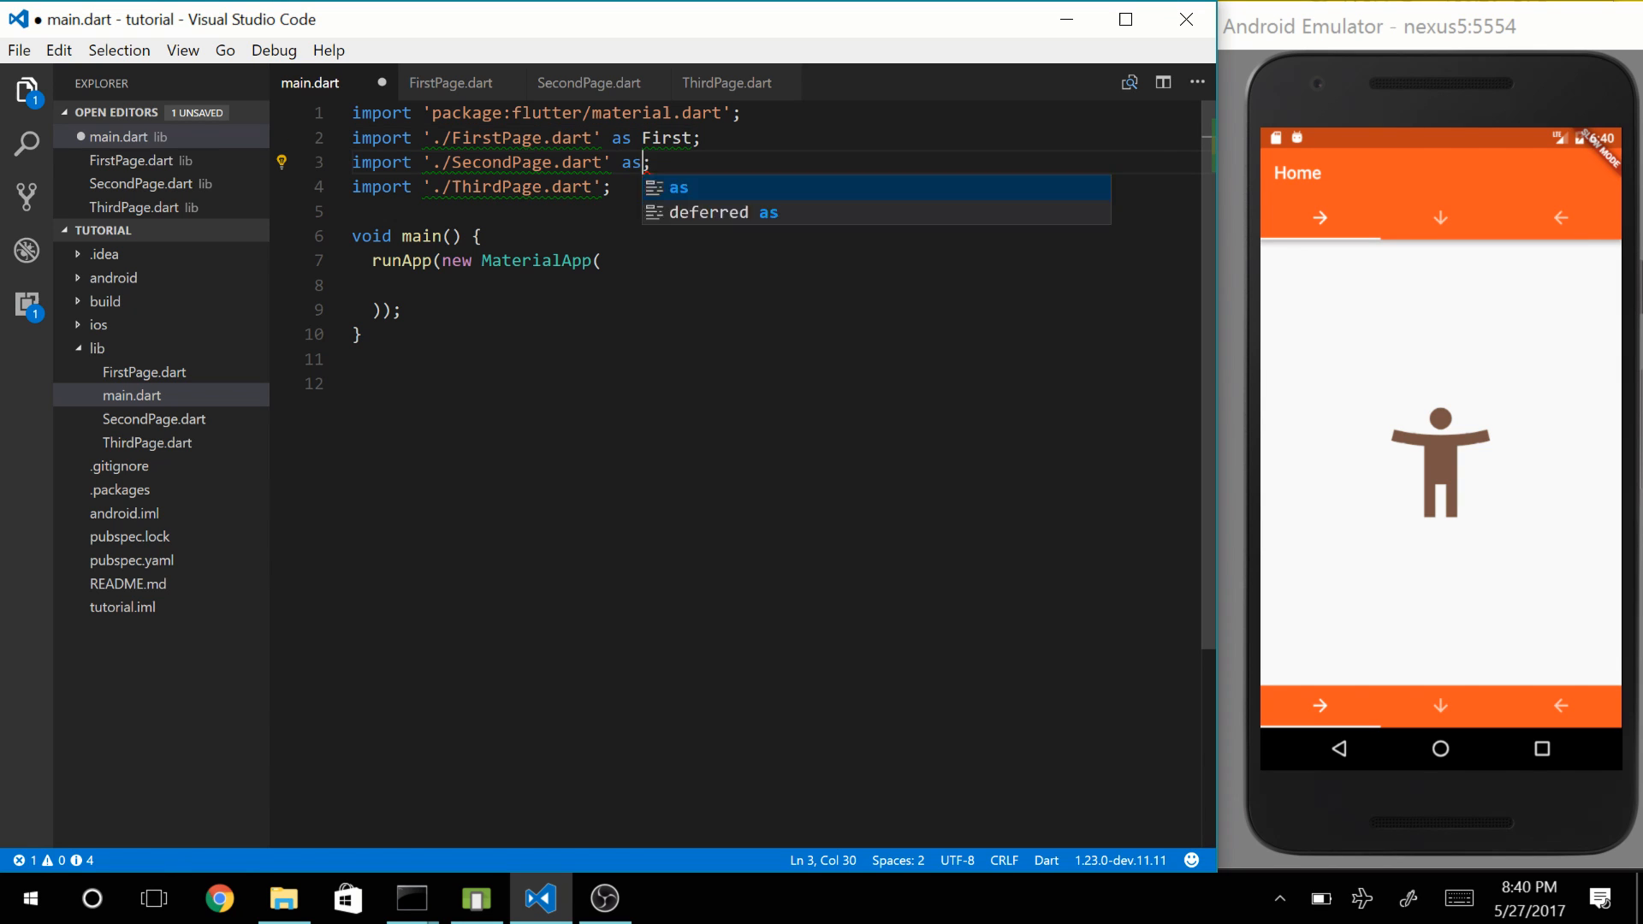
Alias the page imports as first, second and third and save
type("Second;")
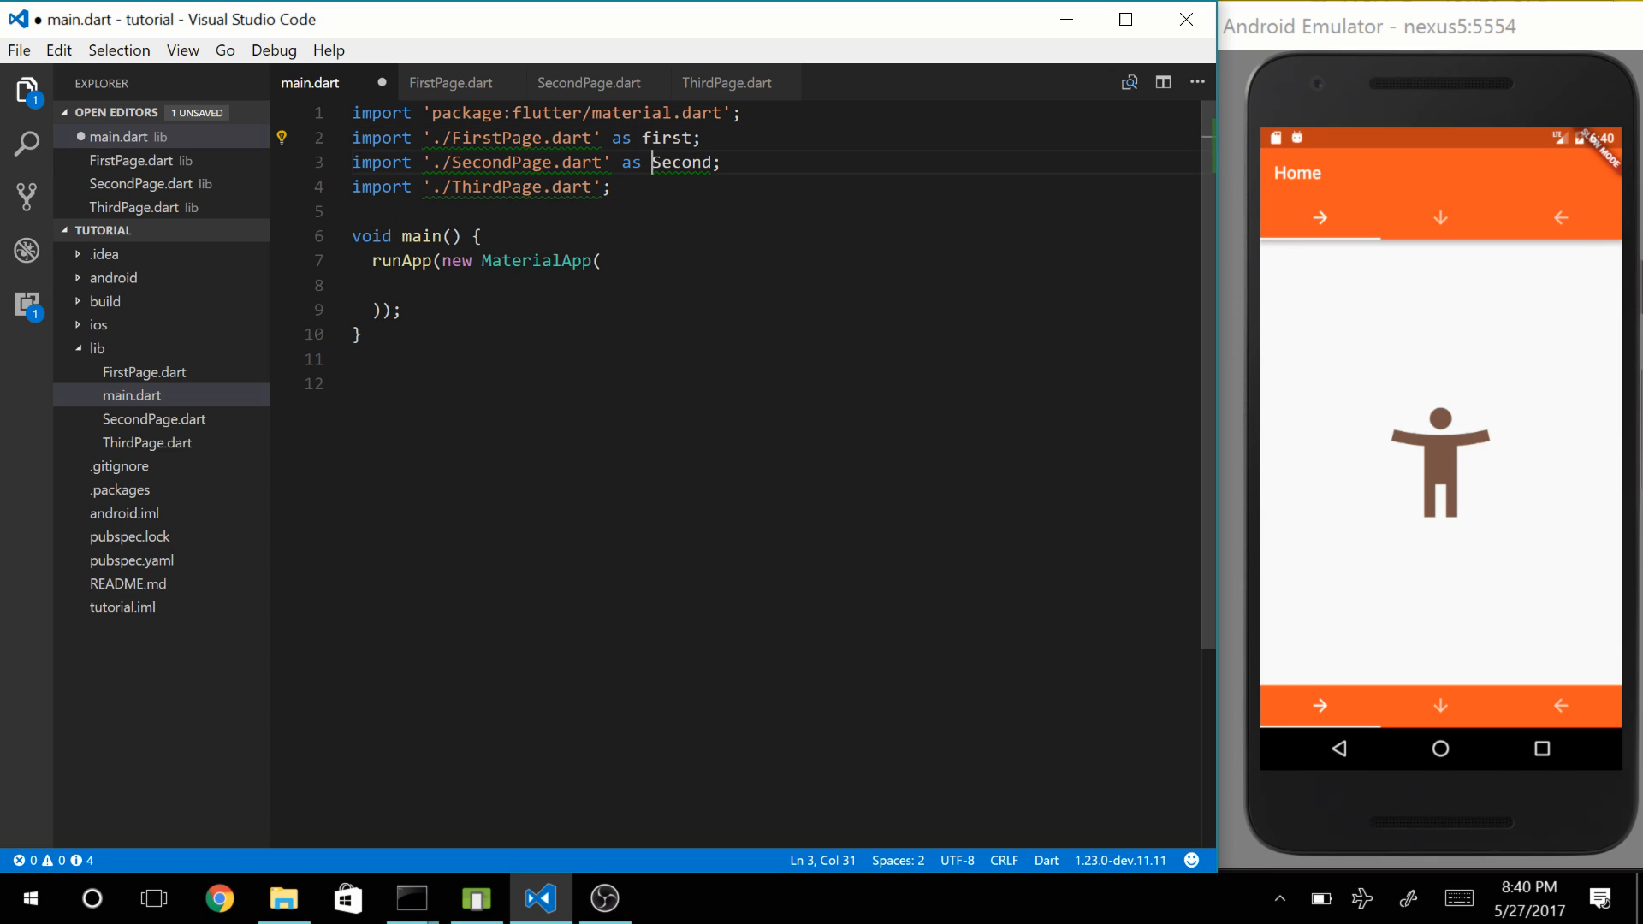
type("f")
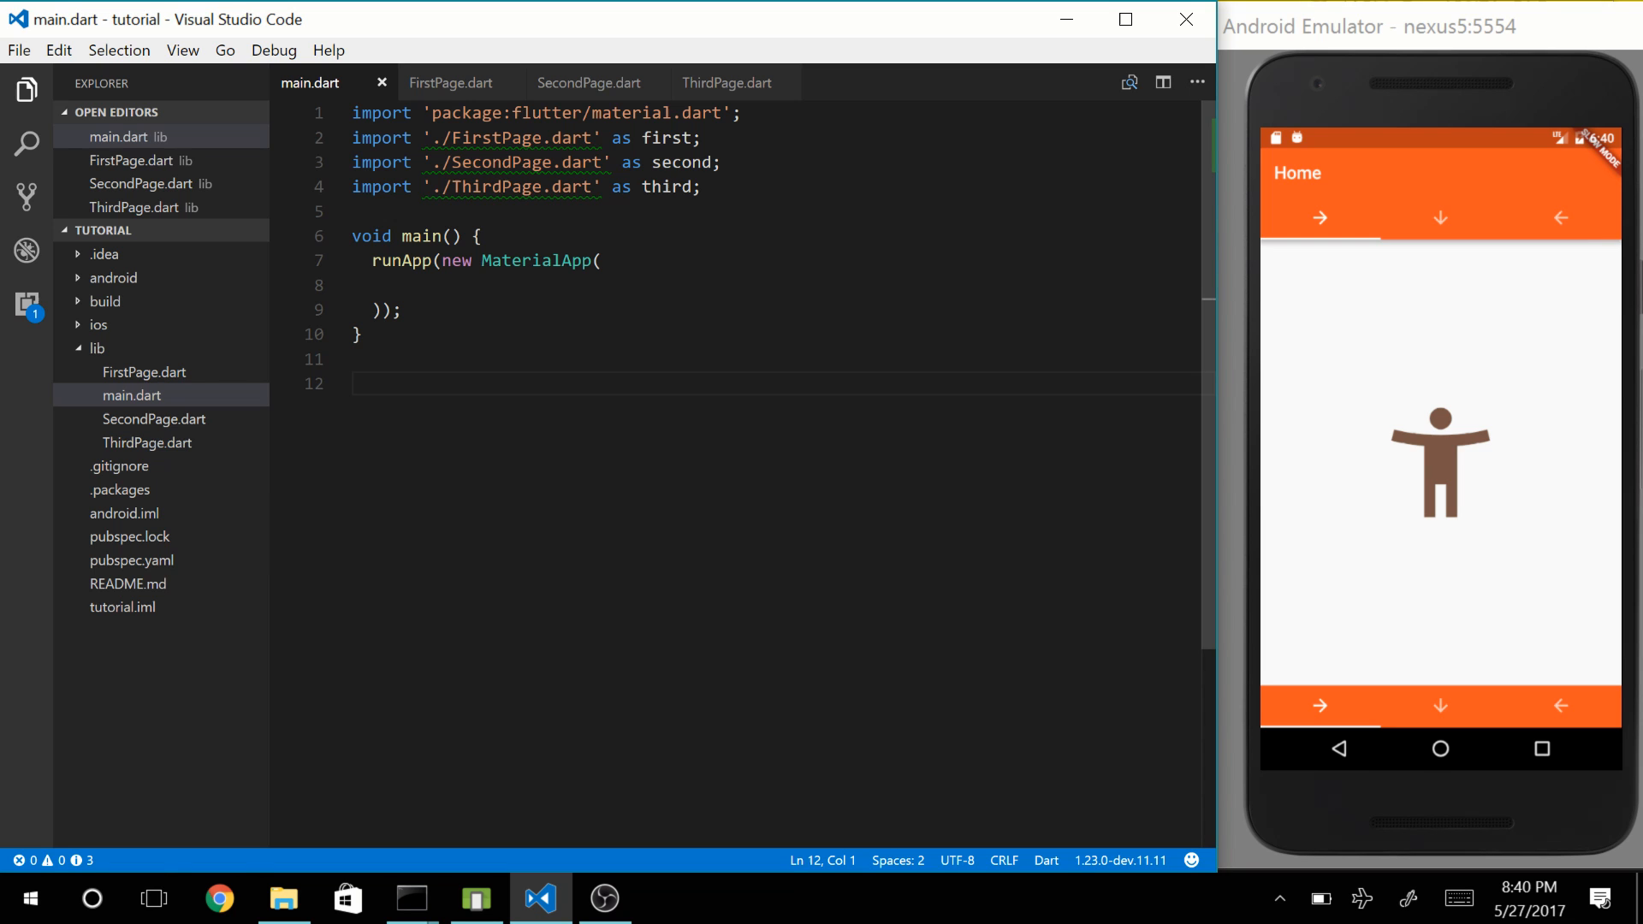
Declare class MyTabs extends StatefulWidget
type("class")
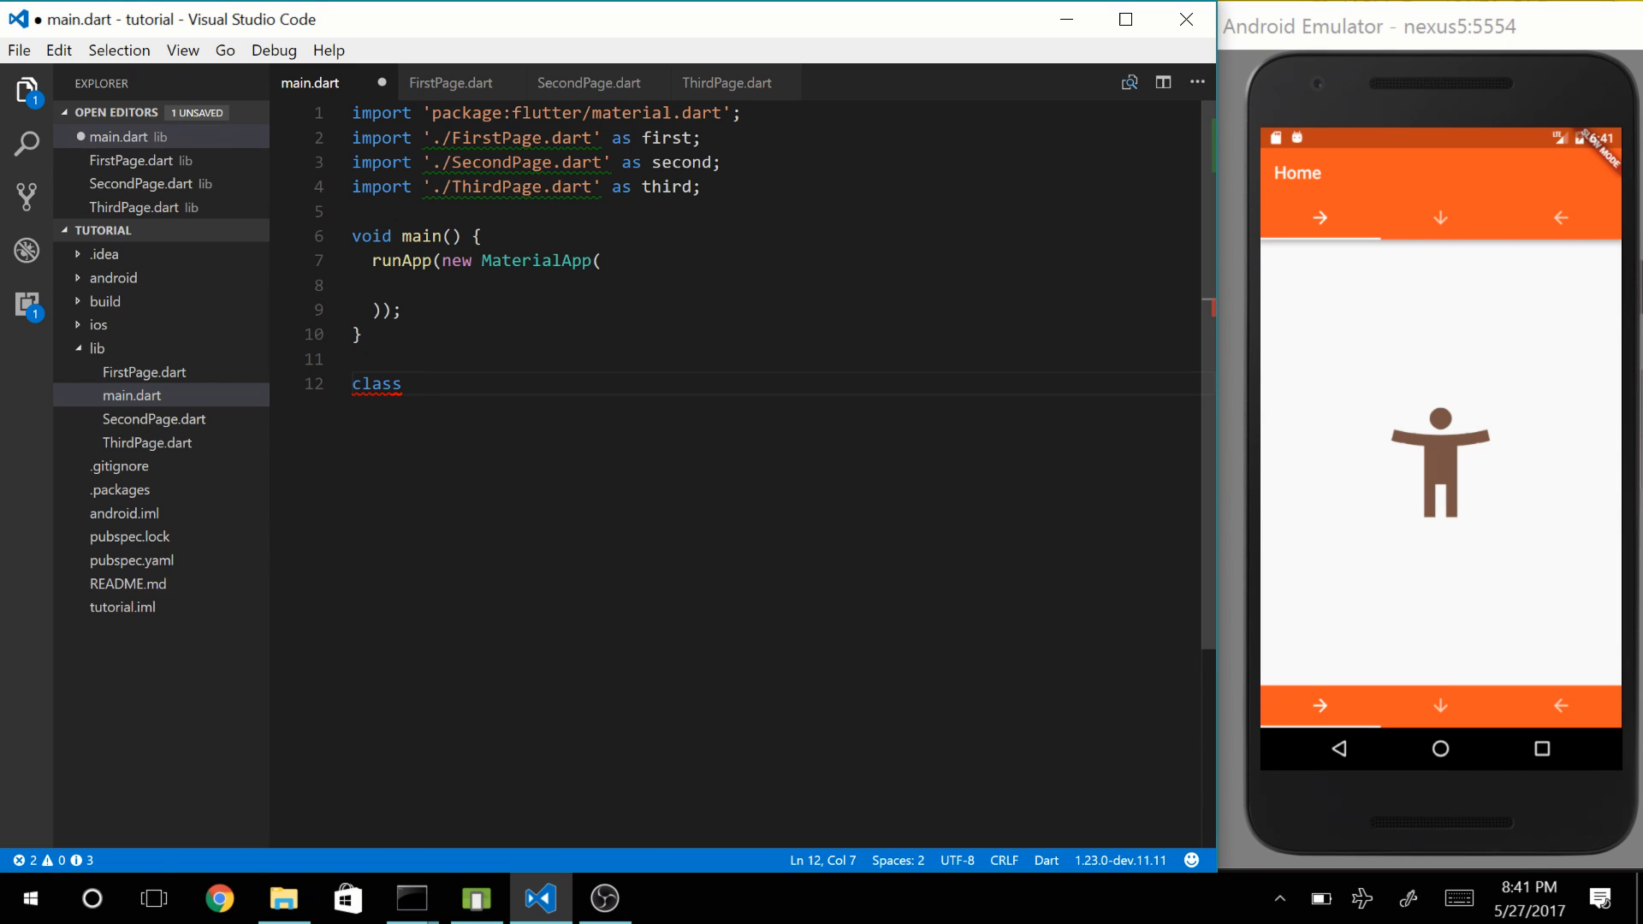
type("MyTabVi")
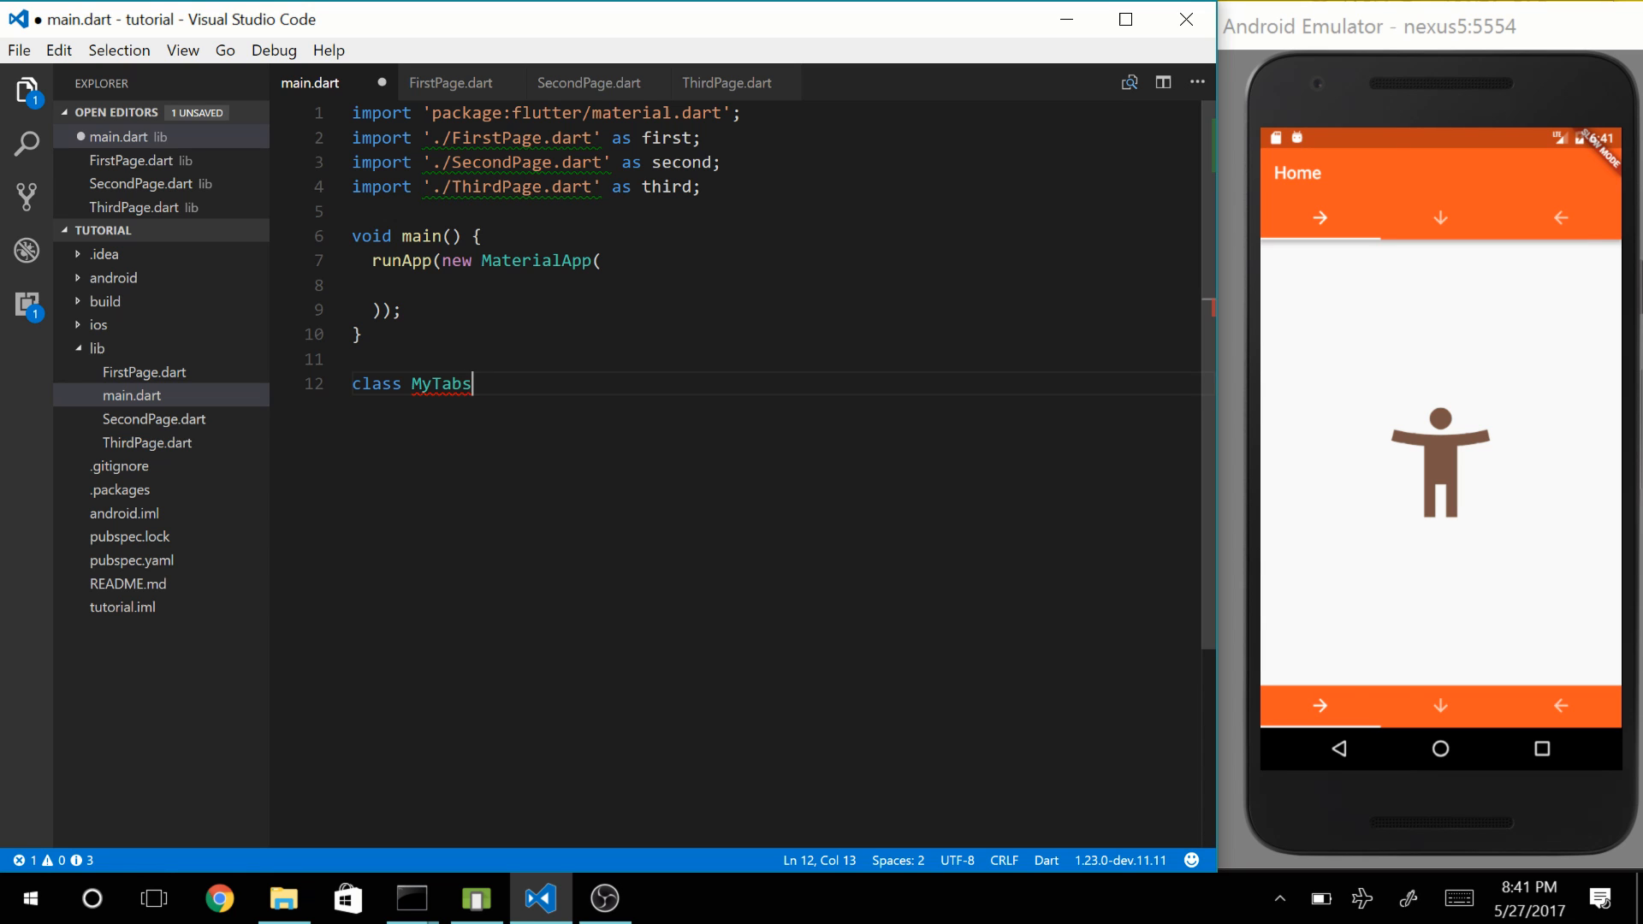
type("extends")
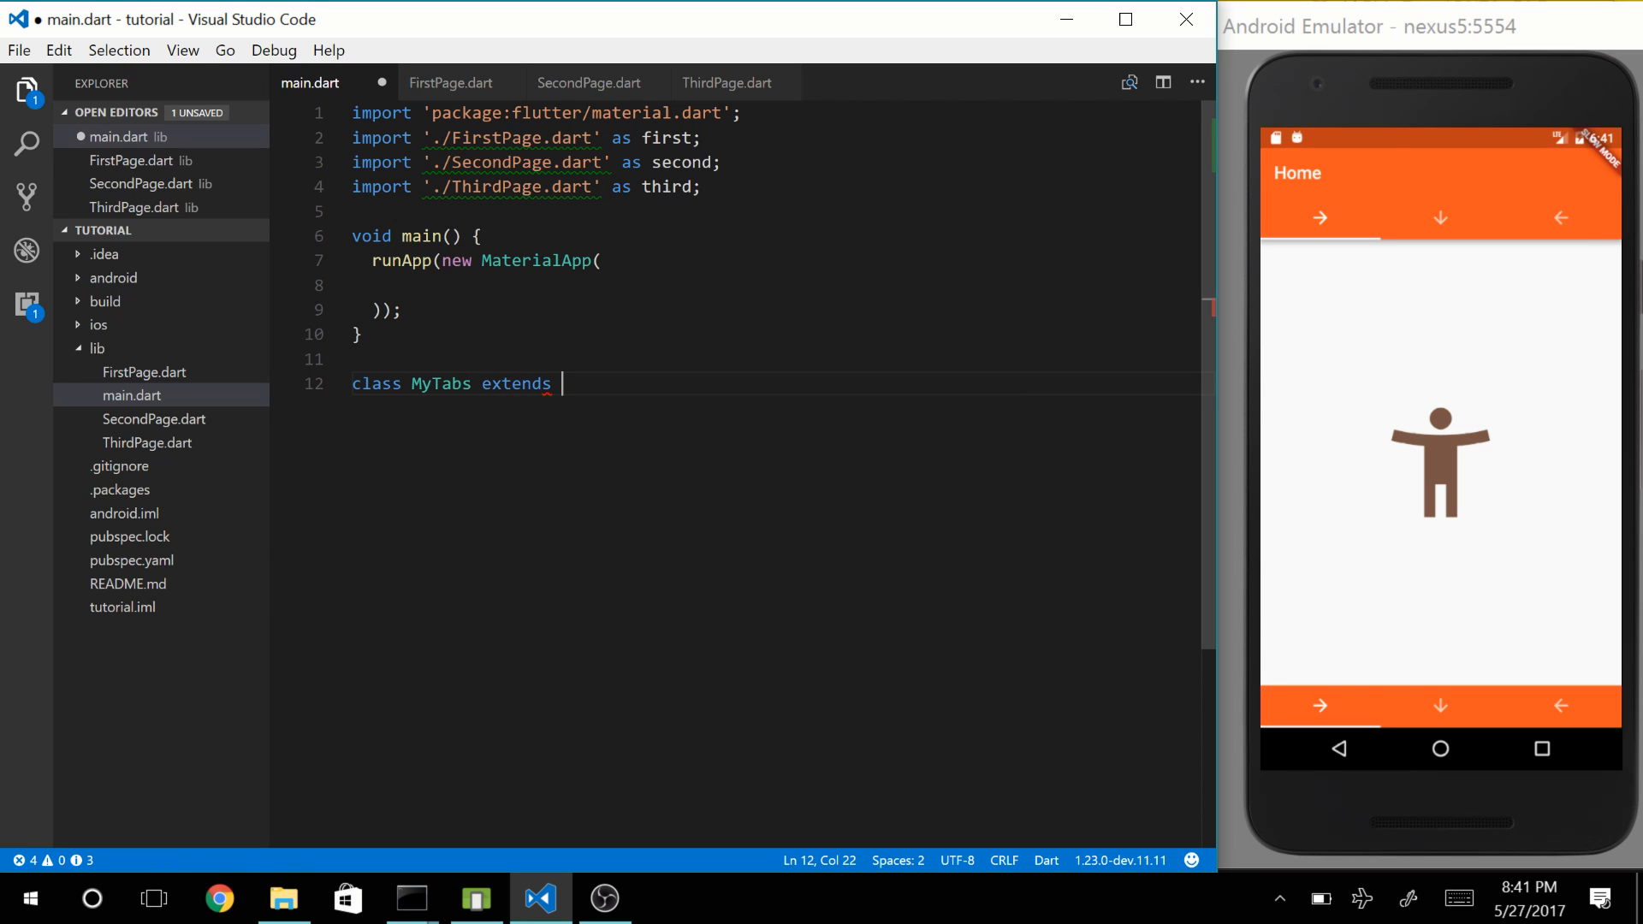
type("StatefulWidget")
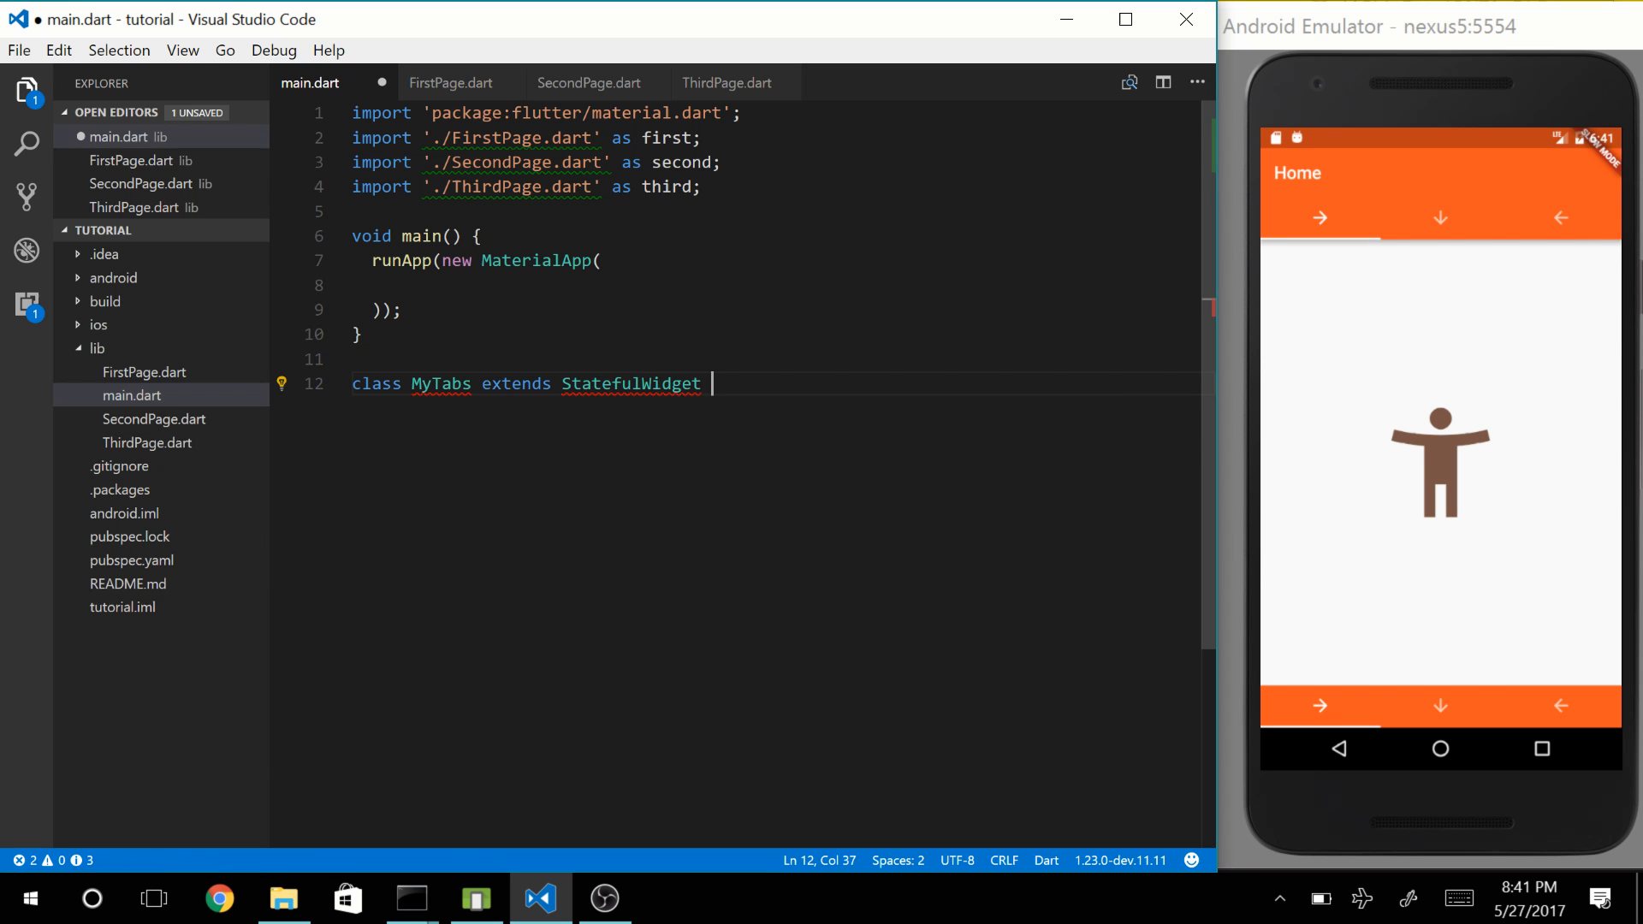
type("{")
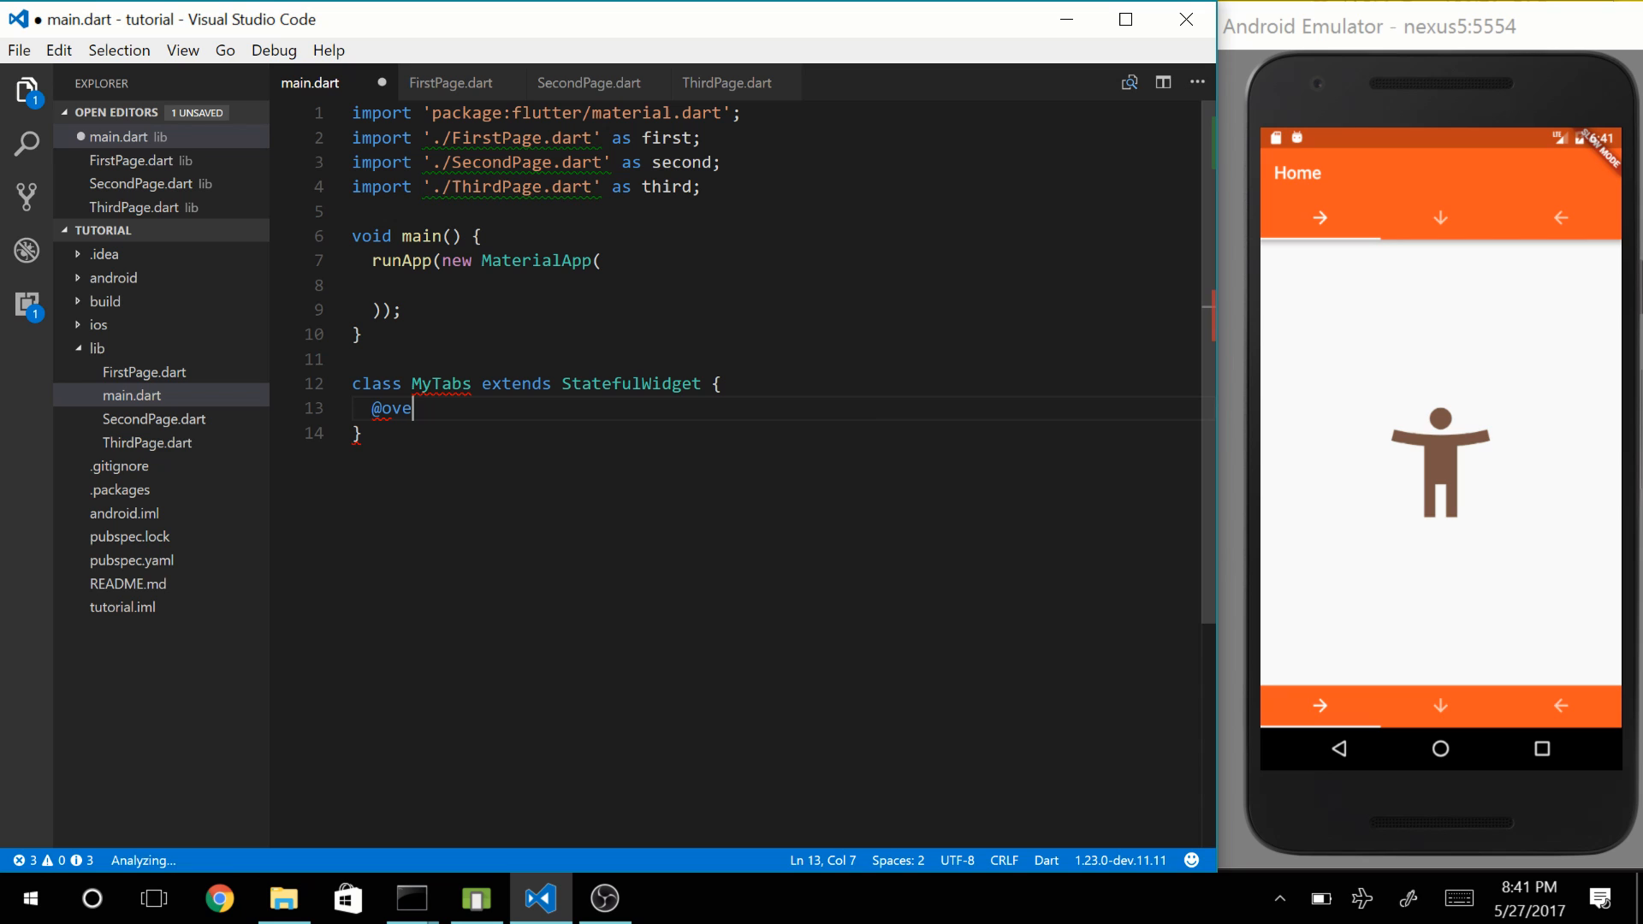
Override createState() => new MyTabsState() and save main.dart
type("rride")
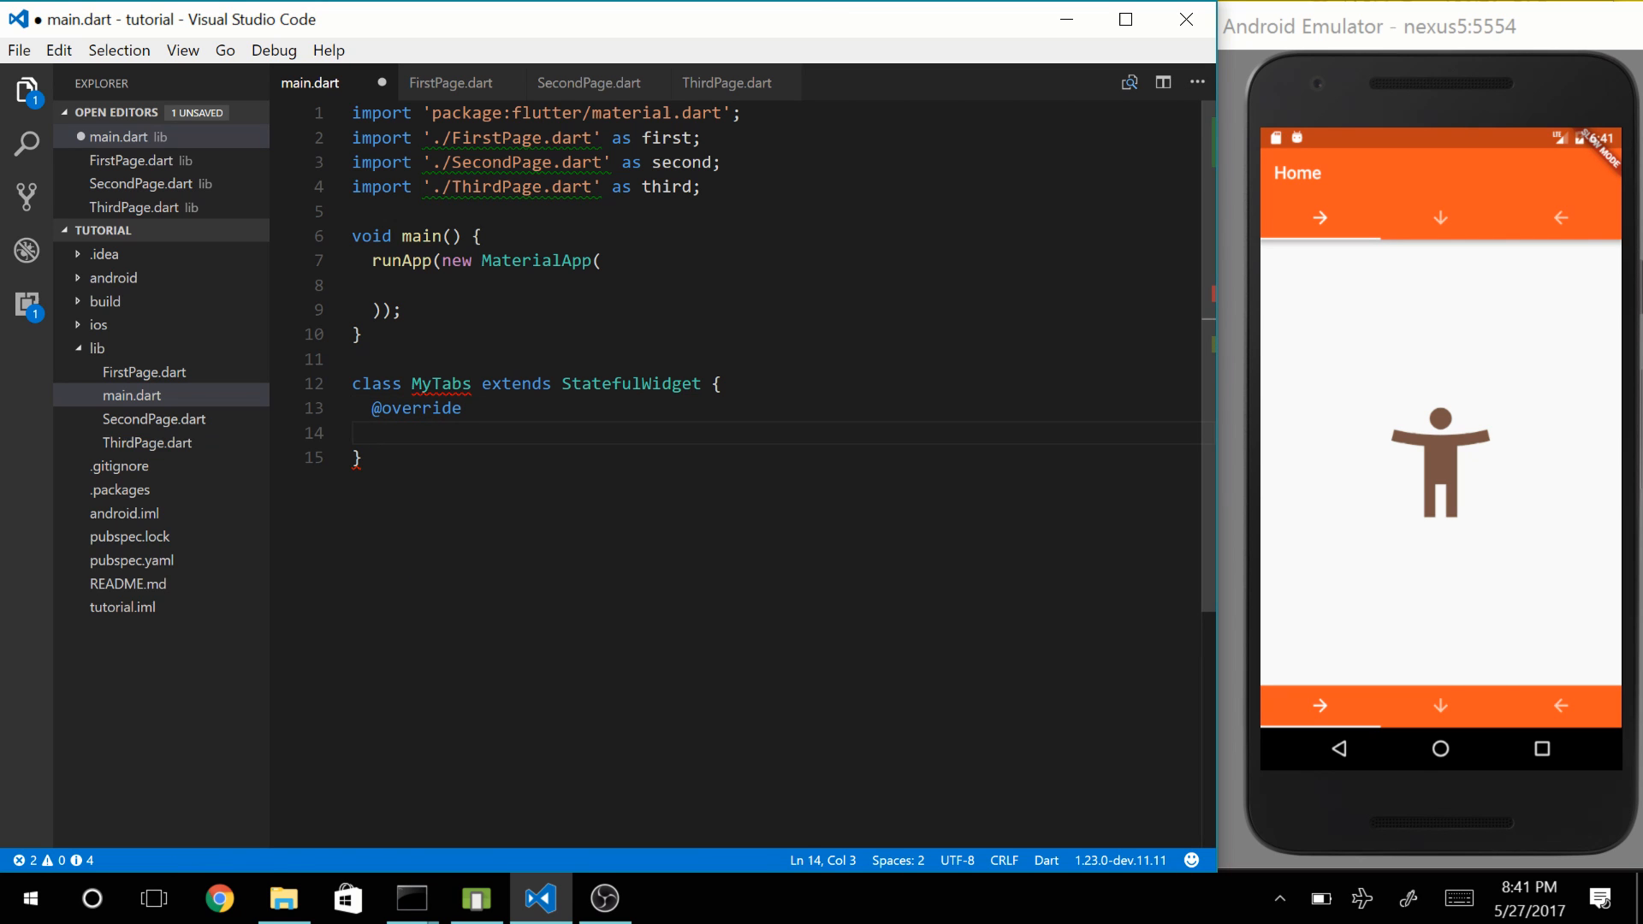
type("MyTabsState crea")
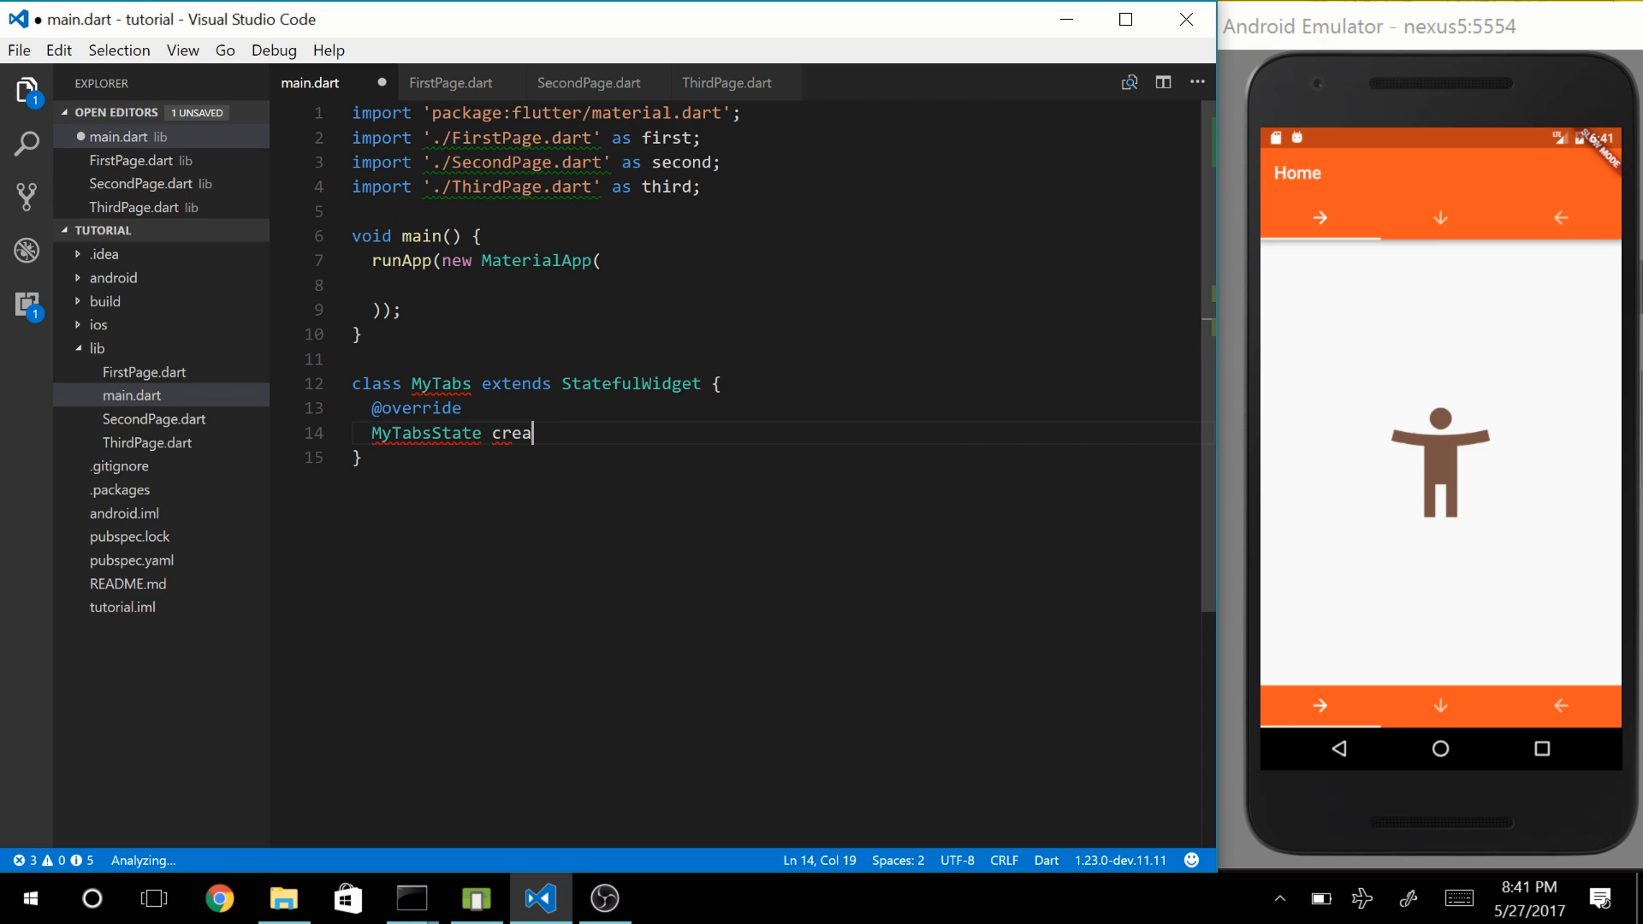
type("teState()")
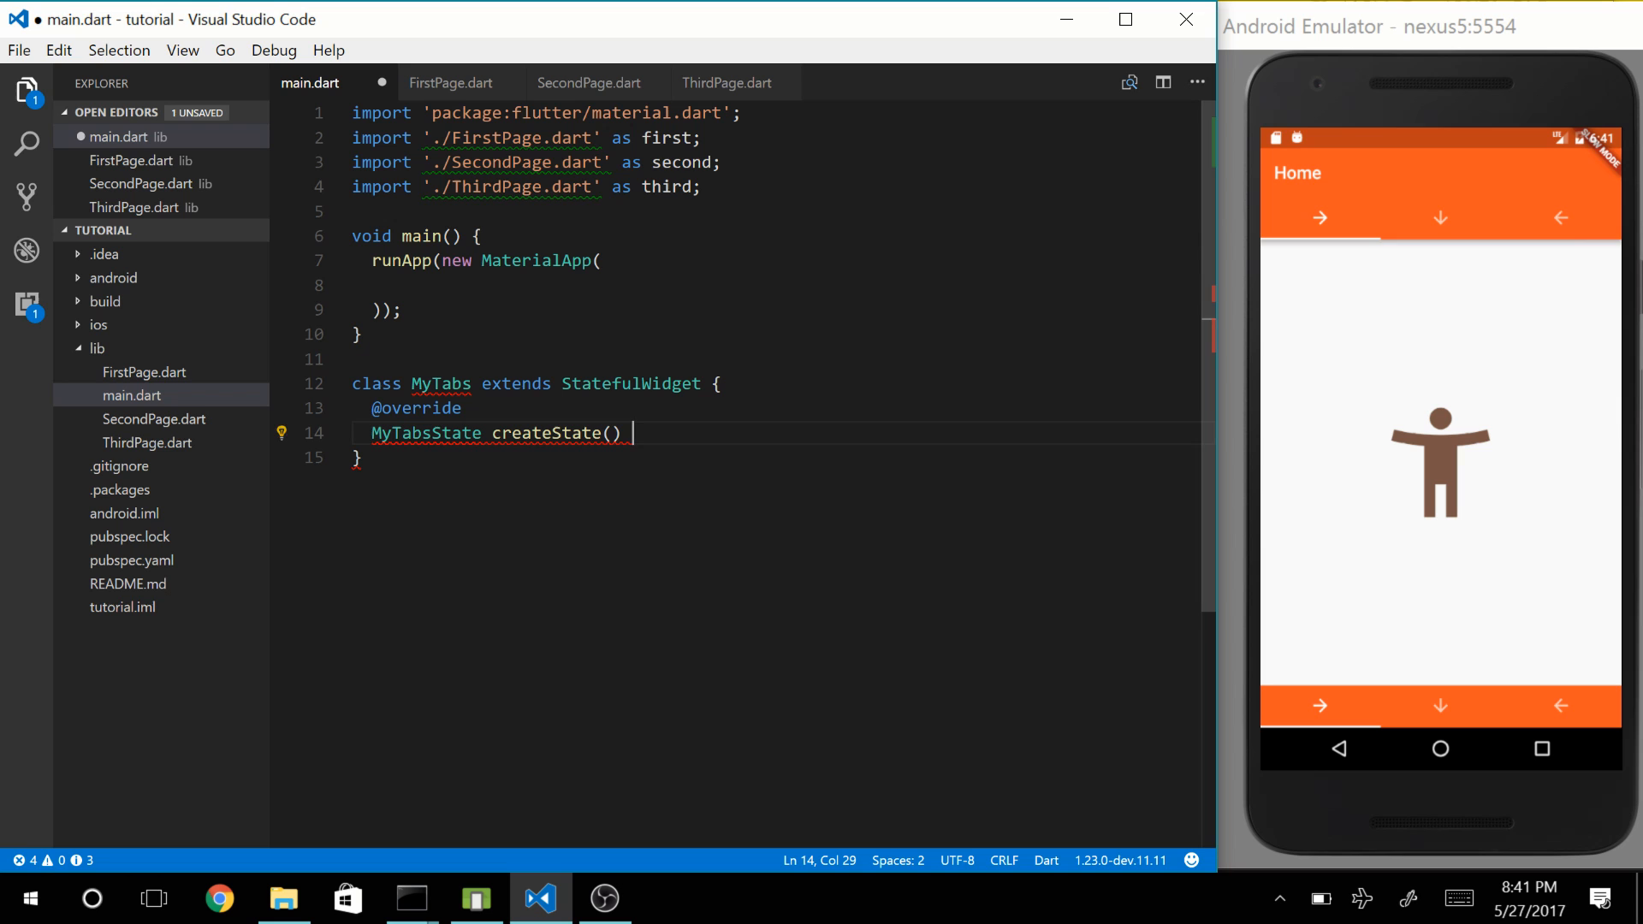
type("=> new")
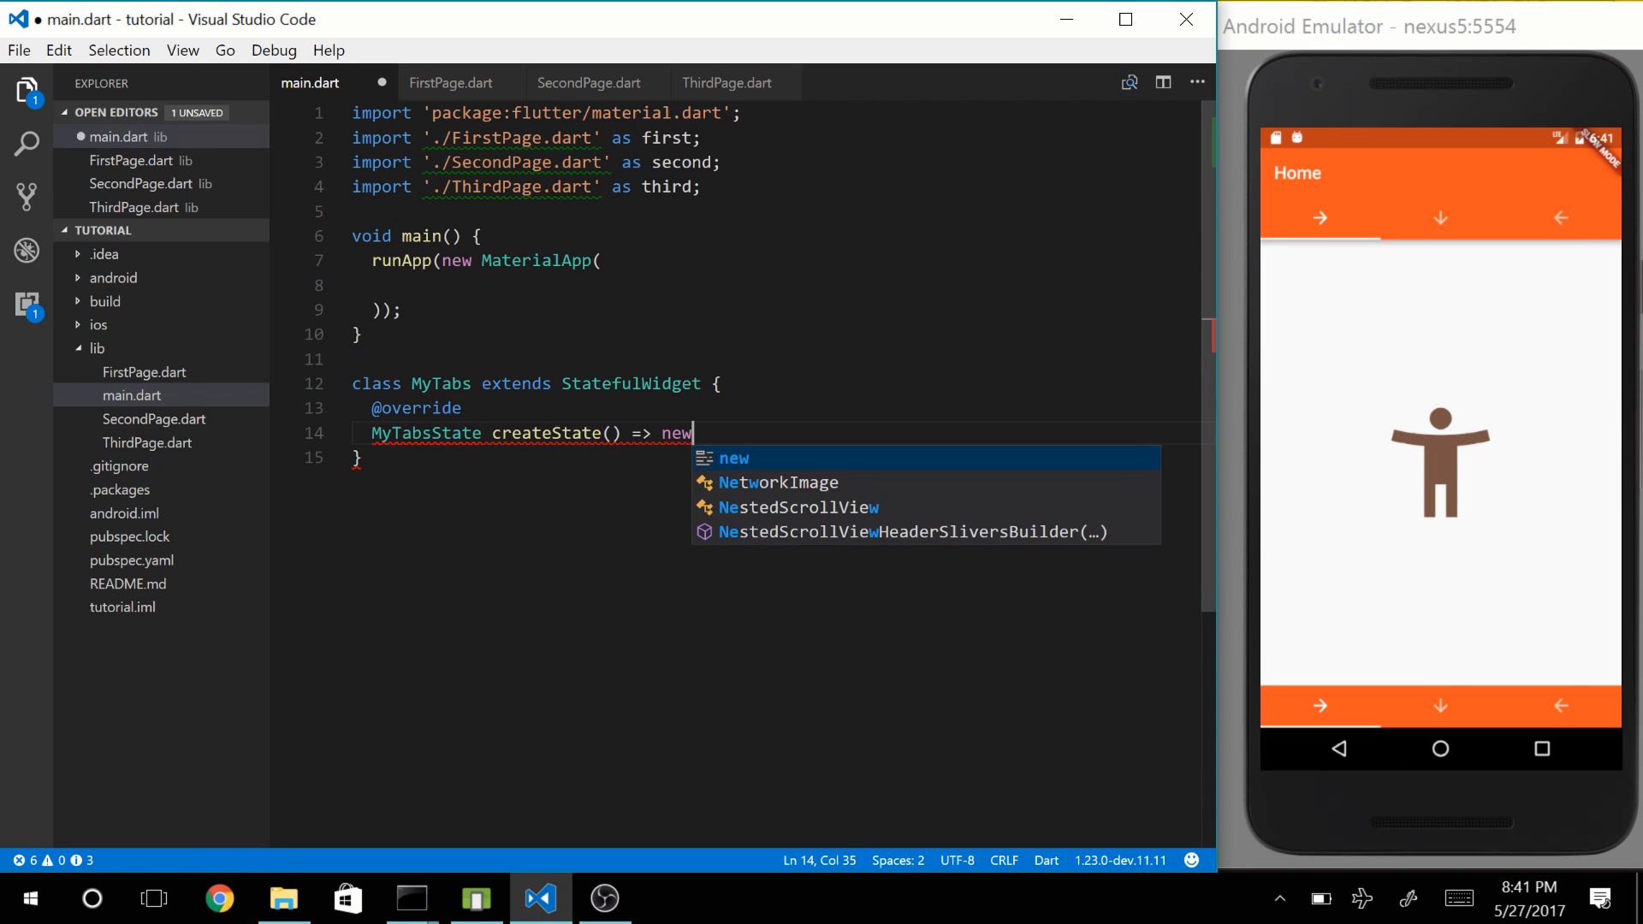
type("M")
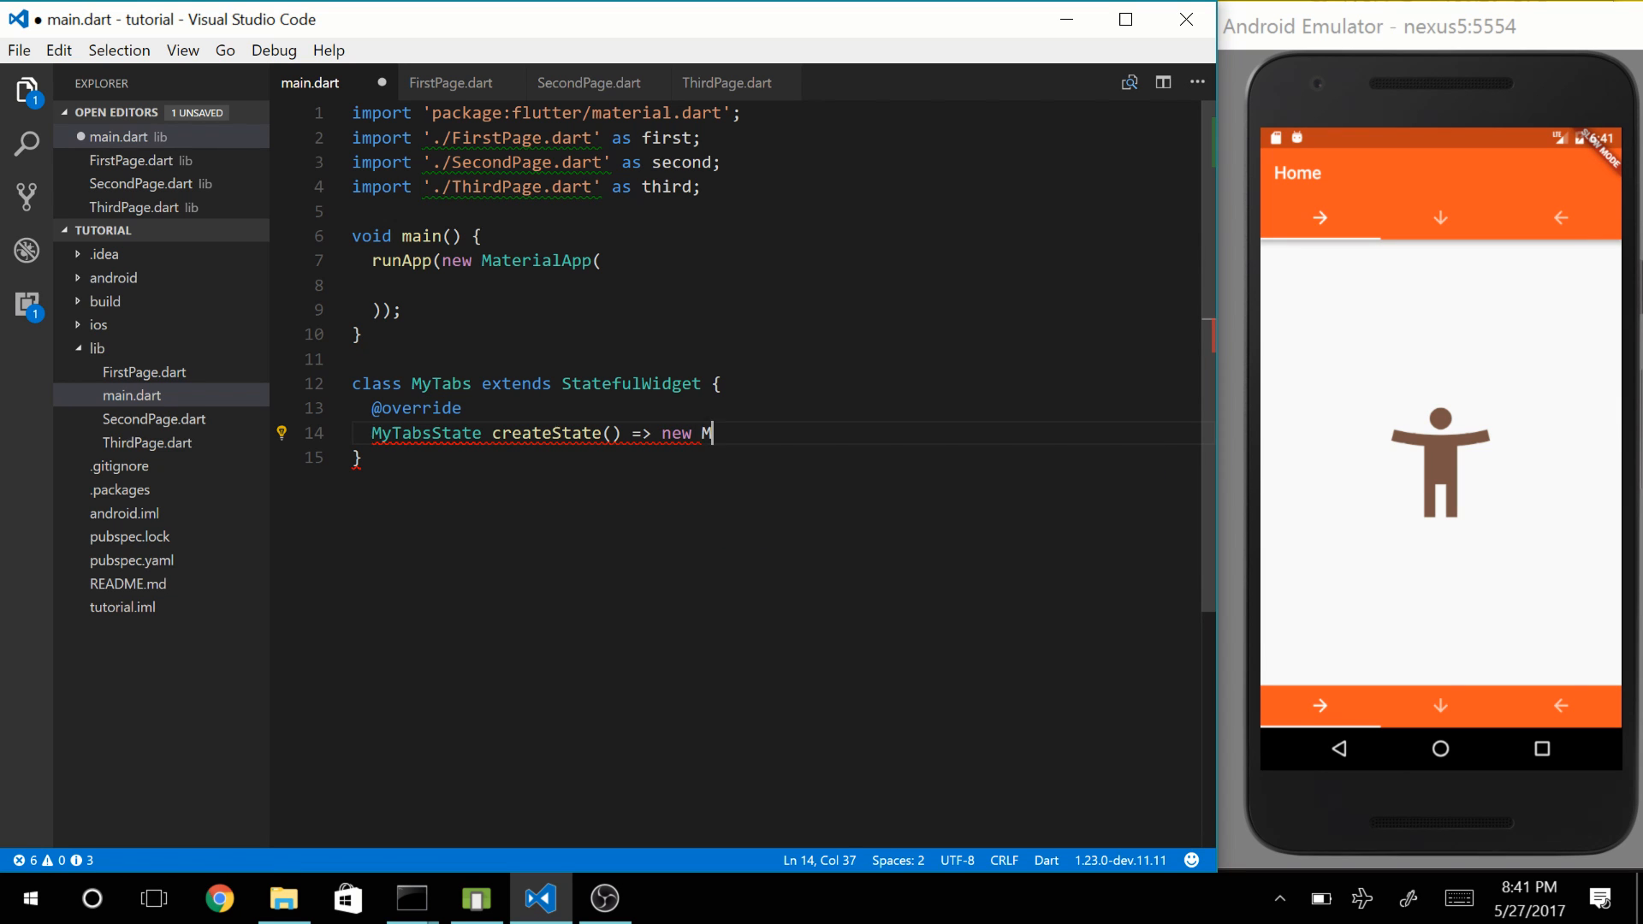
type("yTabs()")
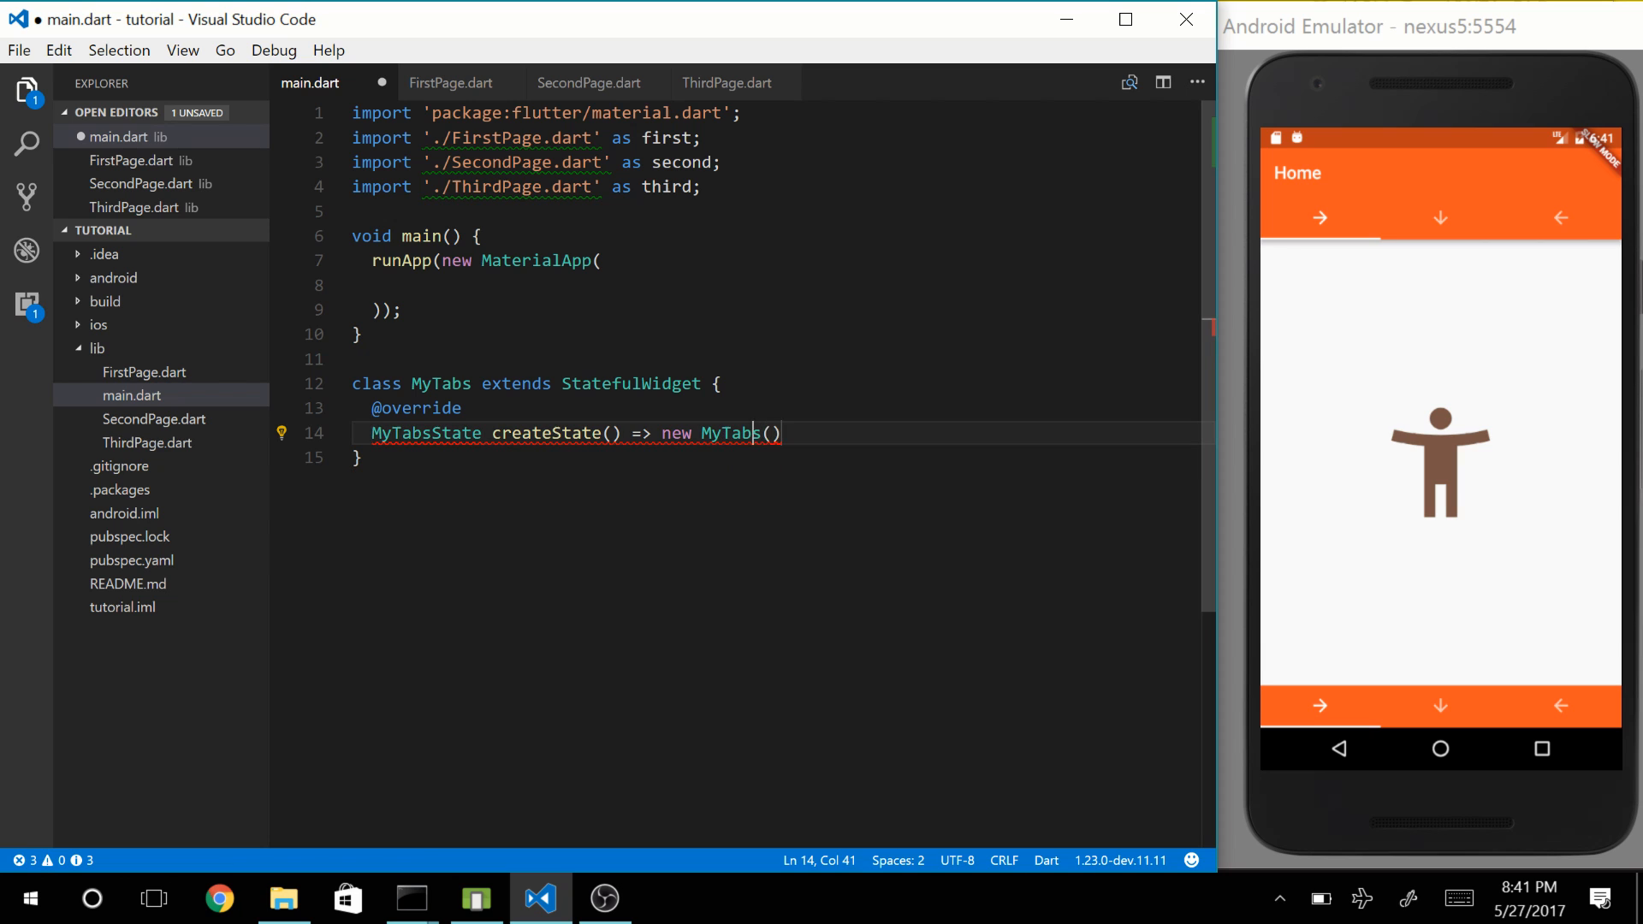
type("State")
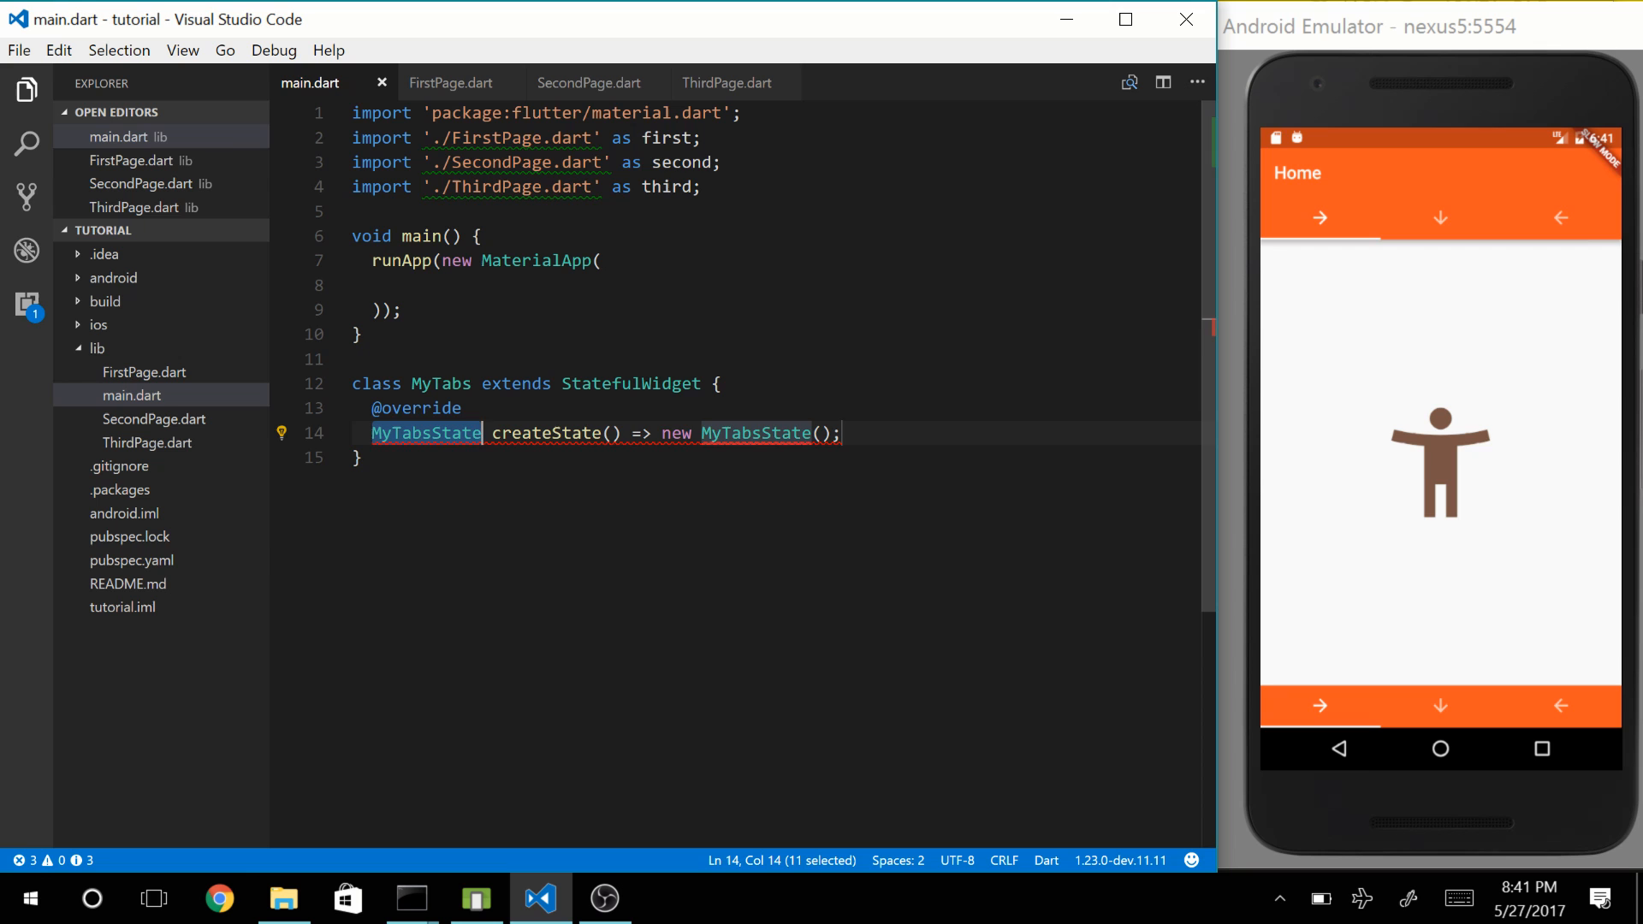
Declare class MyTabsState extends State<MyTabs> with SingleTickerProviderStateMixin
type("class MyTabsState extends State<")
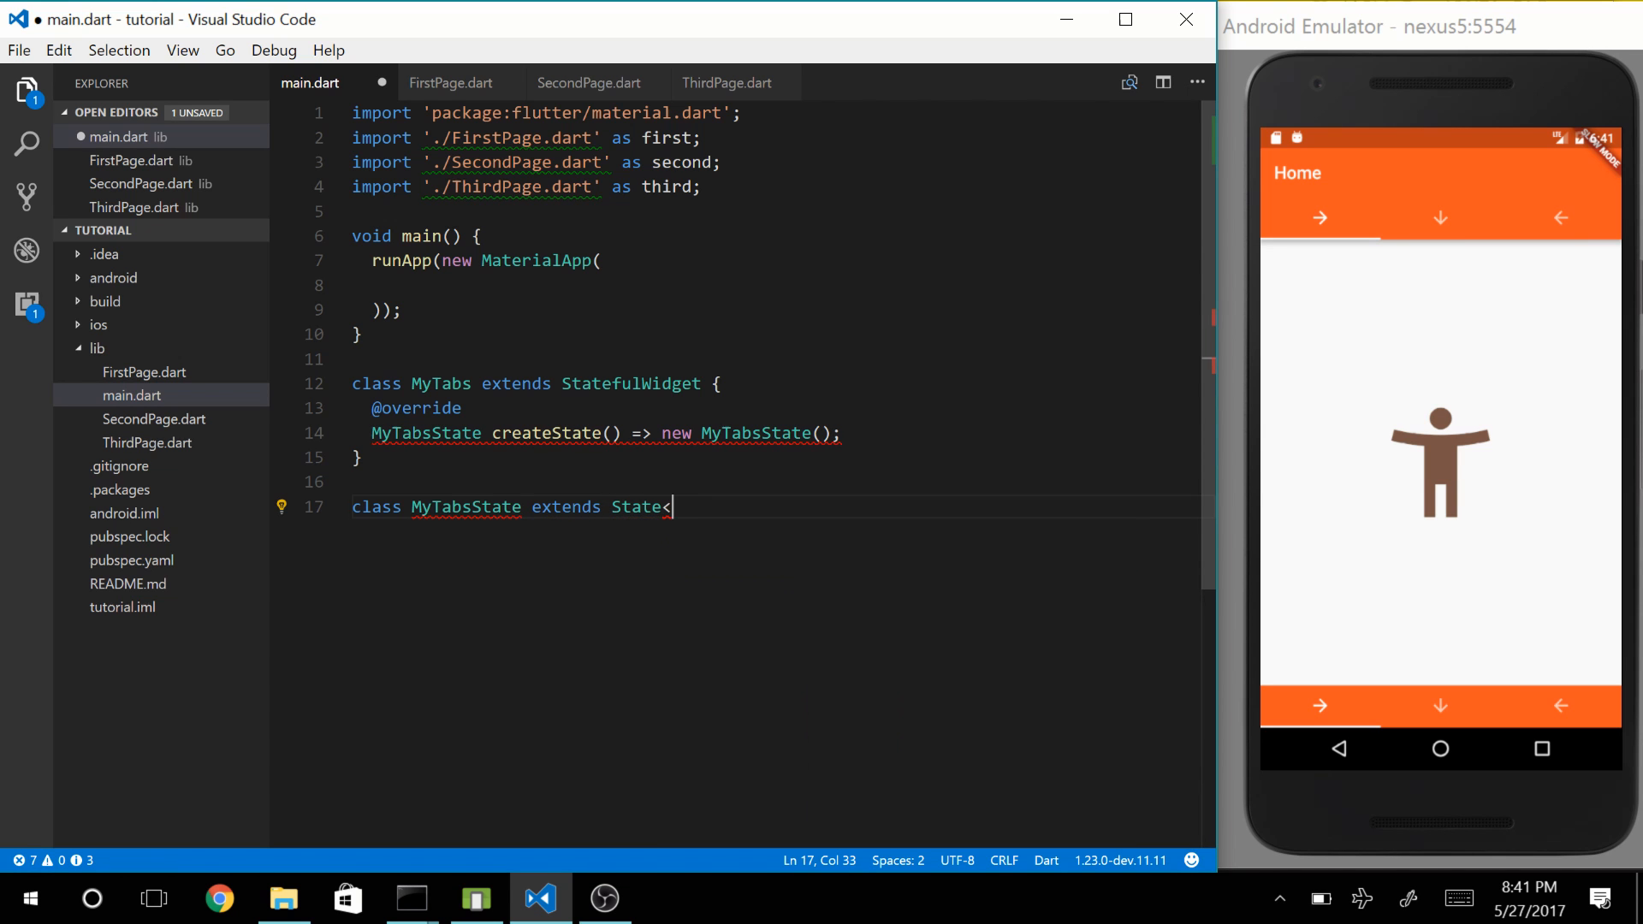
type("MyTabs")
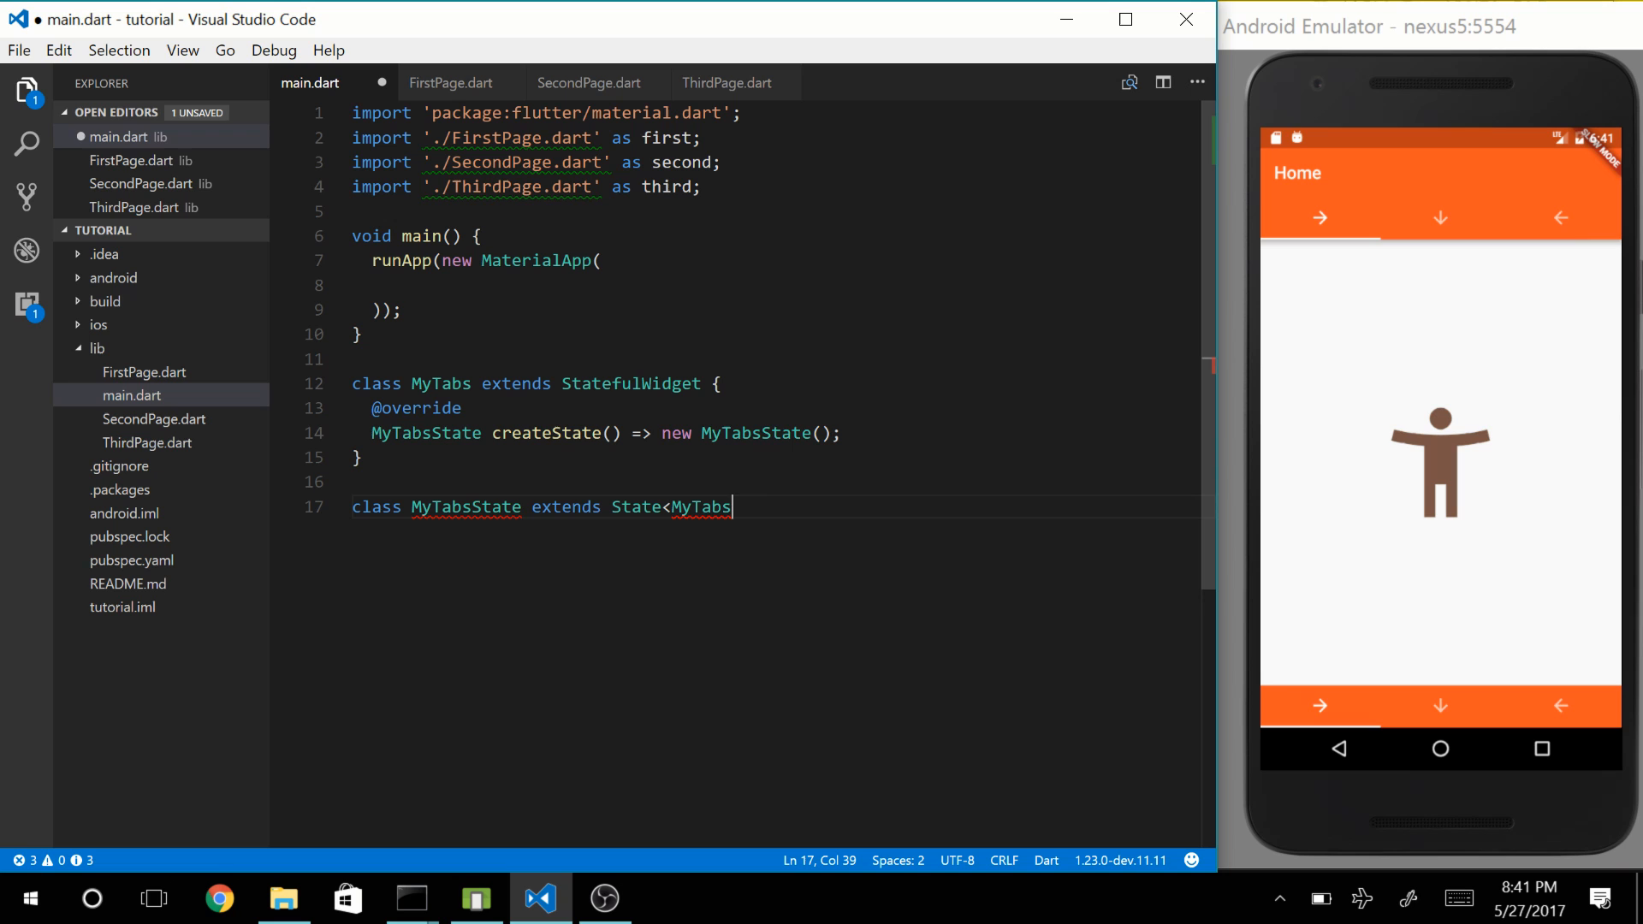
type(">")
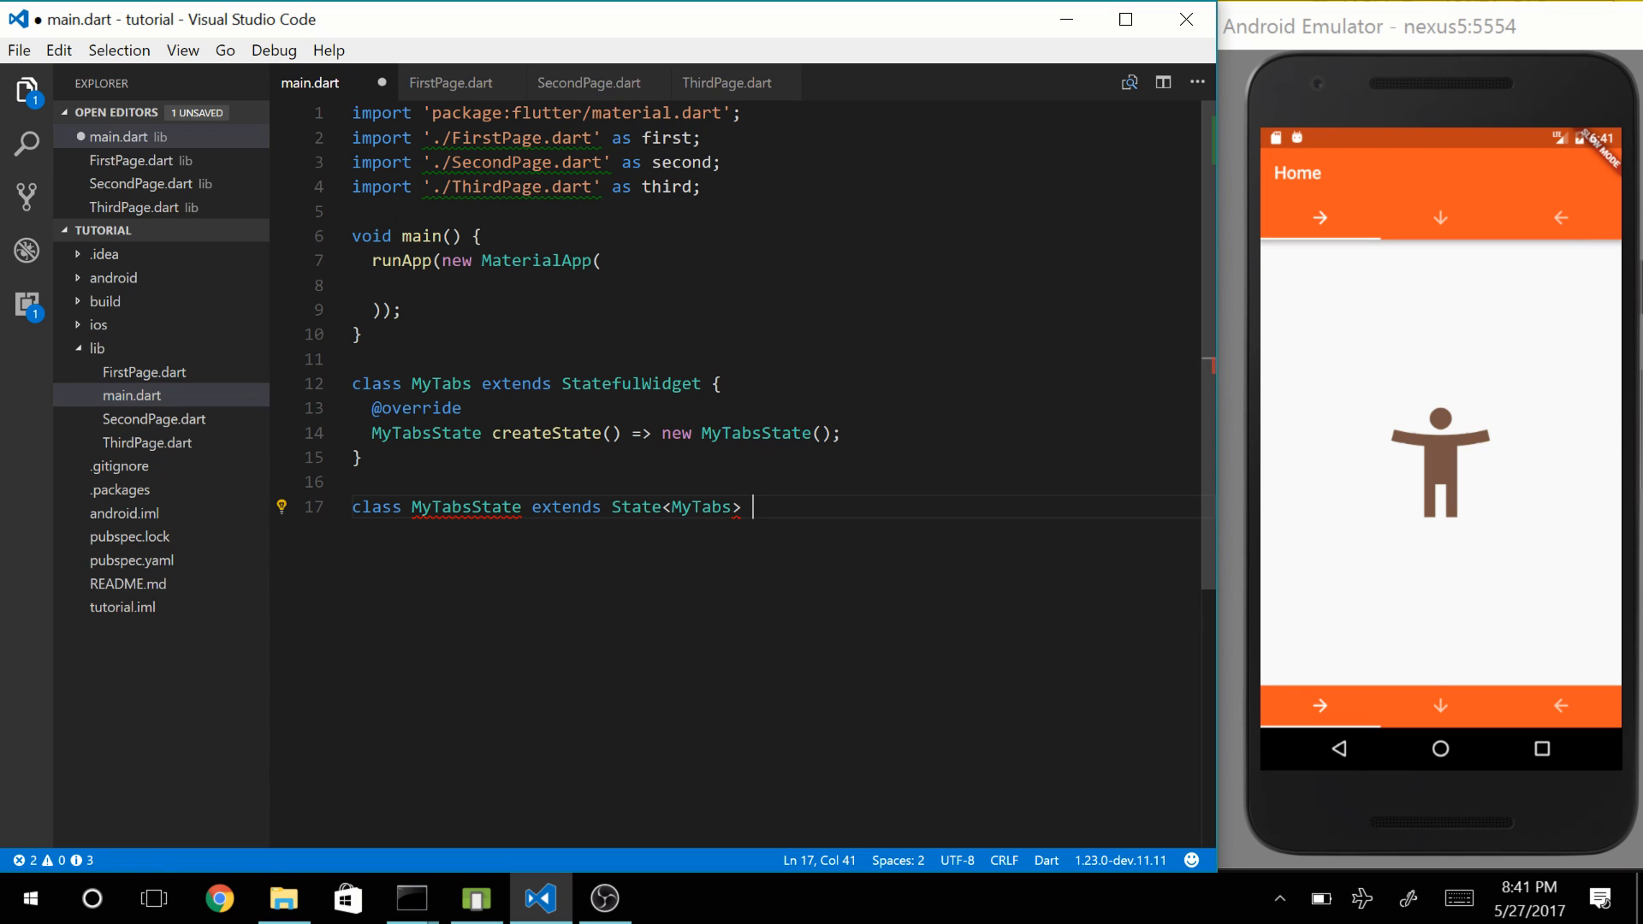
type("with Single")
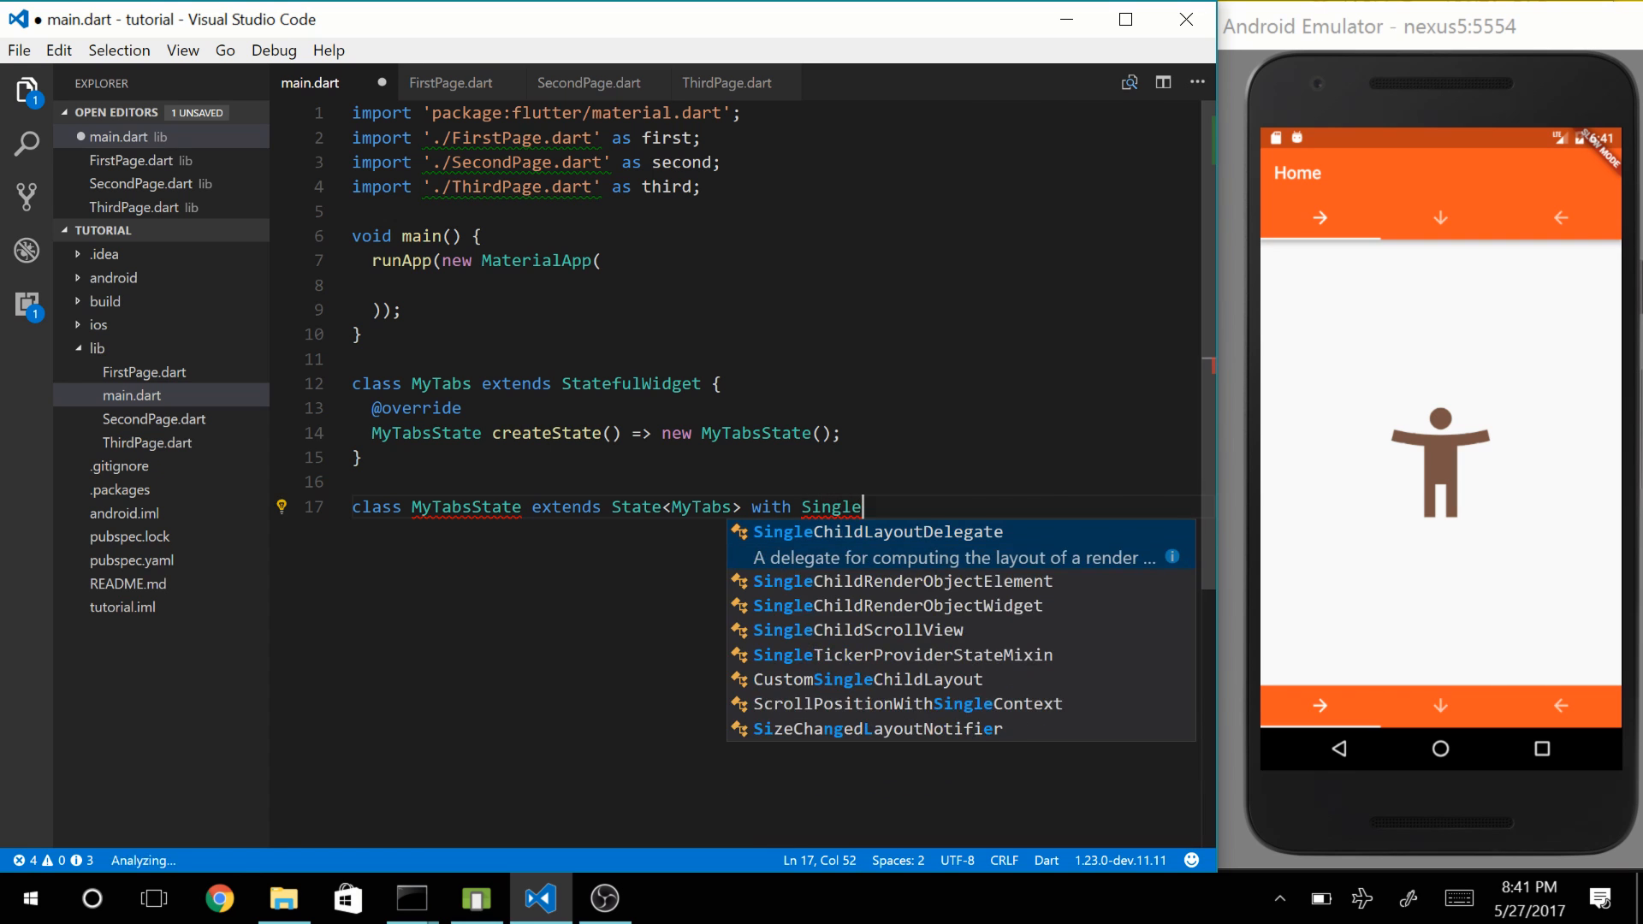
type("Ti")
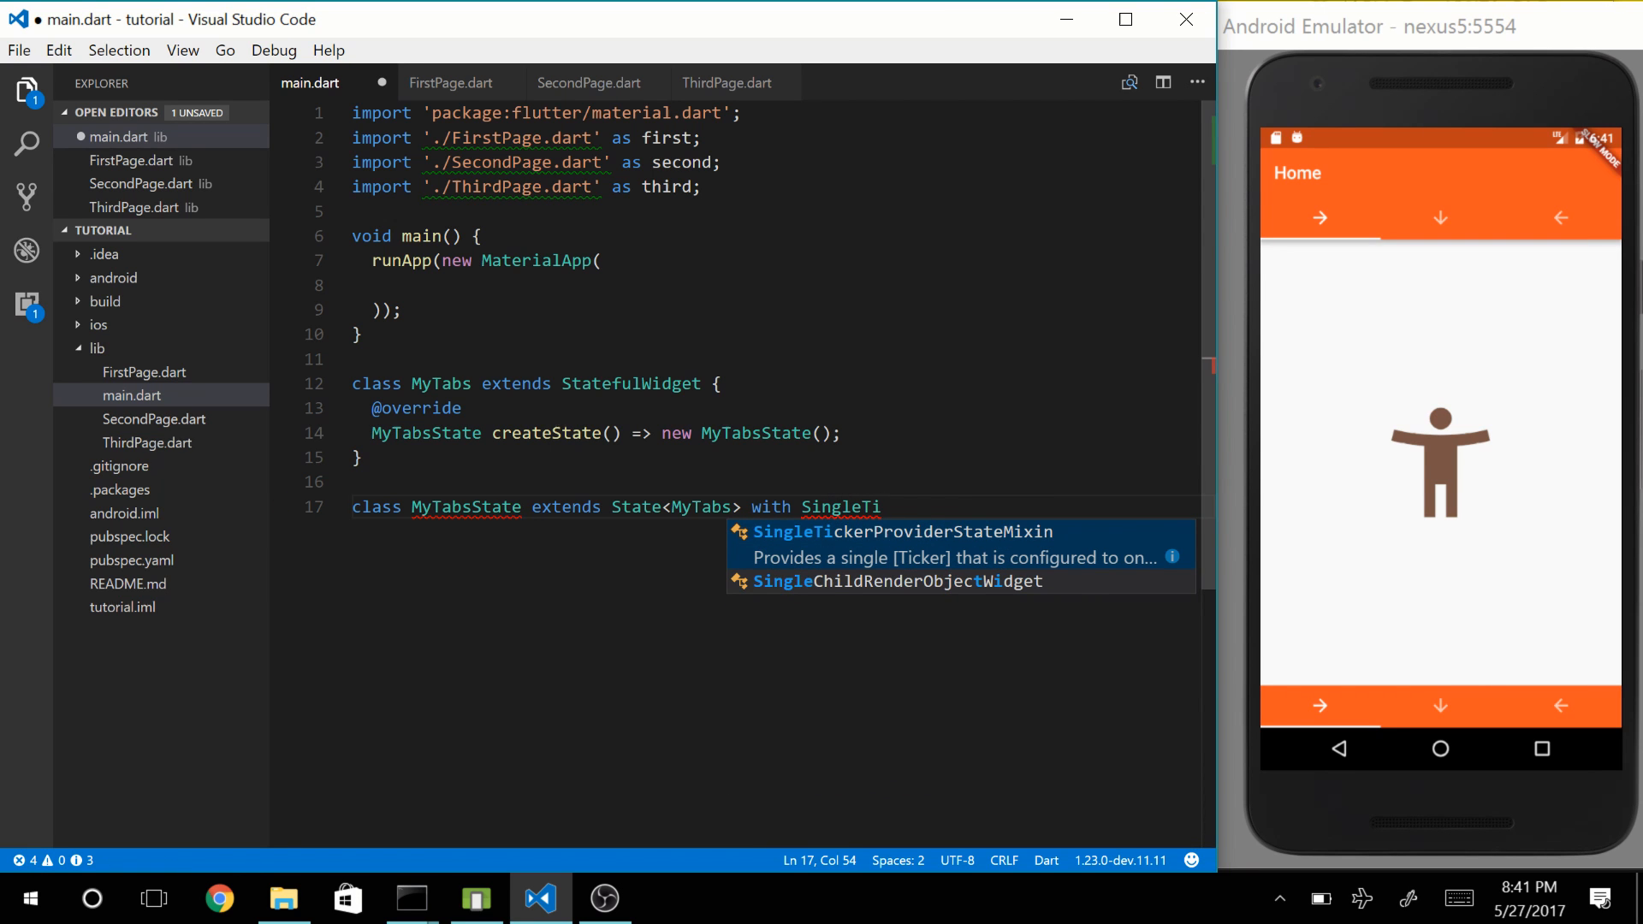
key("Tab")
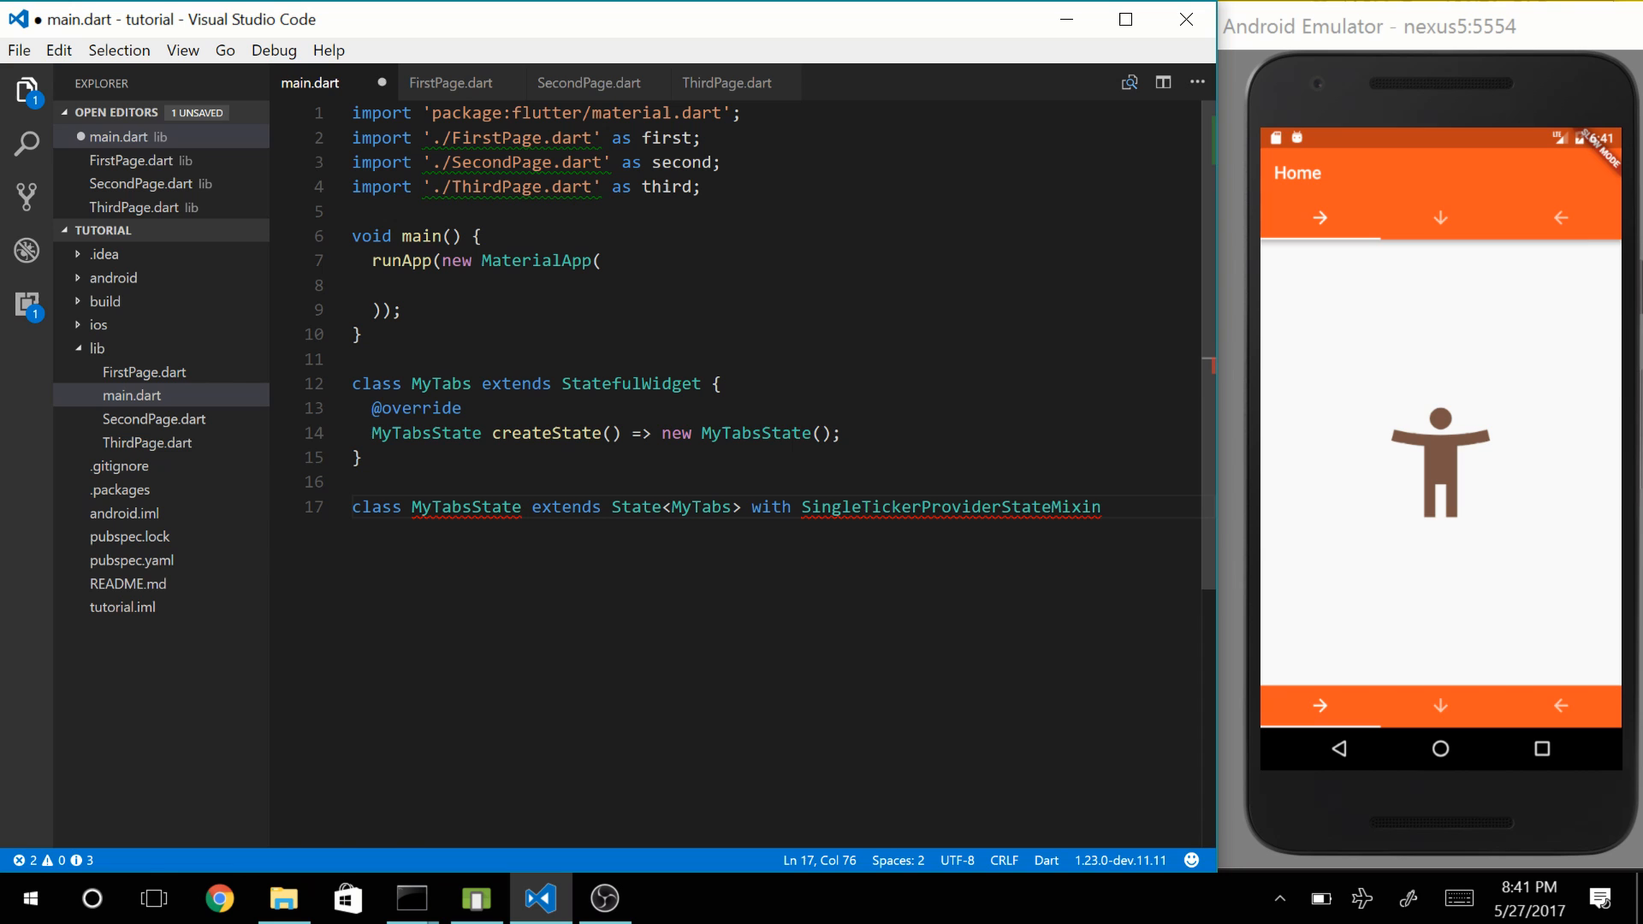
type("{")
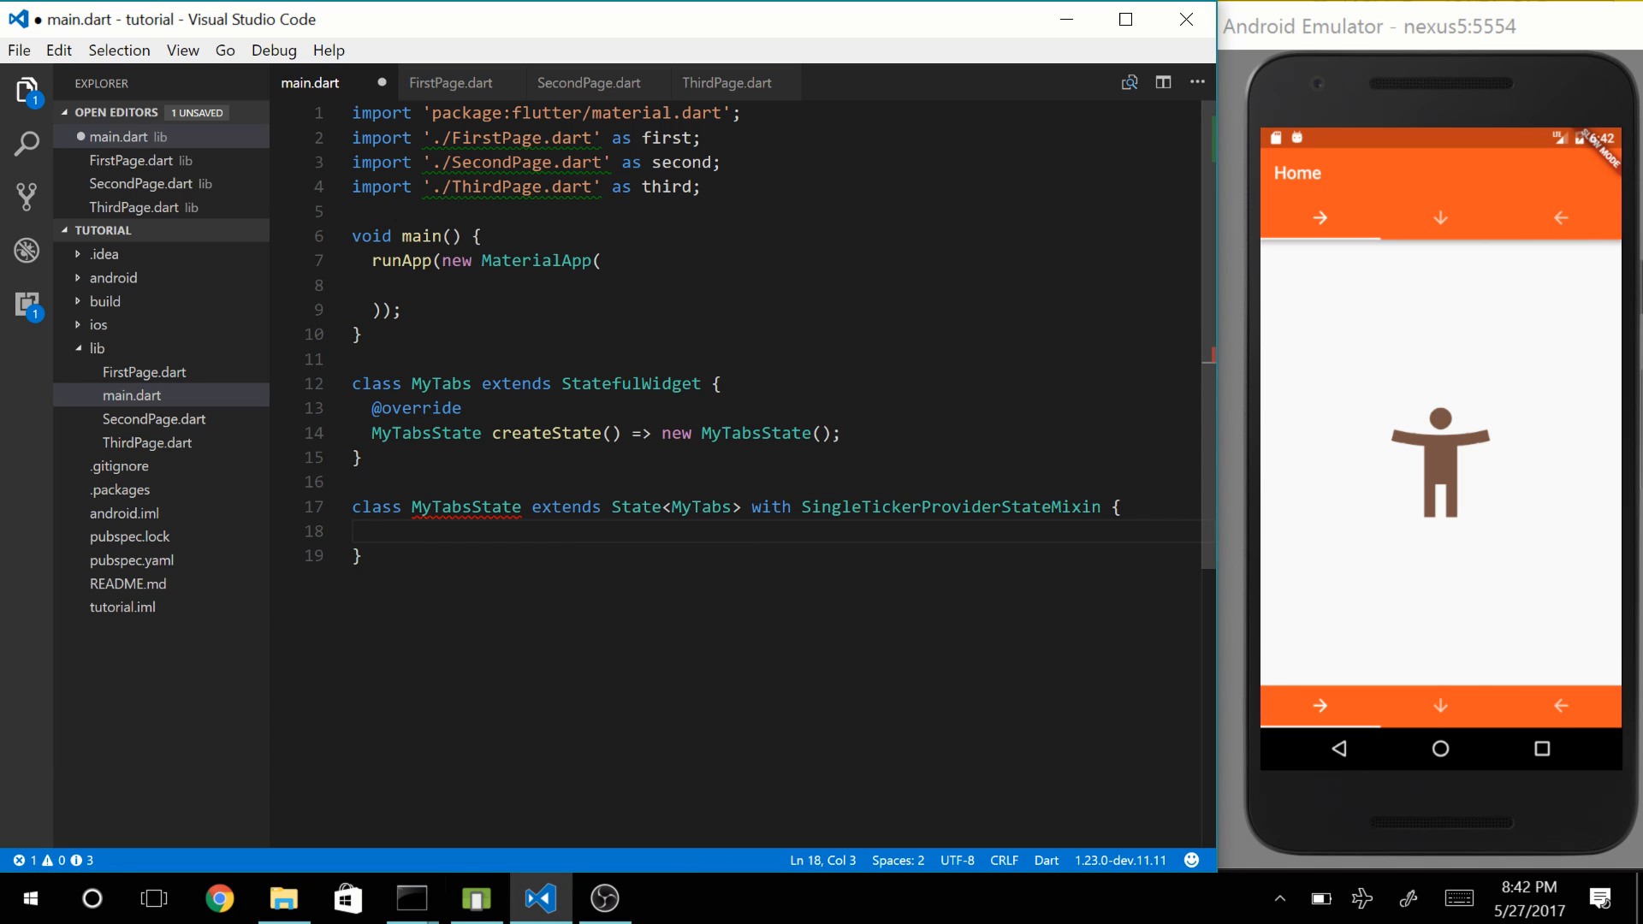
Override build(BuildContext context) to return a new empty Scaffold and save
type("@override")
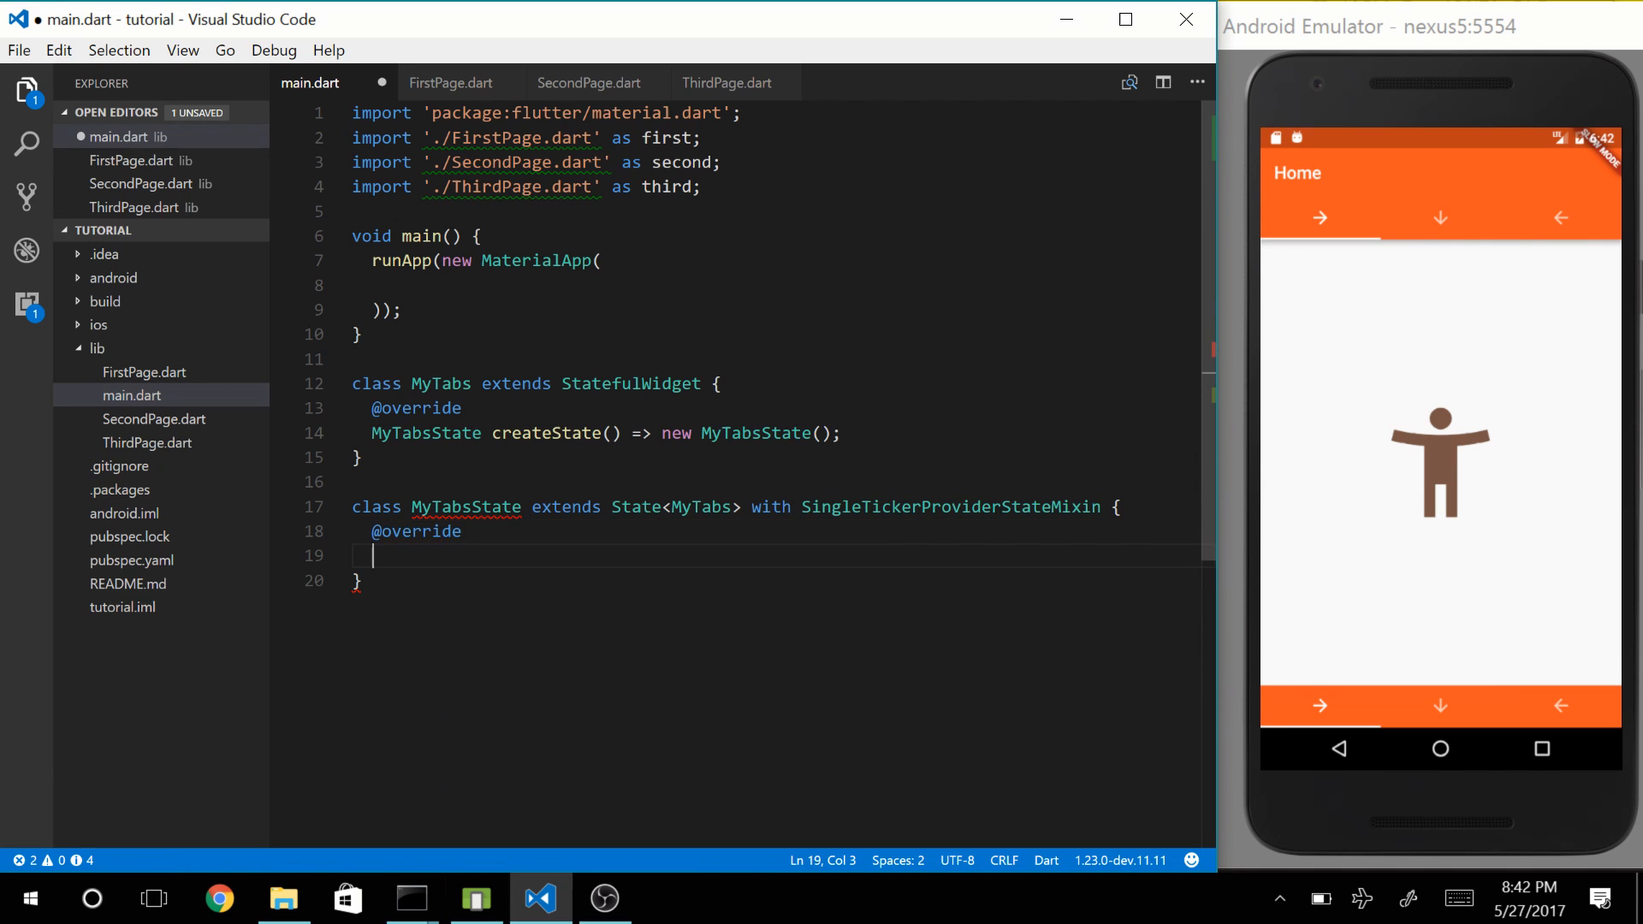
type("Widget")
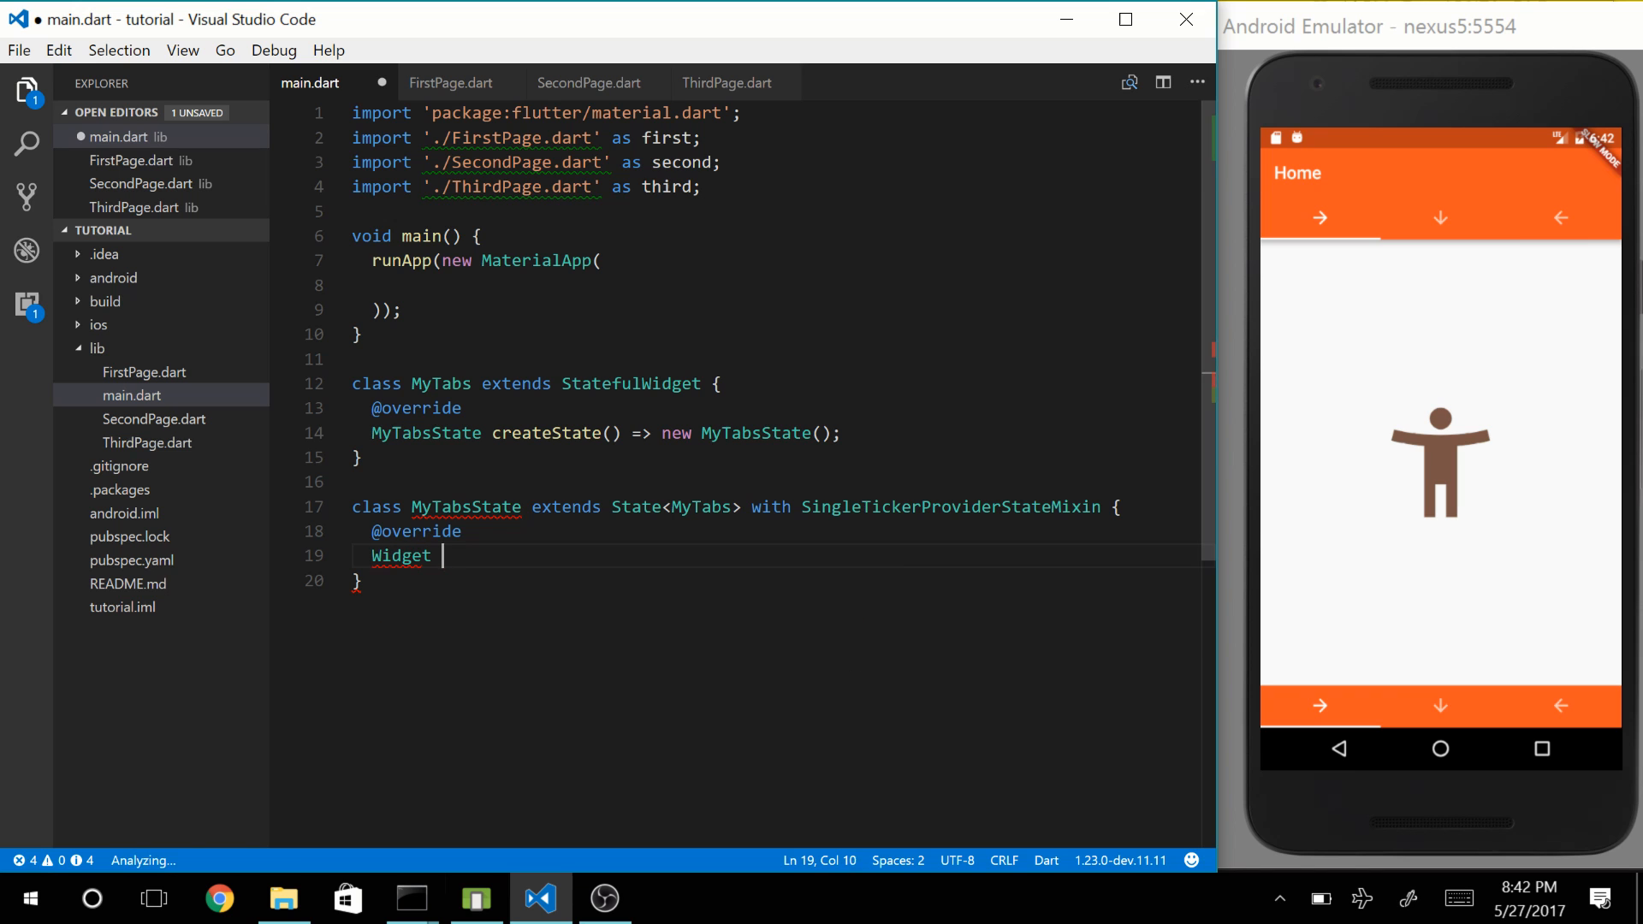
type("build(BuildContext cont")
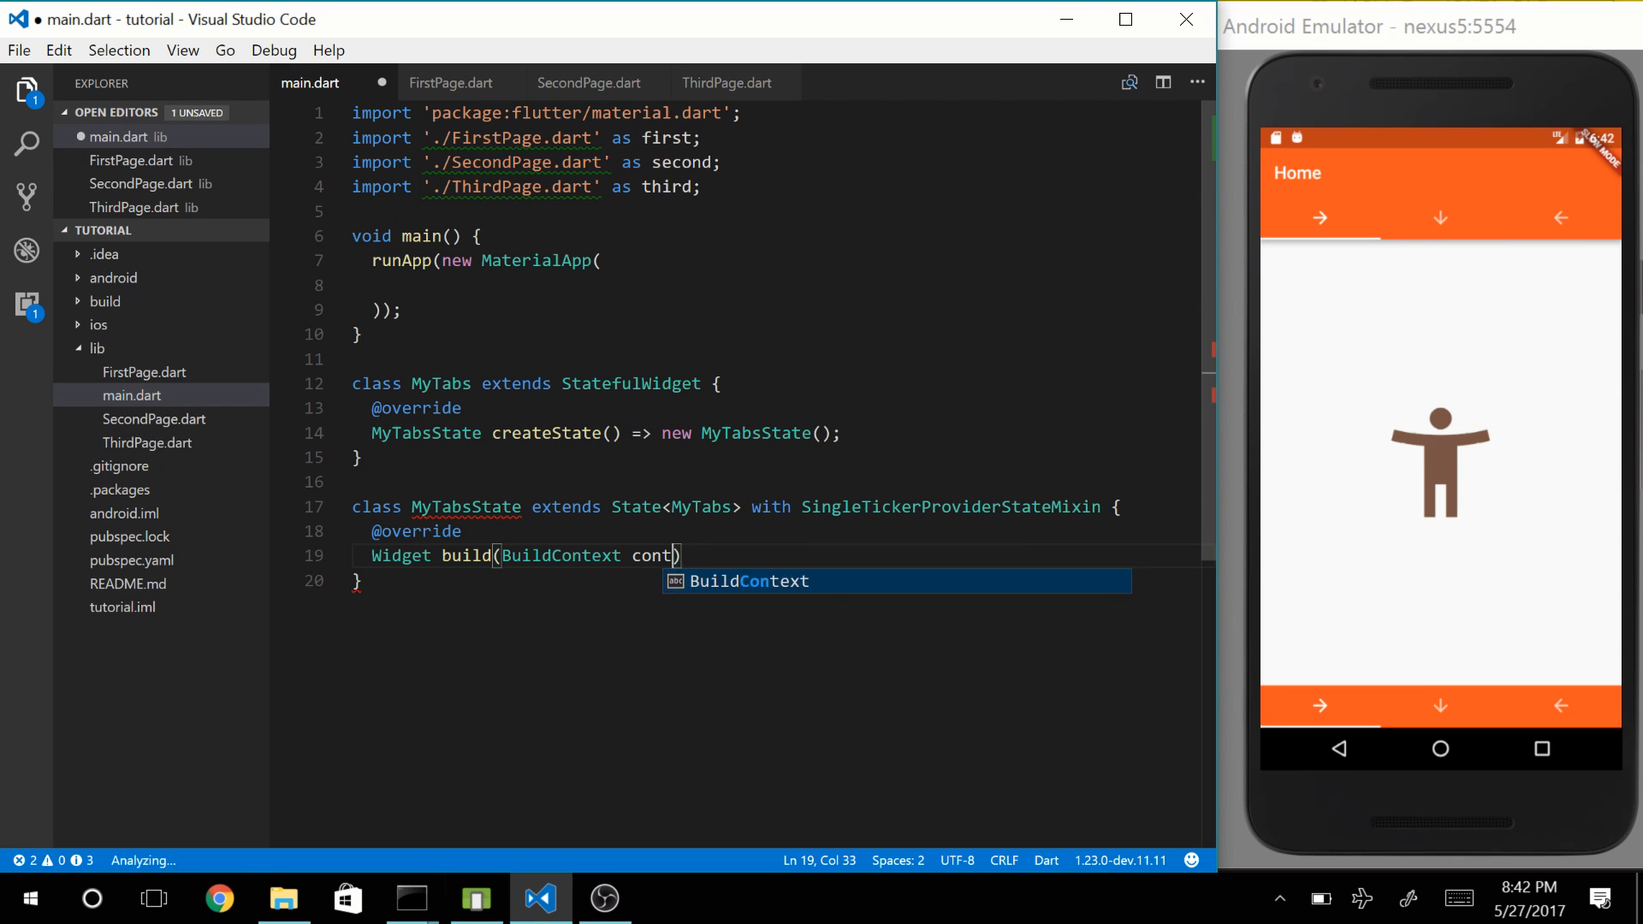
type("return new Scaffold();")
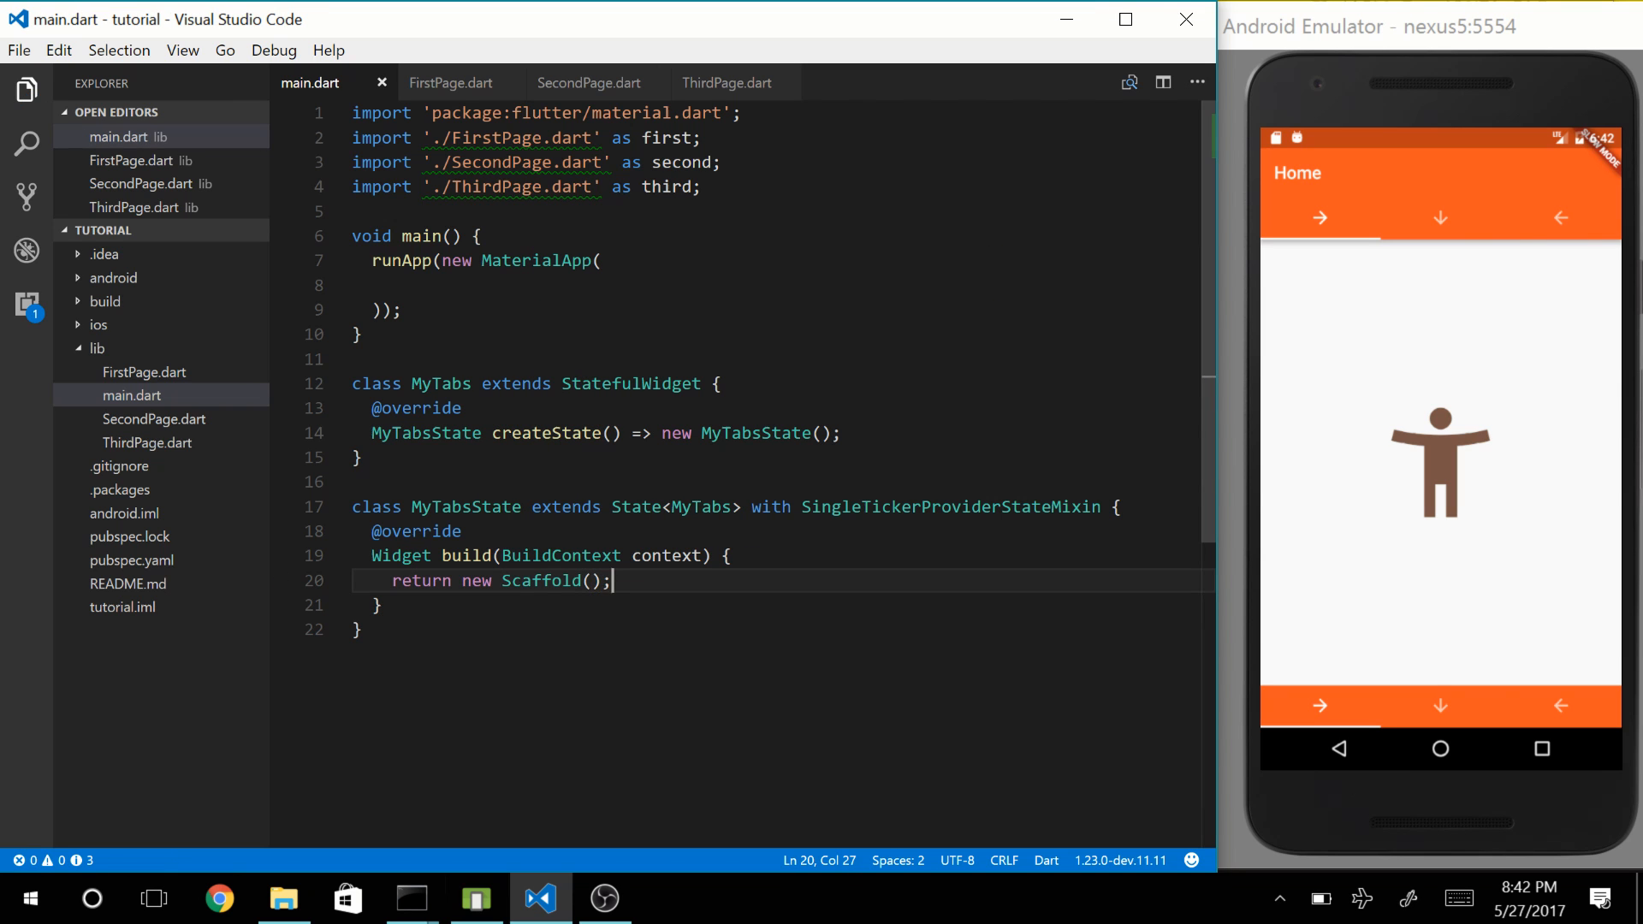
key("Enter")
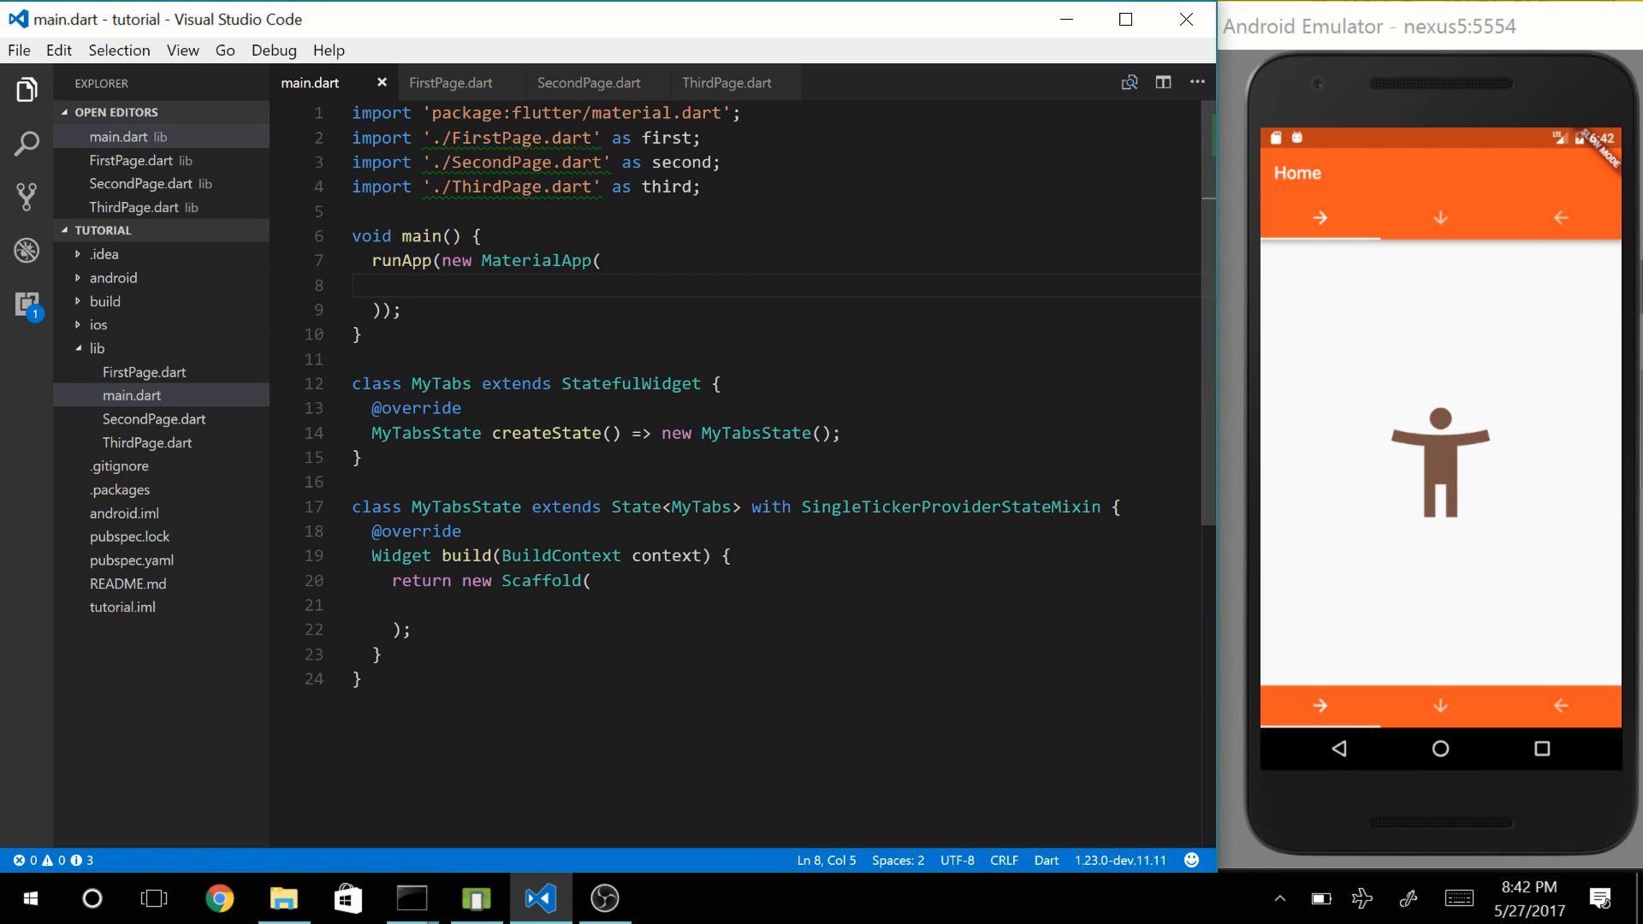
Set the MaterialApp's home to new MyTabs() and save
double_click(536, 260)
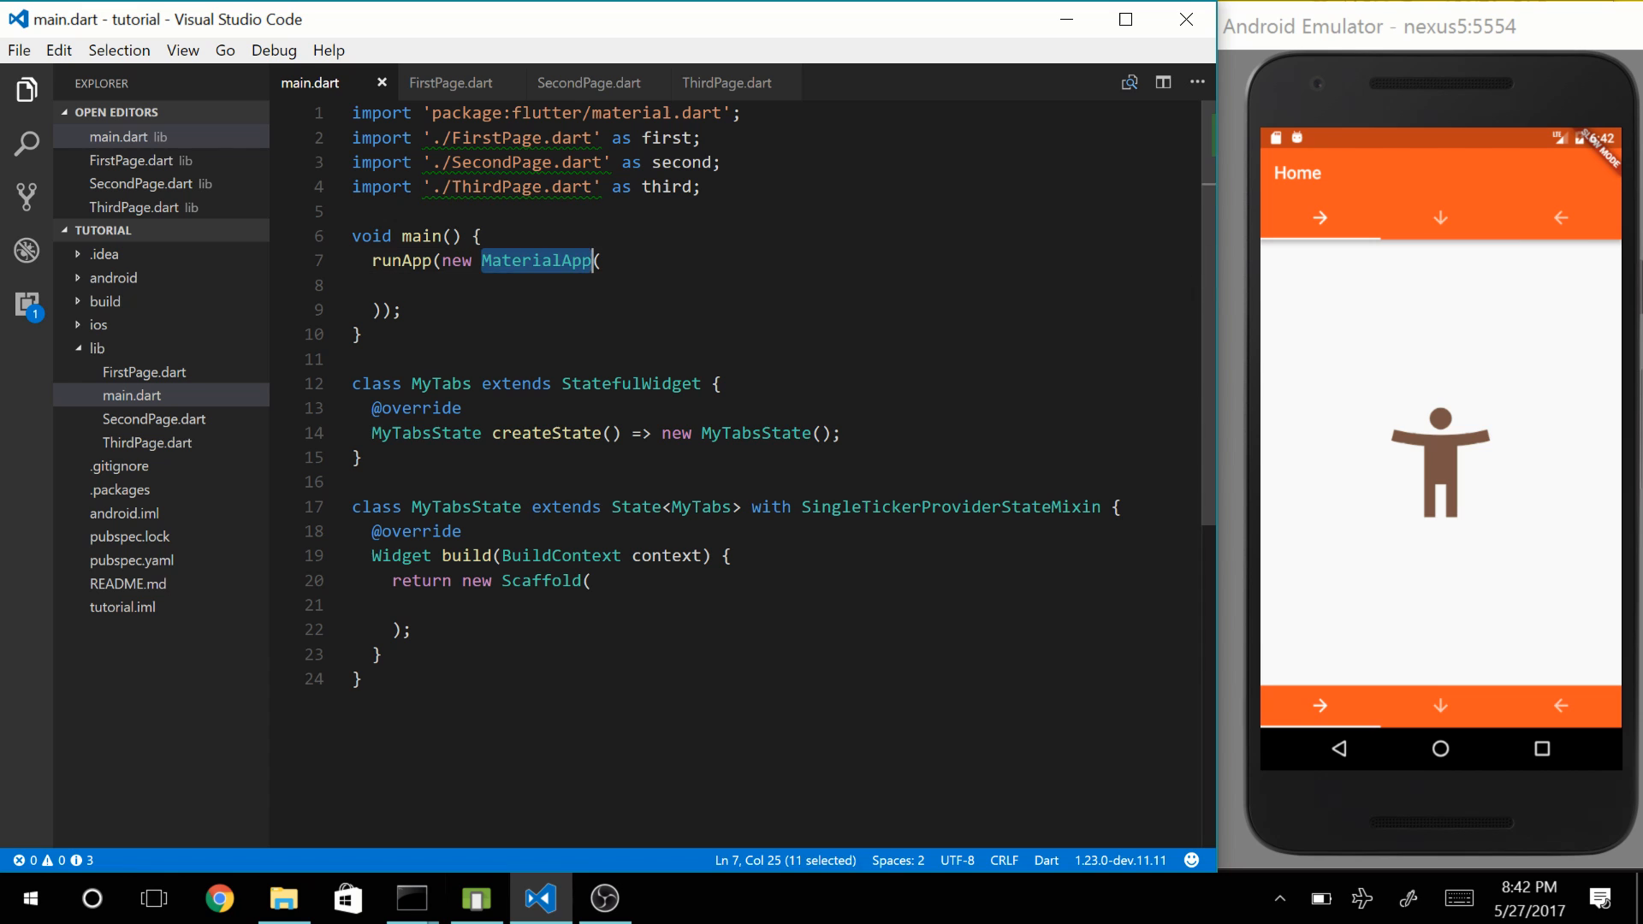
type("home:")
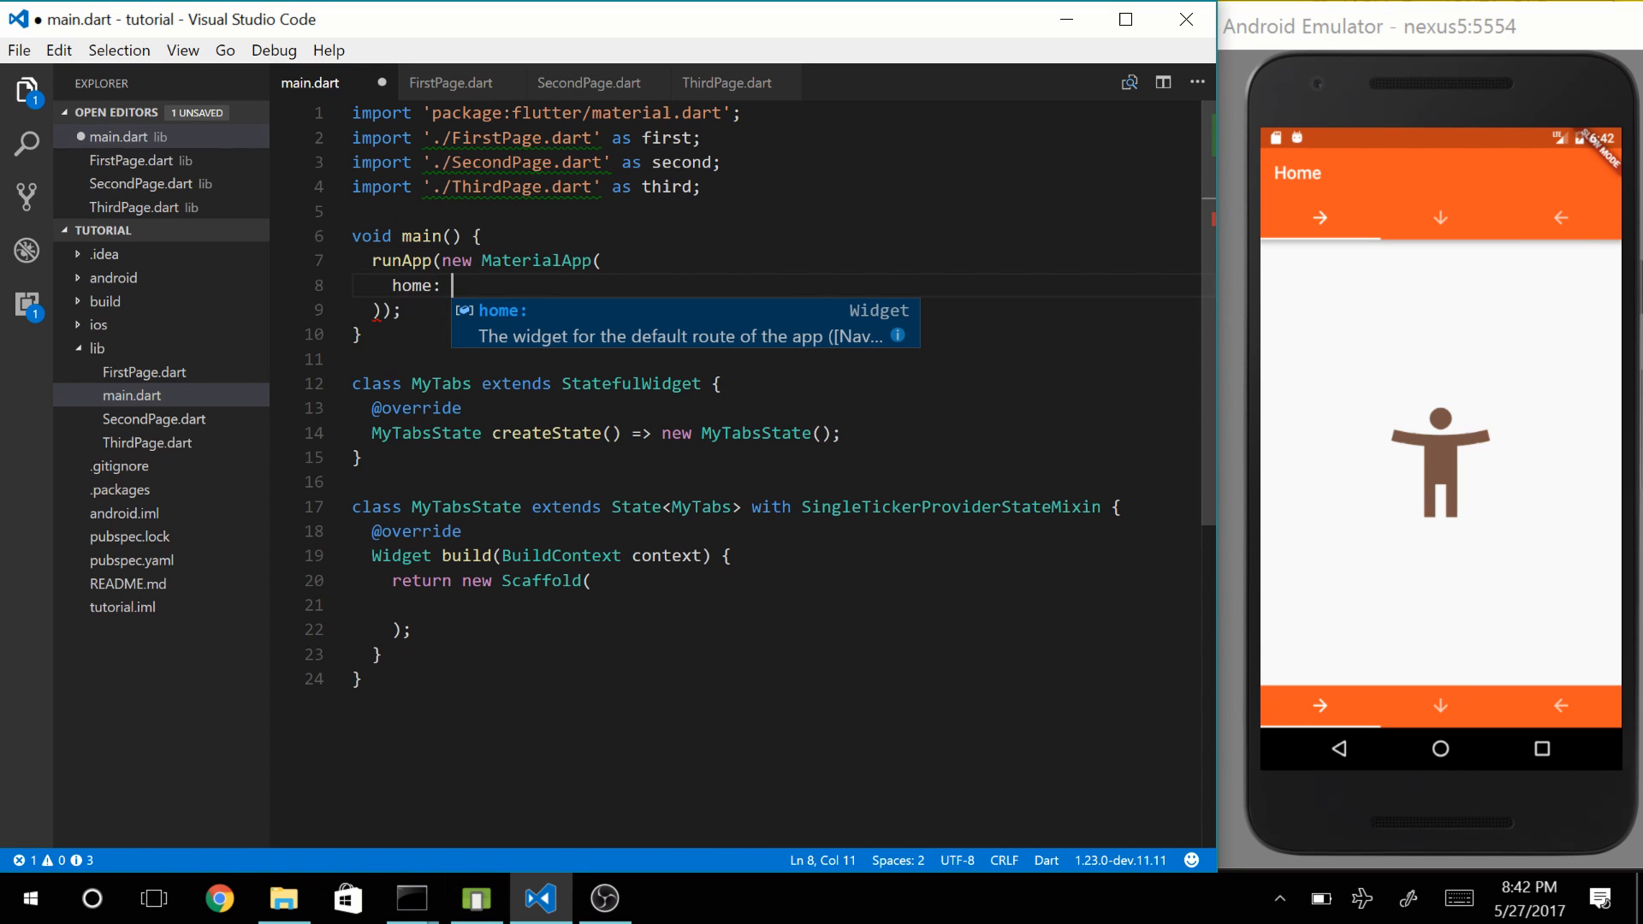
type("ne")
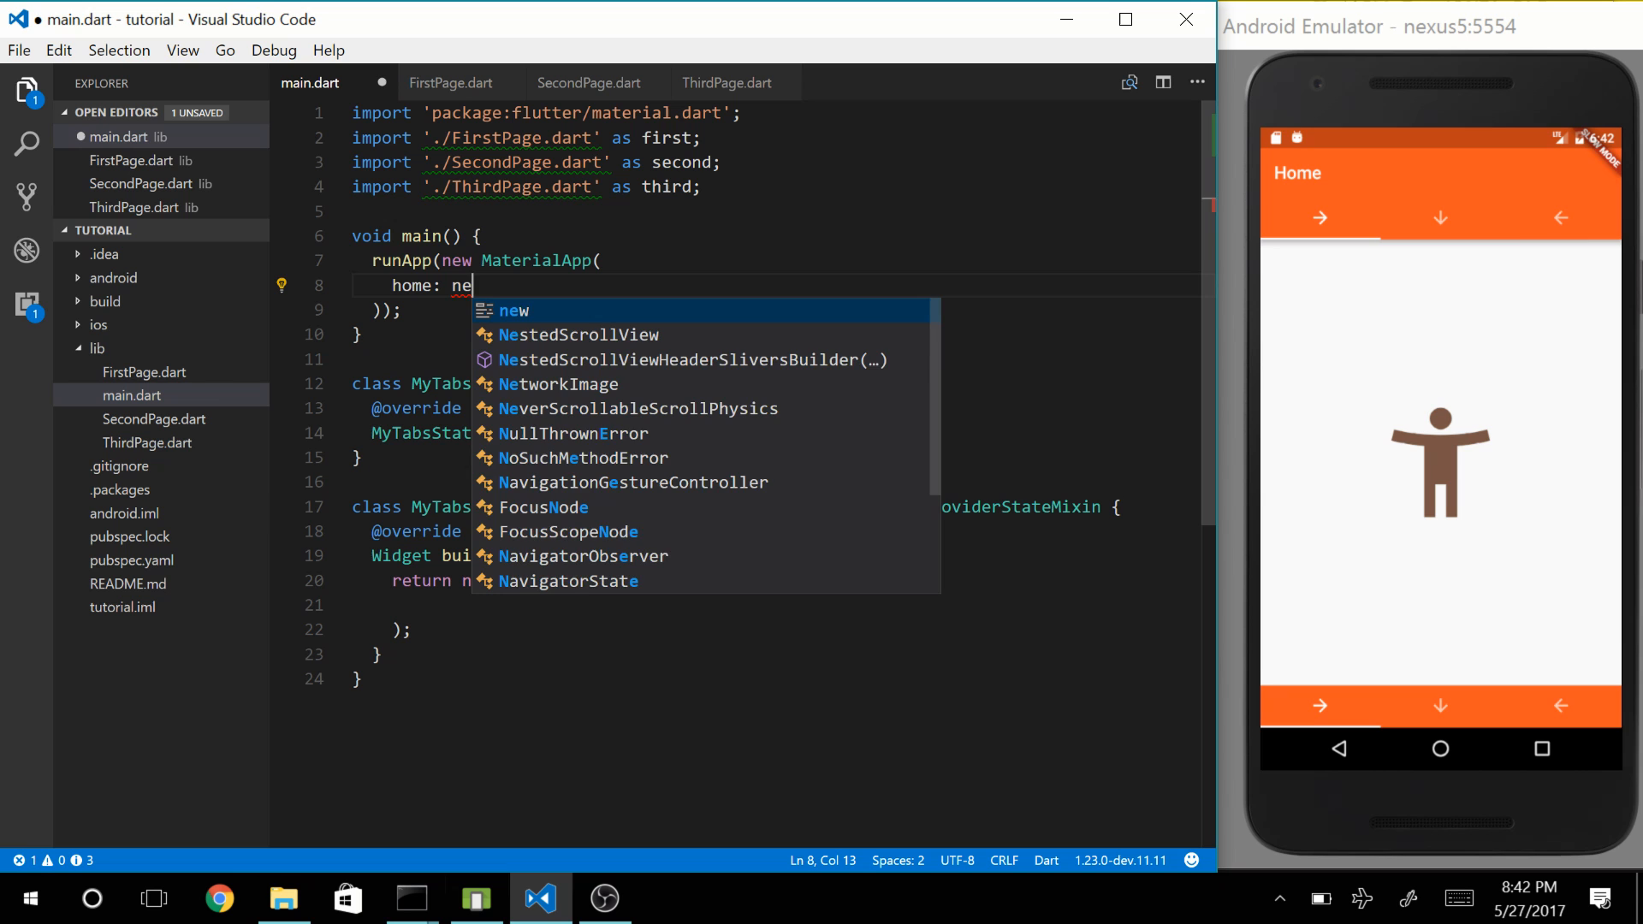
type("w MyTabs(")
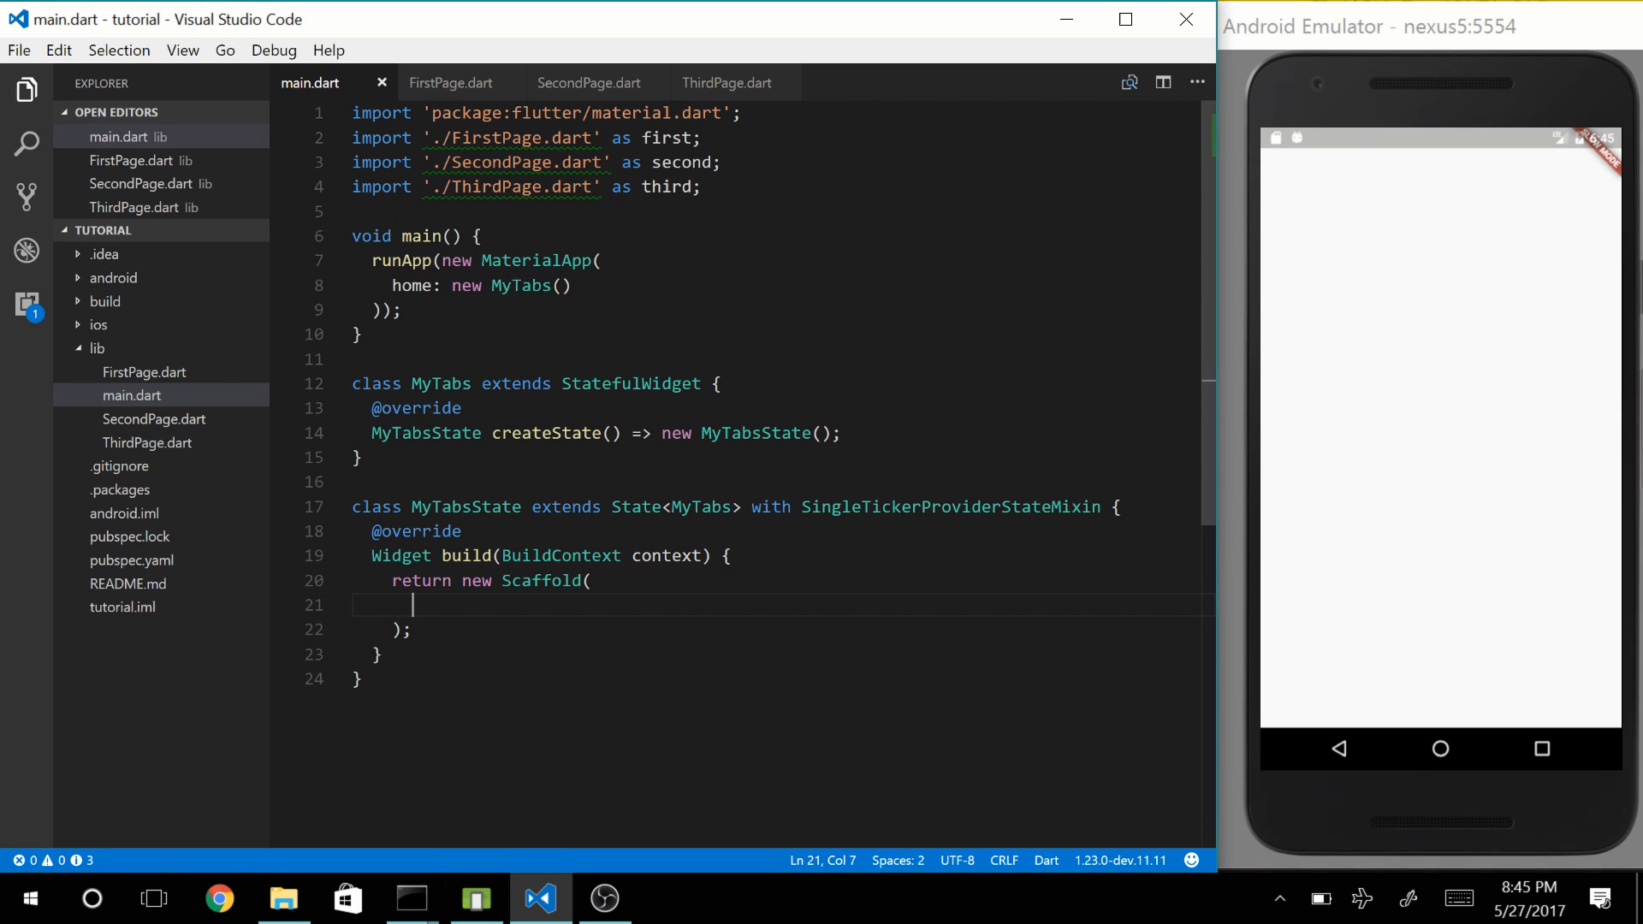
Give the Scaffold appBar: new AppBar(title: new Text("Pages"))
key("Backspace")
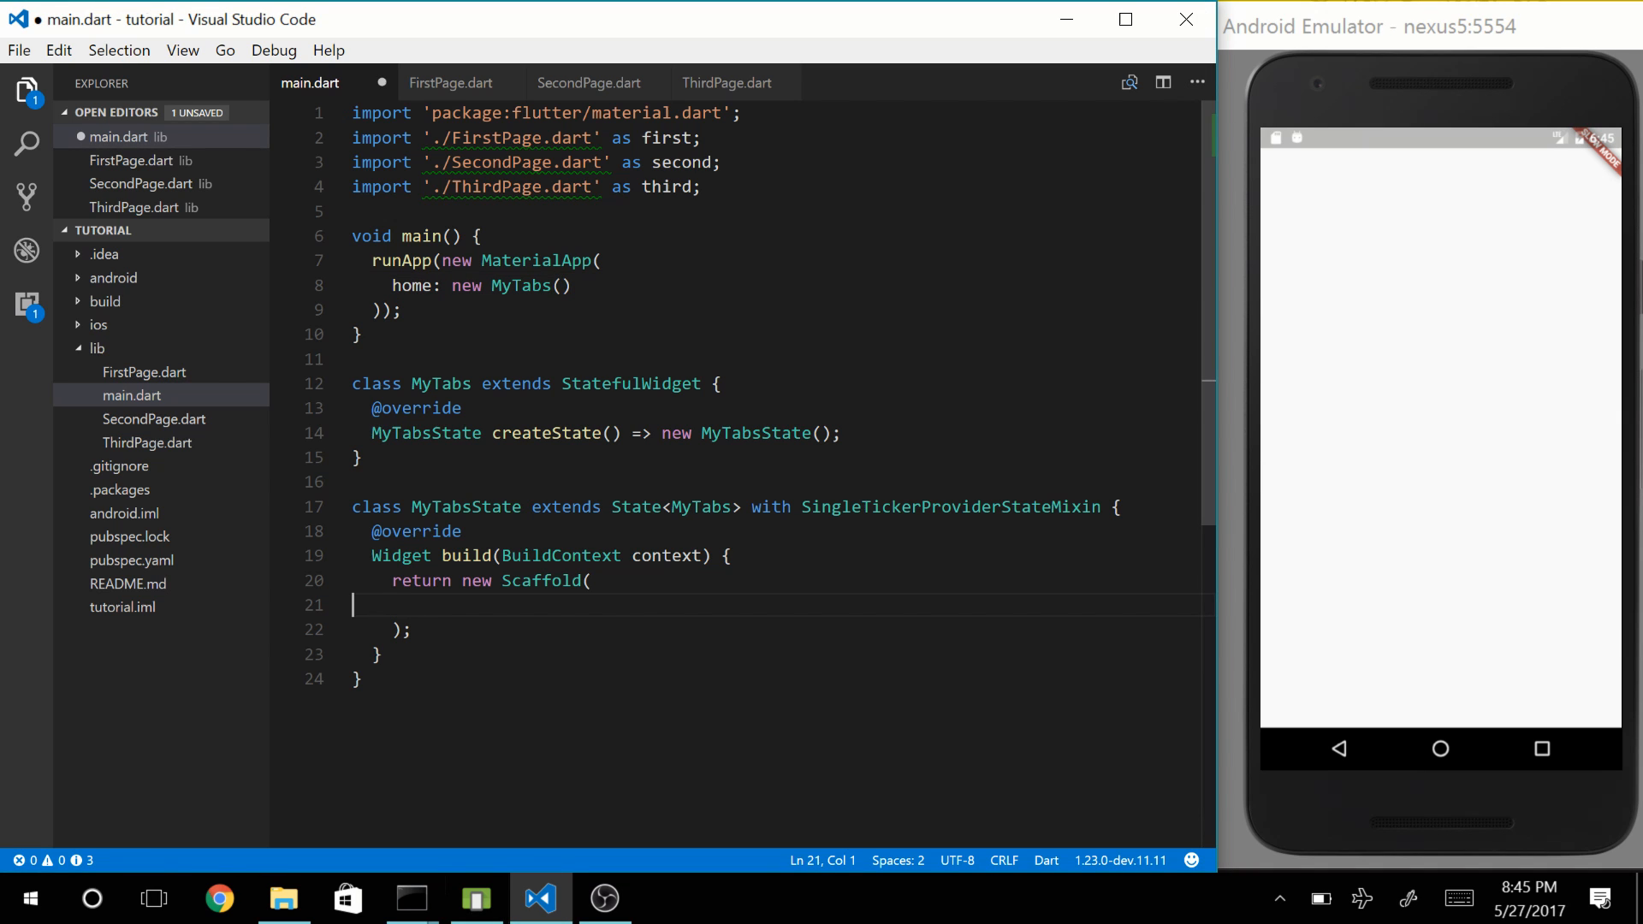
type("appBar: new")
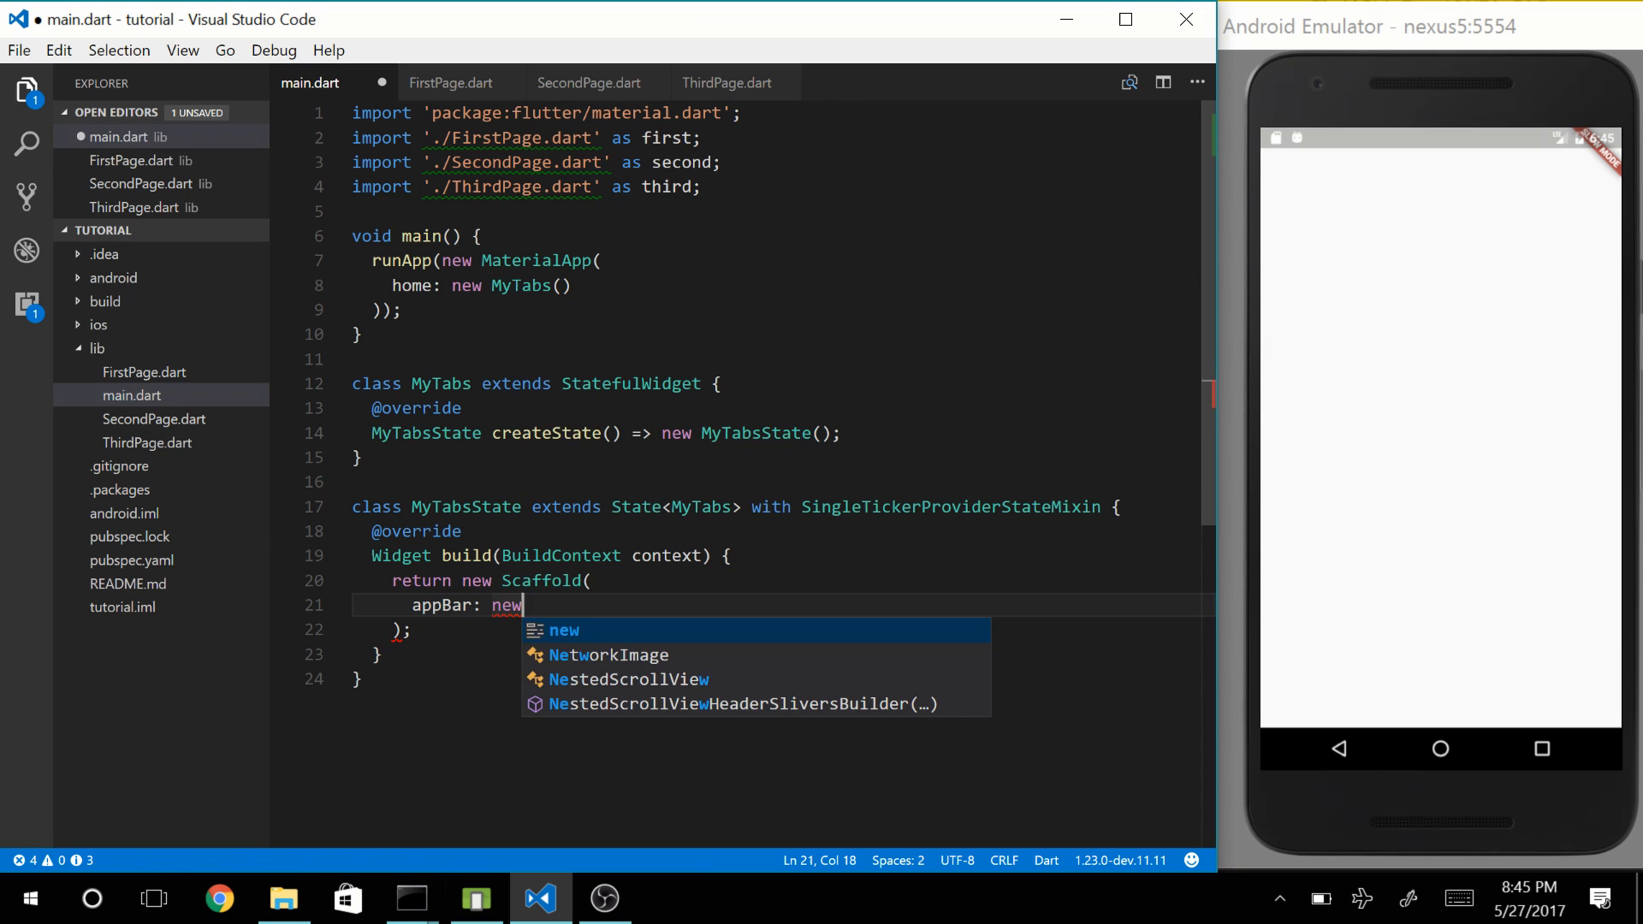
type("AppBar(title: new Text(\"")
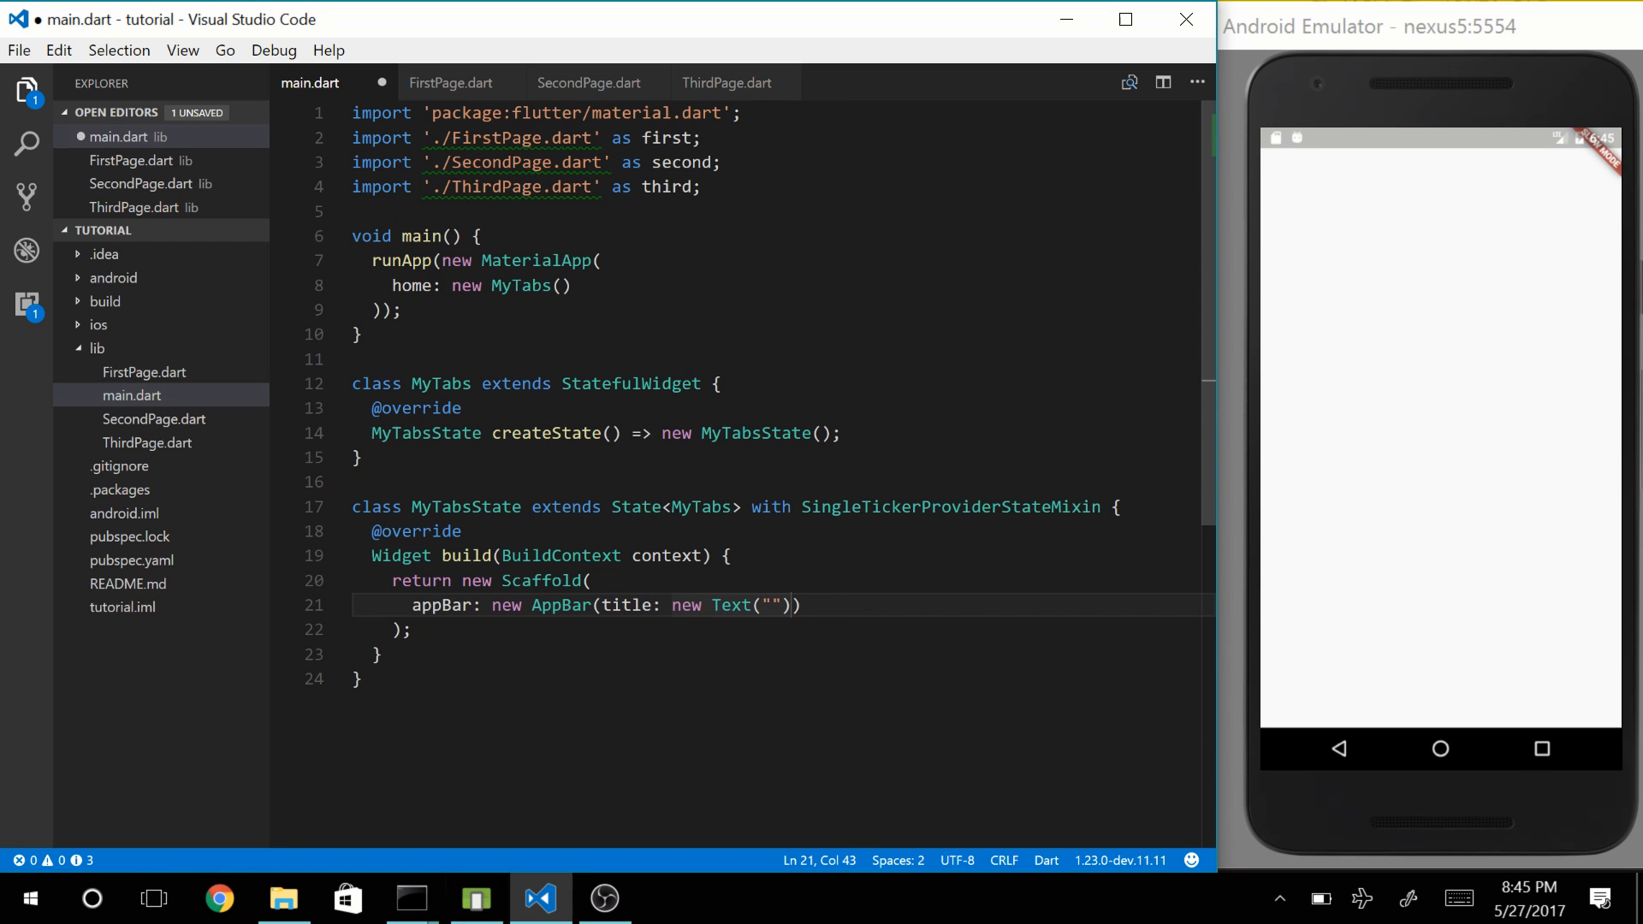
type("P")
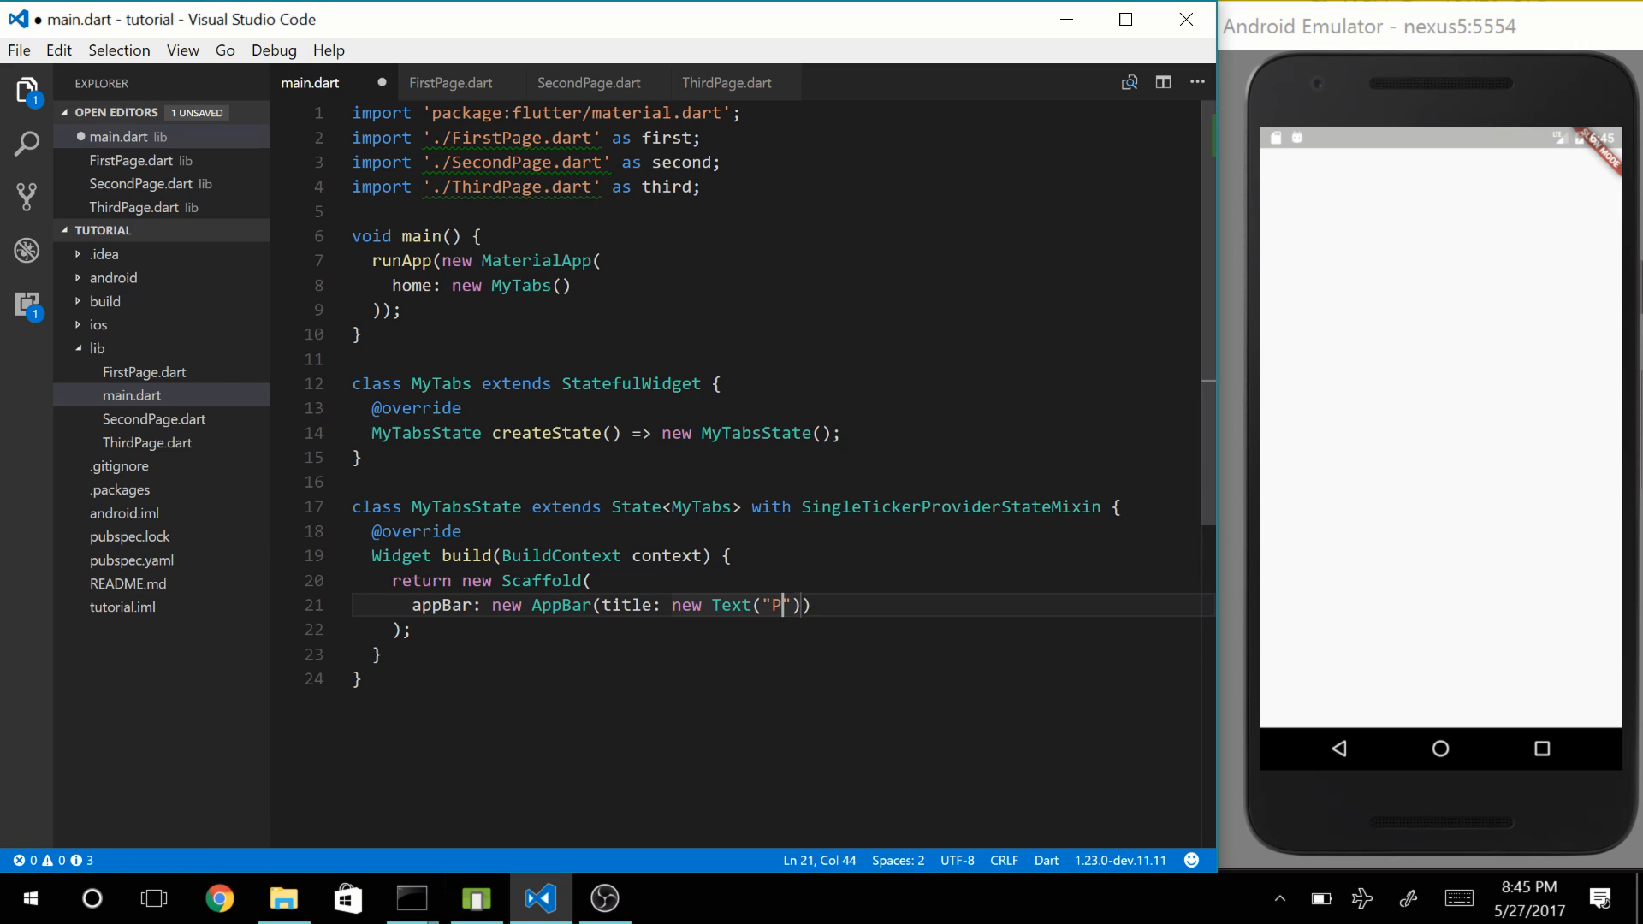
type("ages\"), co")
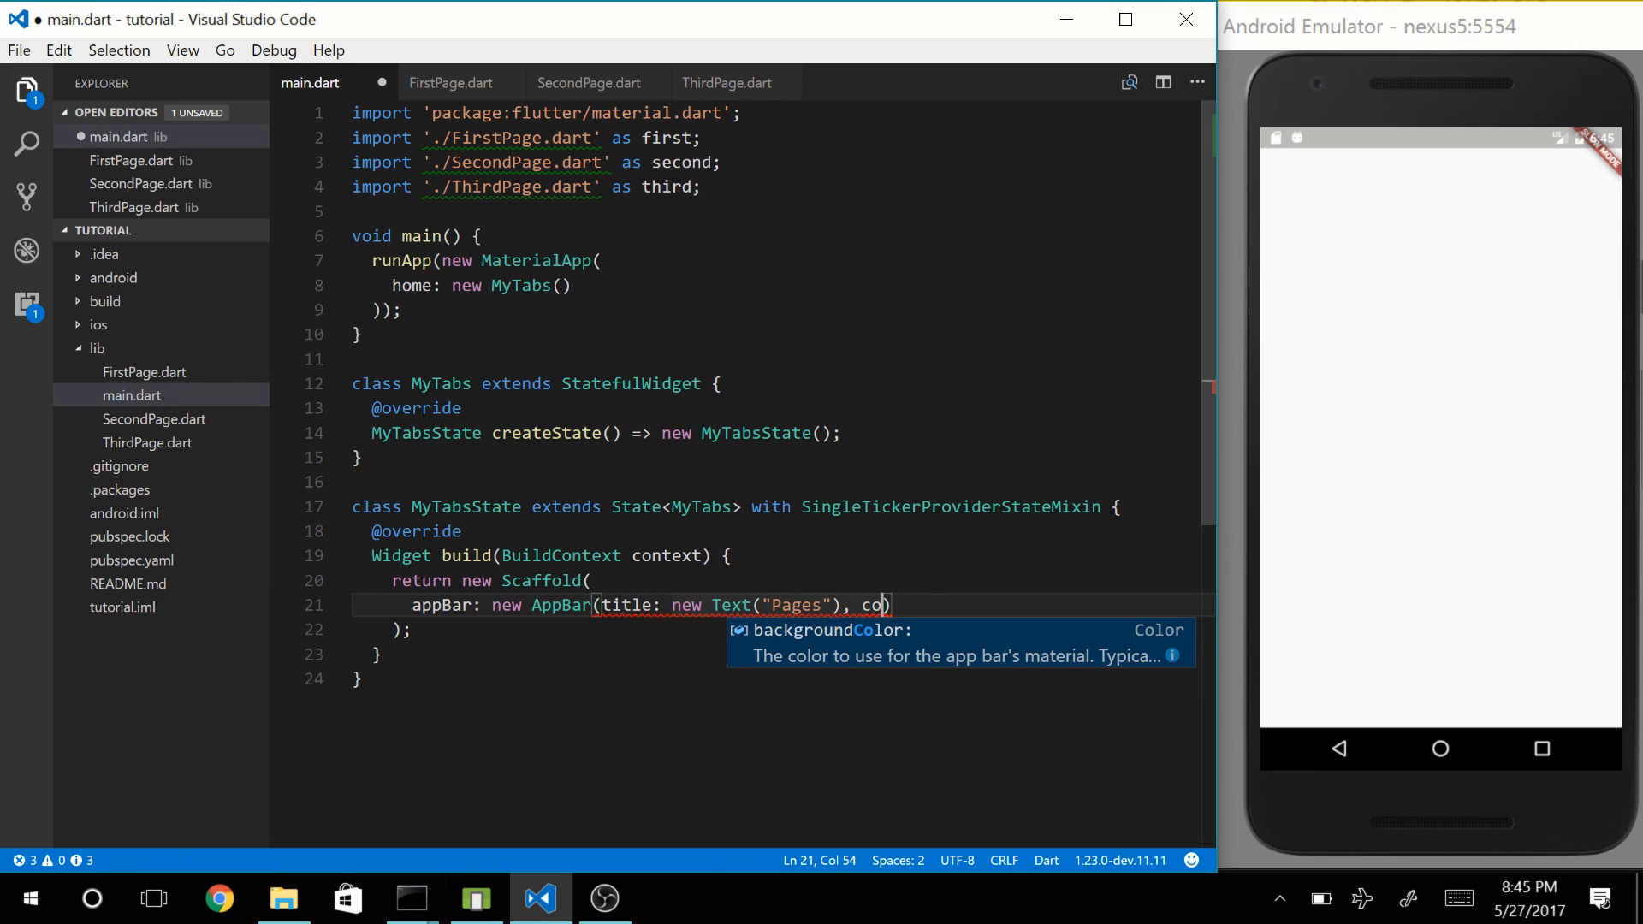
Set the AppBar backgroundColor to Colors.deepOrange and start its bottom property
type("backgroundColor: Colors.deepOrange")
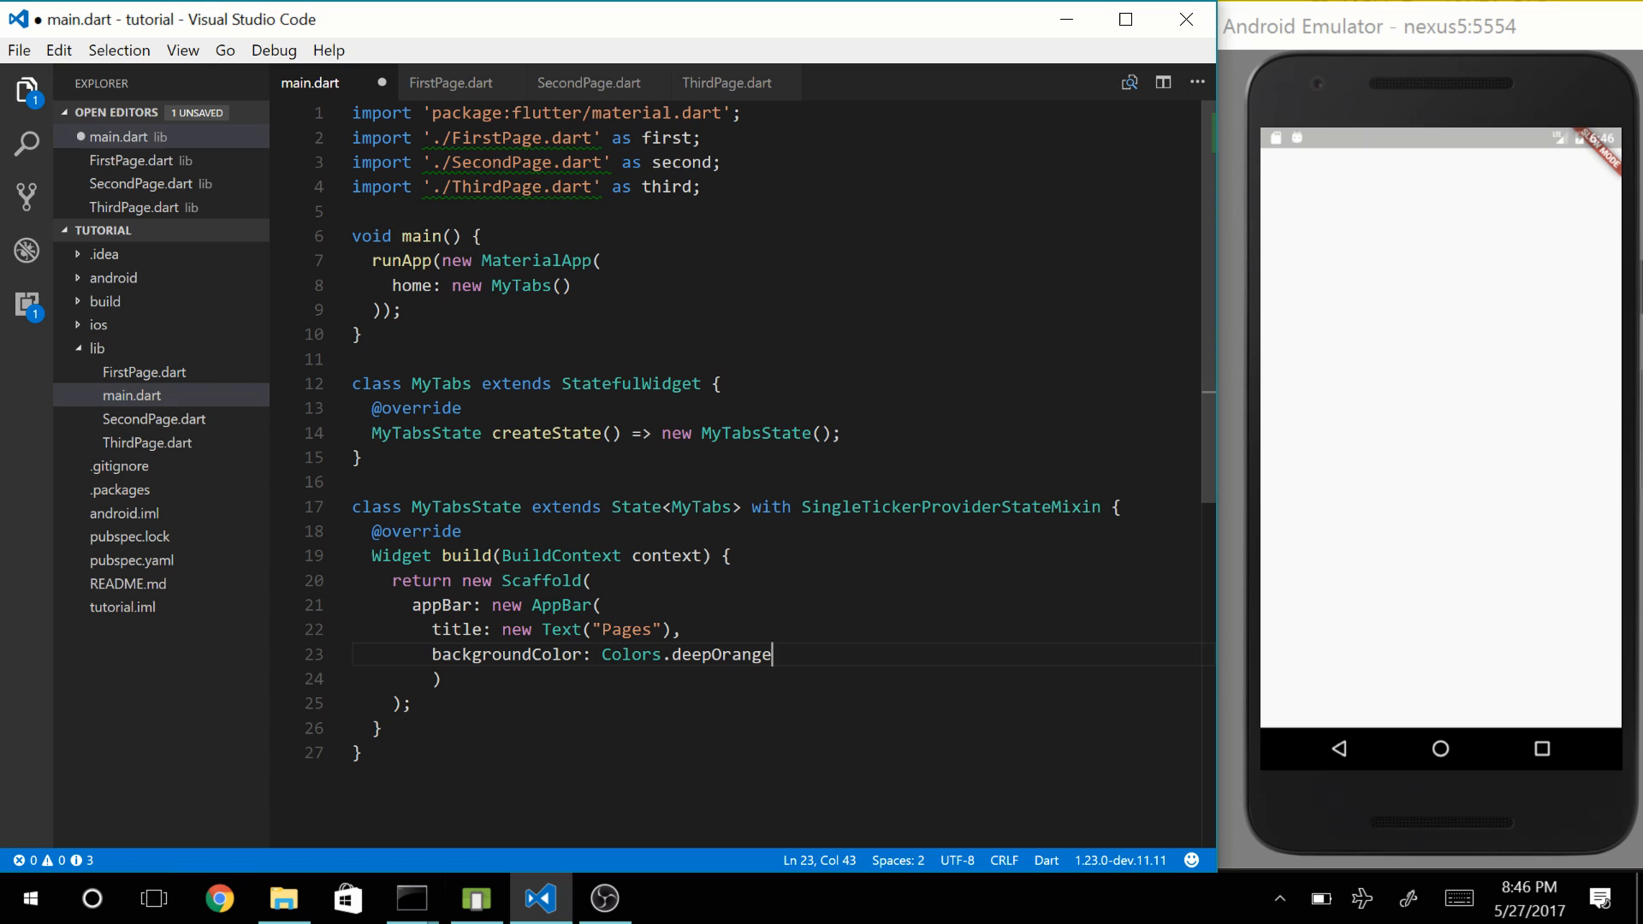
type(",")
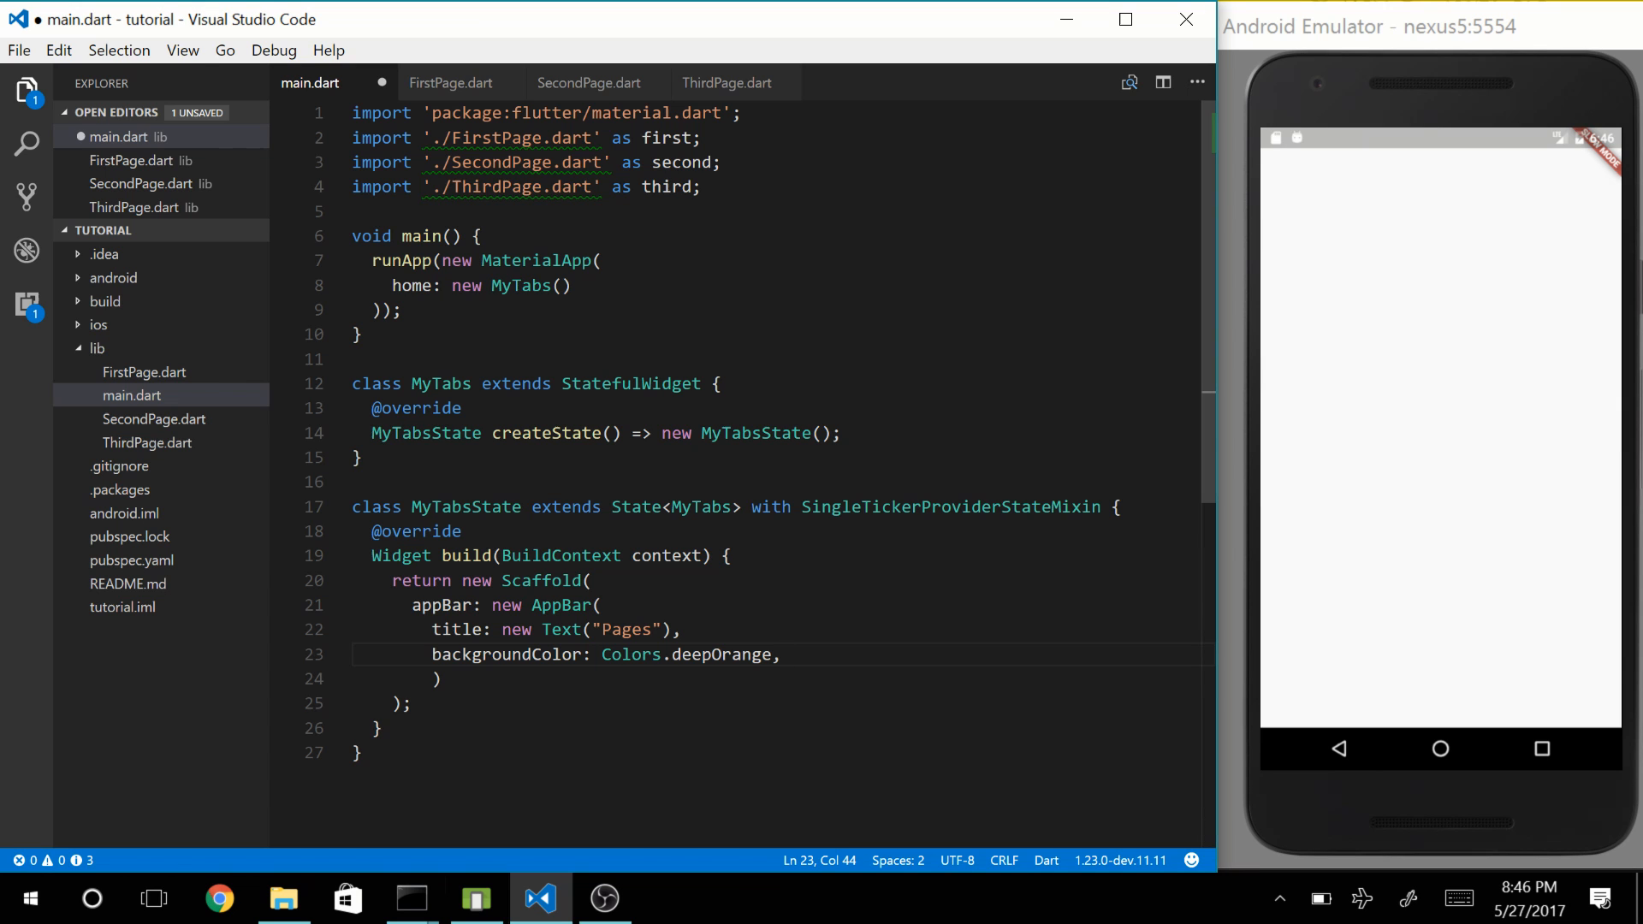
type("bottom: bottom")
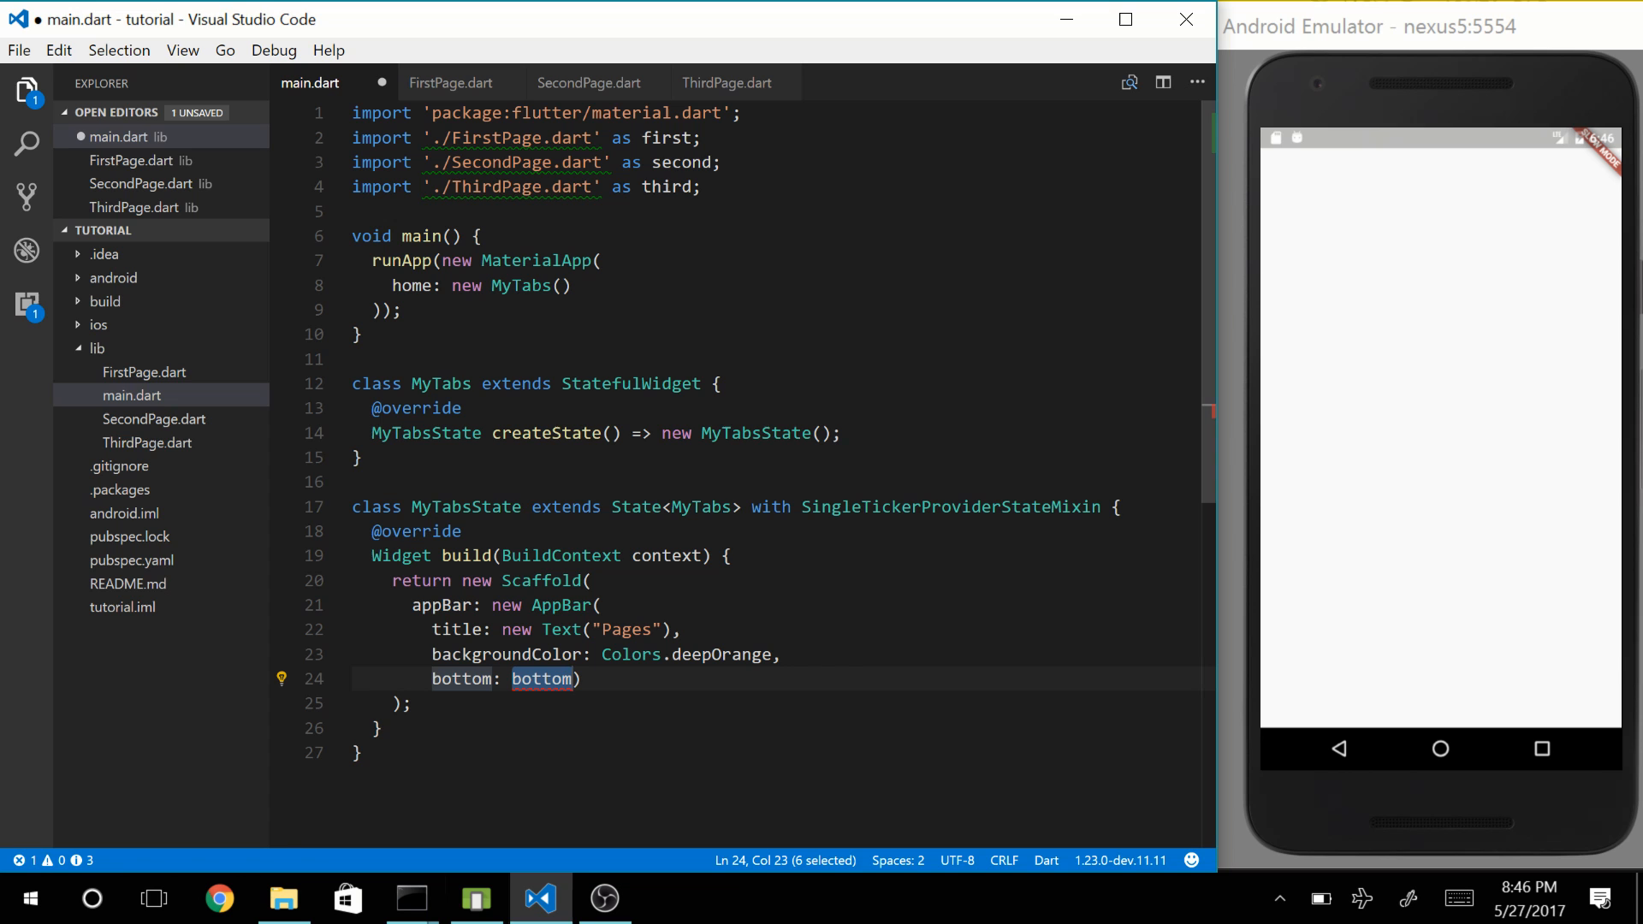
Set the AppBar's bottom to new TabBar(tabs: <Tab>[ ]) with an empty Tab list
type("new")
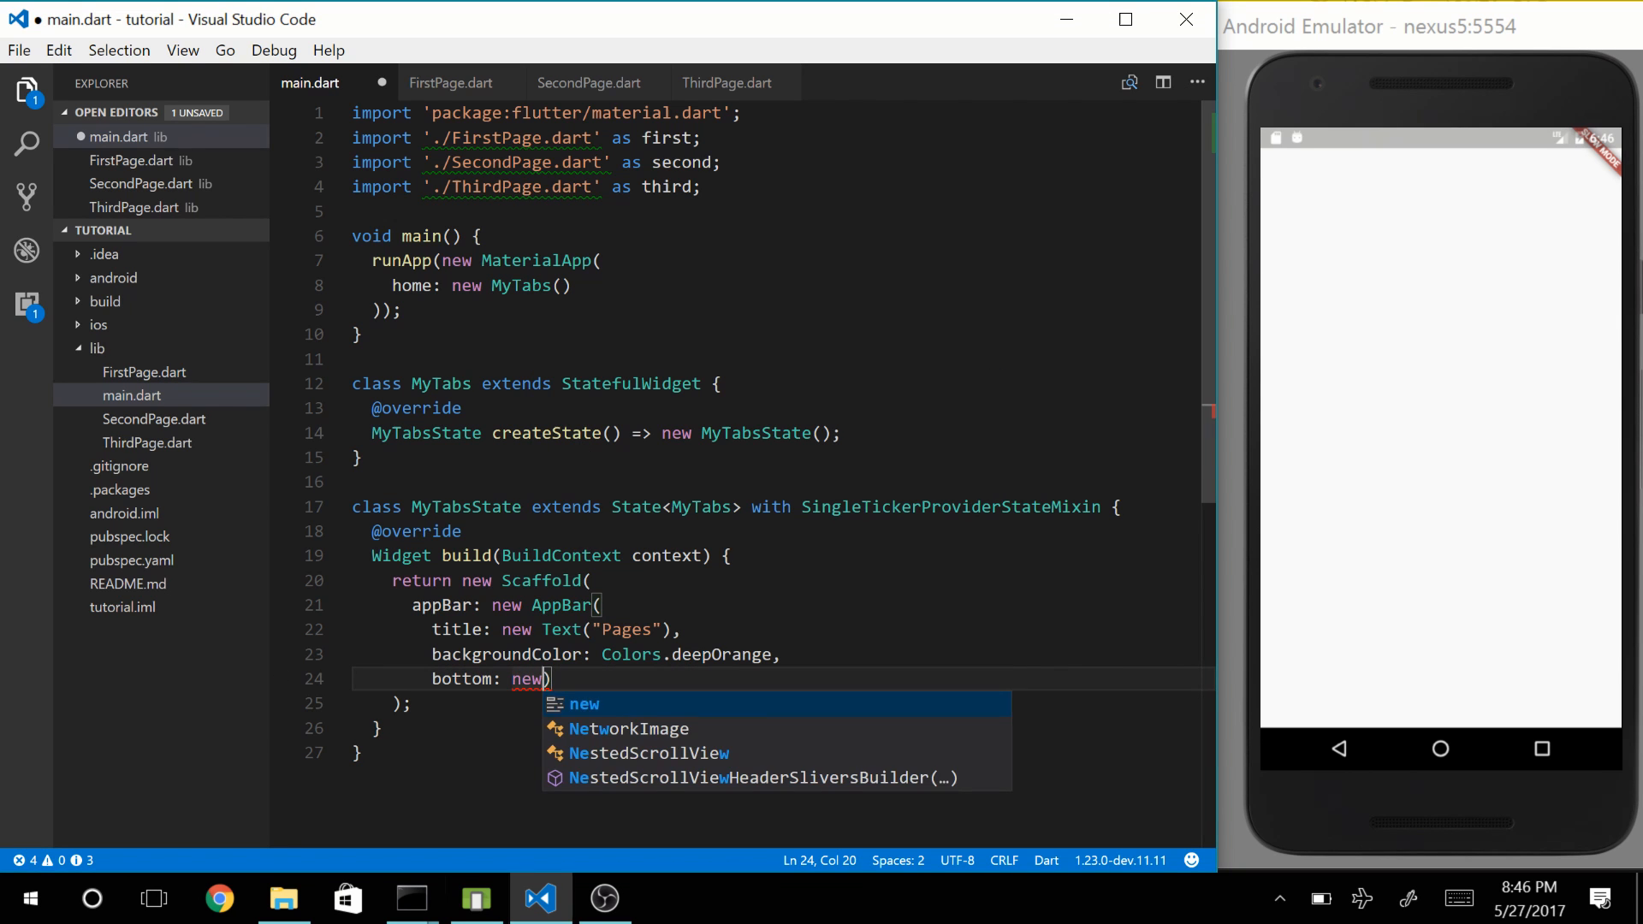
type("TabBar(")
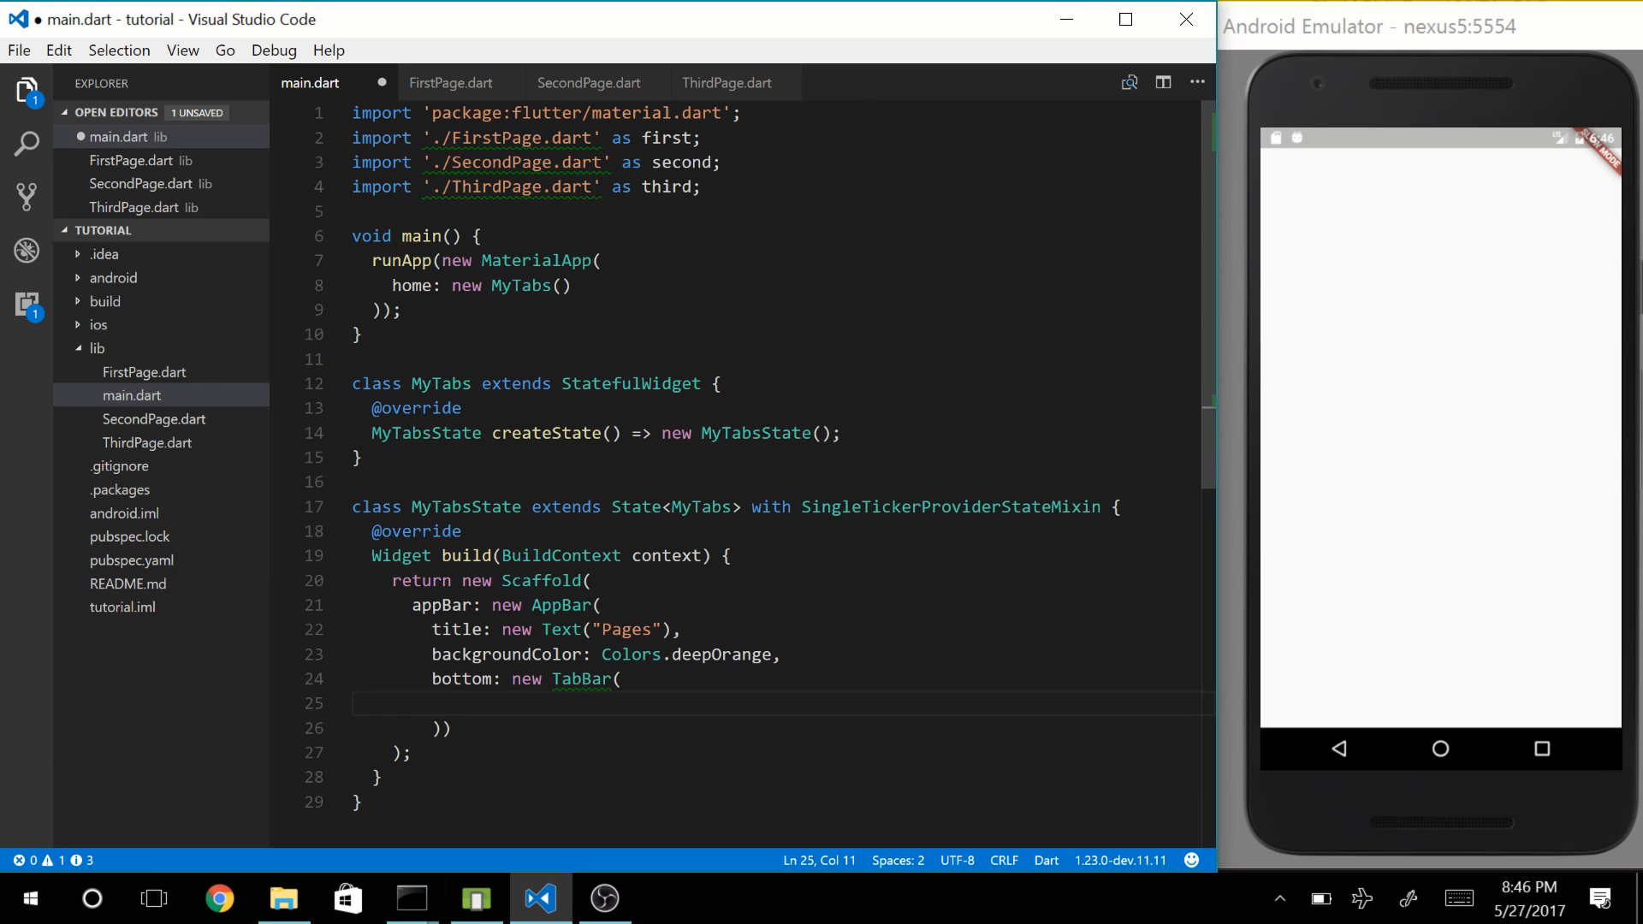
type("tabs: tabs")
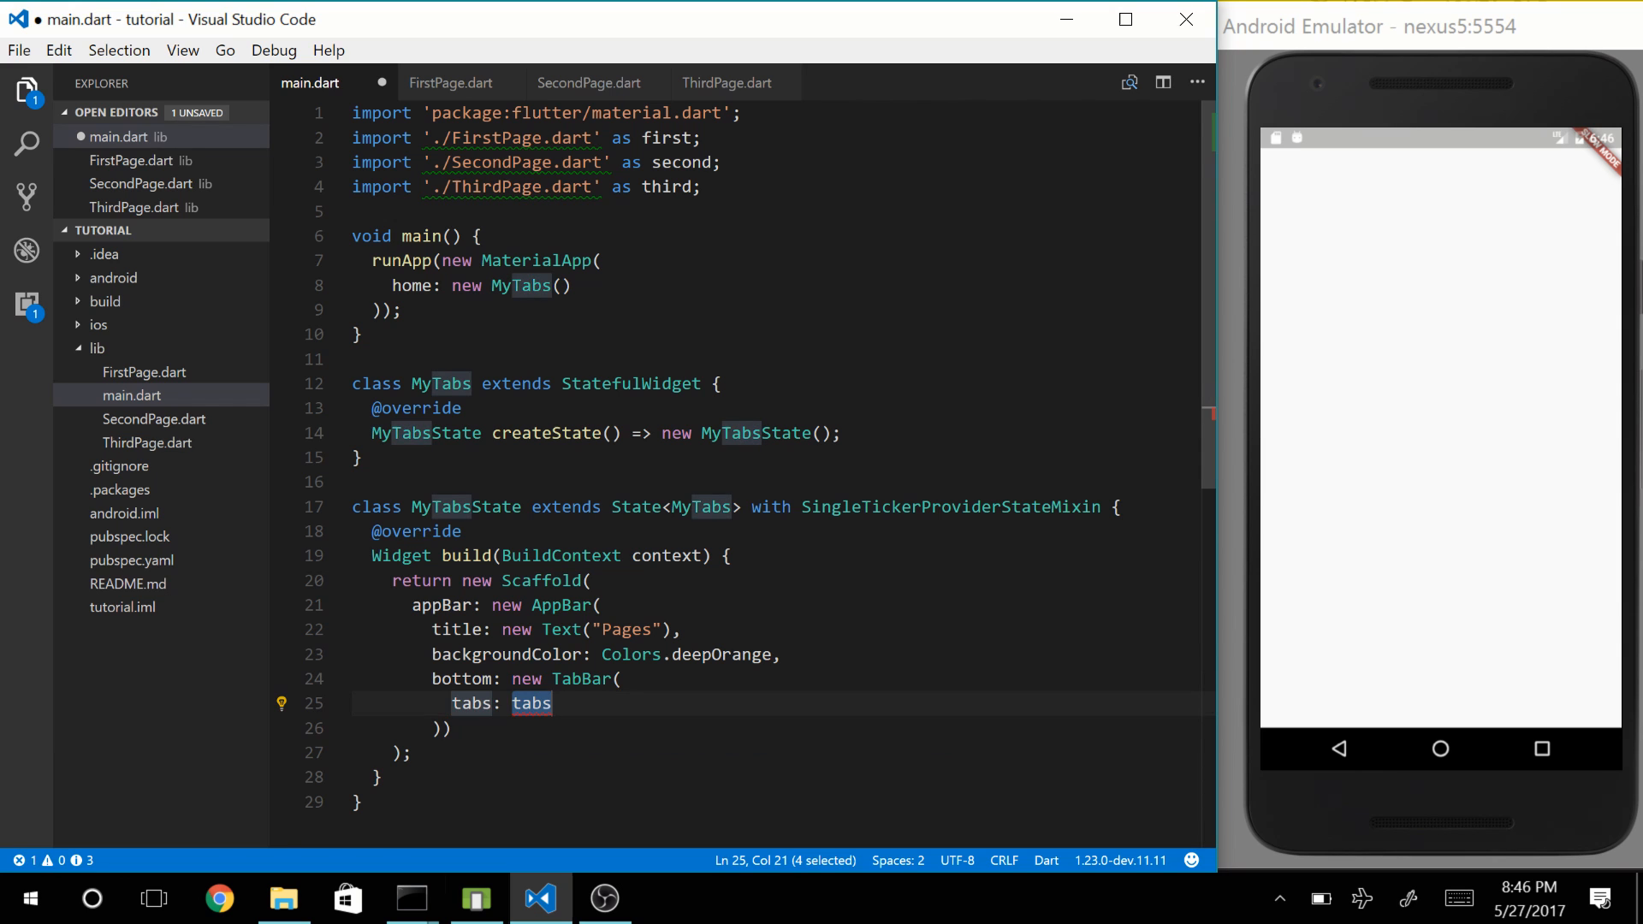
type("<Tab>")
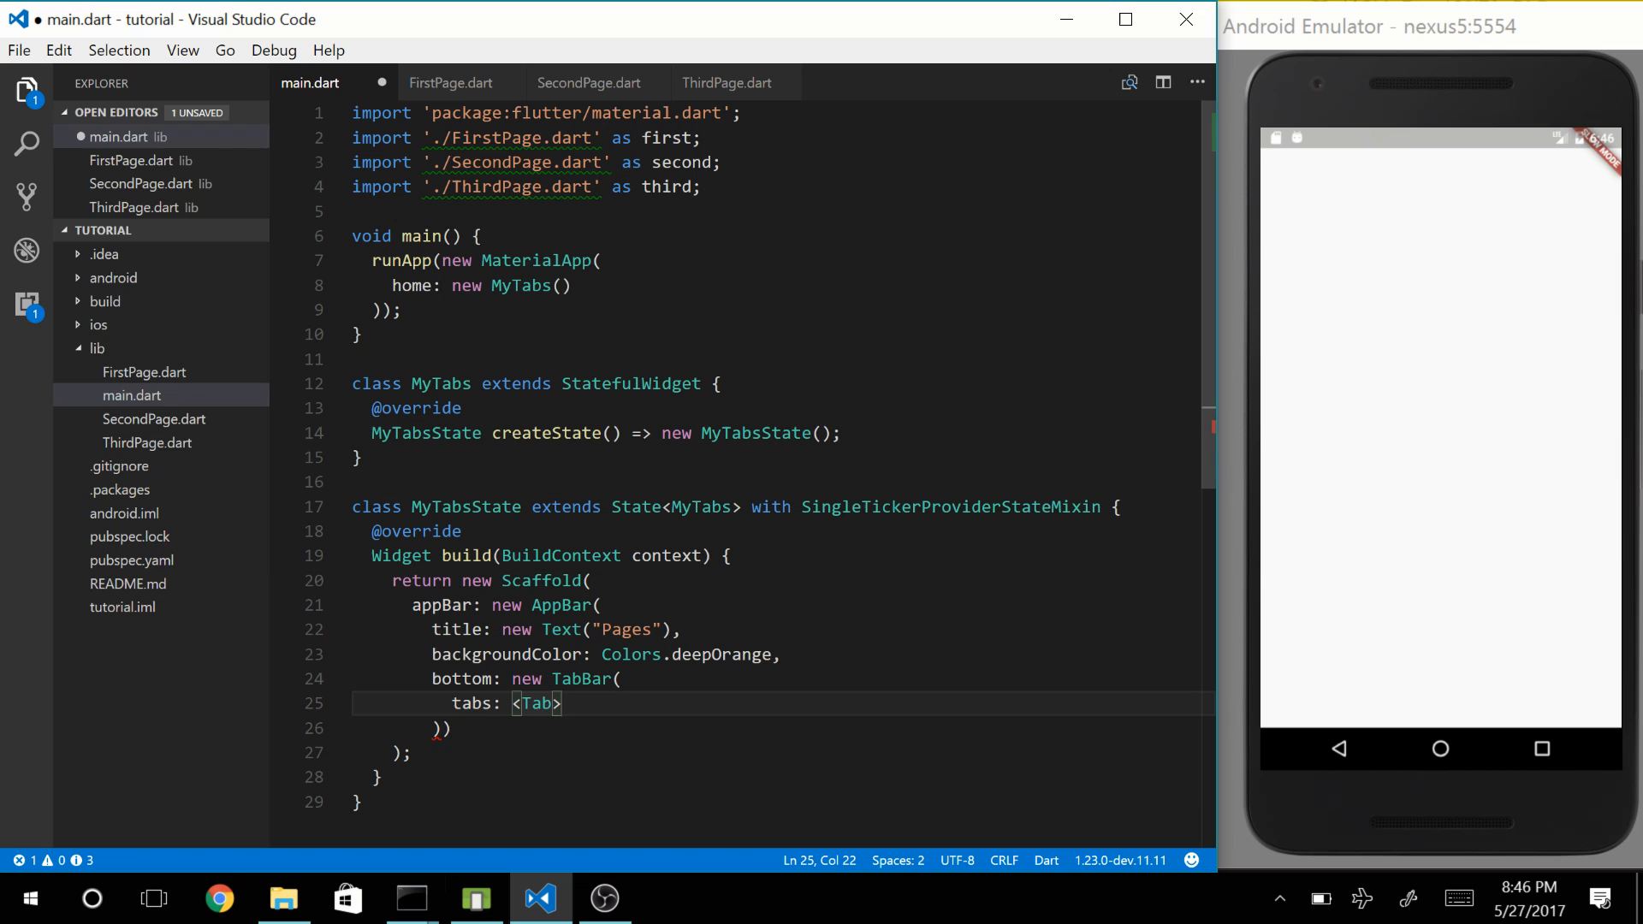
type("[")
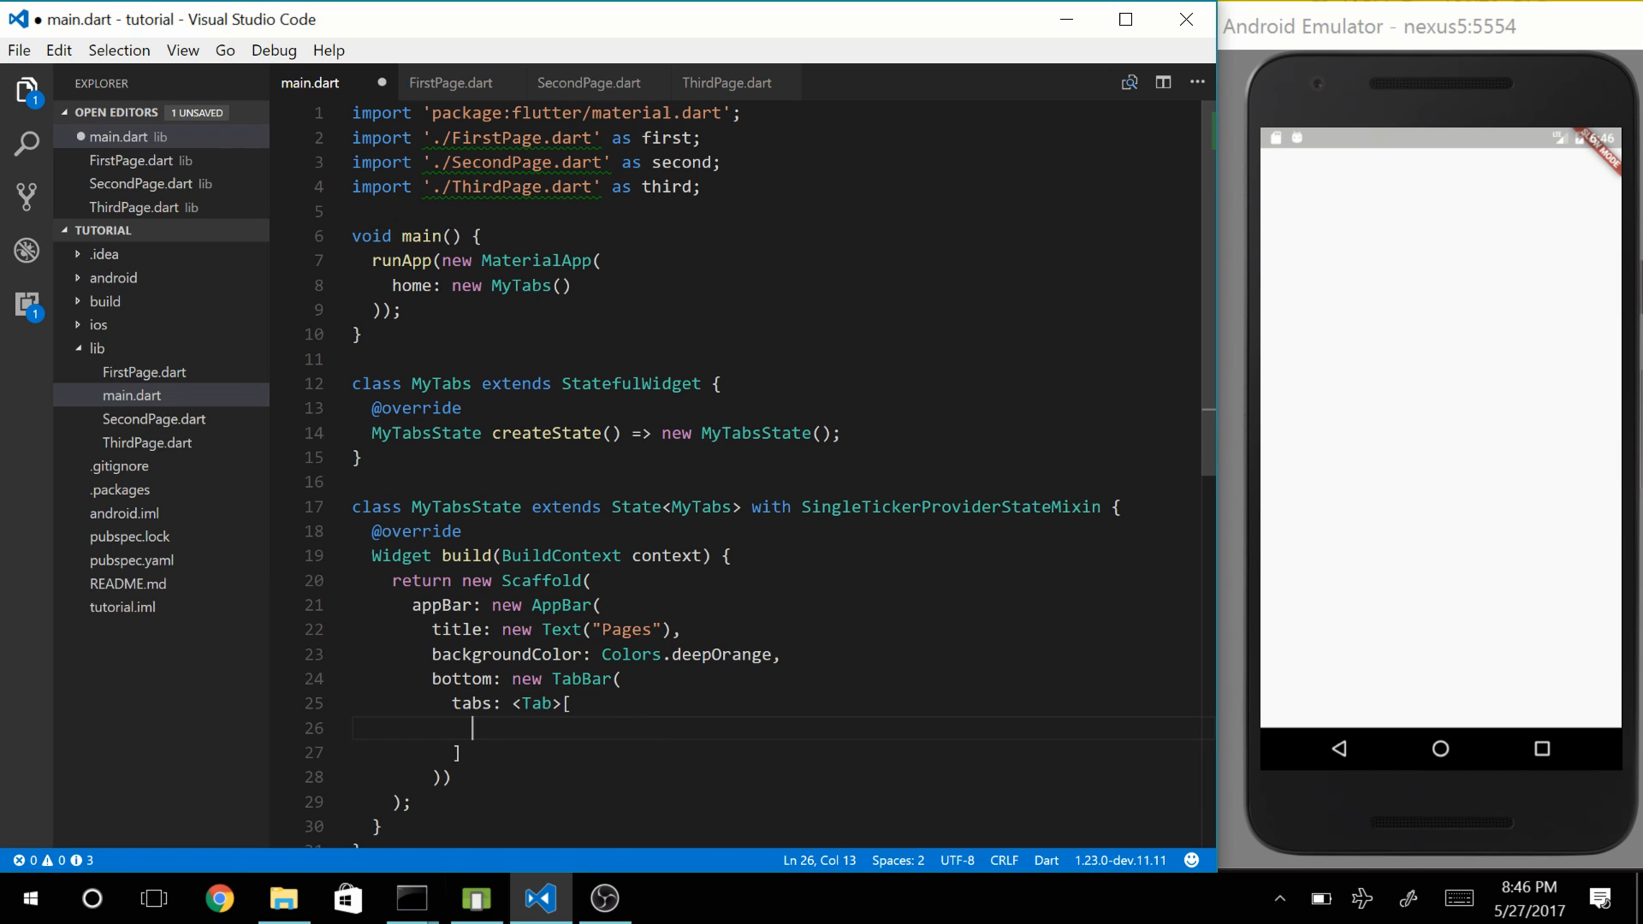
scroll("down", 3)
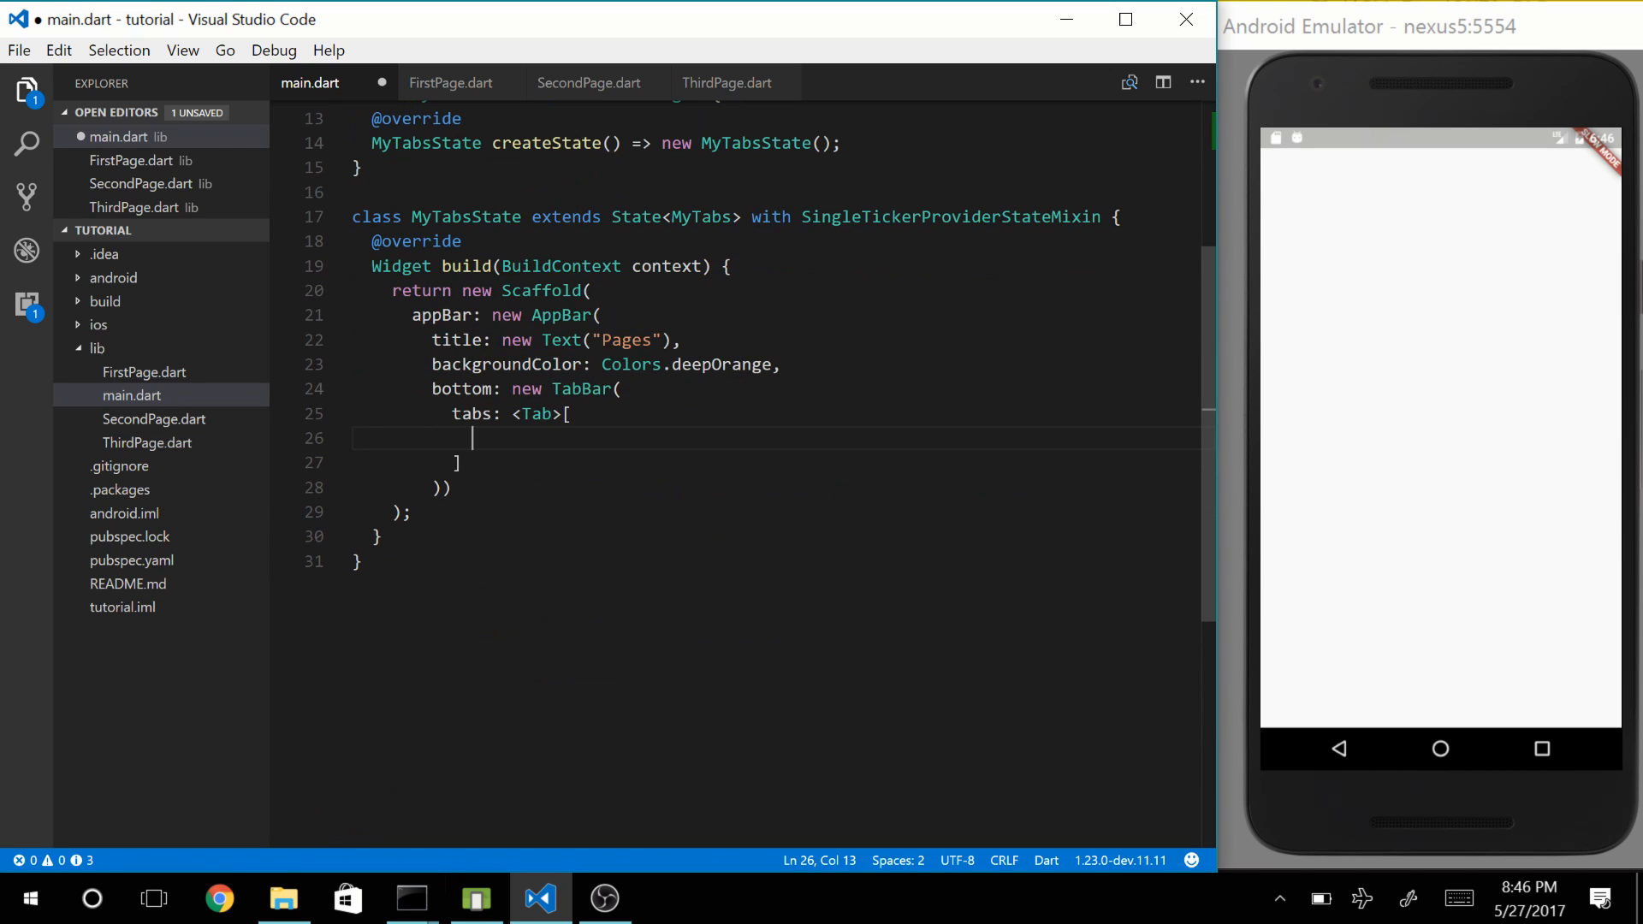
double_click(461, 389)
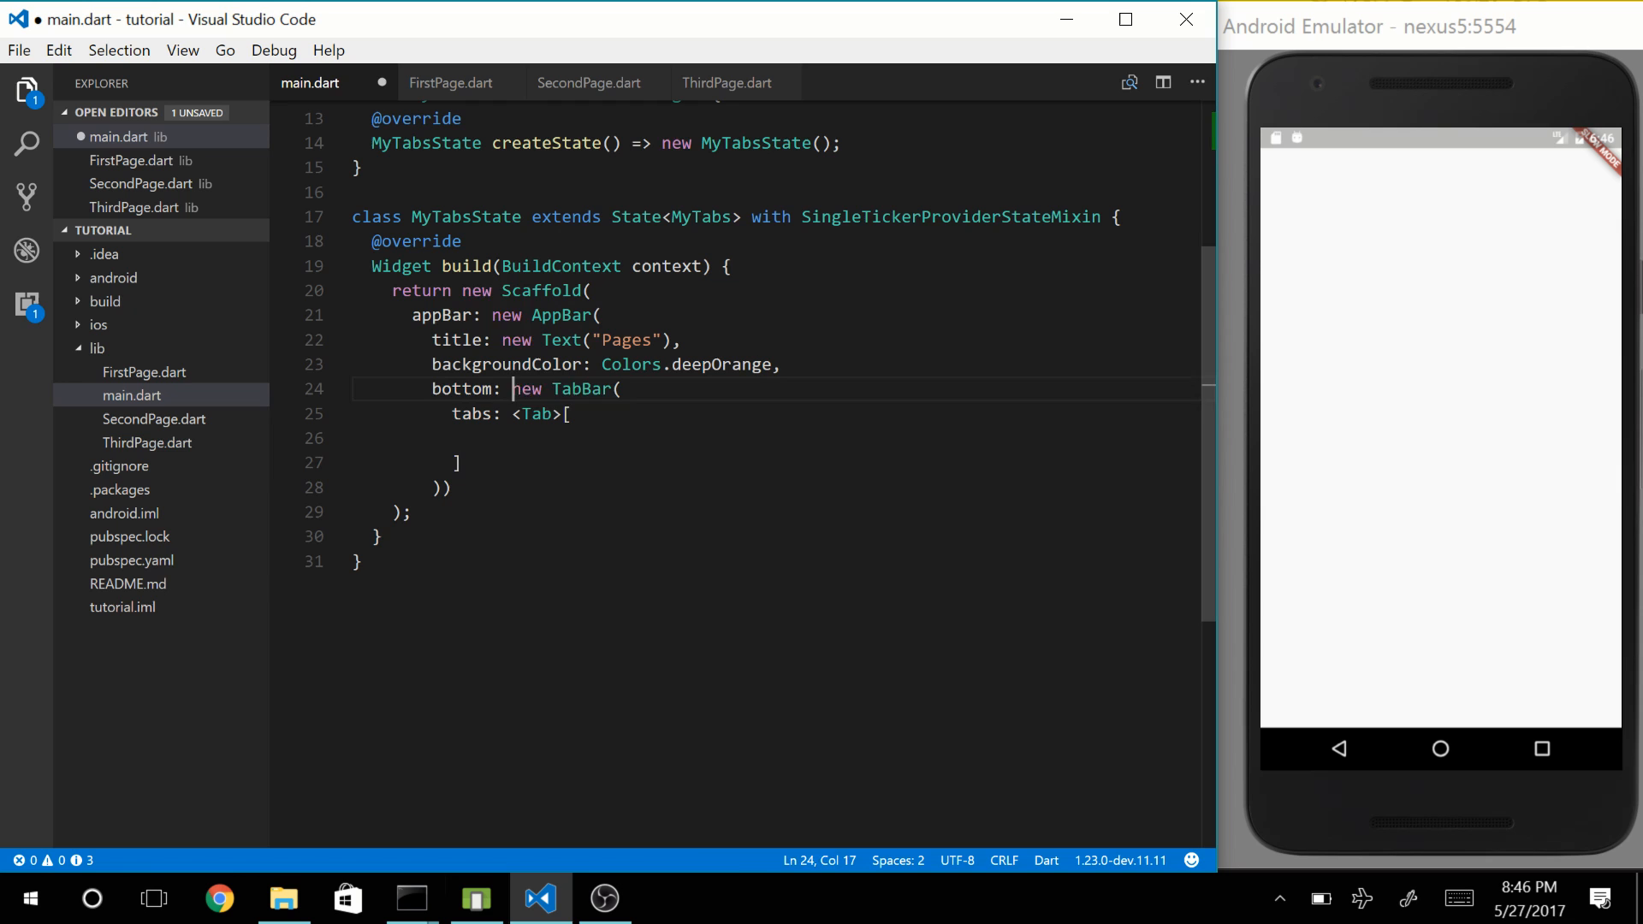
double_click(472, 413)
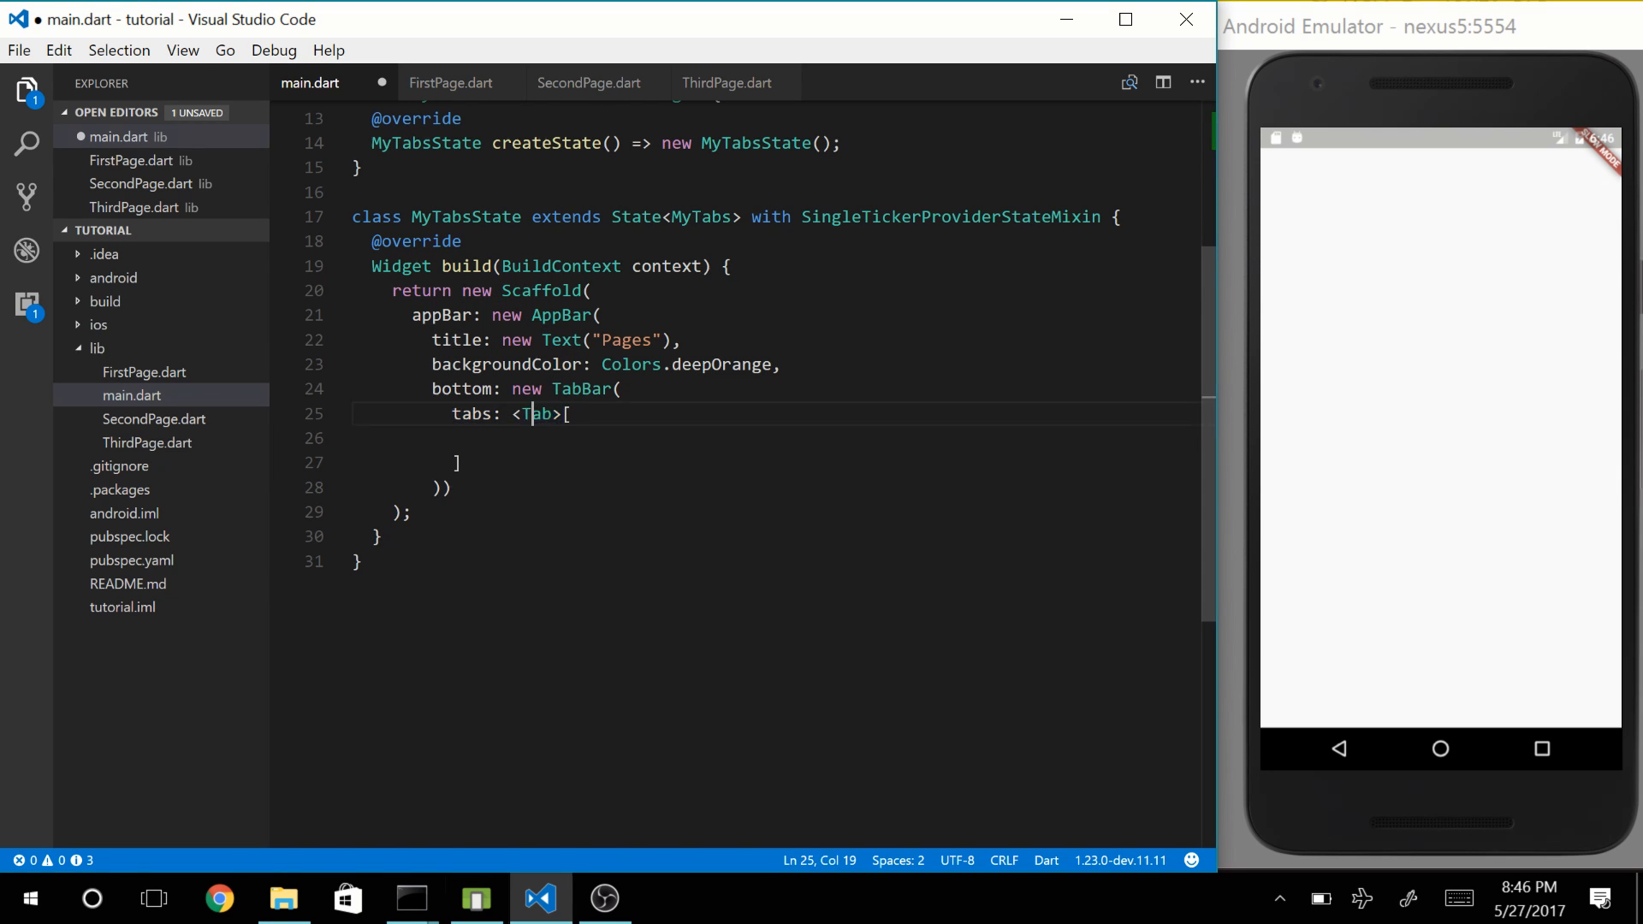
Fill the tabs list with new Tab(icon: new Icon(Icons.arrow_forward)) entries
type("new")
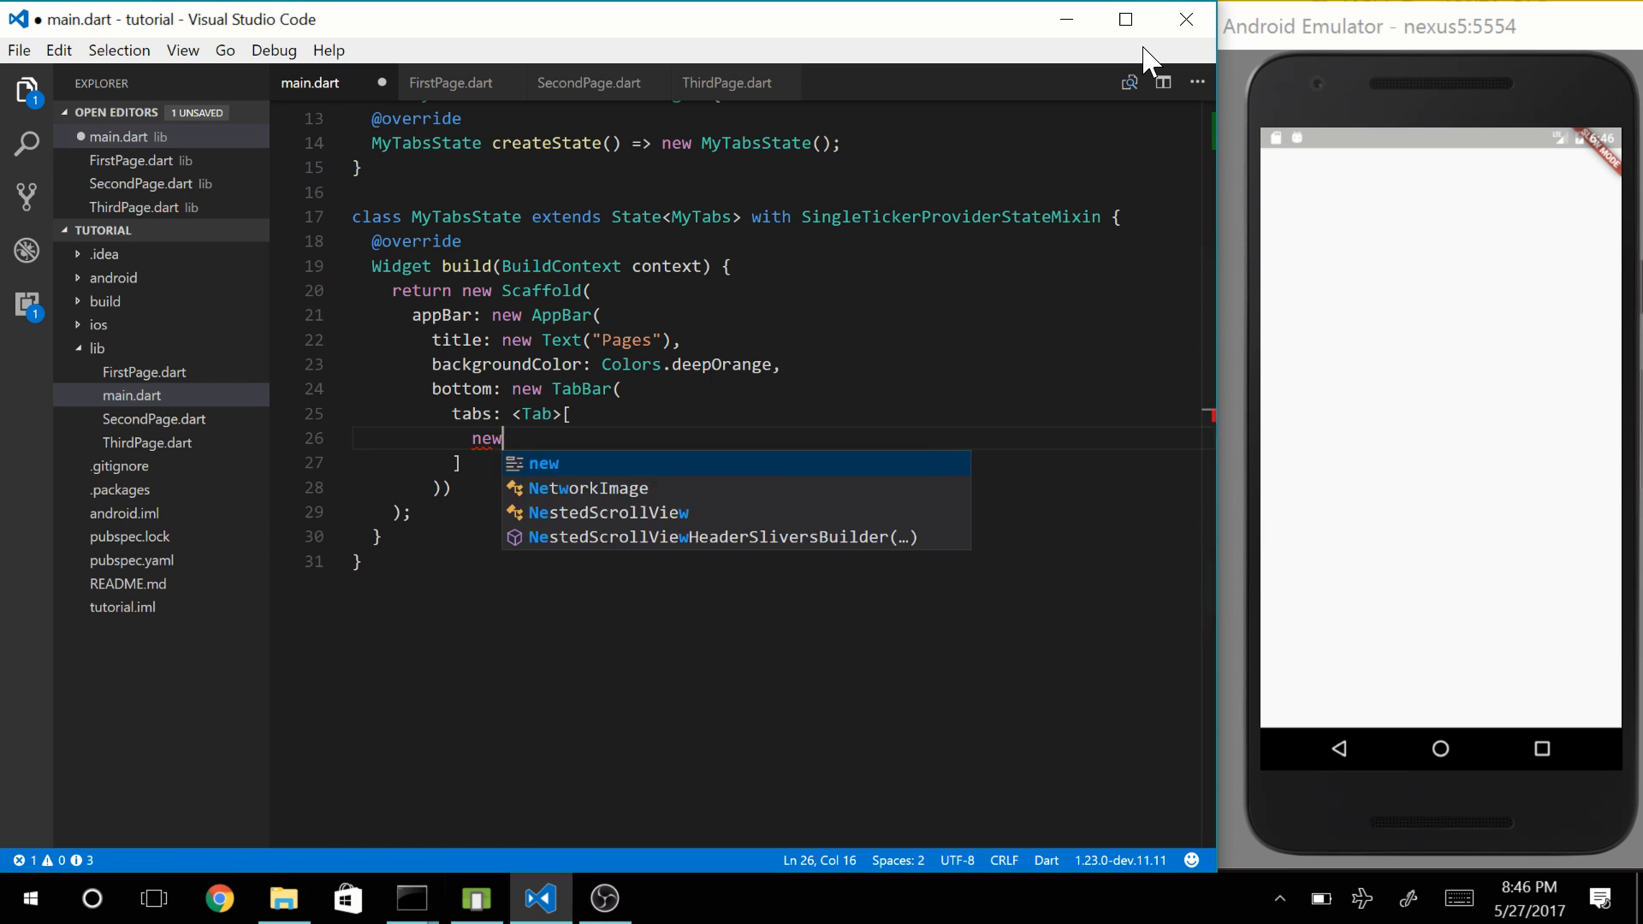
type("Tab(")
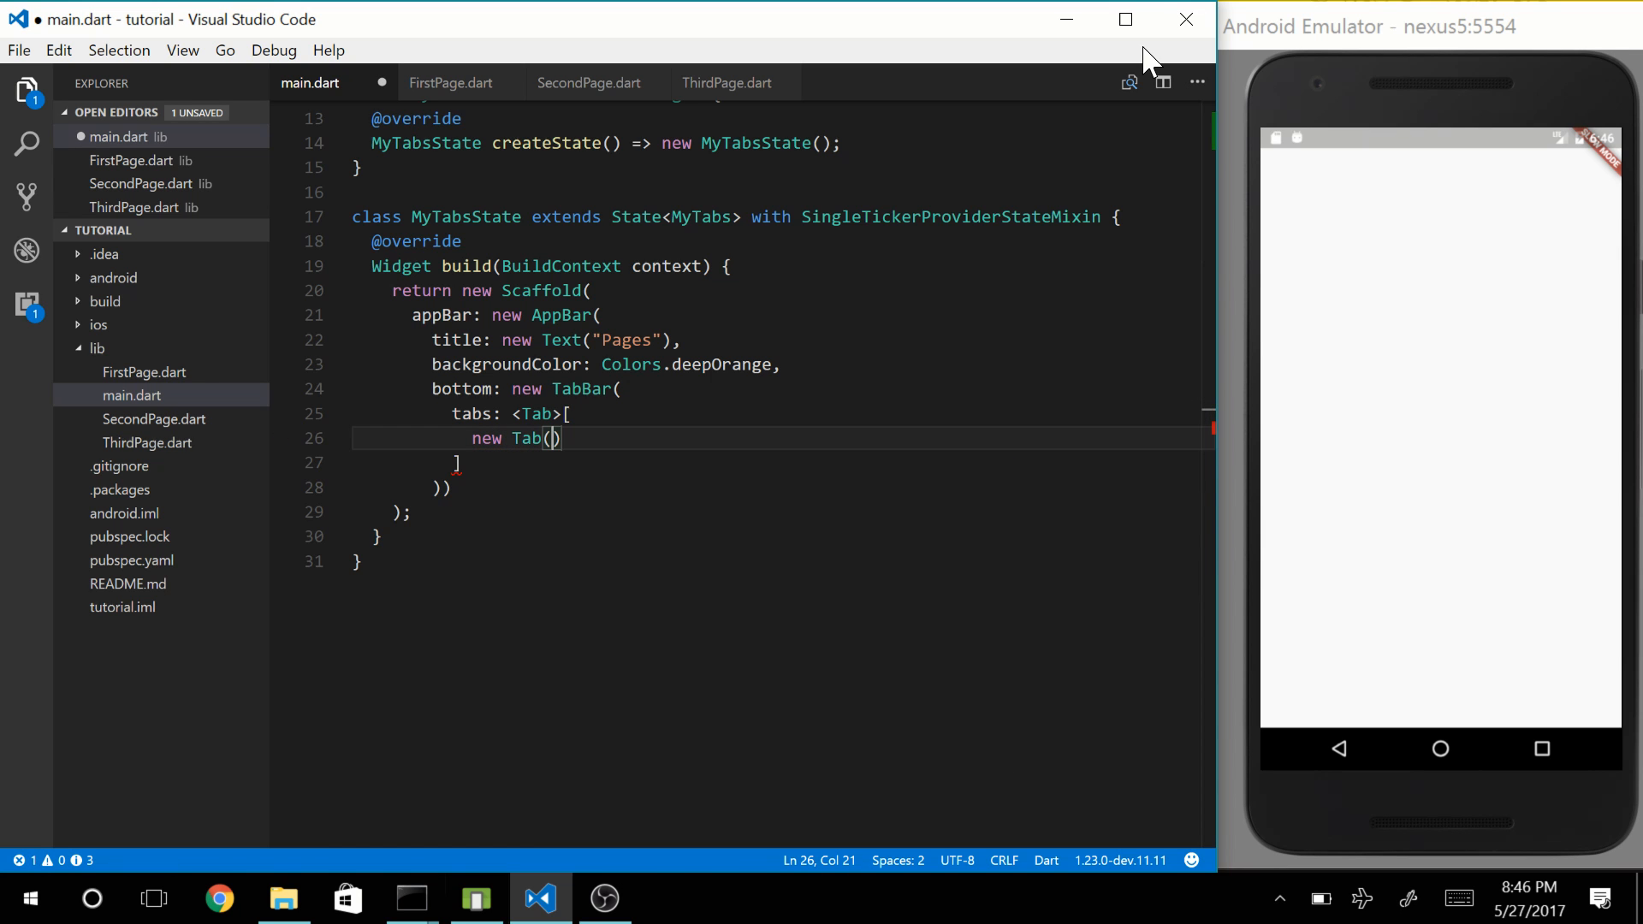
type("io")
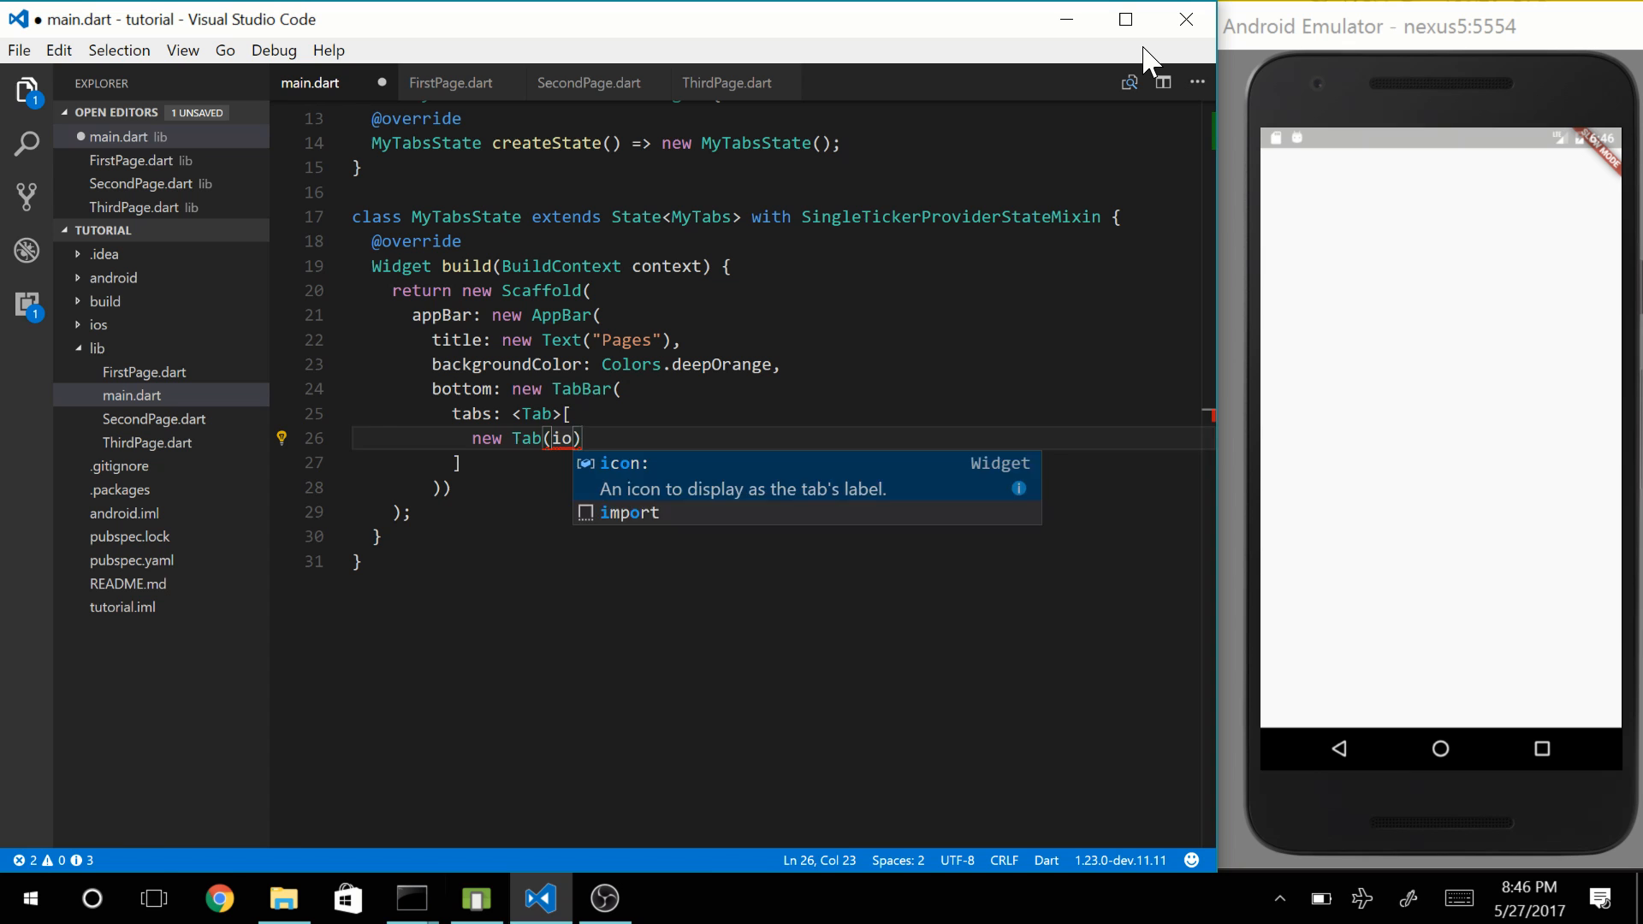
type("con: new Icon(icon")
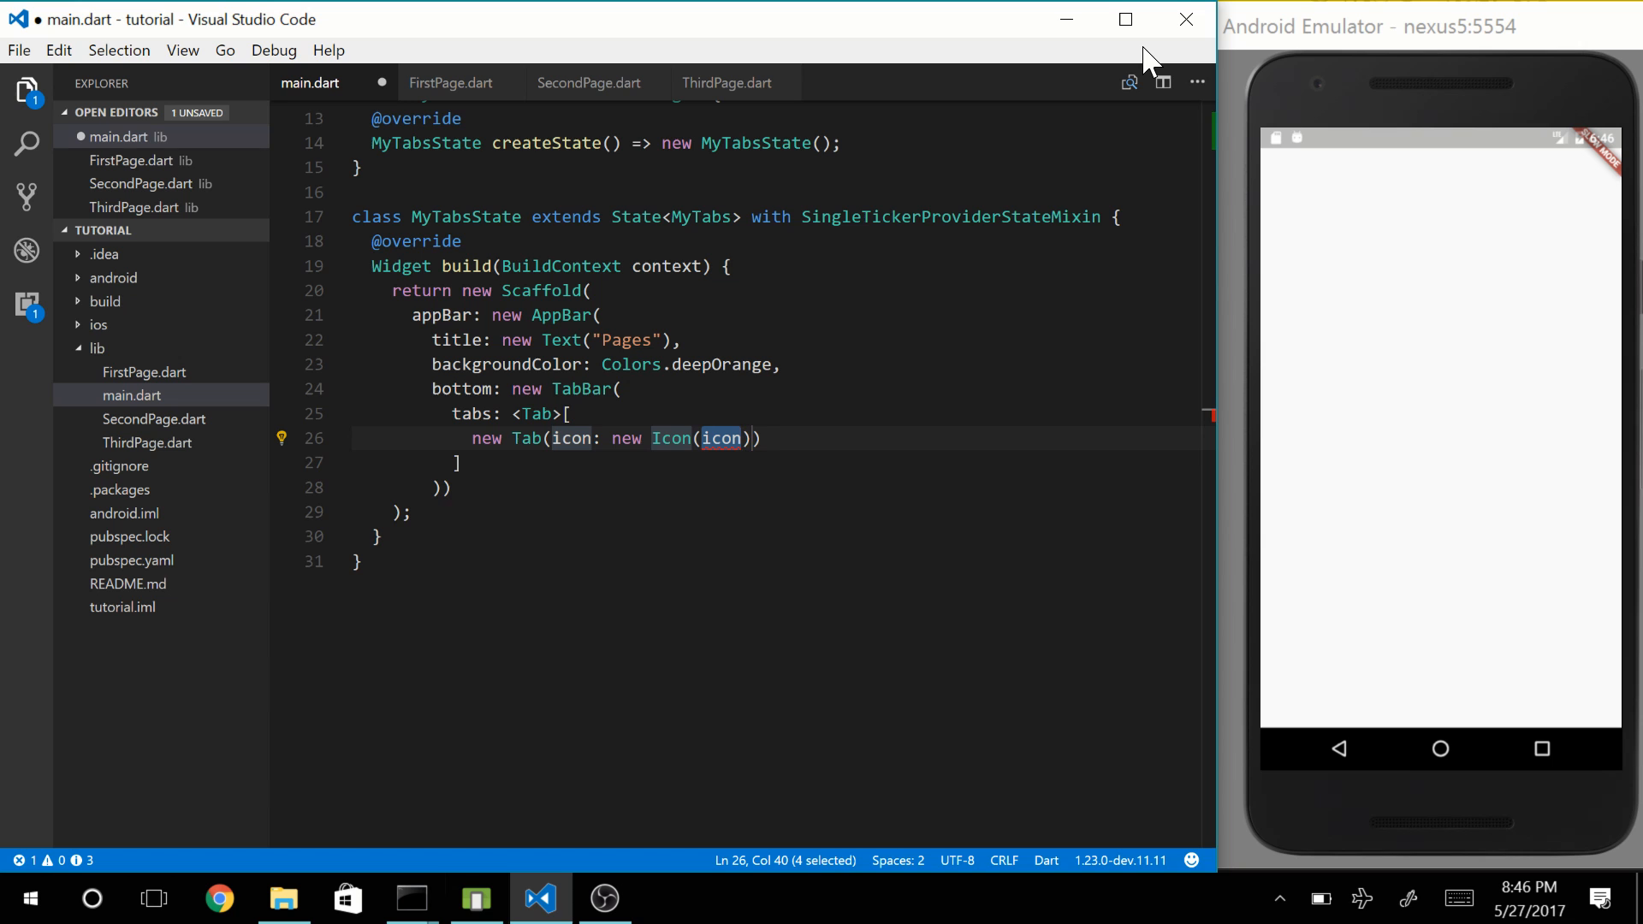
type("Icons.")
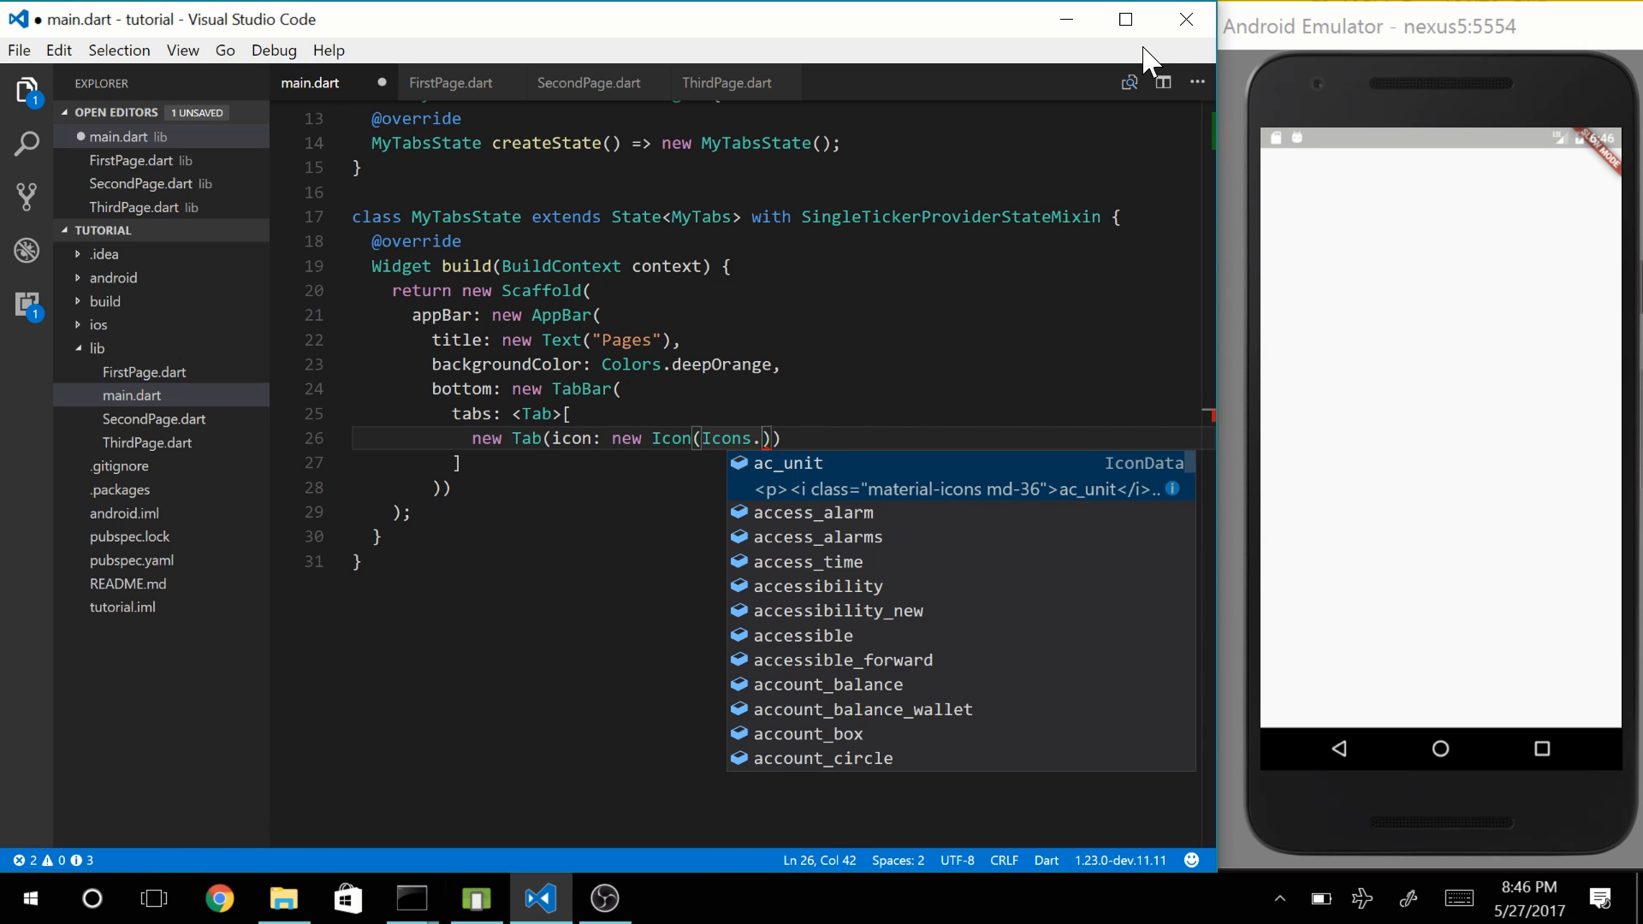
type("arrow_forward")
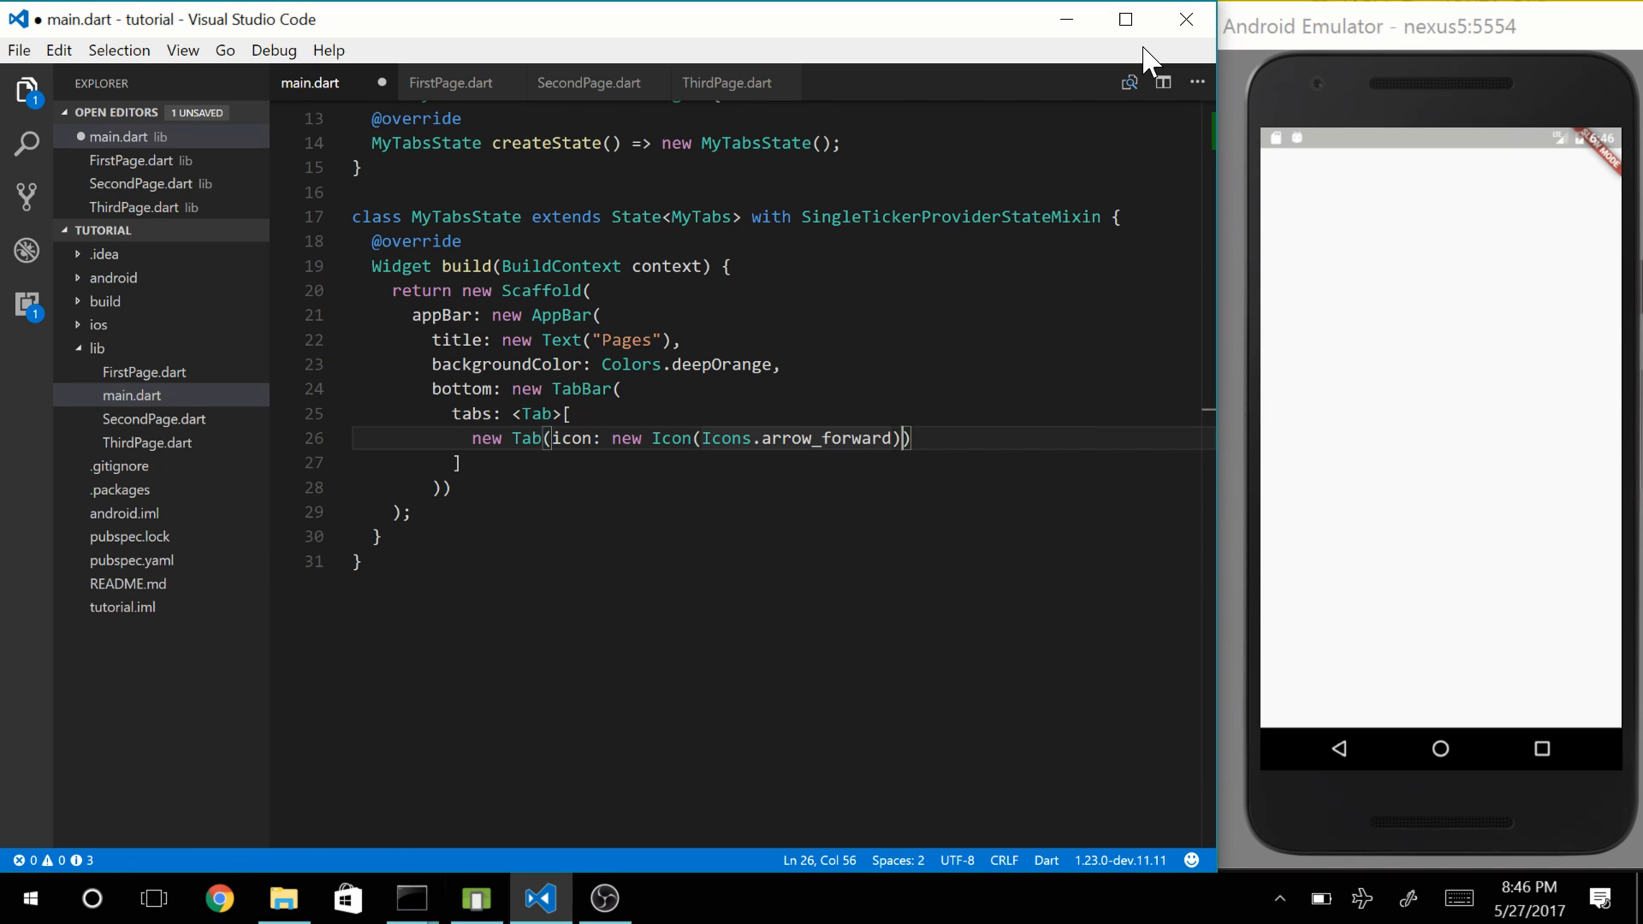
type(",")
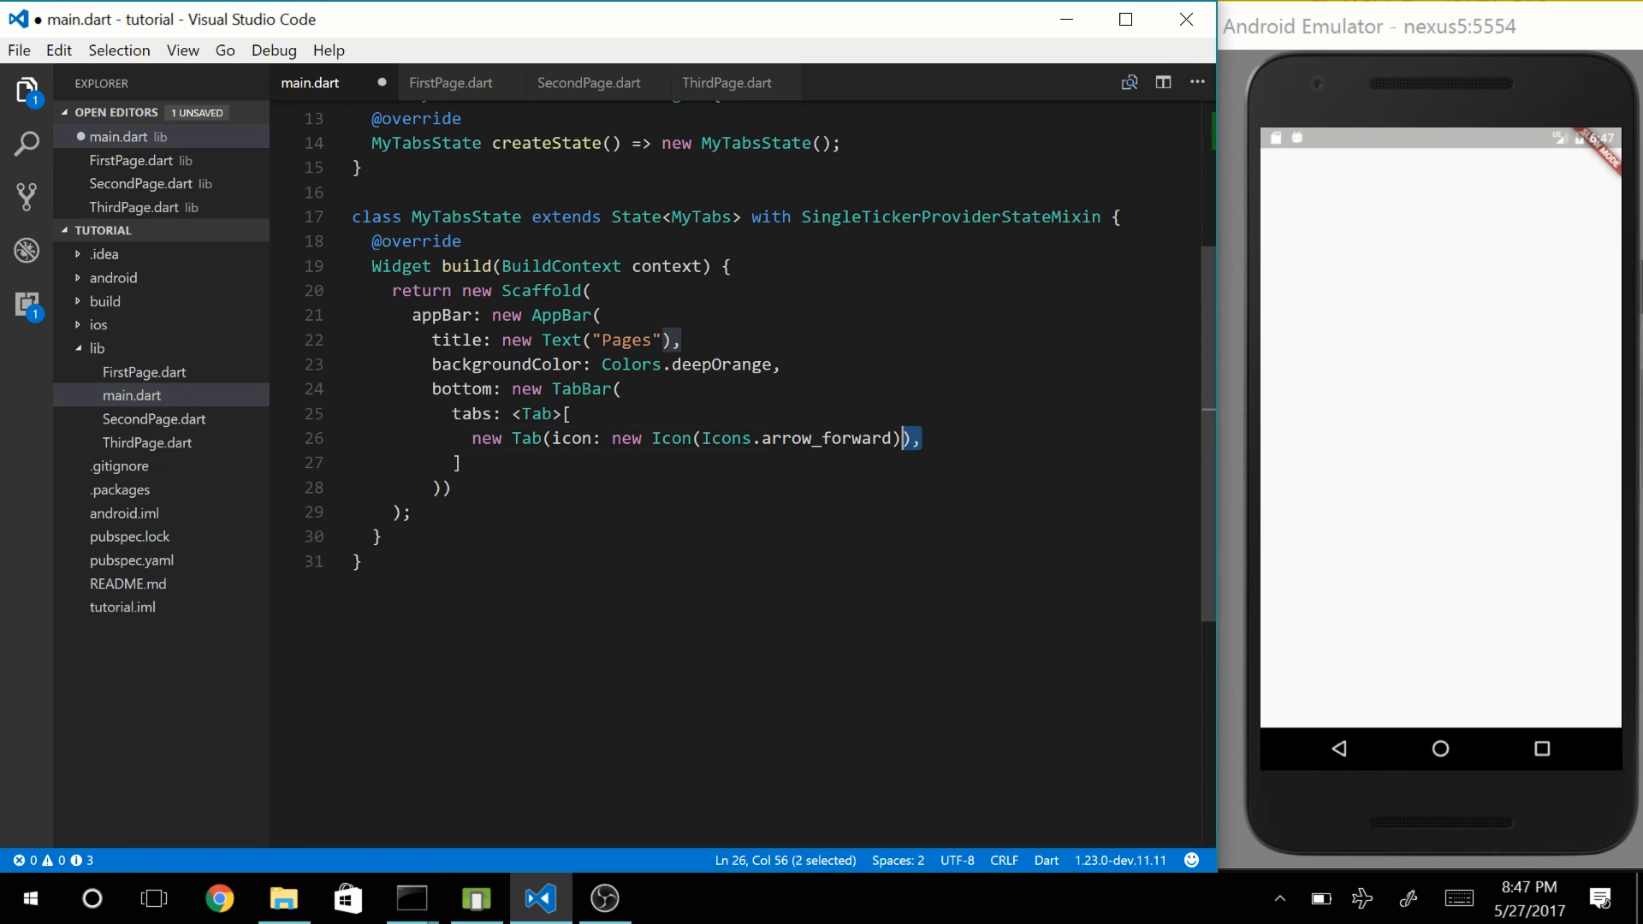
type("new Tab(icon: new Icon(Icons.arrow_forward)),")
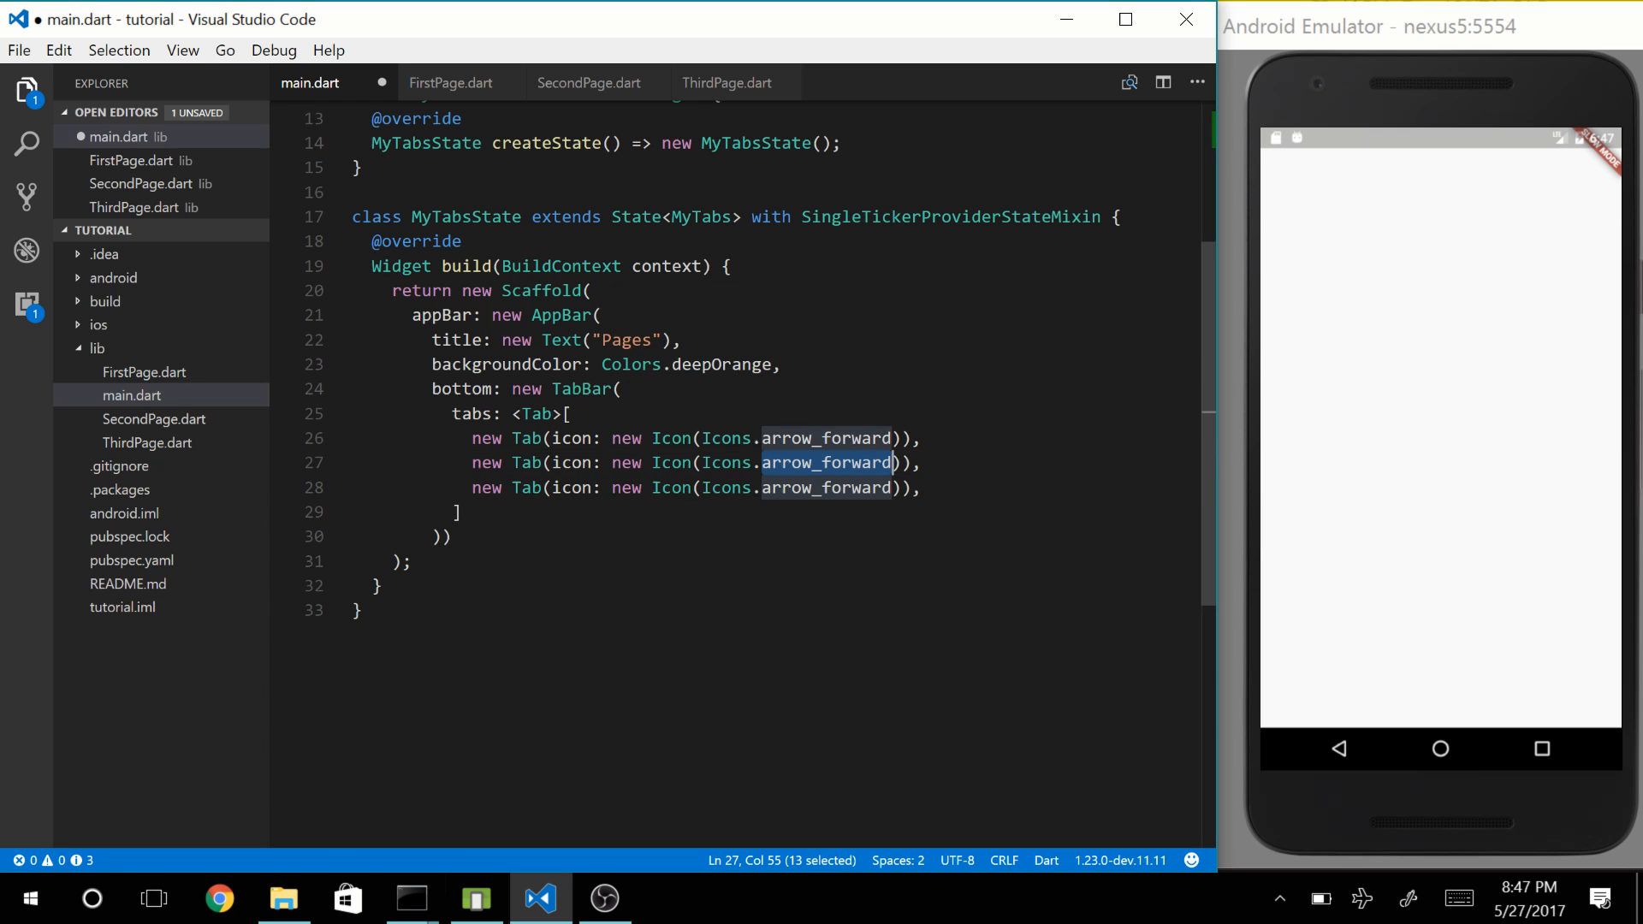
Change the second Tab's icon to Icons.arrow_downward, keeping the others arrow_forward
type("do")
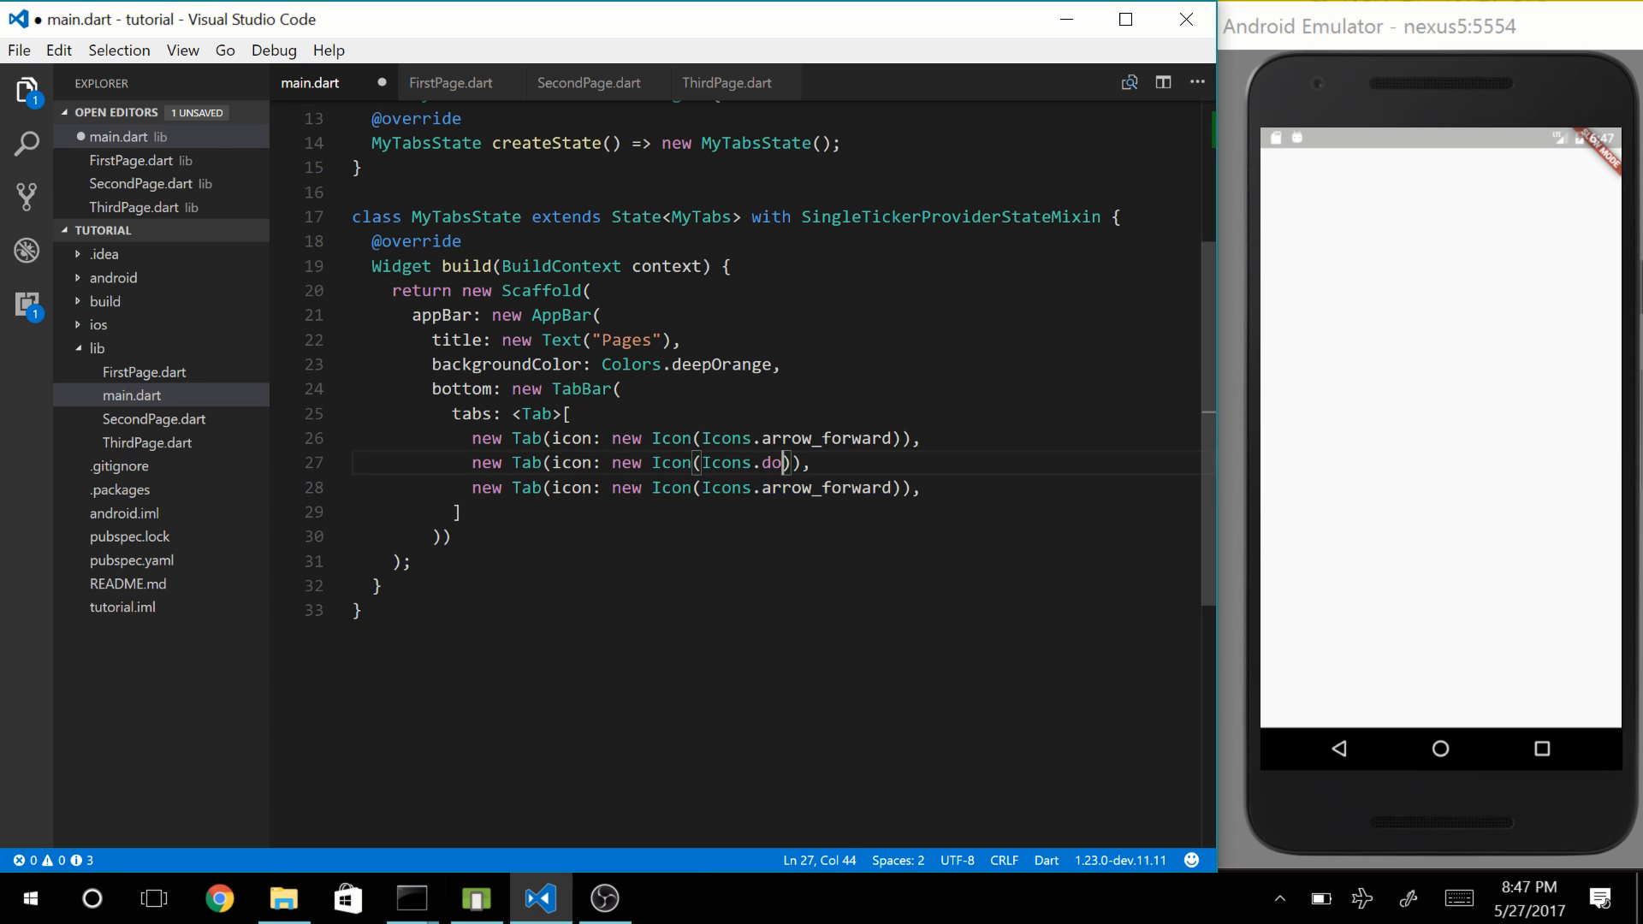
type("wn")
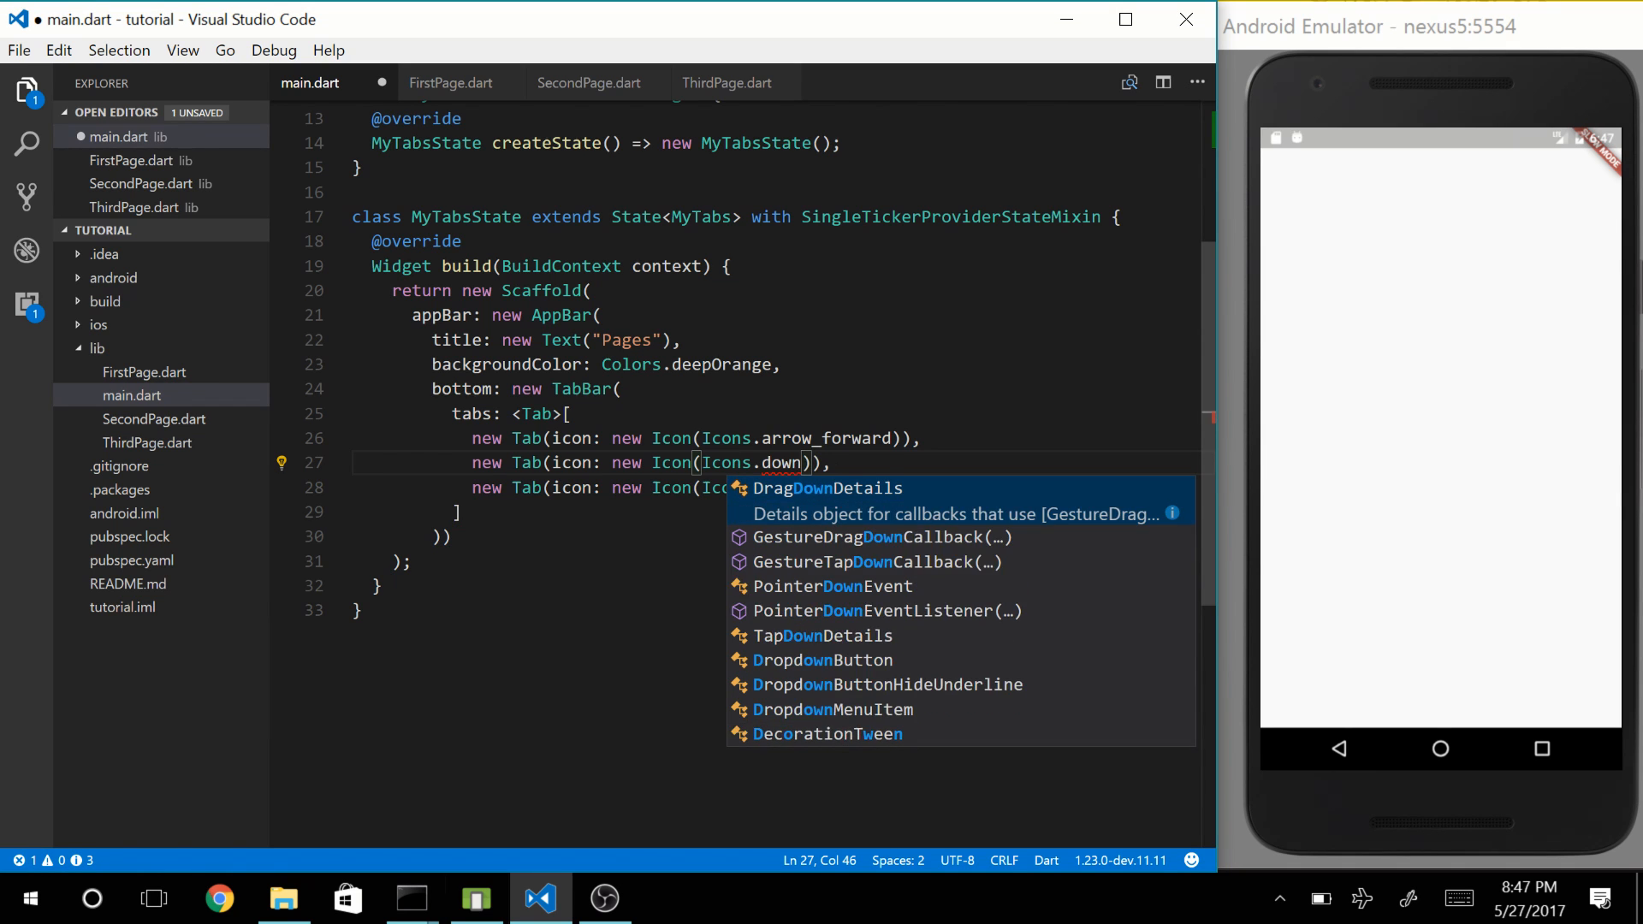
type("arra")
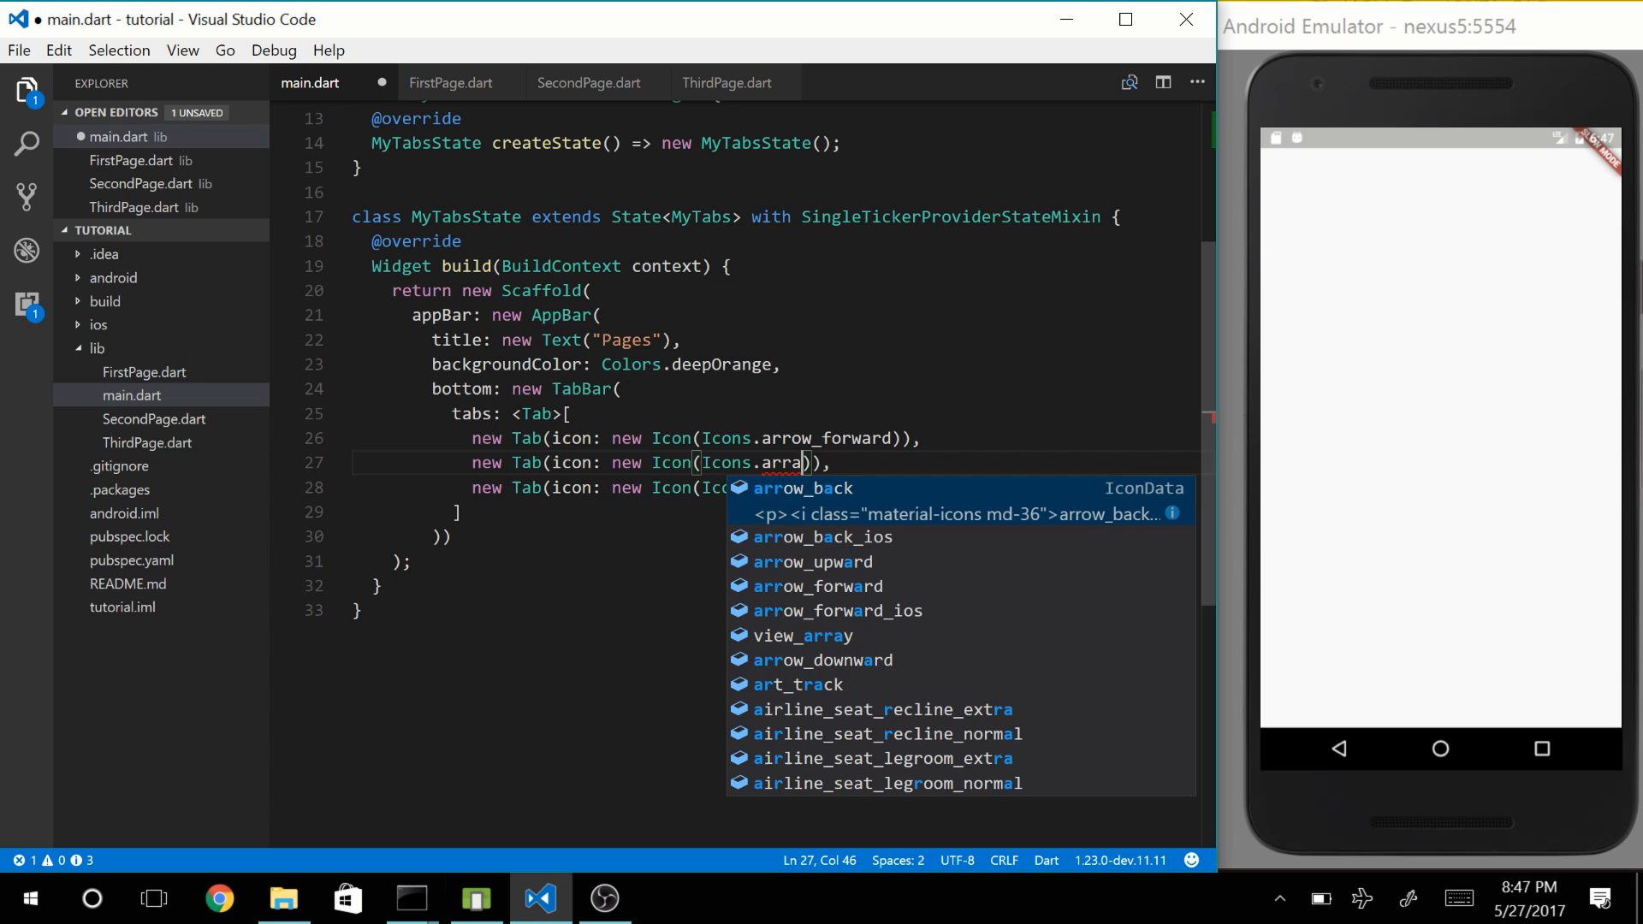
type("w_downward")
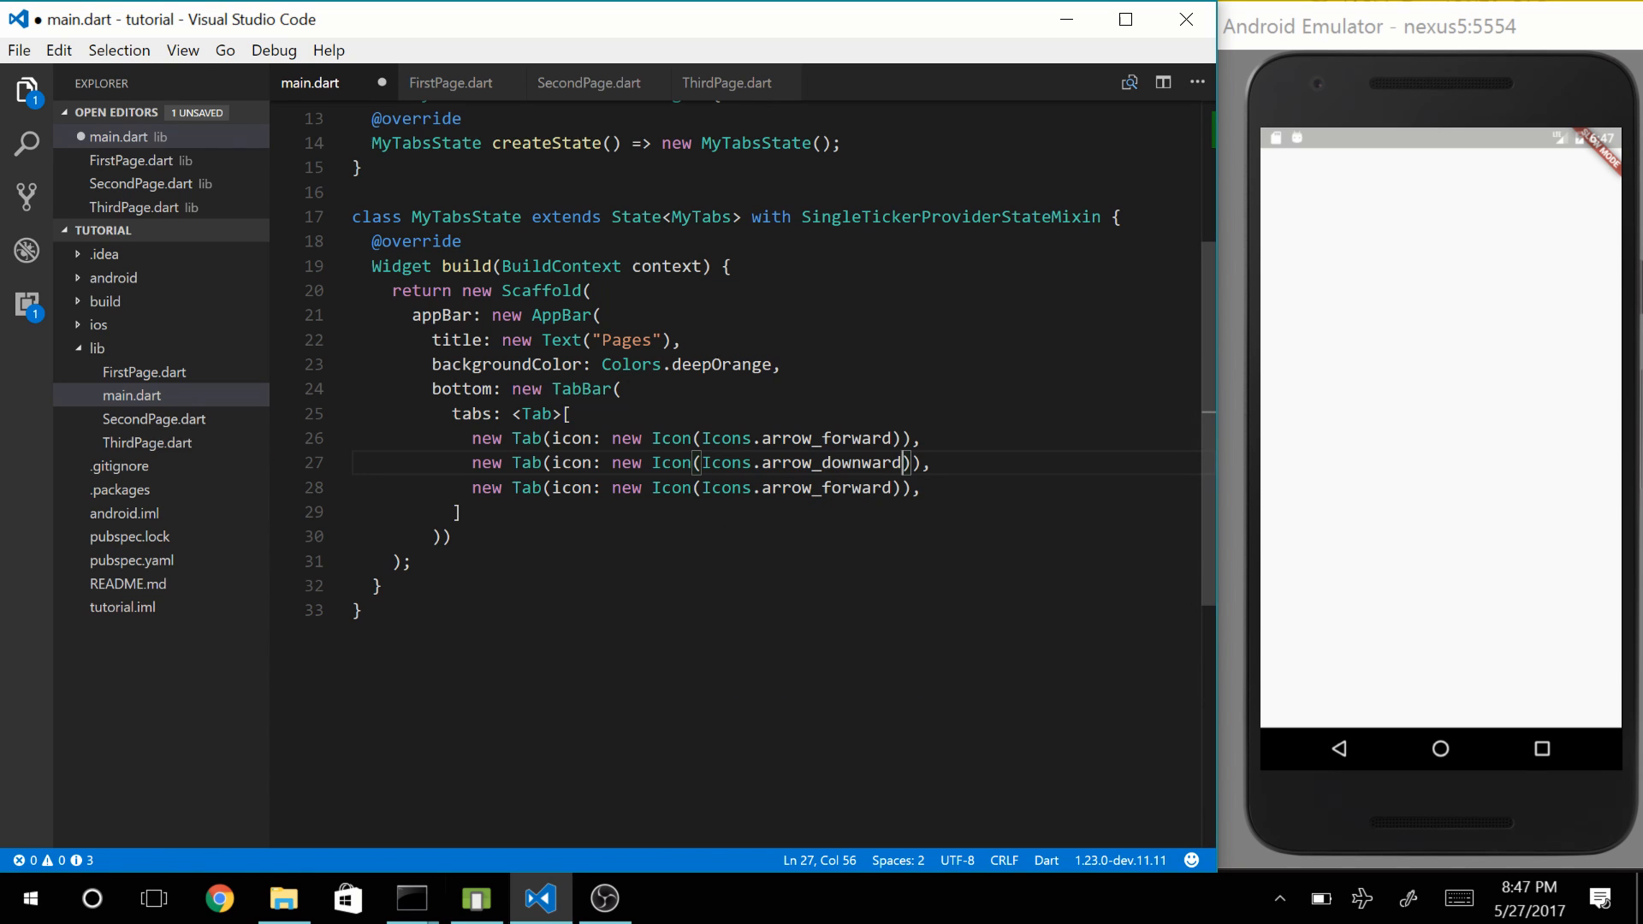
type("arro")
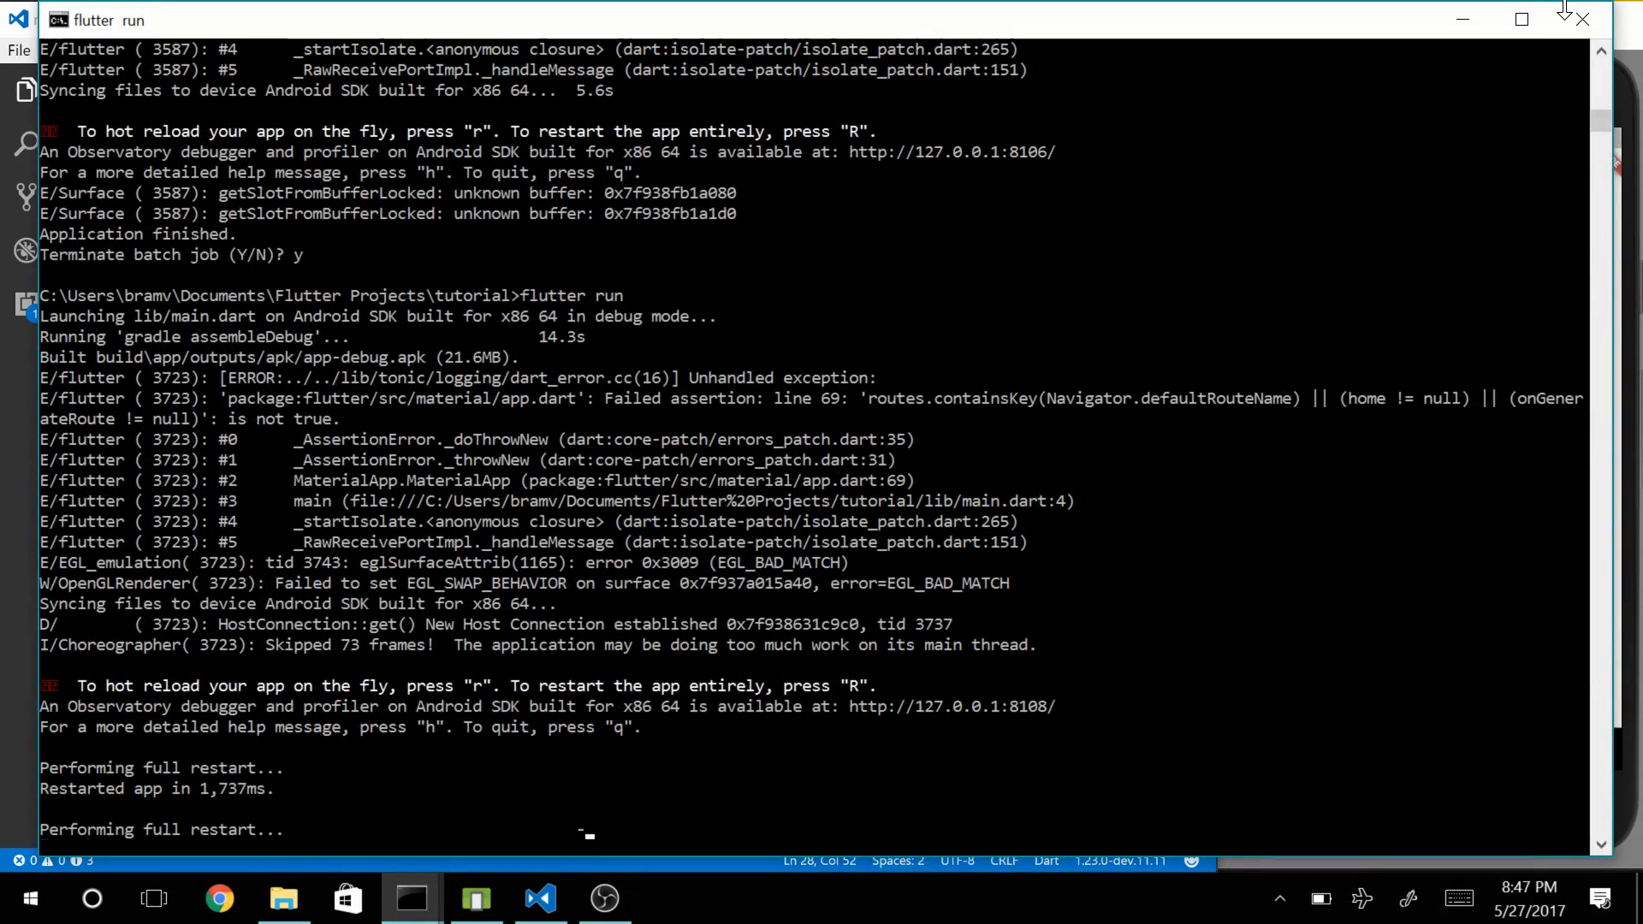
left_click(540, 898)
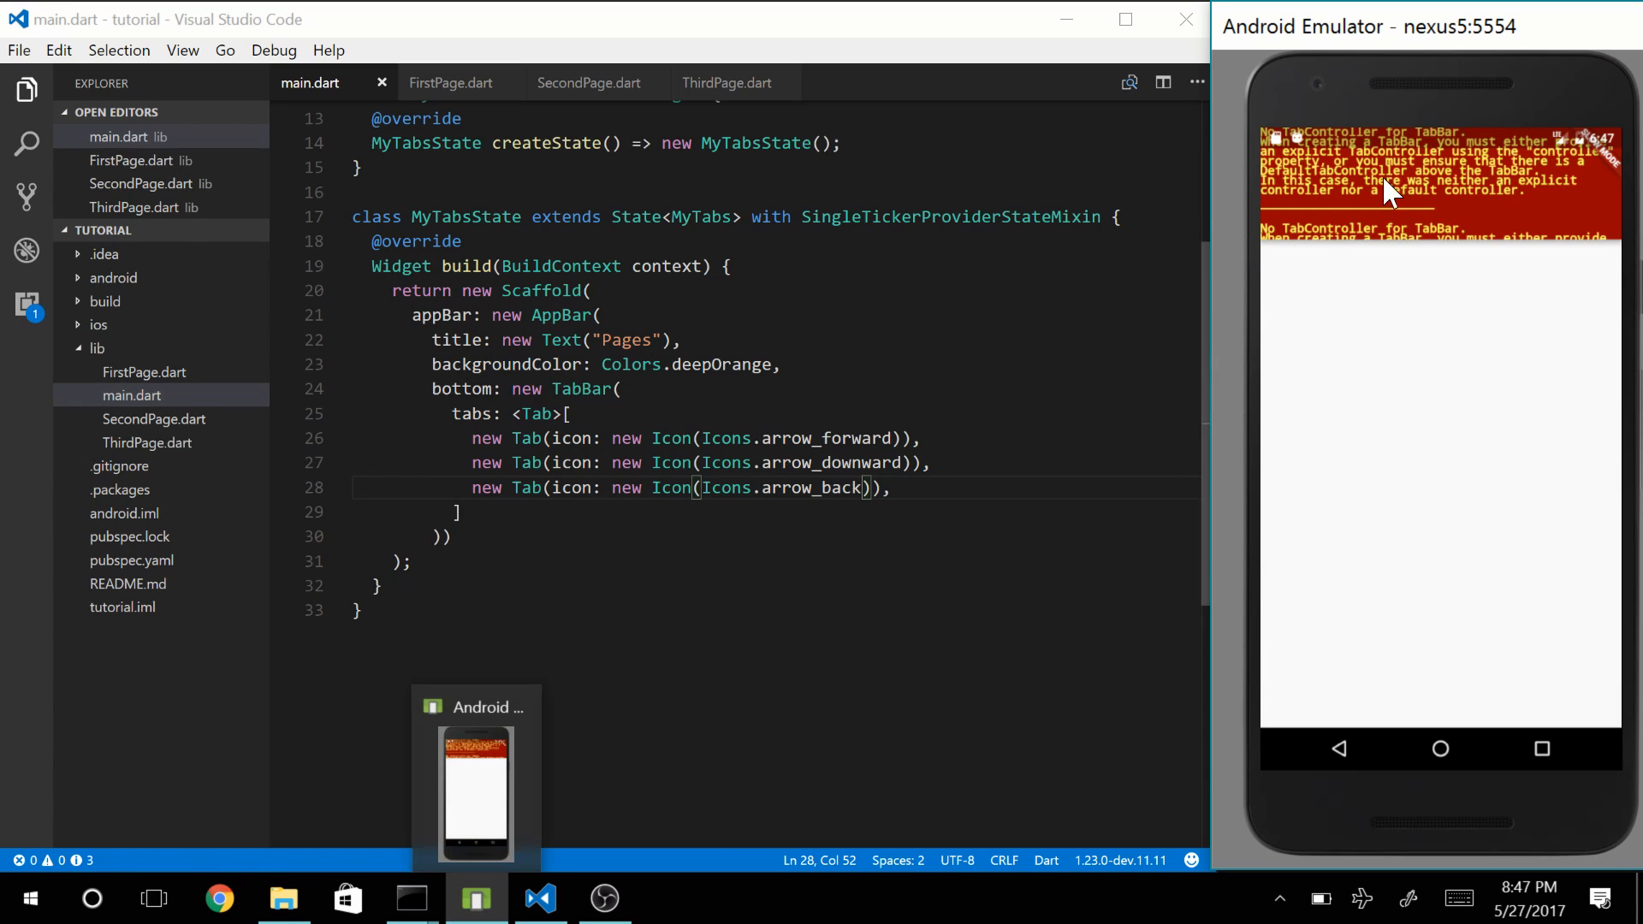
mouse_move(1420, 173)
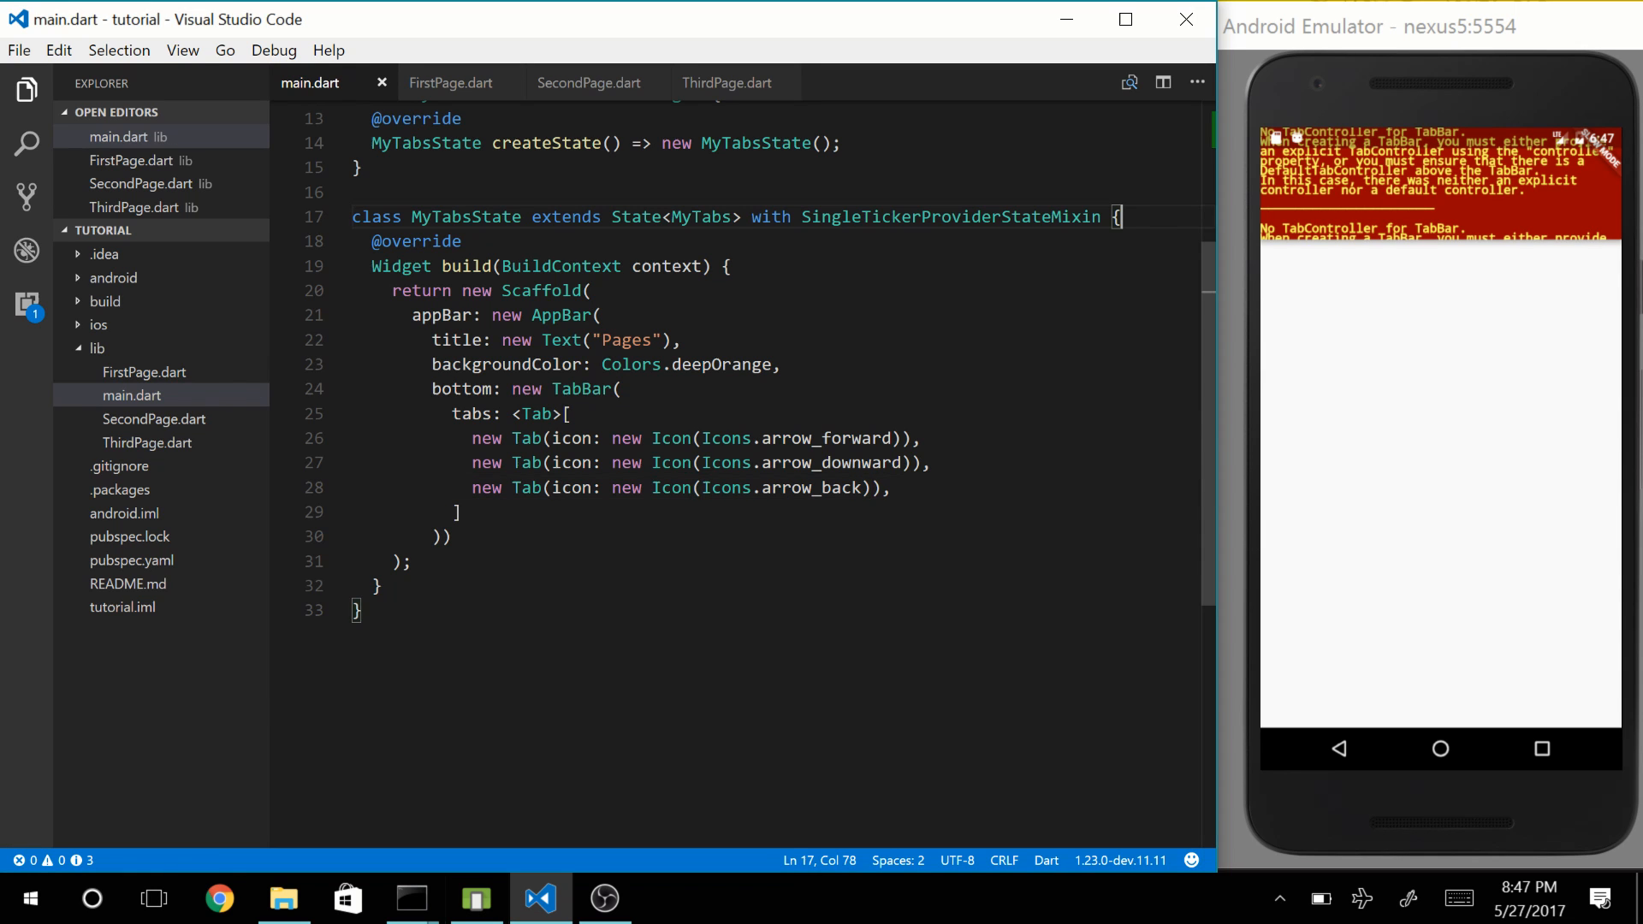
key("enter")
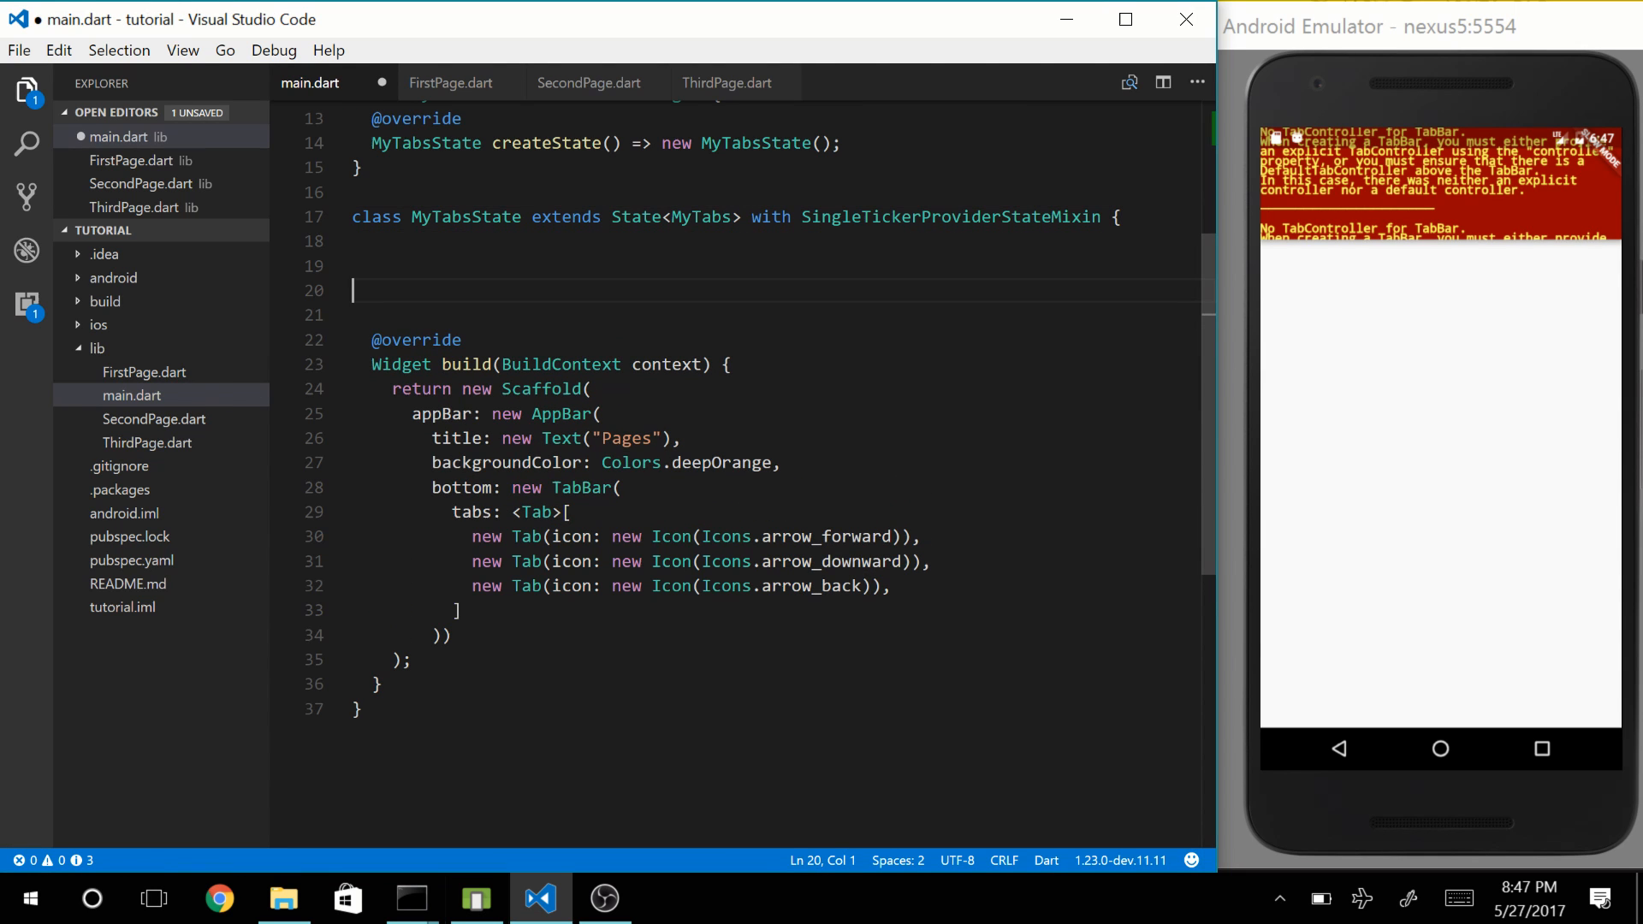
type("TabController ta")
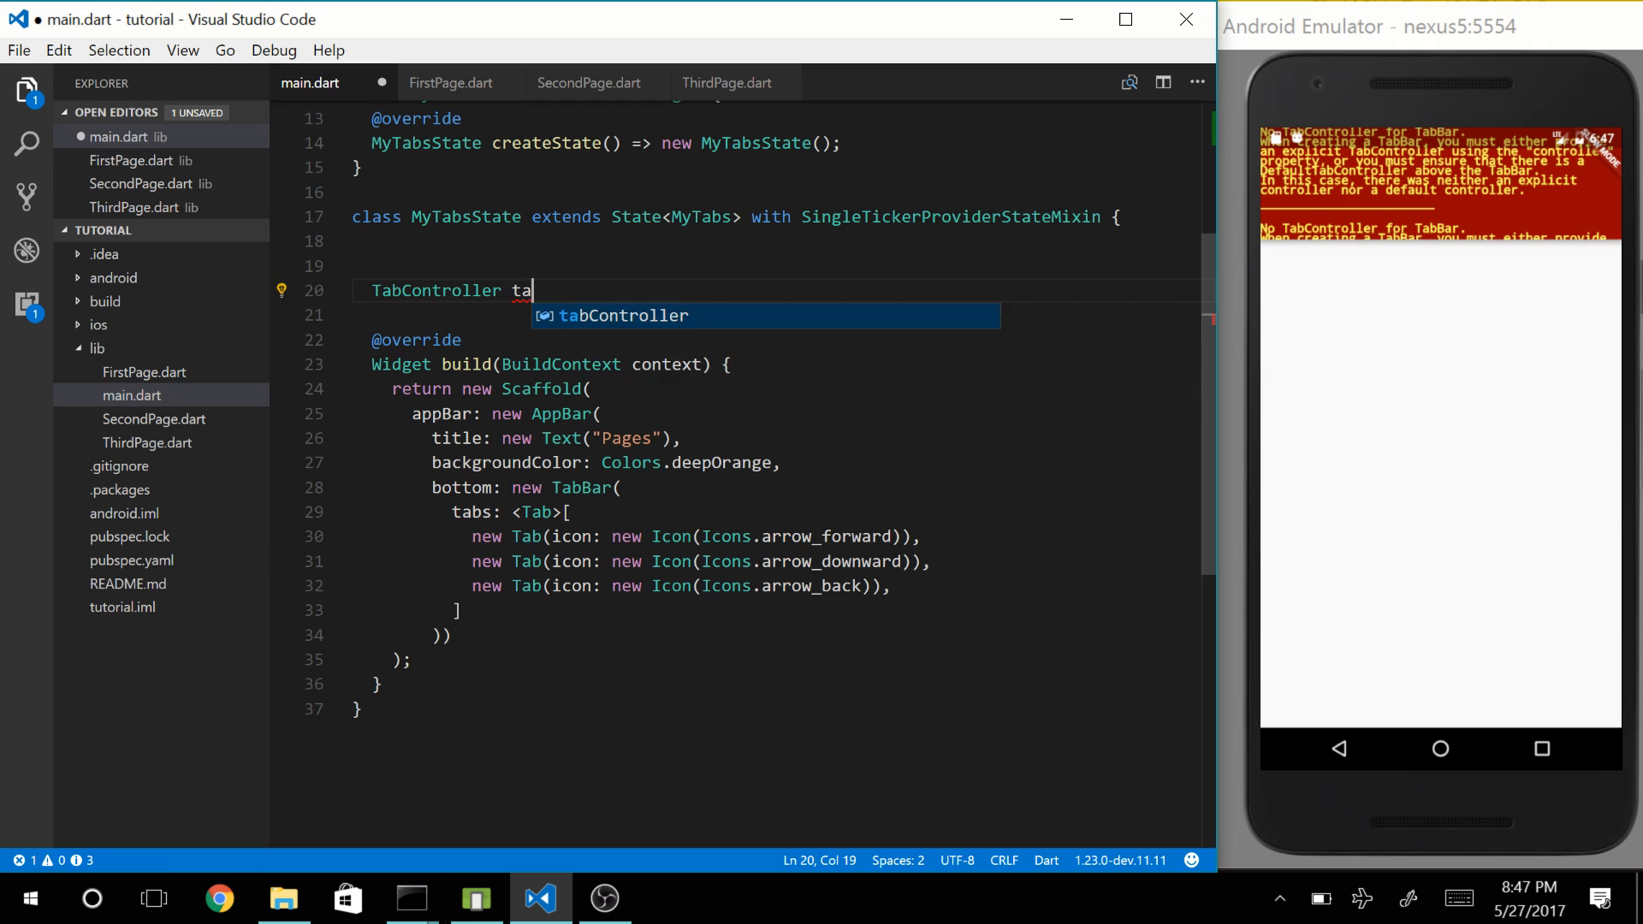
type("controller;")
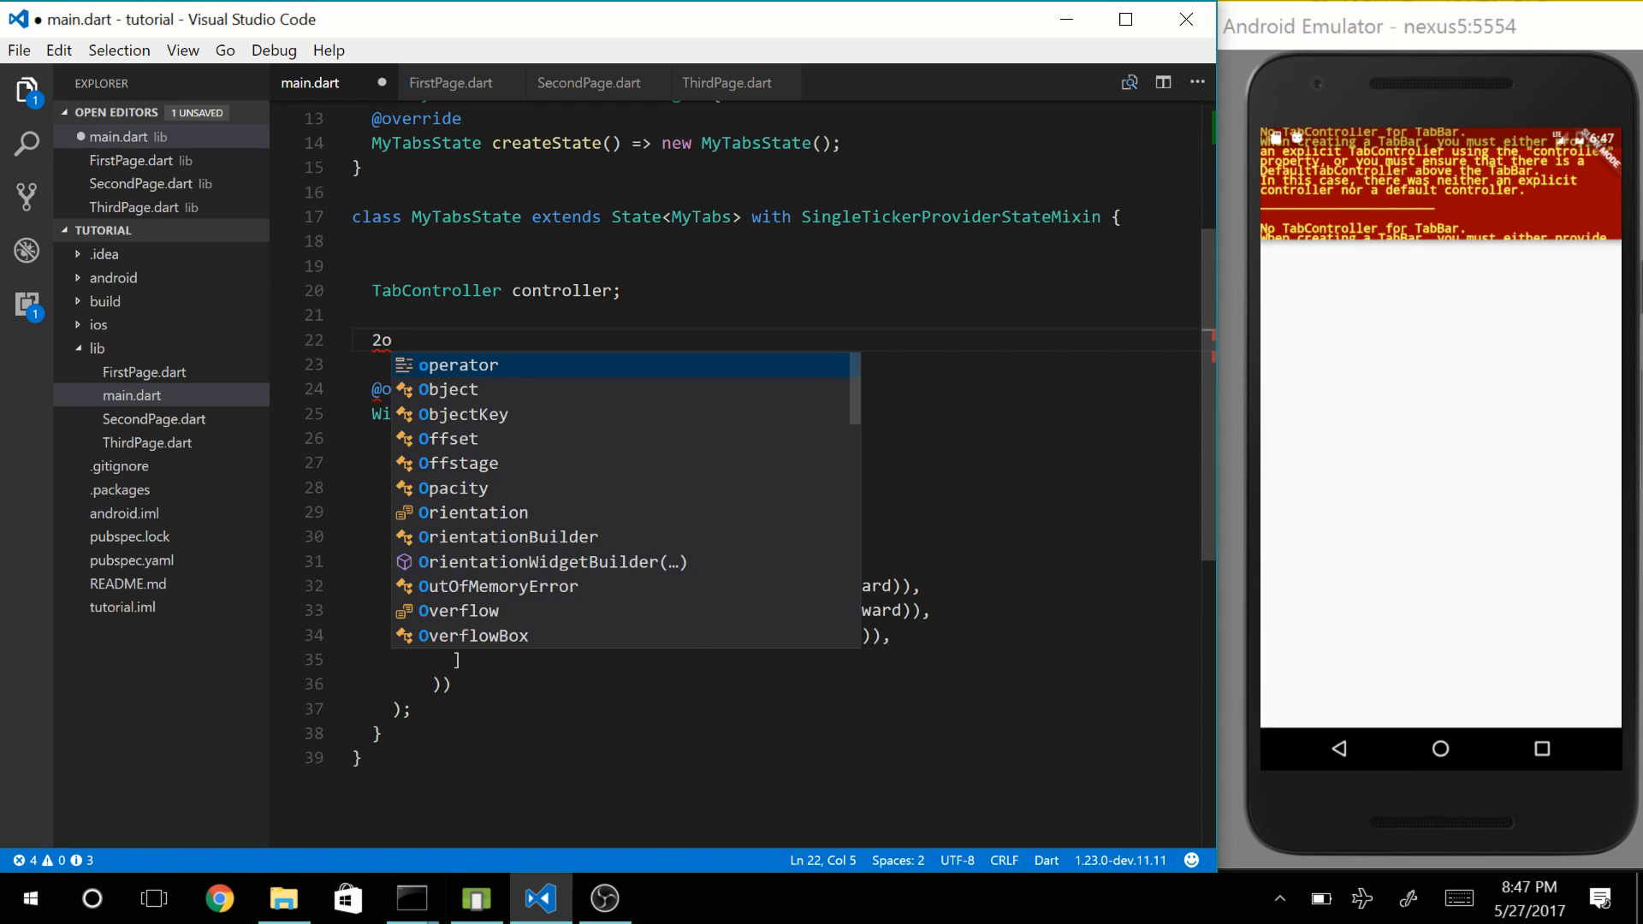
type("@override")
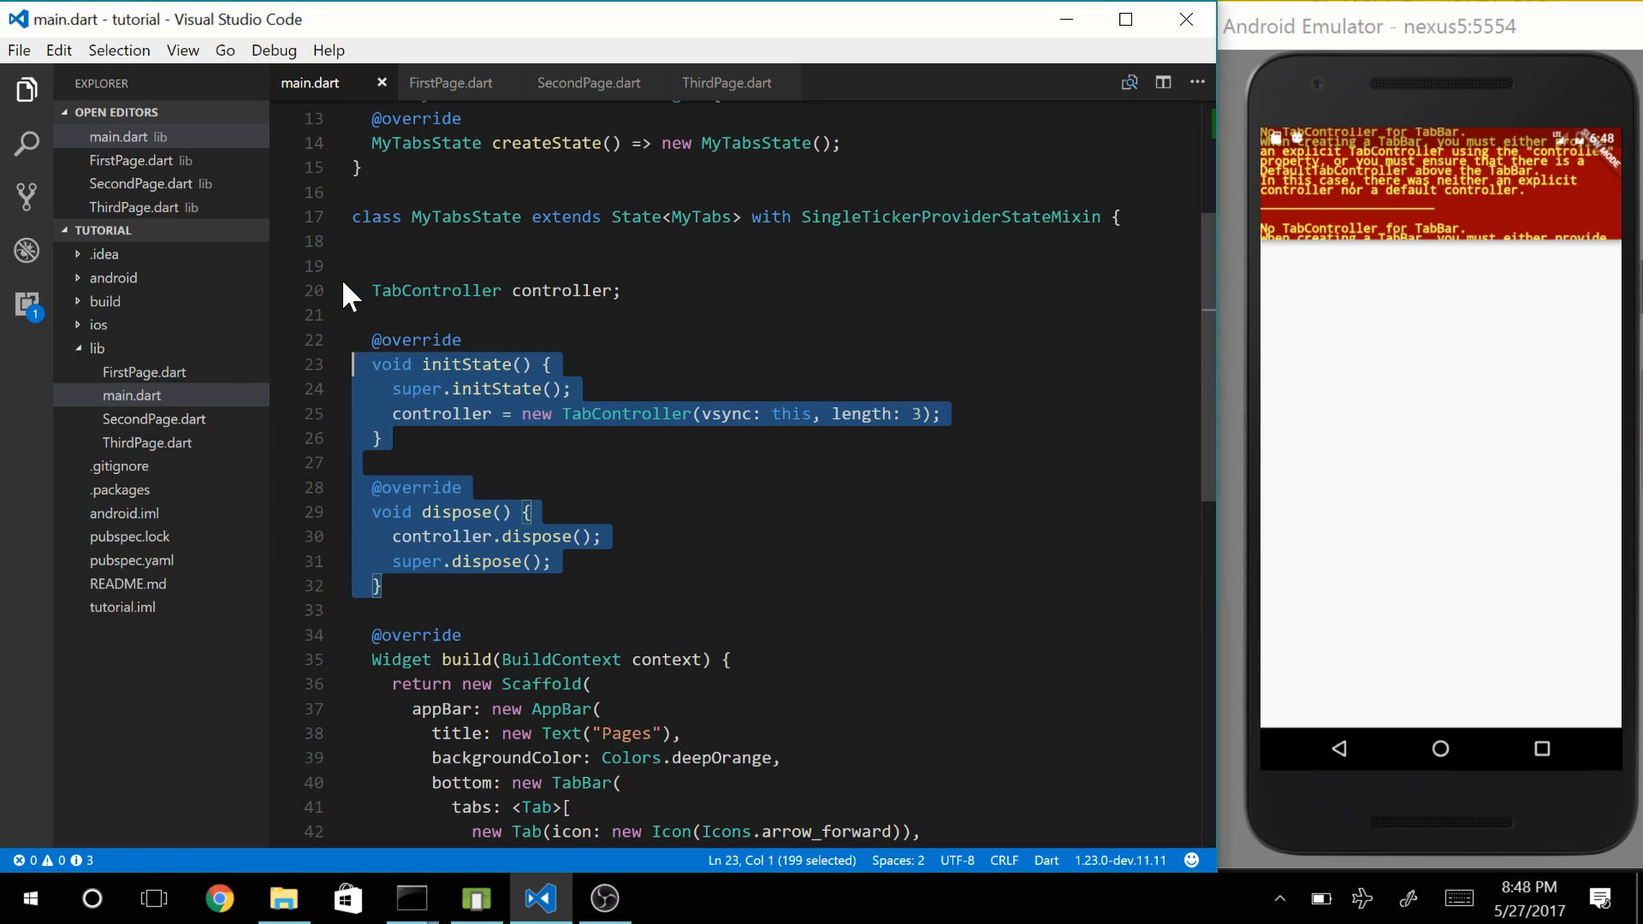
Review the new TabController(vsync: this, length: 3) creation and the dispose method calling controller.dispose()
double_click(561, 291)
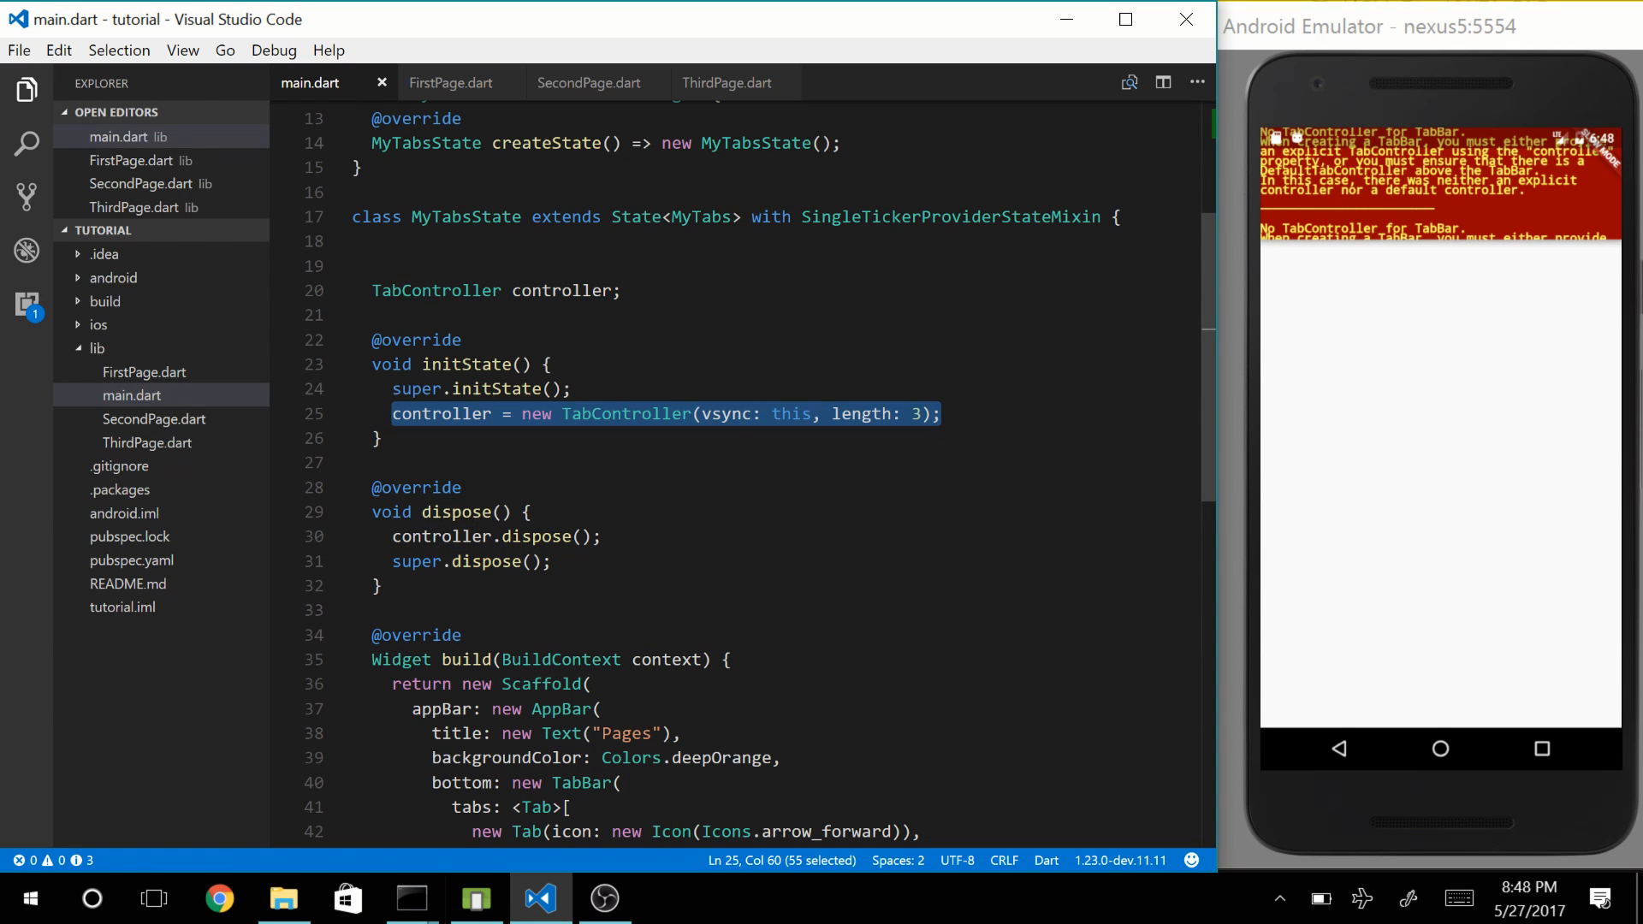
double_click(625, 412)
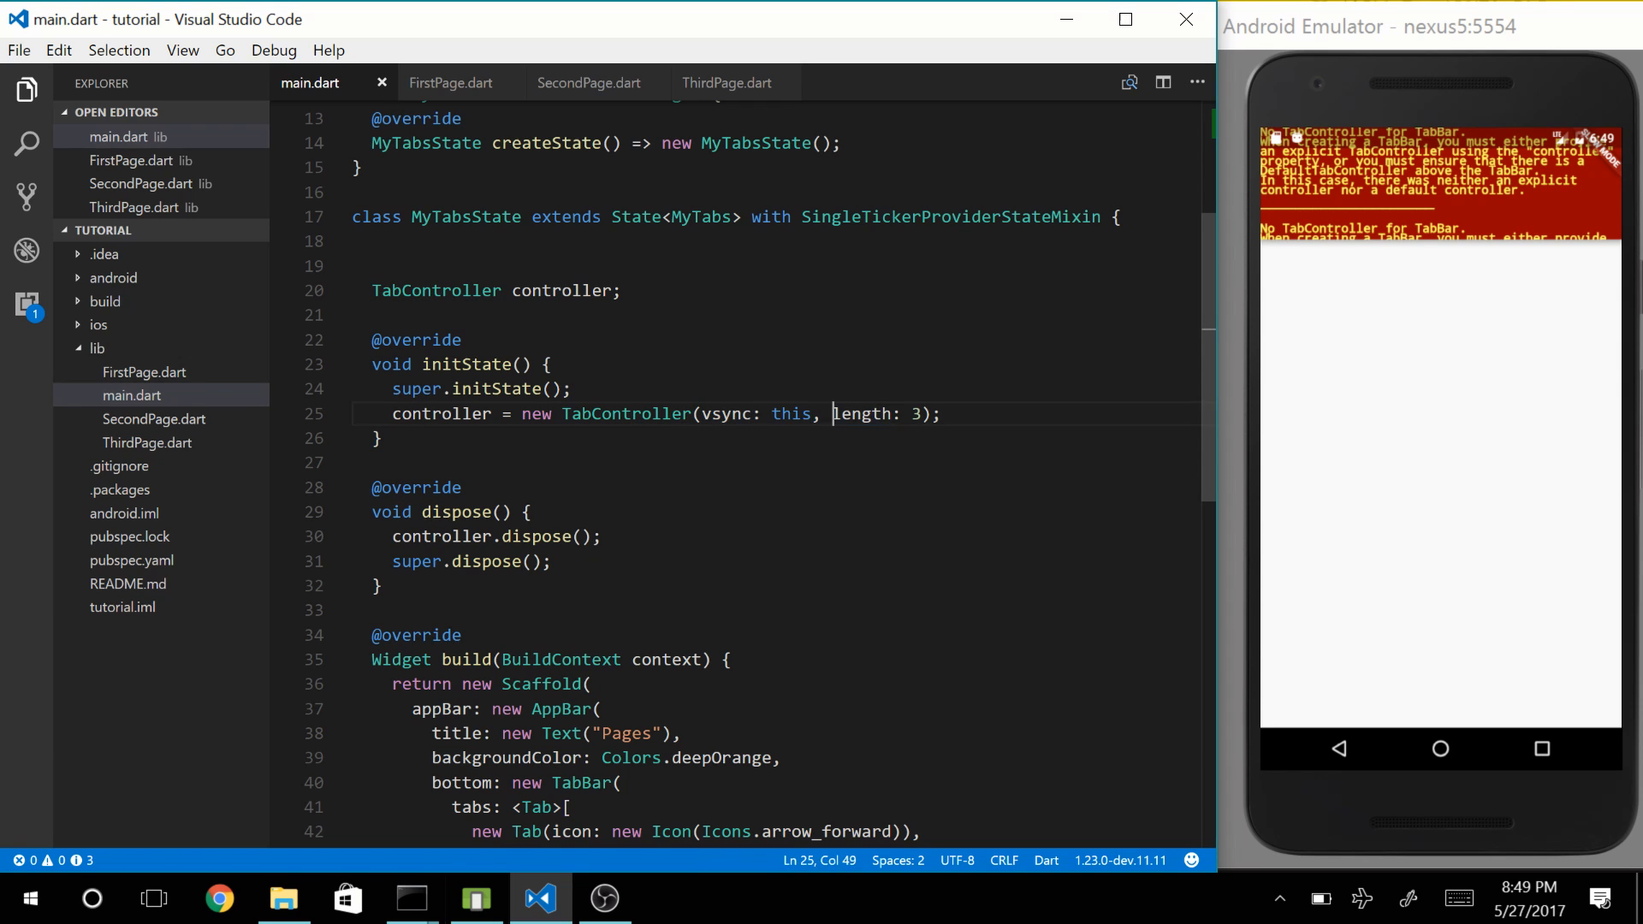
left_click_drag(833, 414, 917, 414)
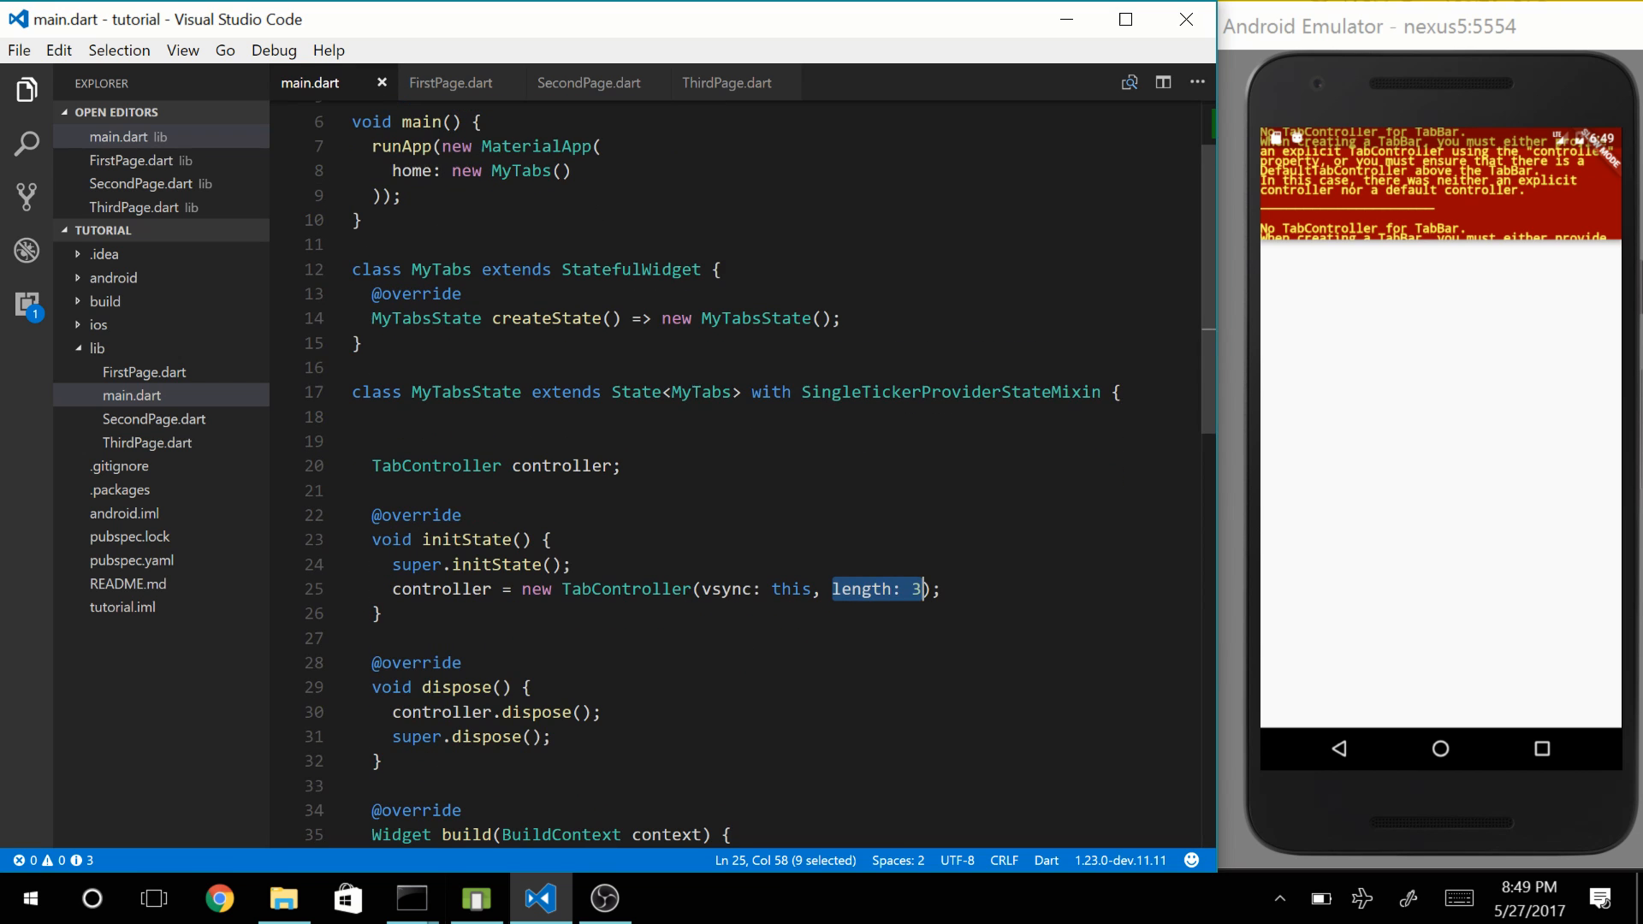
scroll("down", 3)
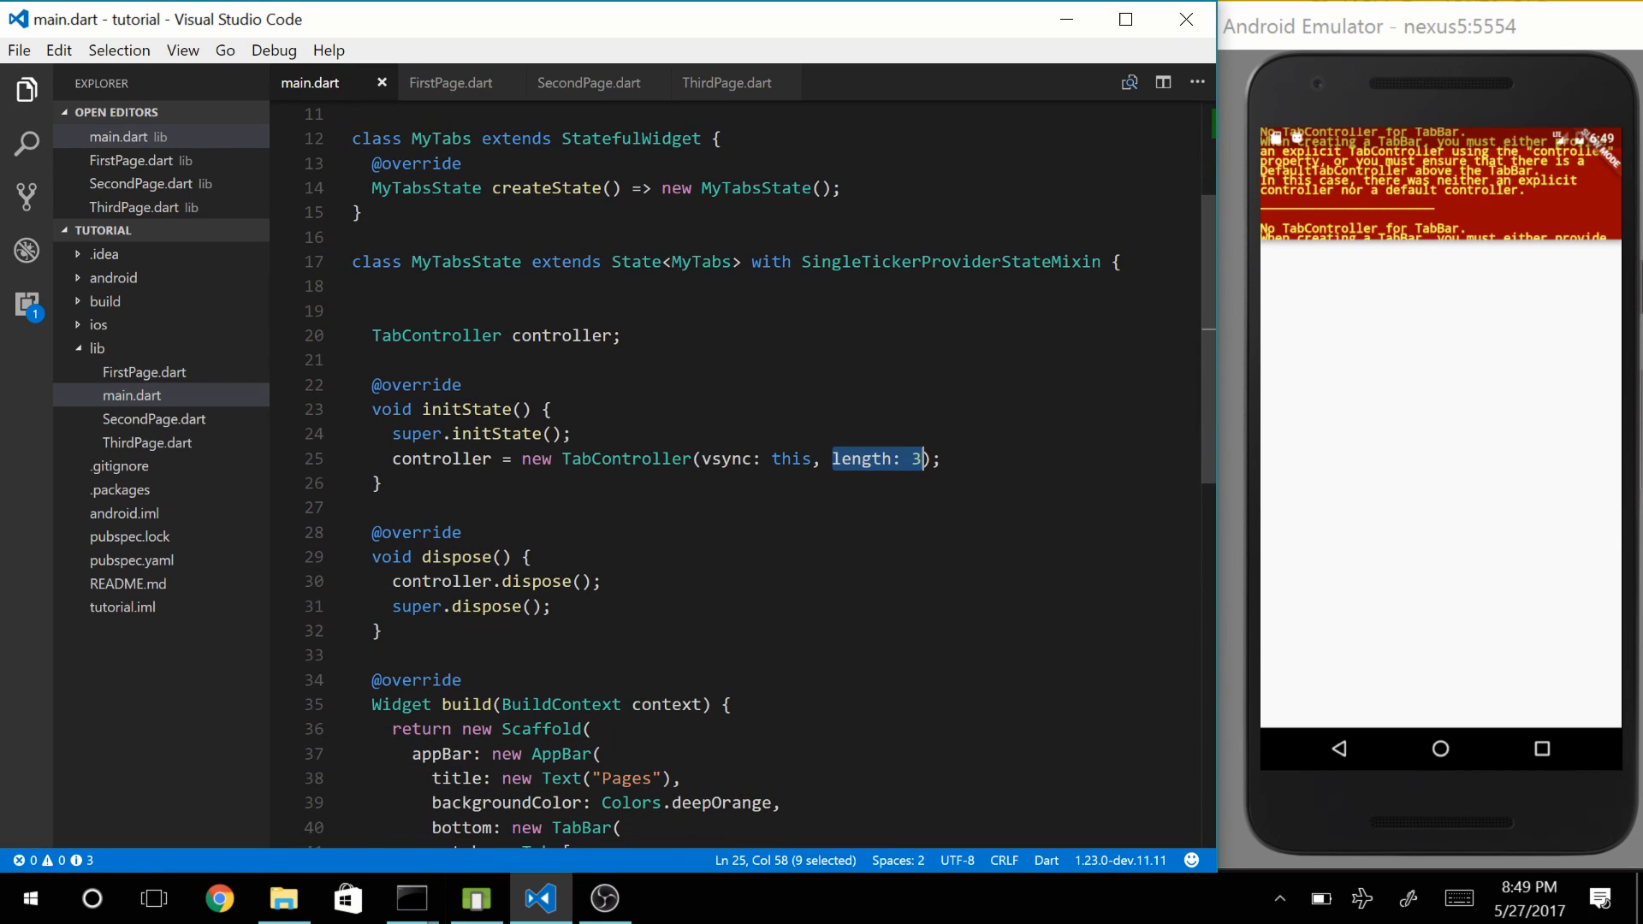
left_click_drag(371, 533, 382, 632)
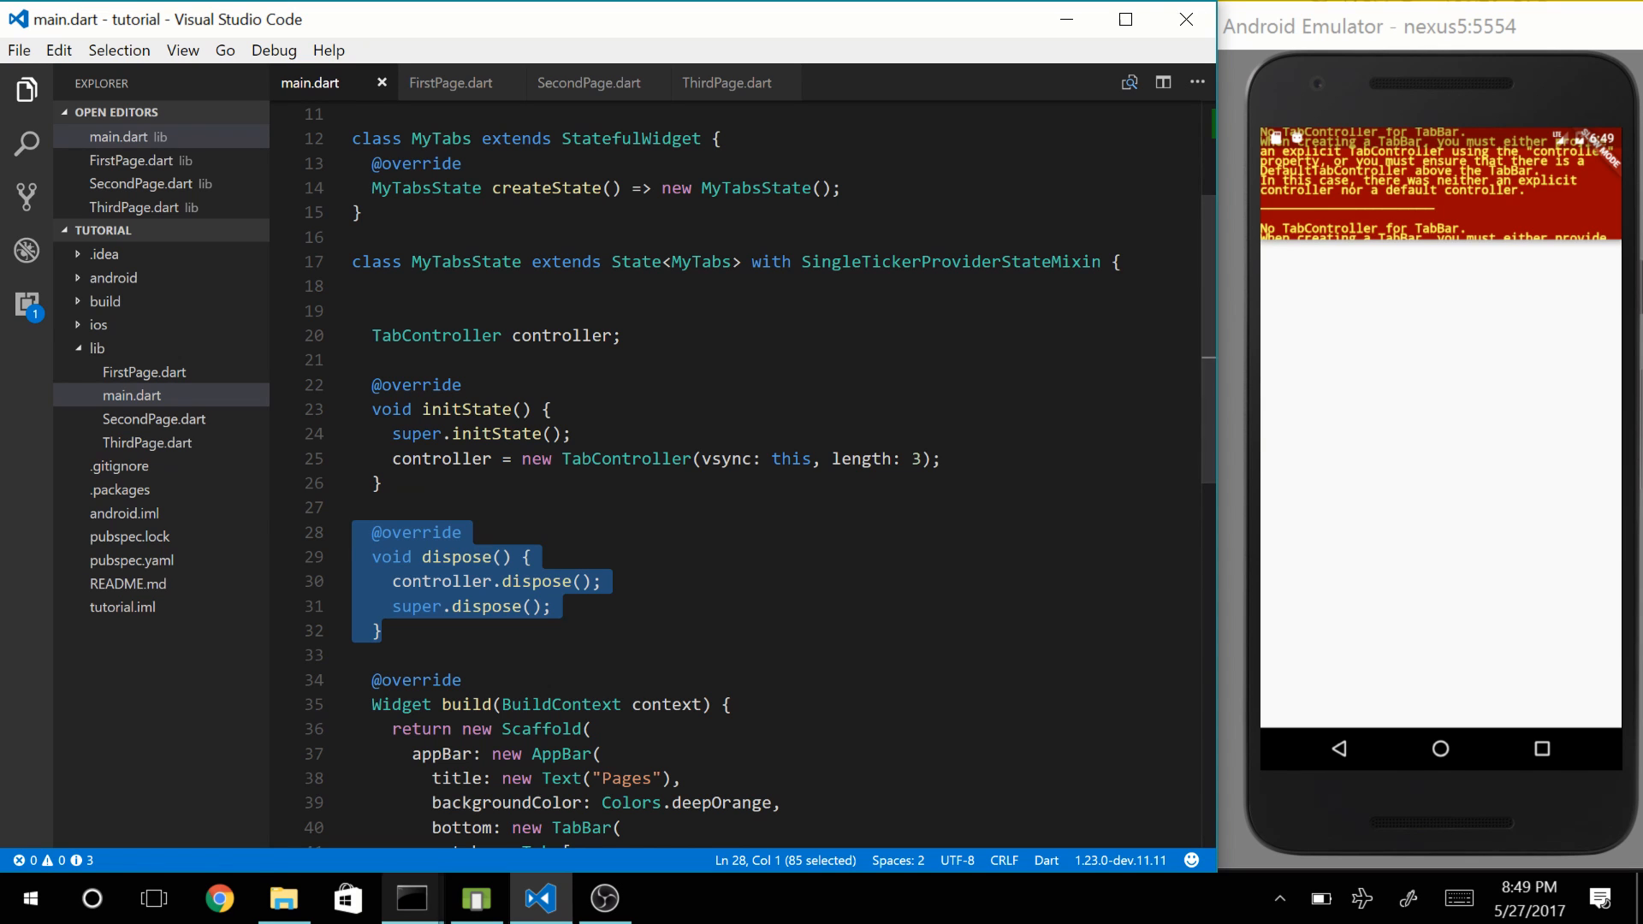
scroll("down", 3)
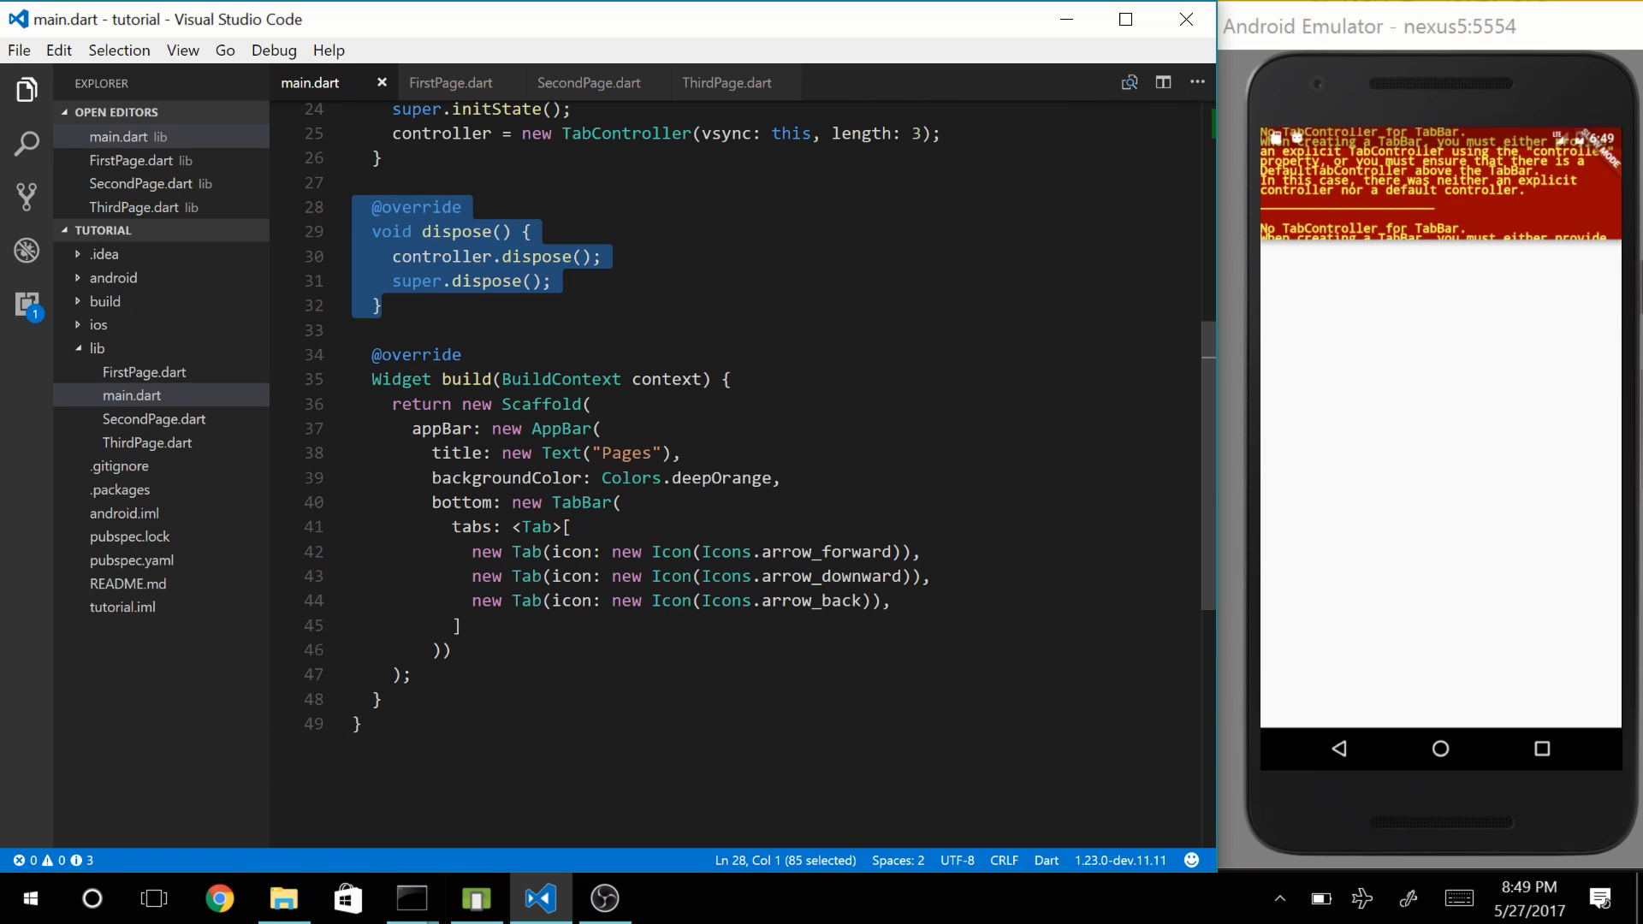
Pass controller: controller to the TabBar, verify tab switching in the emulator, and start the Scaffold body
type("controller: controller,")
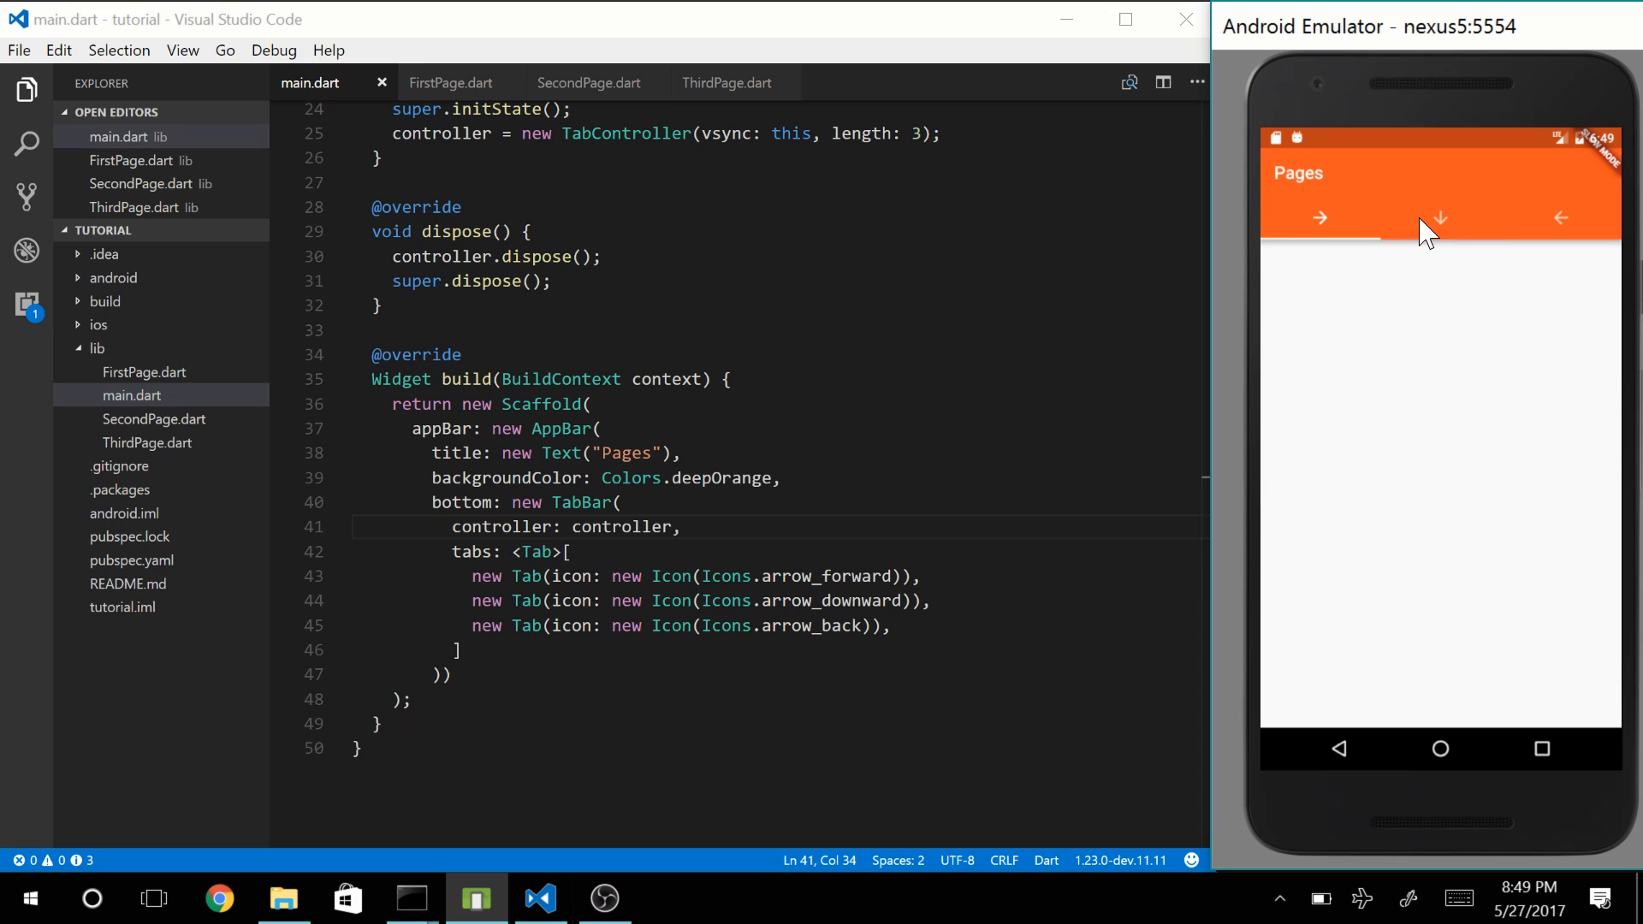
left_click(1319, 218)
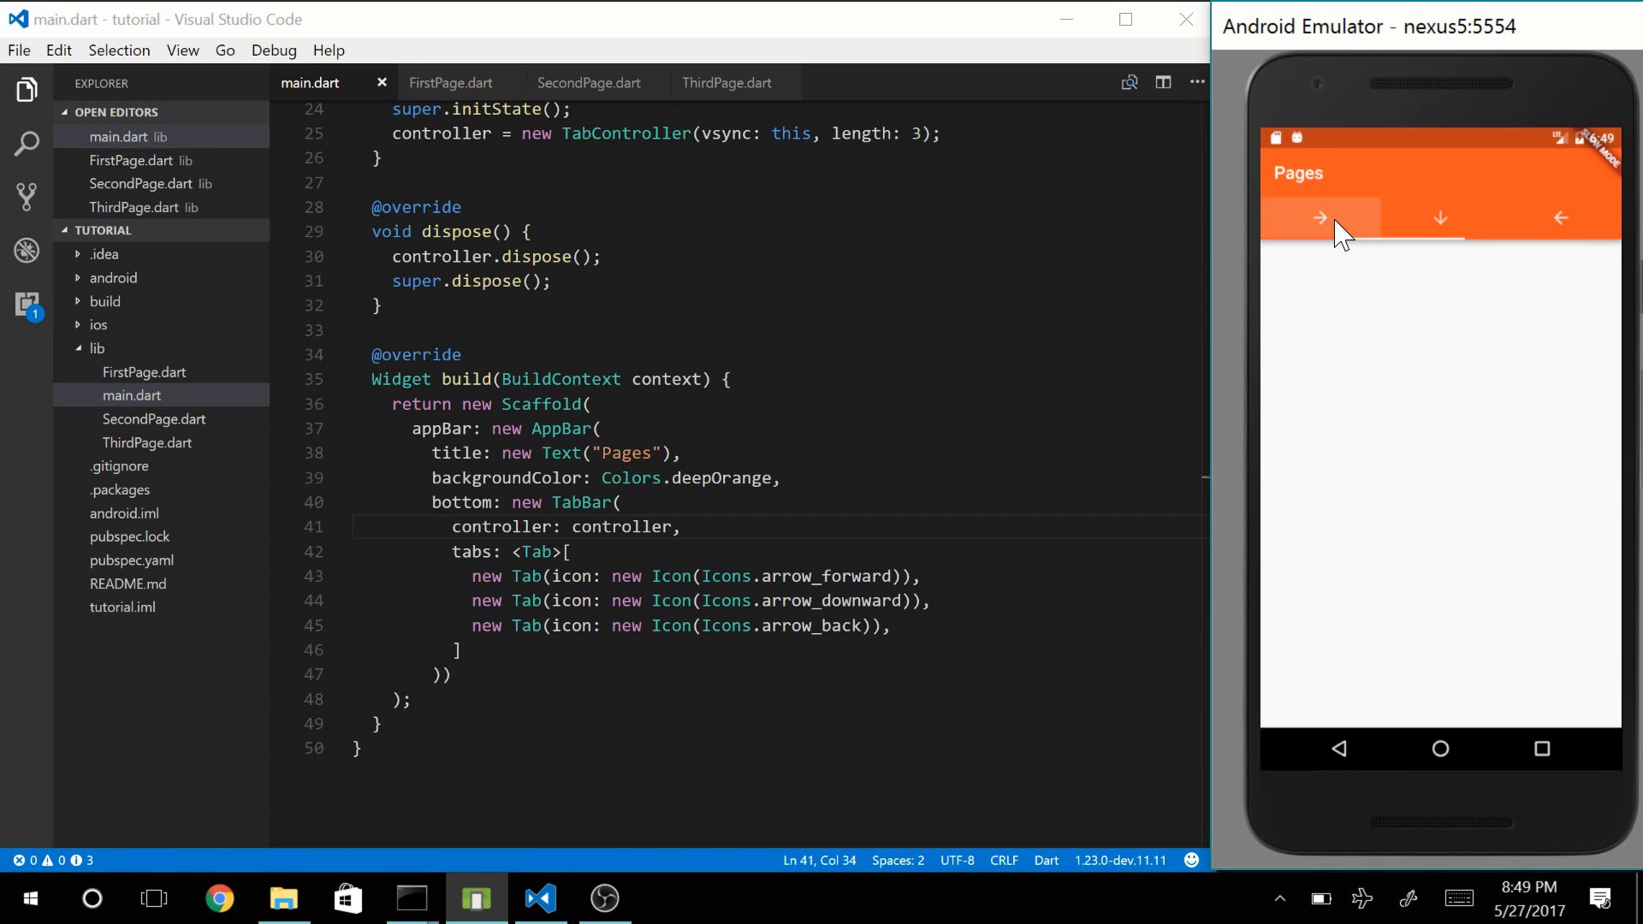
left_click(1319, 217)
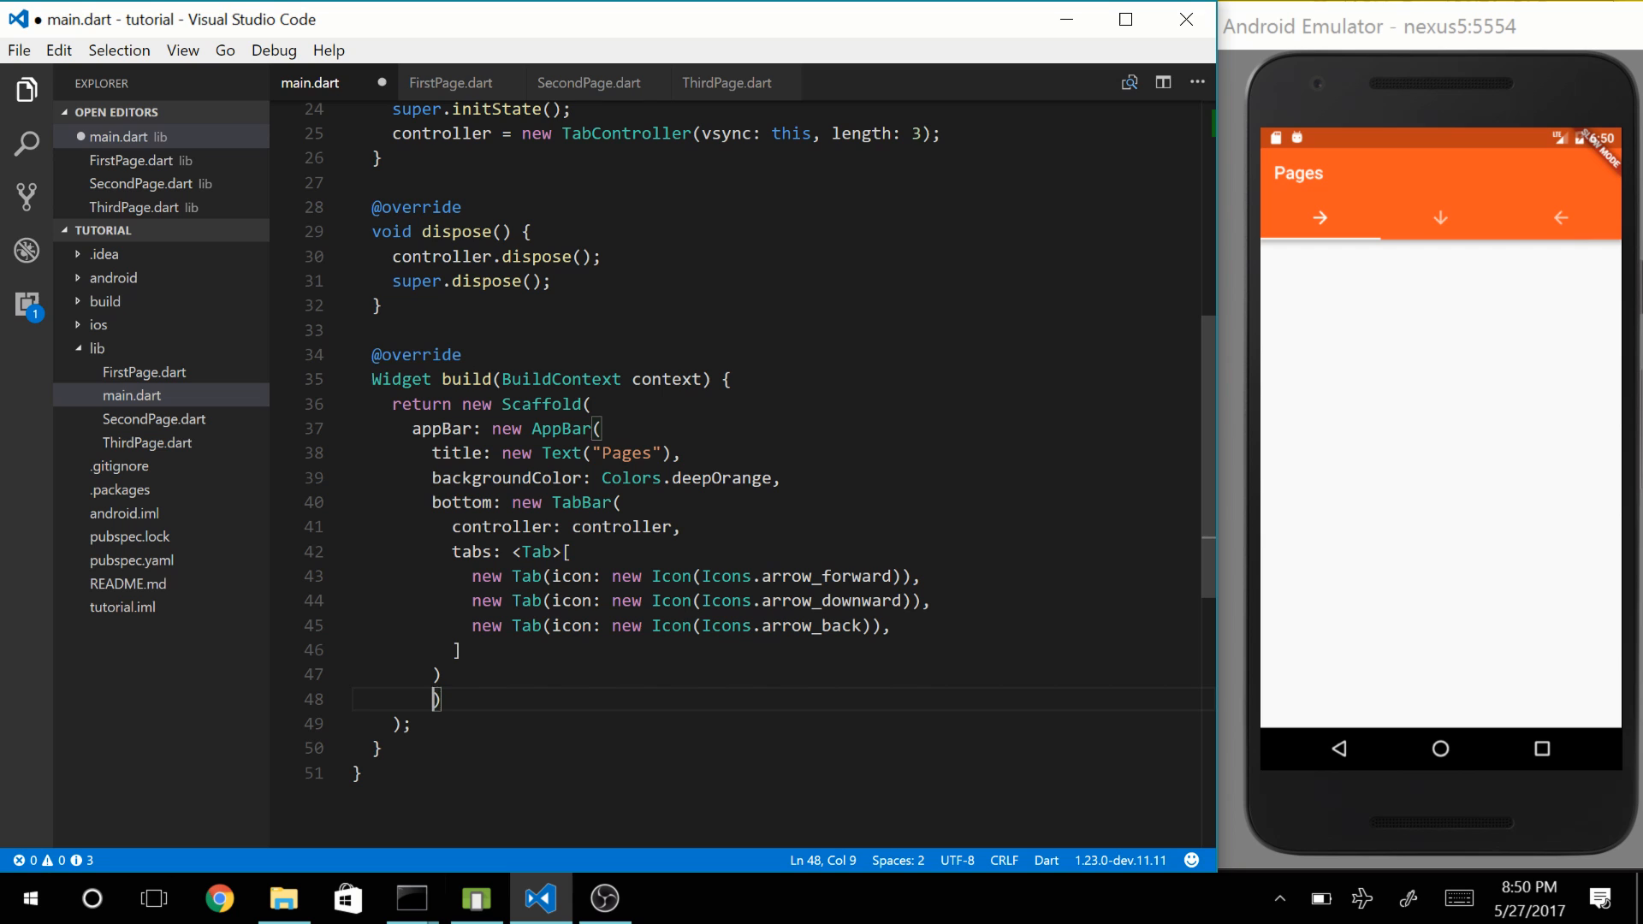
type(",")
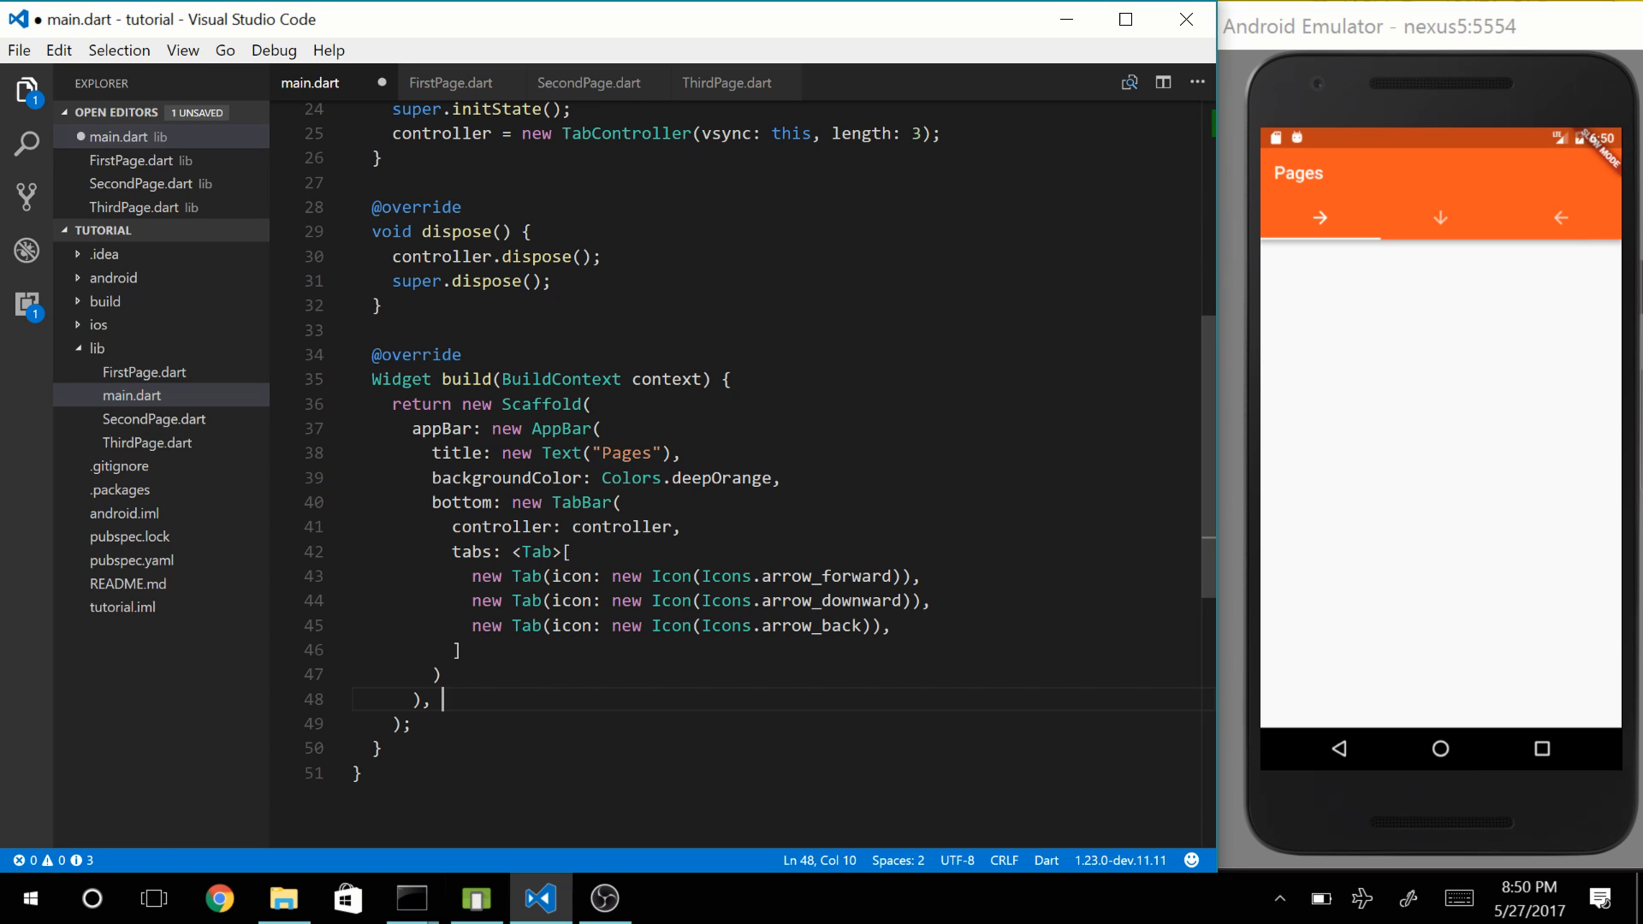
type("body: n")
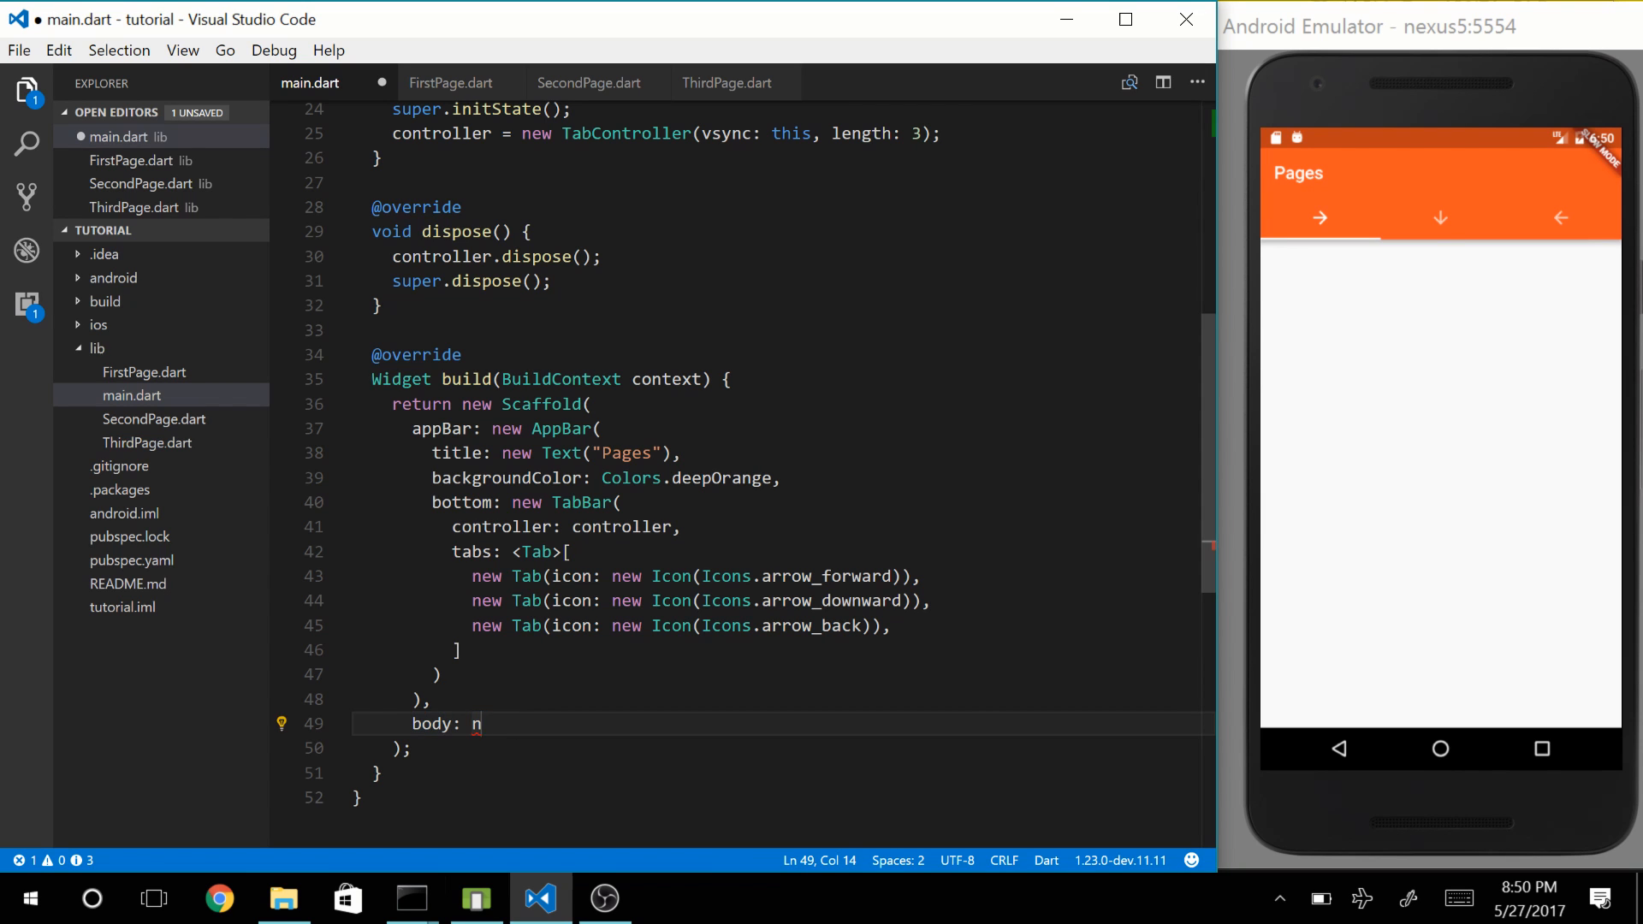
Make the body new TabBarView(controller: controller, children: <Widget>[ ]) with an empty list
type("ew TabBarView(")
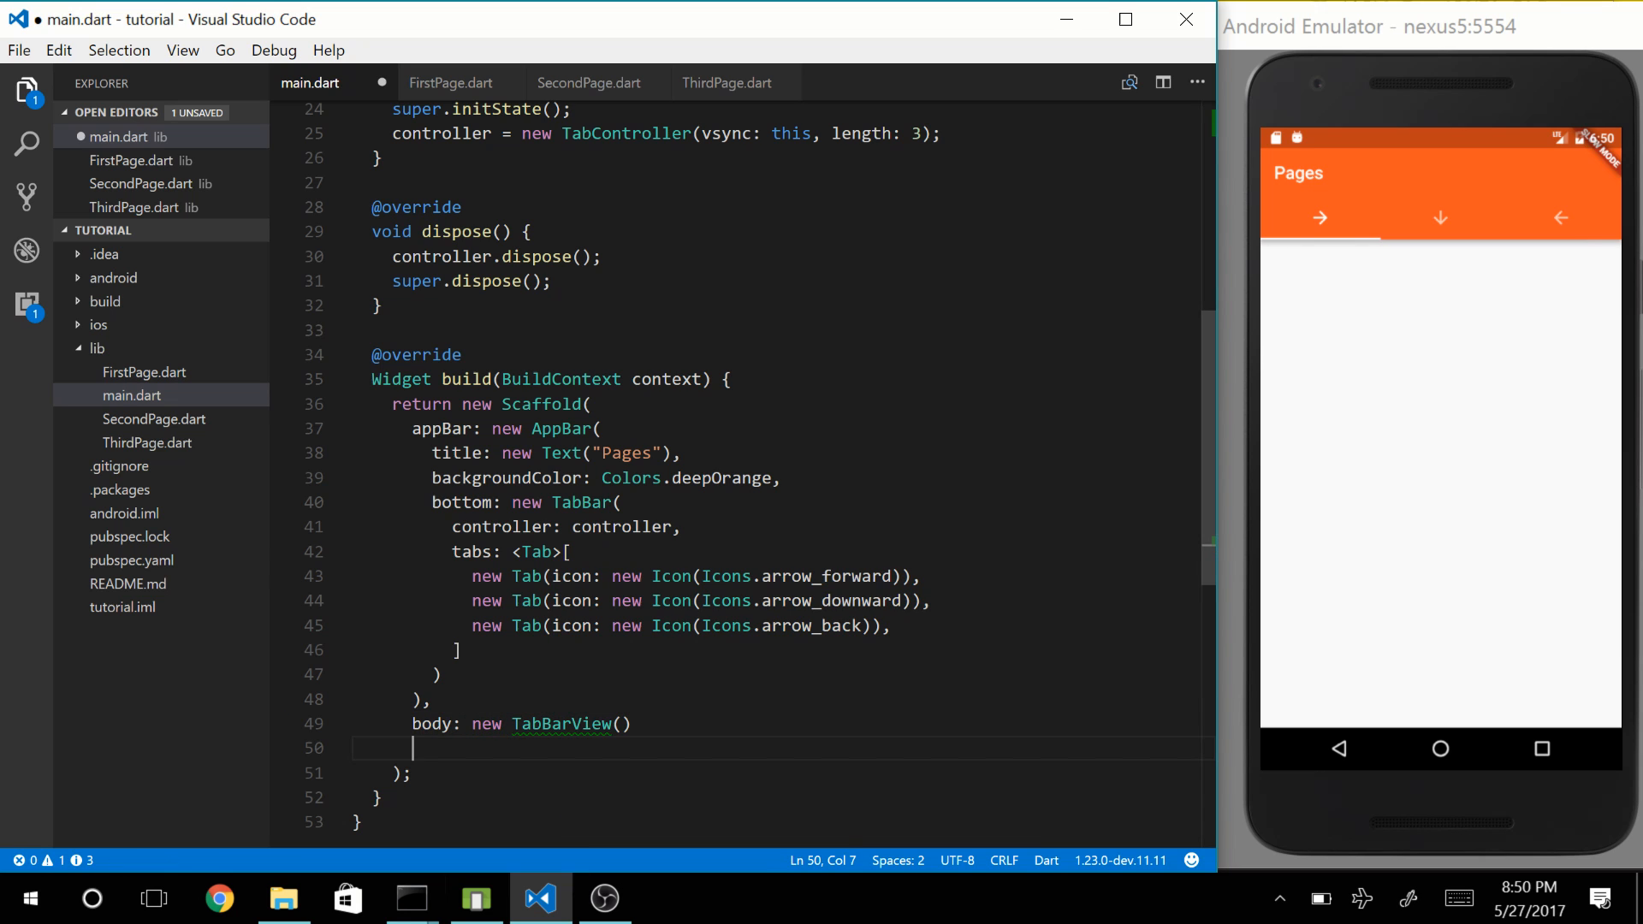
type("(")
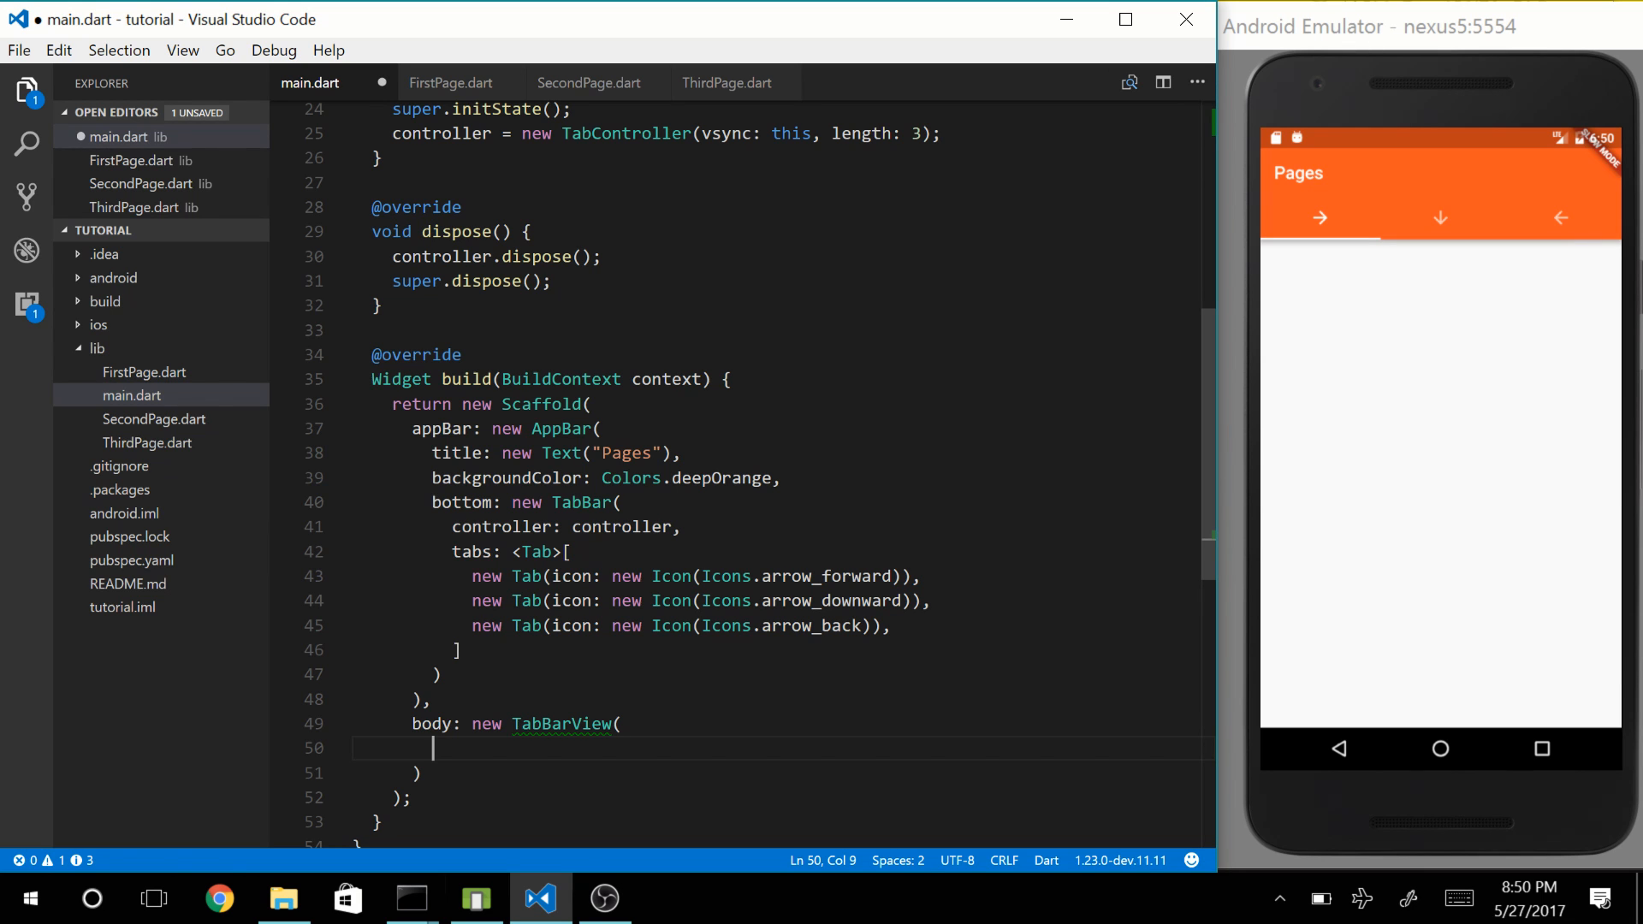
type("controller: contr")
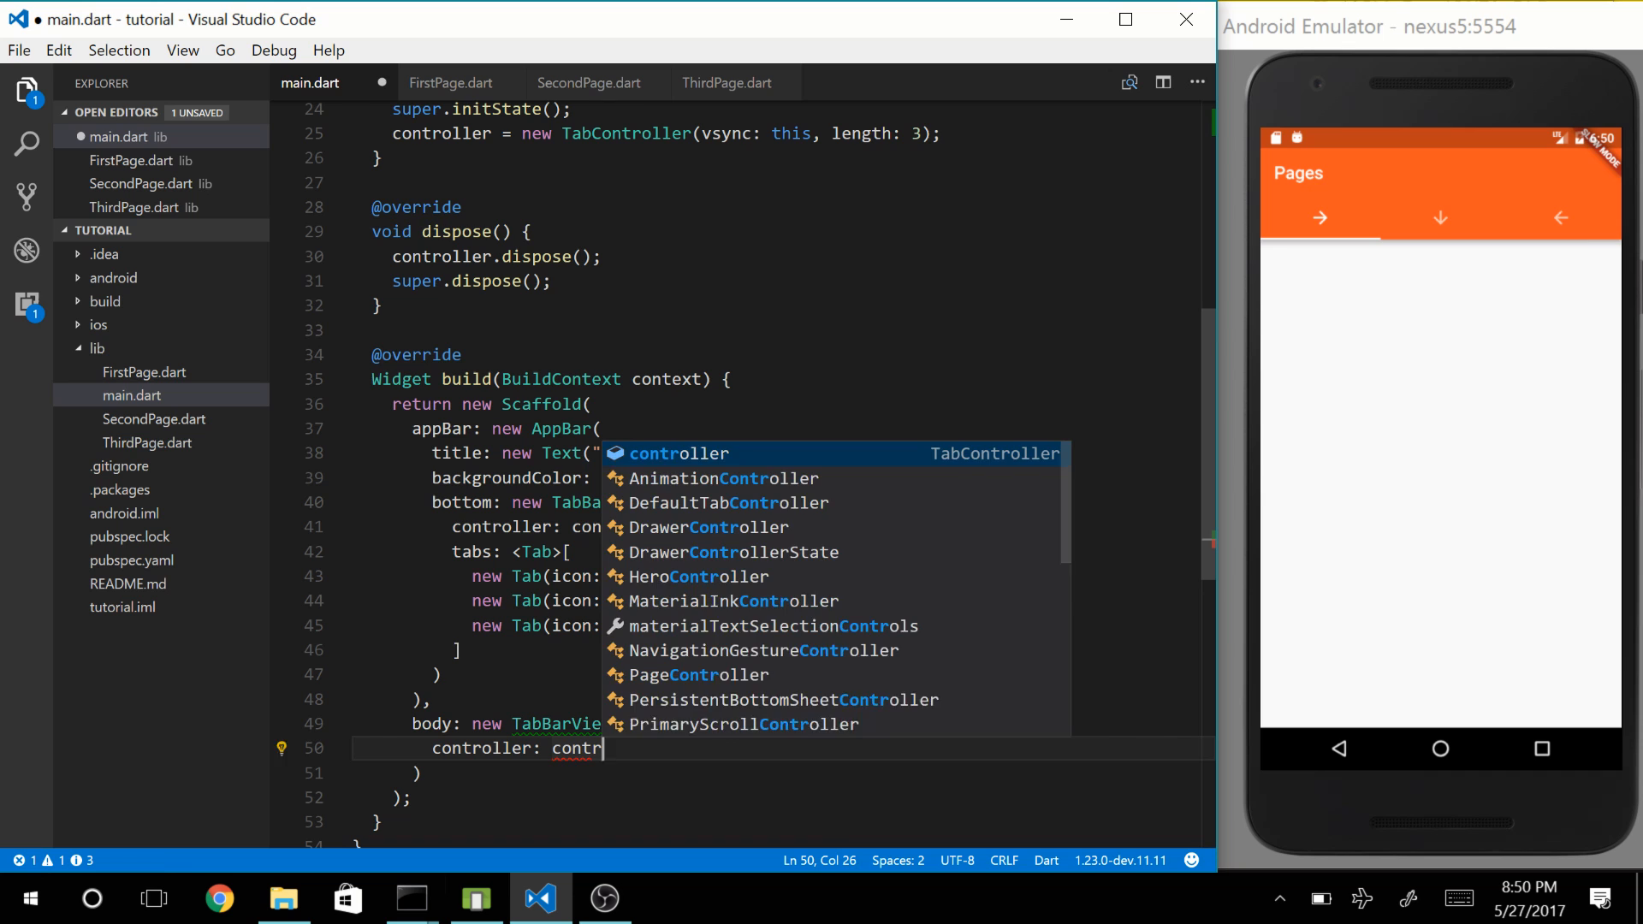
key("Tab")
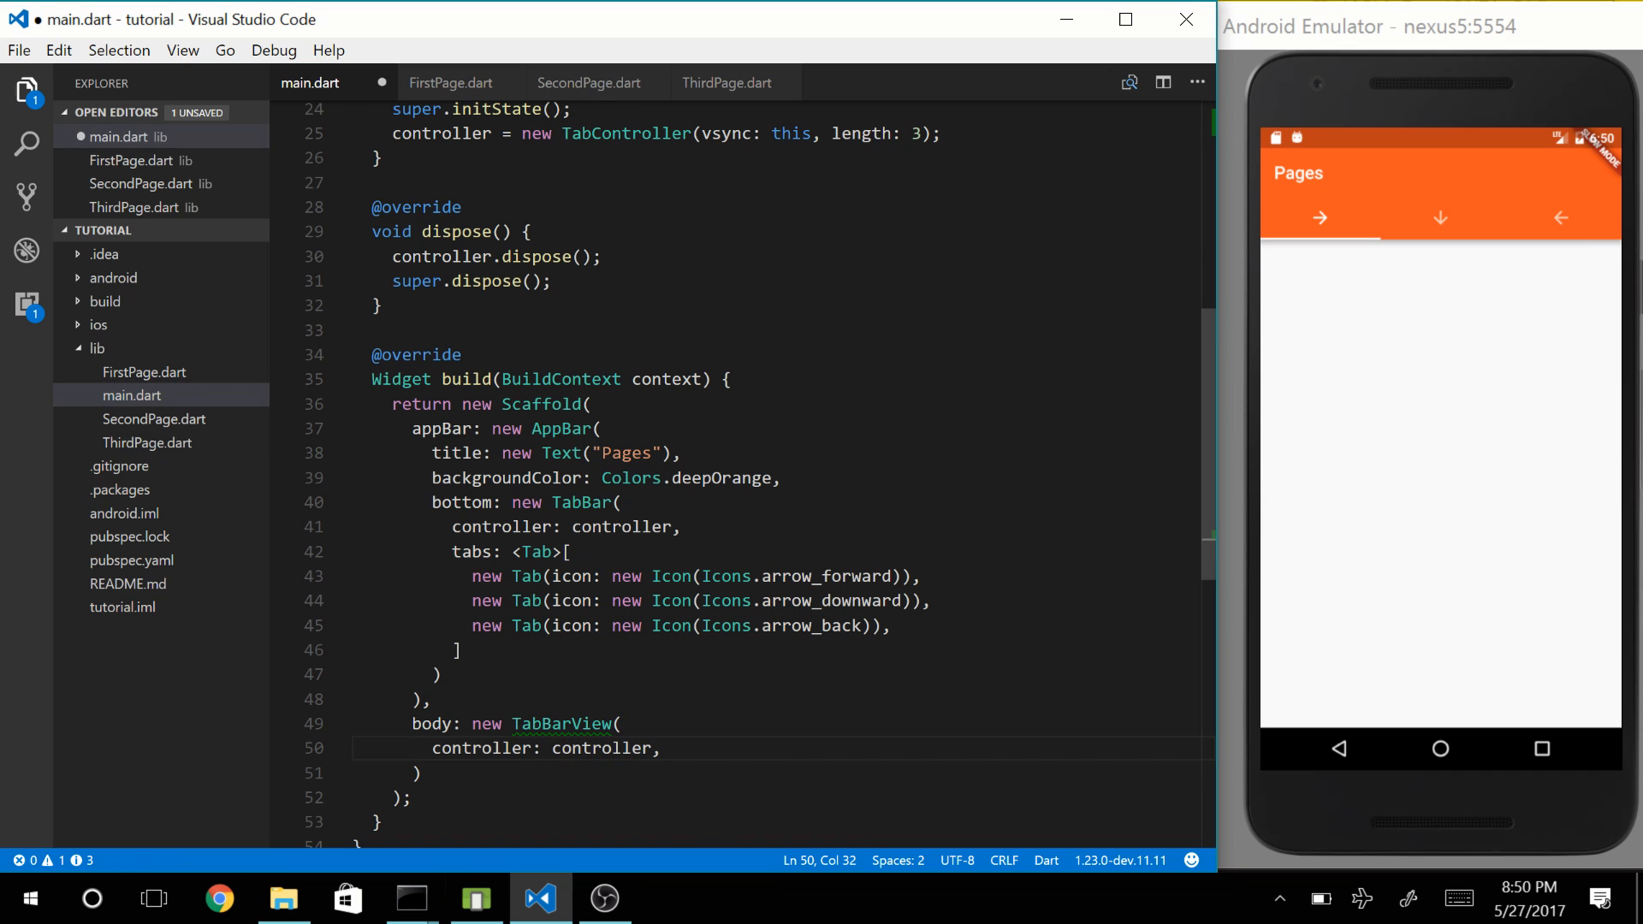
type("children: children")
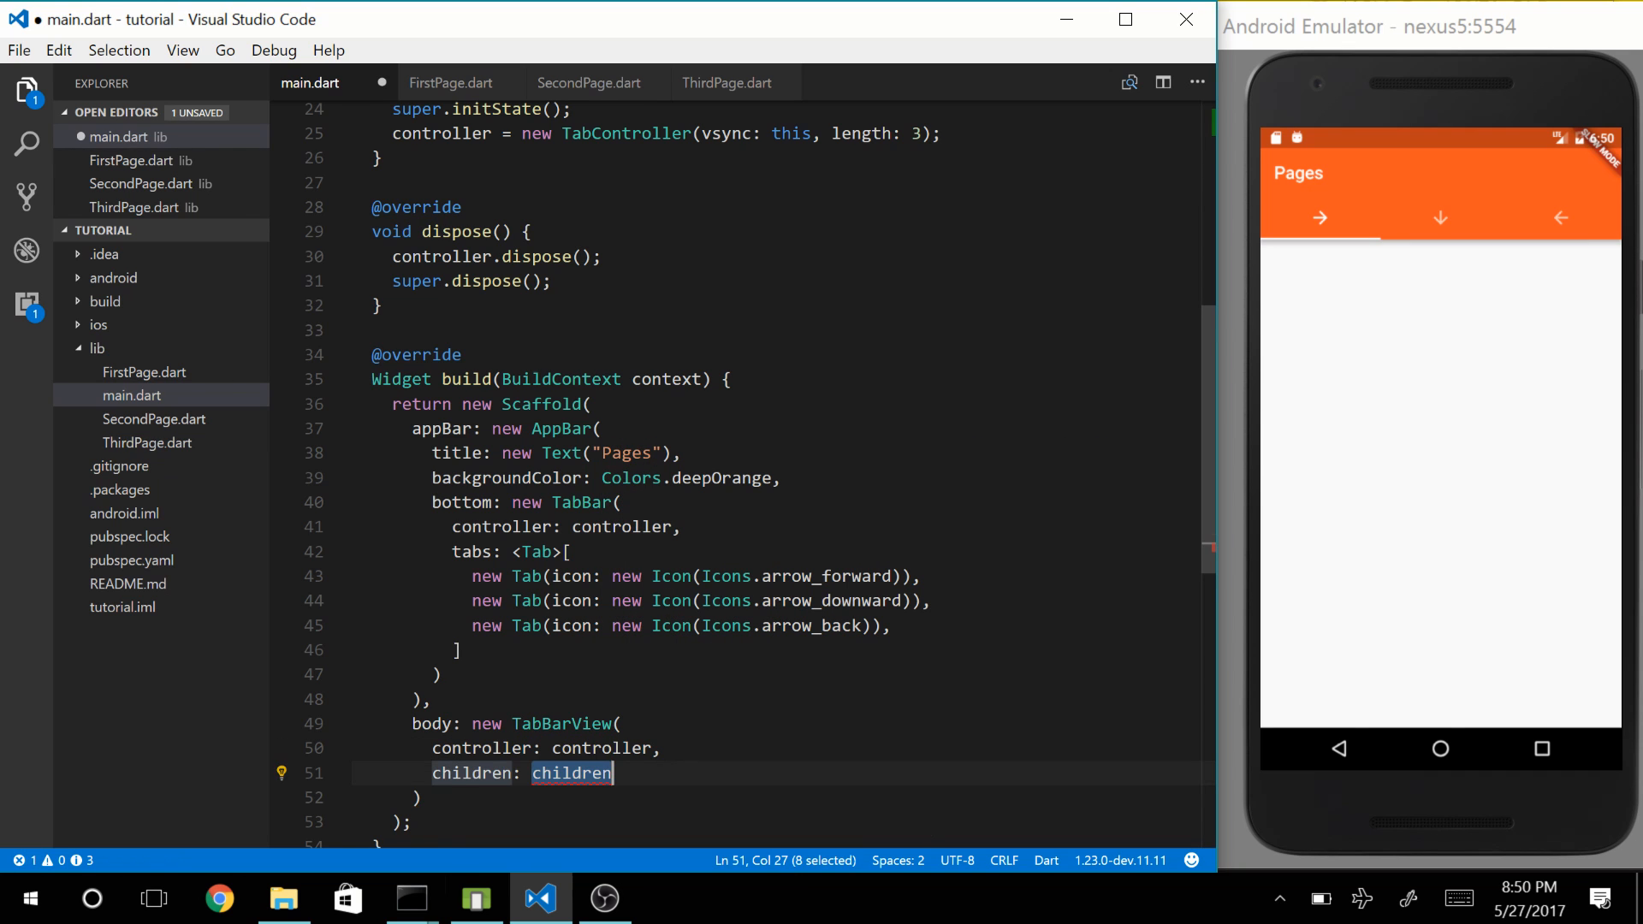
type("<W>")
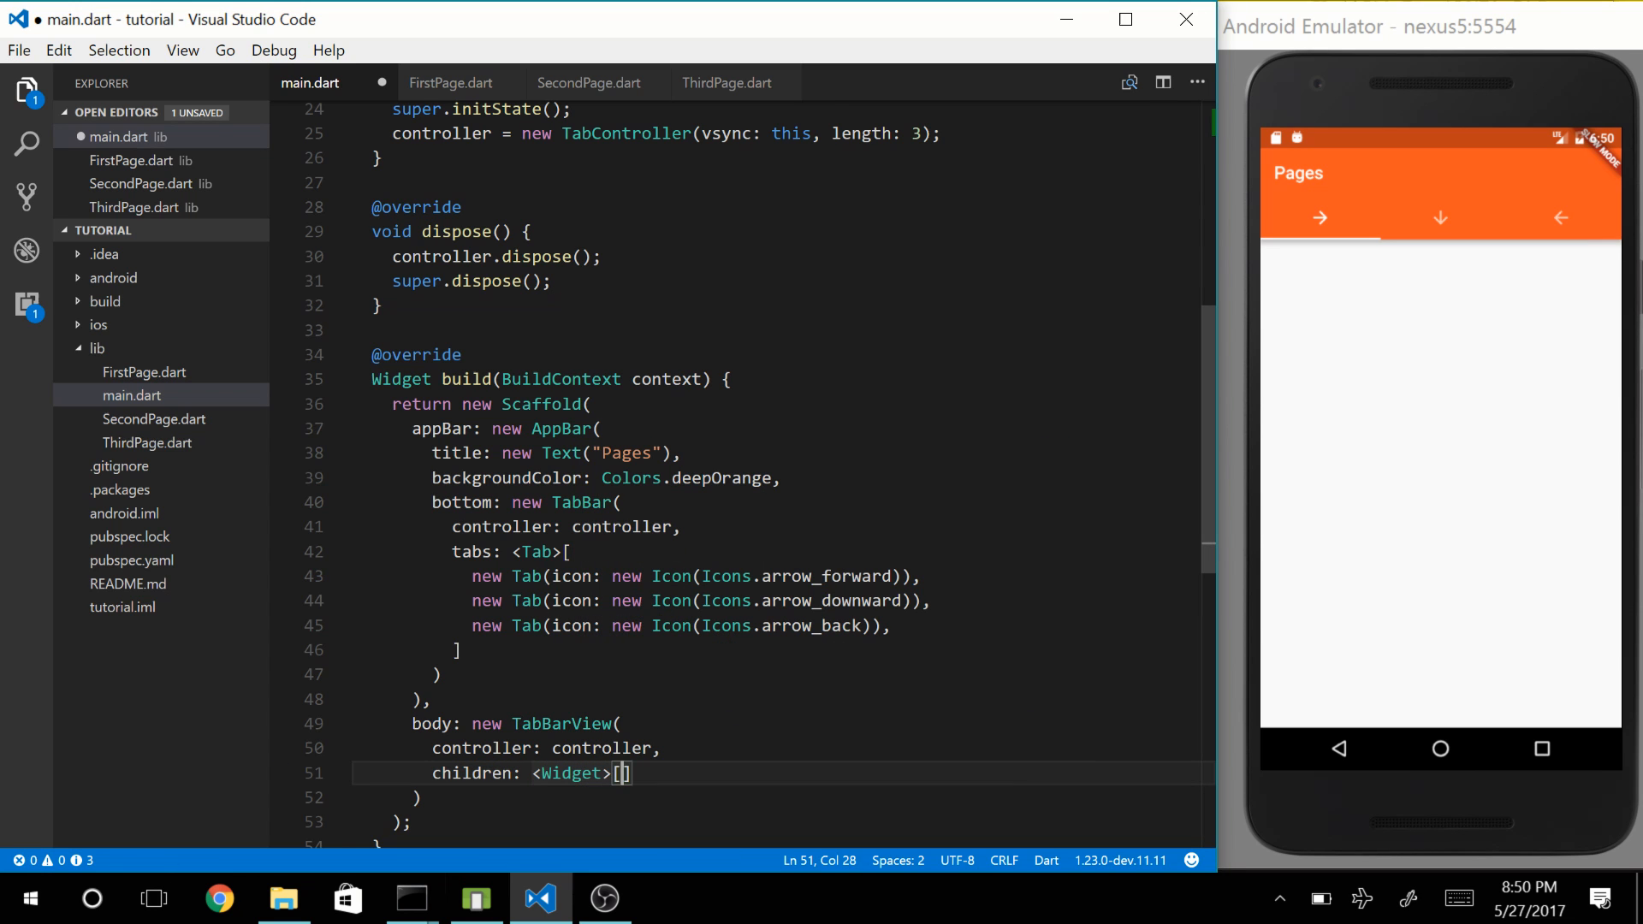
key("enter")
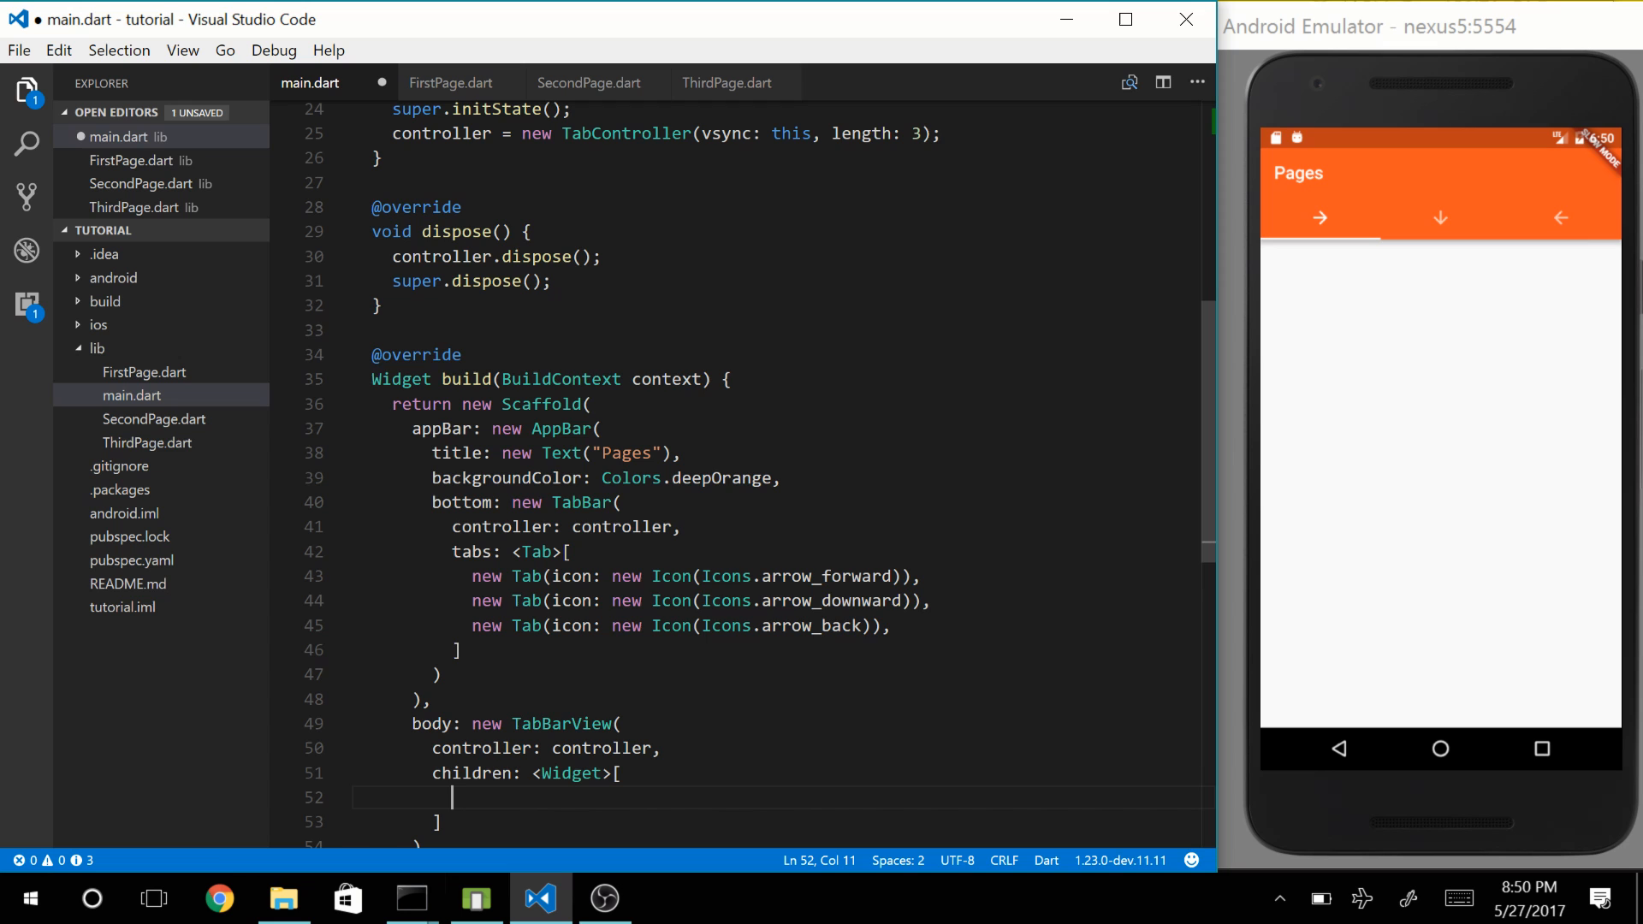
scroll("down", 3)
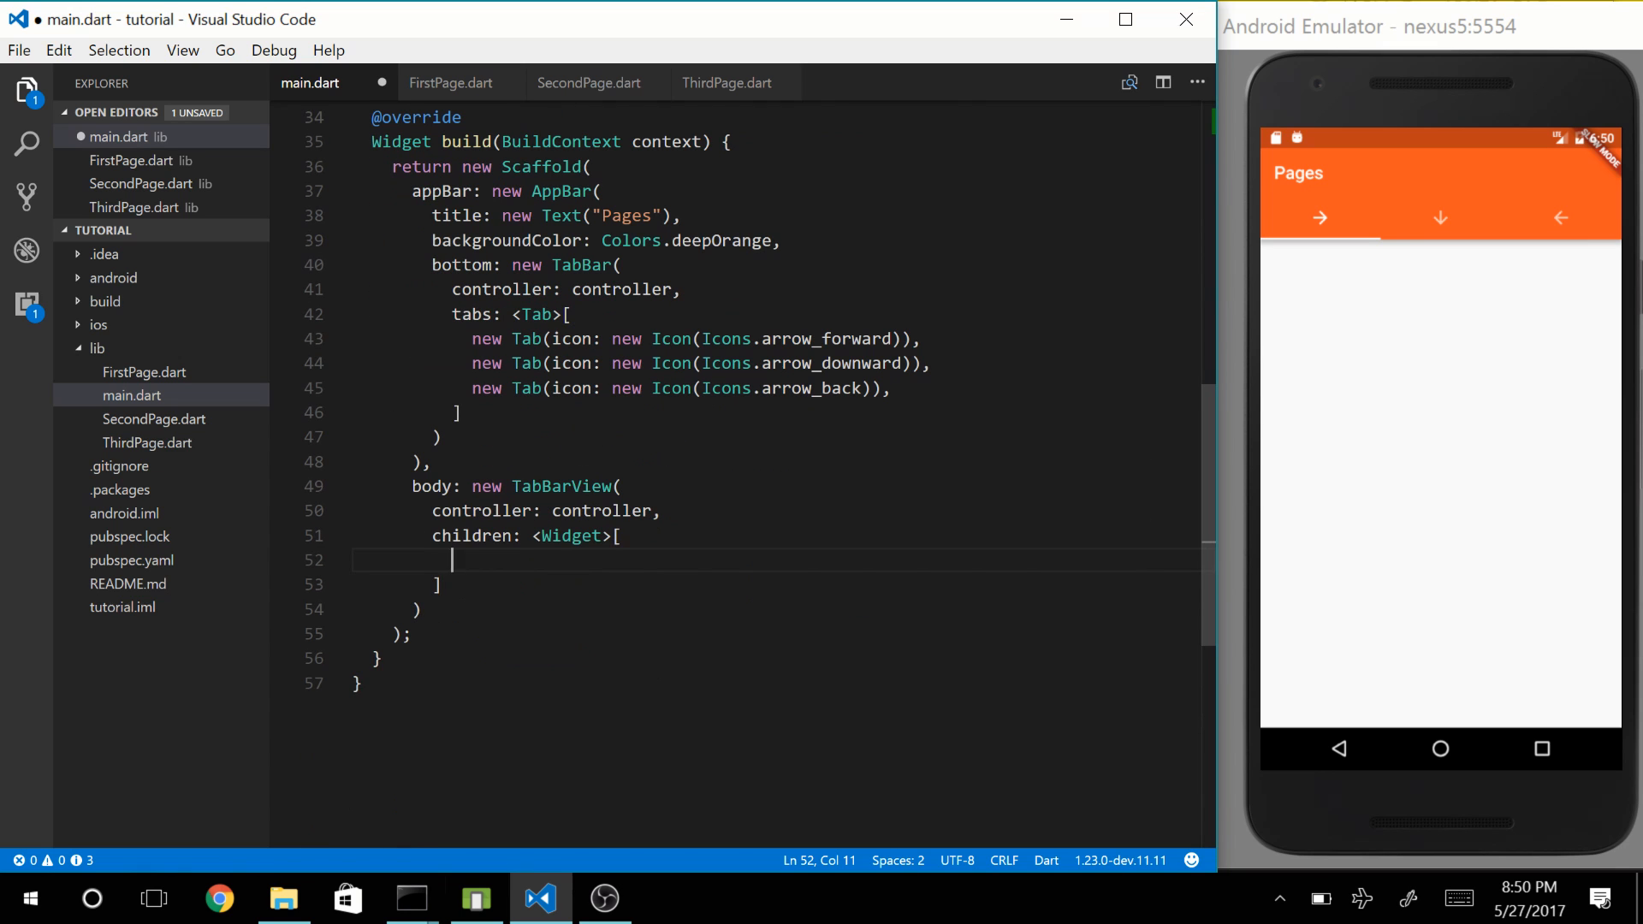
Add new first.First() as the first TabBarView child, checking the class name in FirstPage.dart
left_click_drag(596, 389, 890, 389)
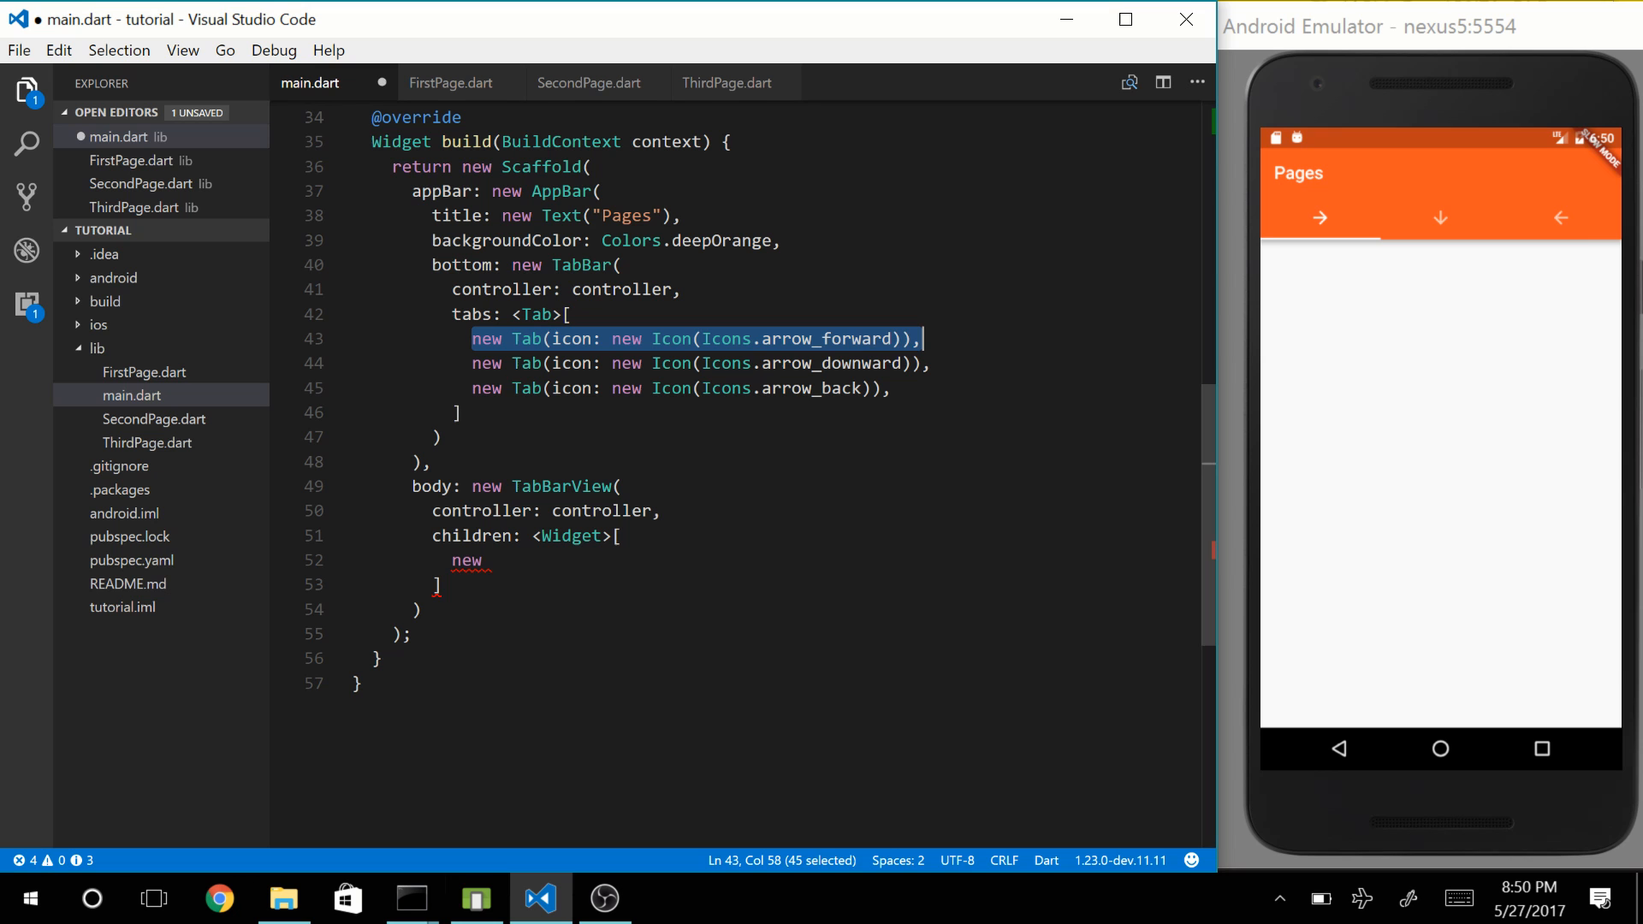
left_click(482, 560)
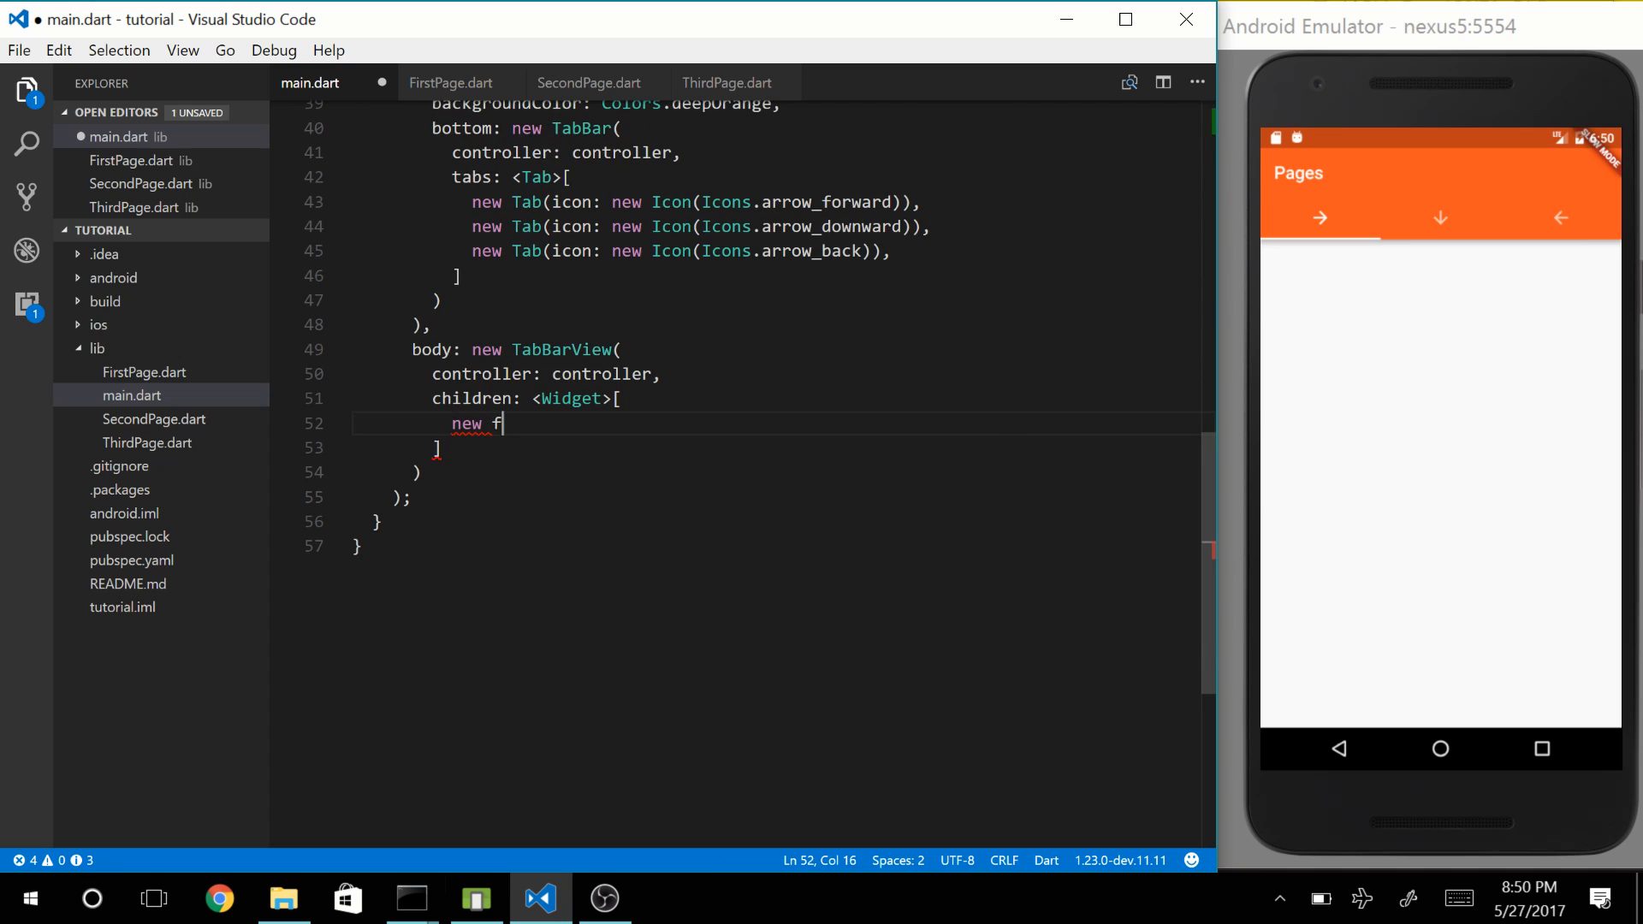
type("irst.First()")
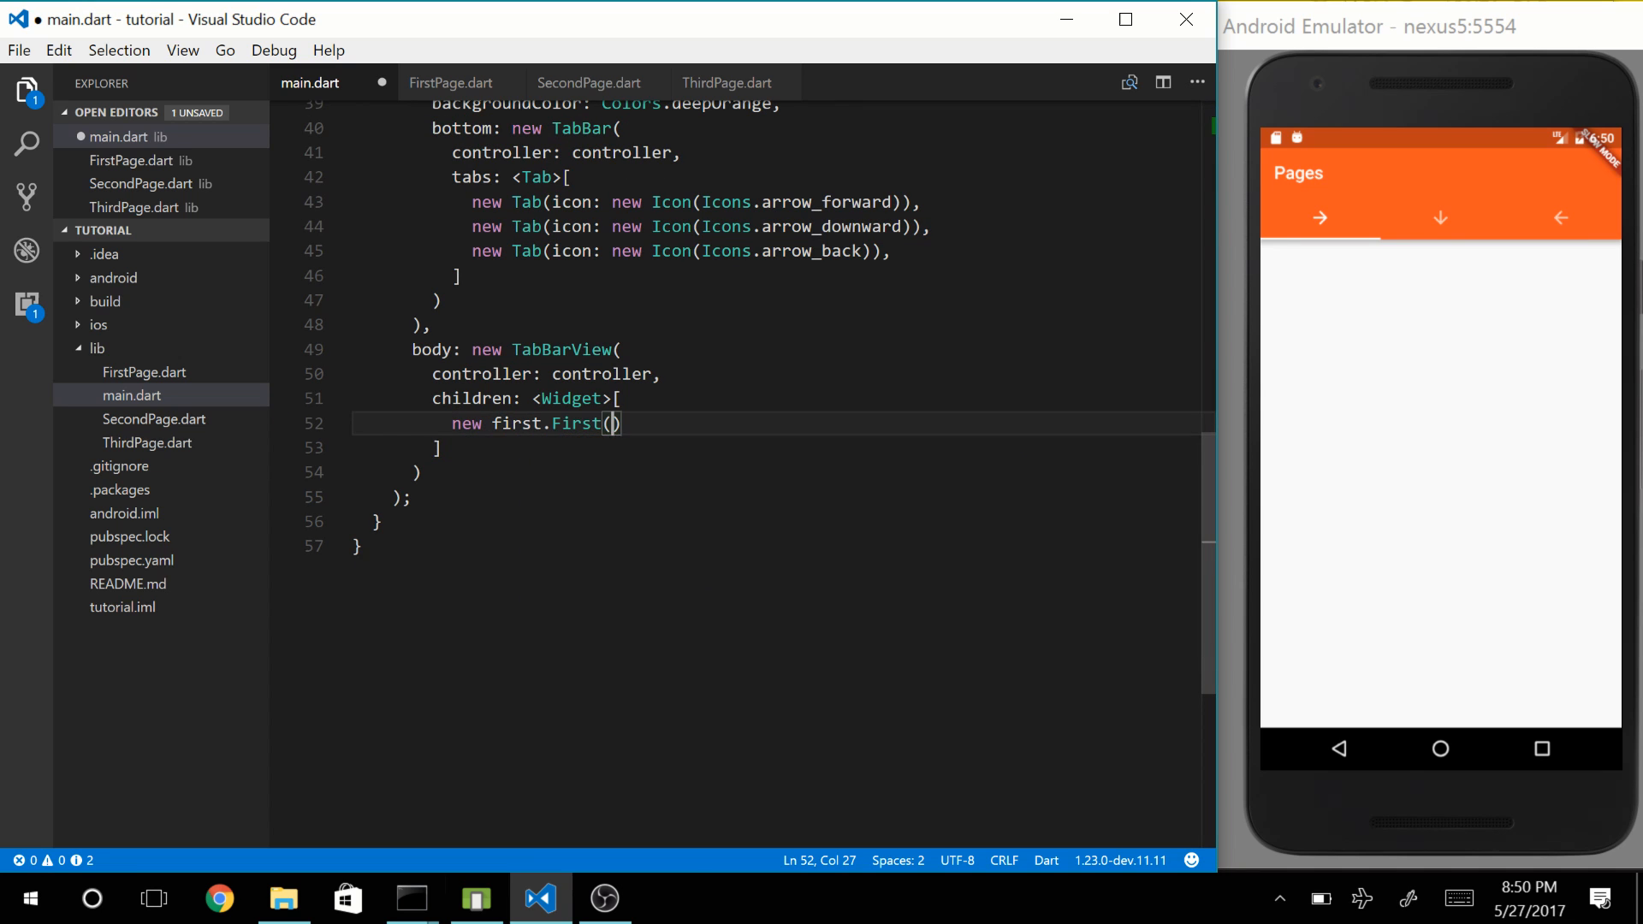
left_click(450, 82)
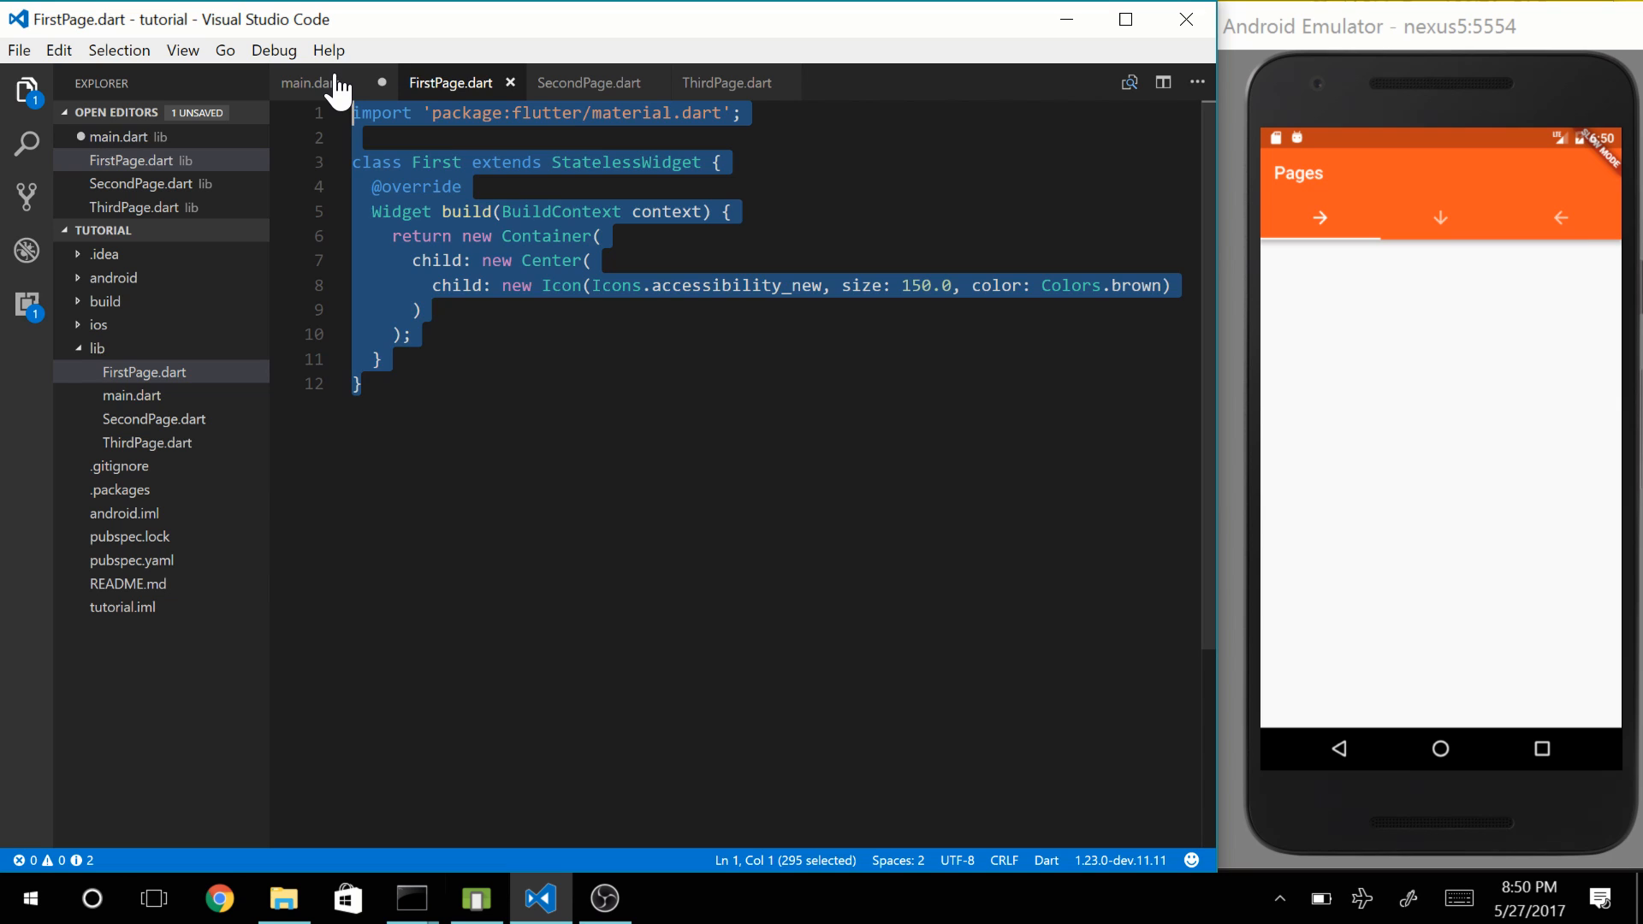
left_click(310, 82)
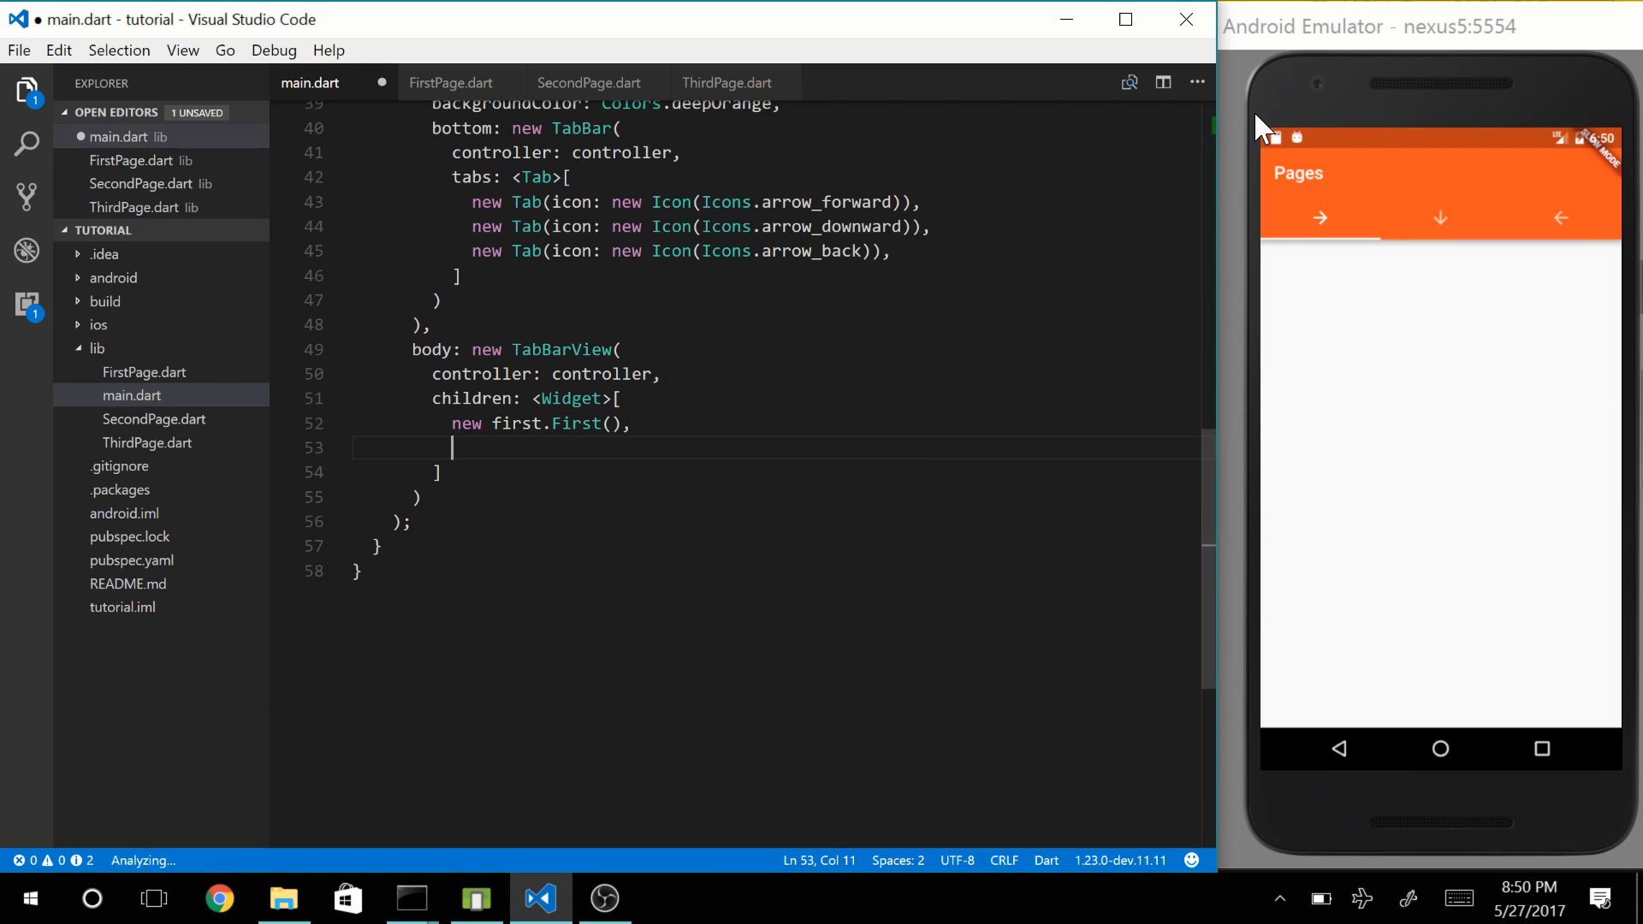
Rename the classes to Second and Third in their files and add new second.Second() as a child
type("new")
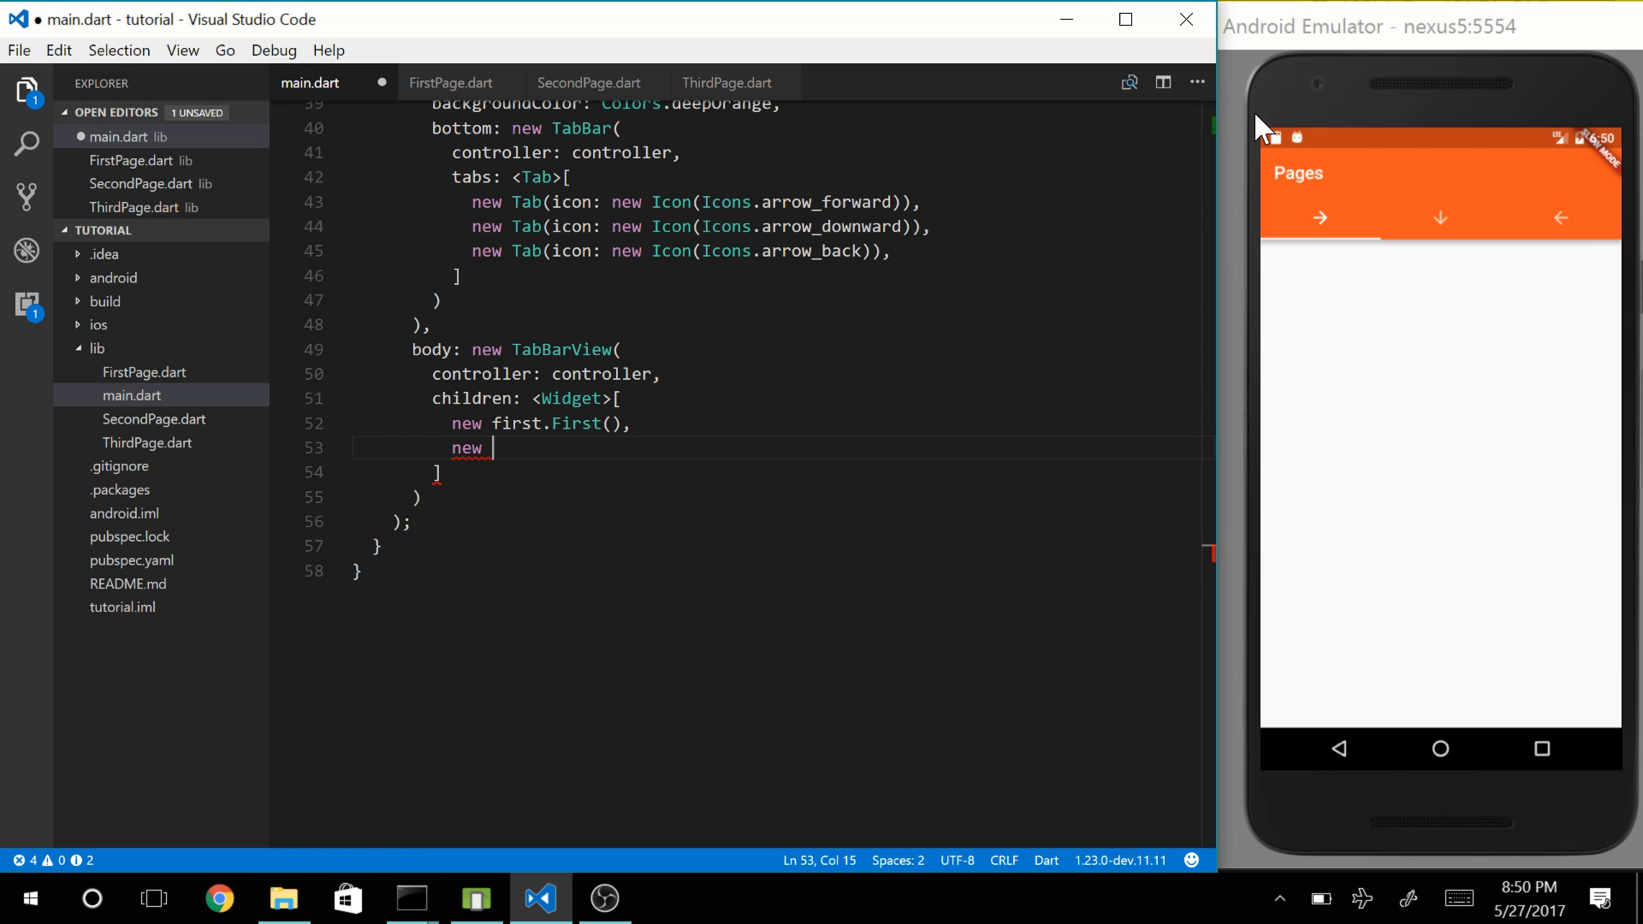
type("second.Sec")
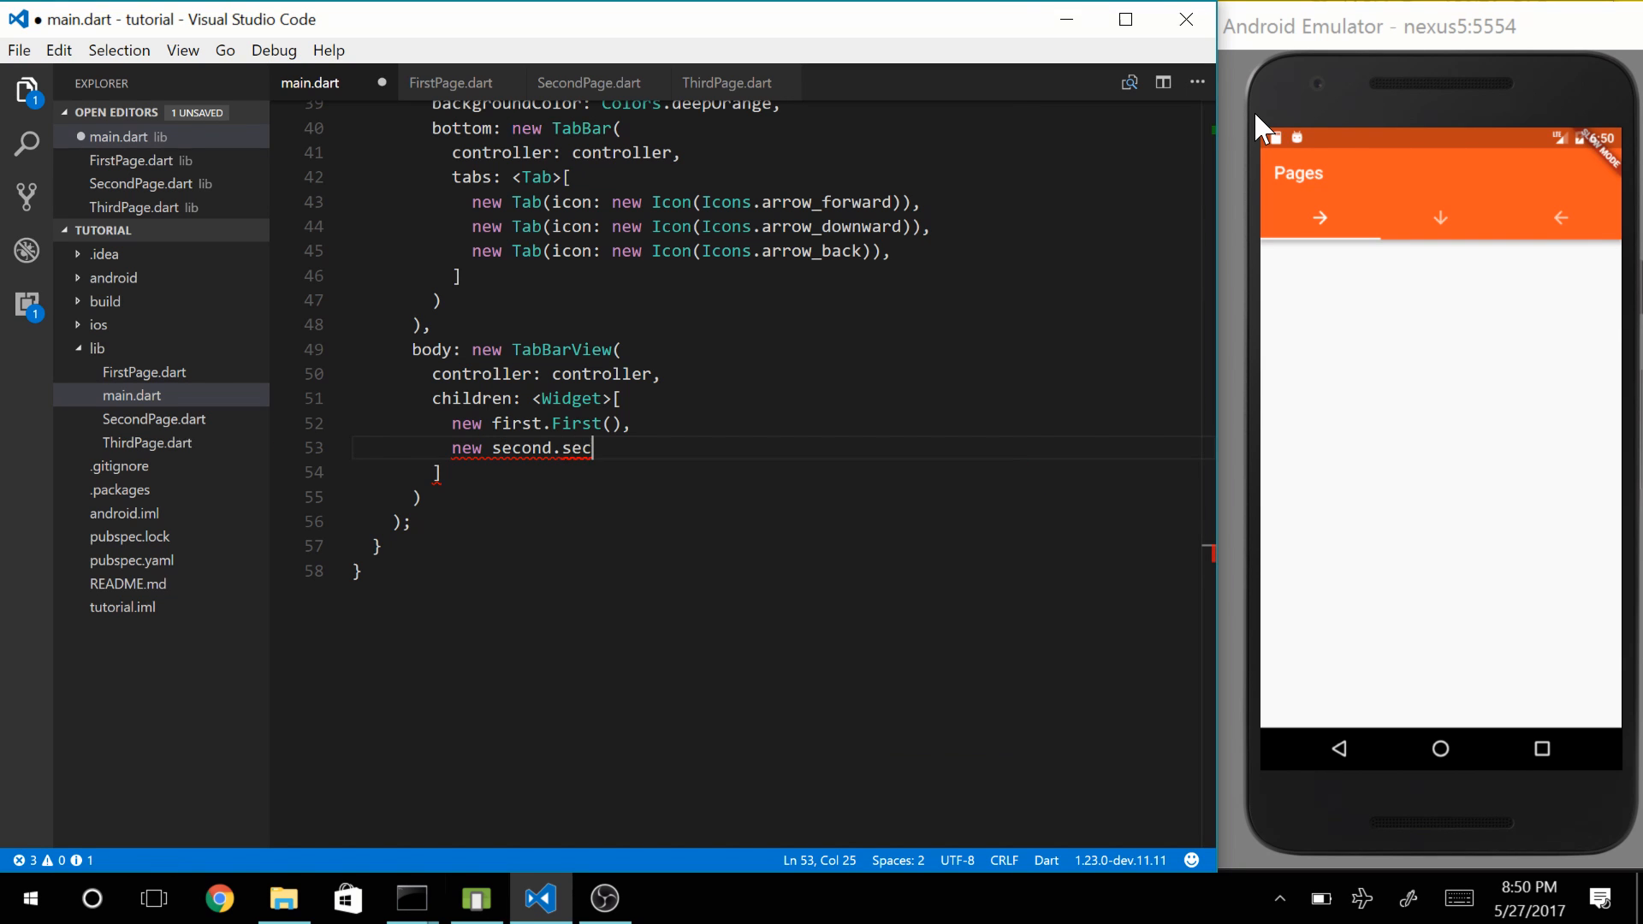
left_click(587, 83)
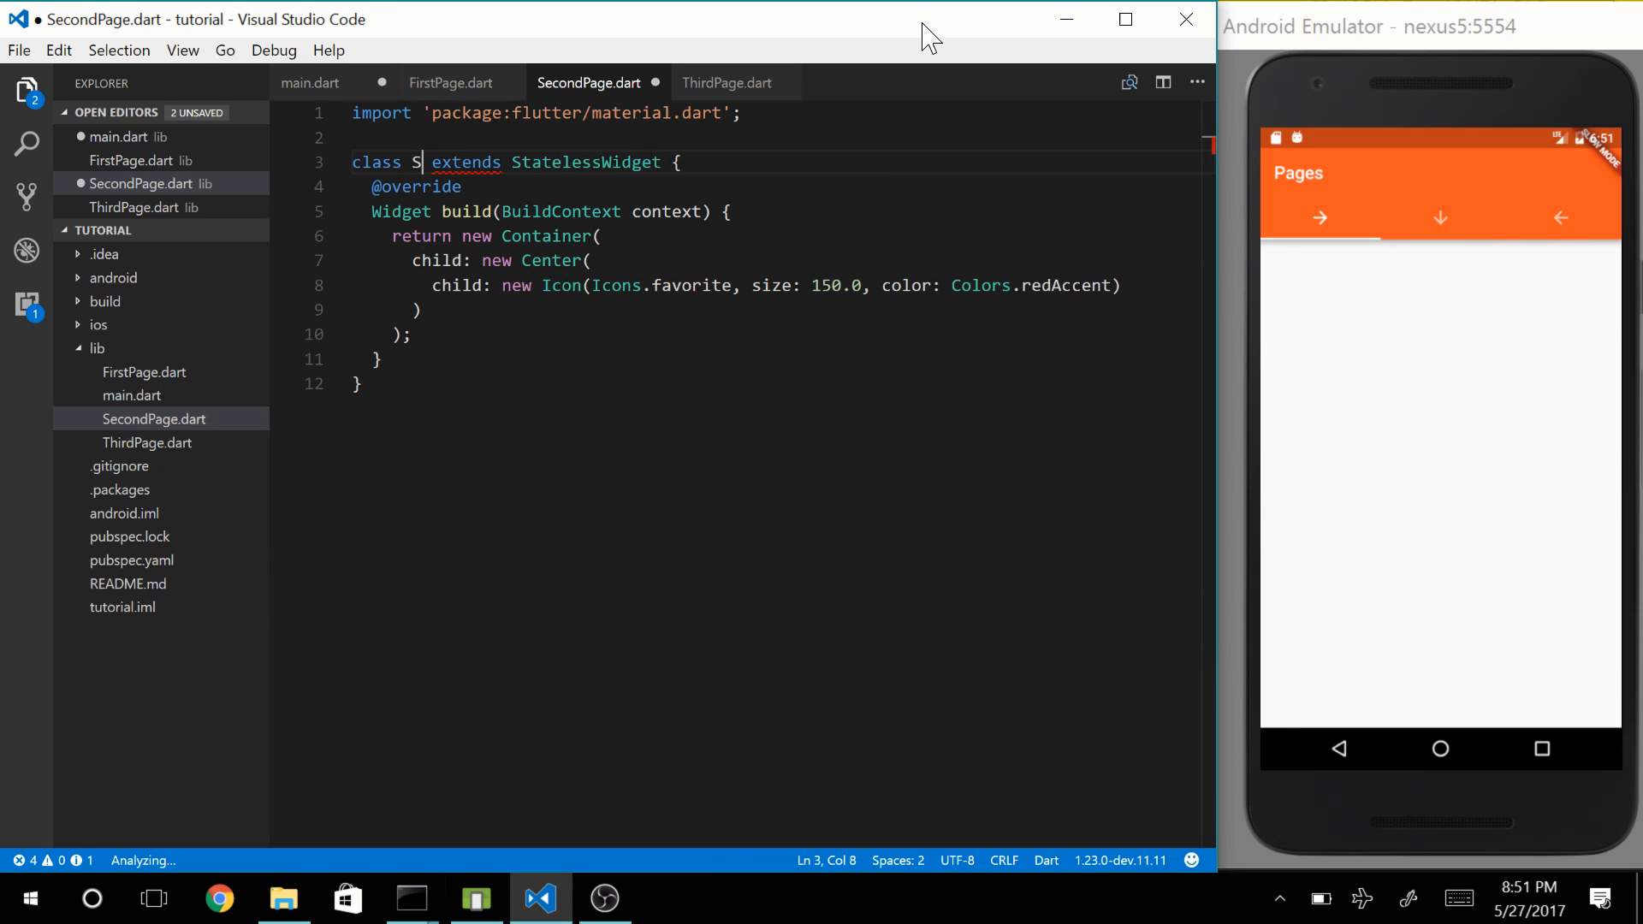
type("econd")
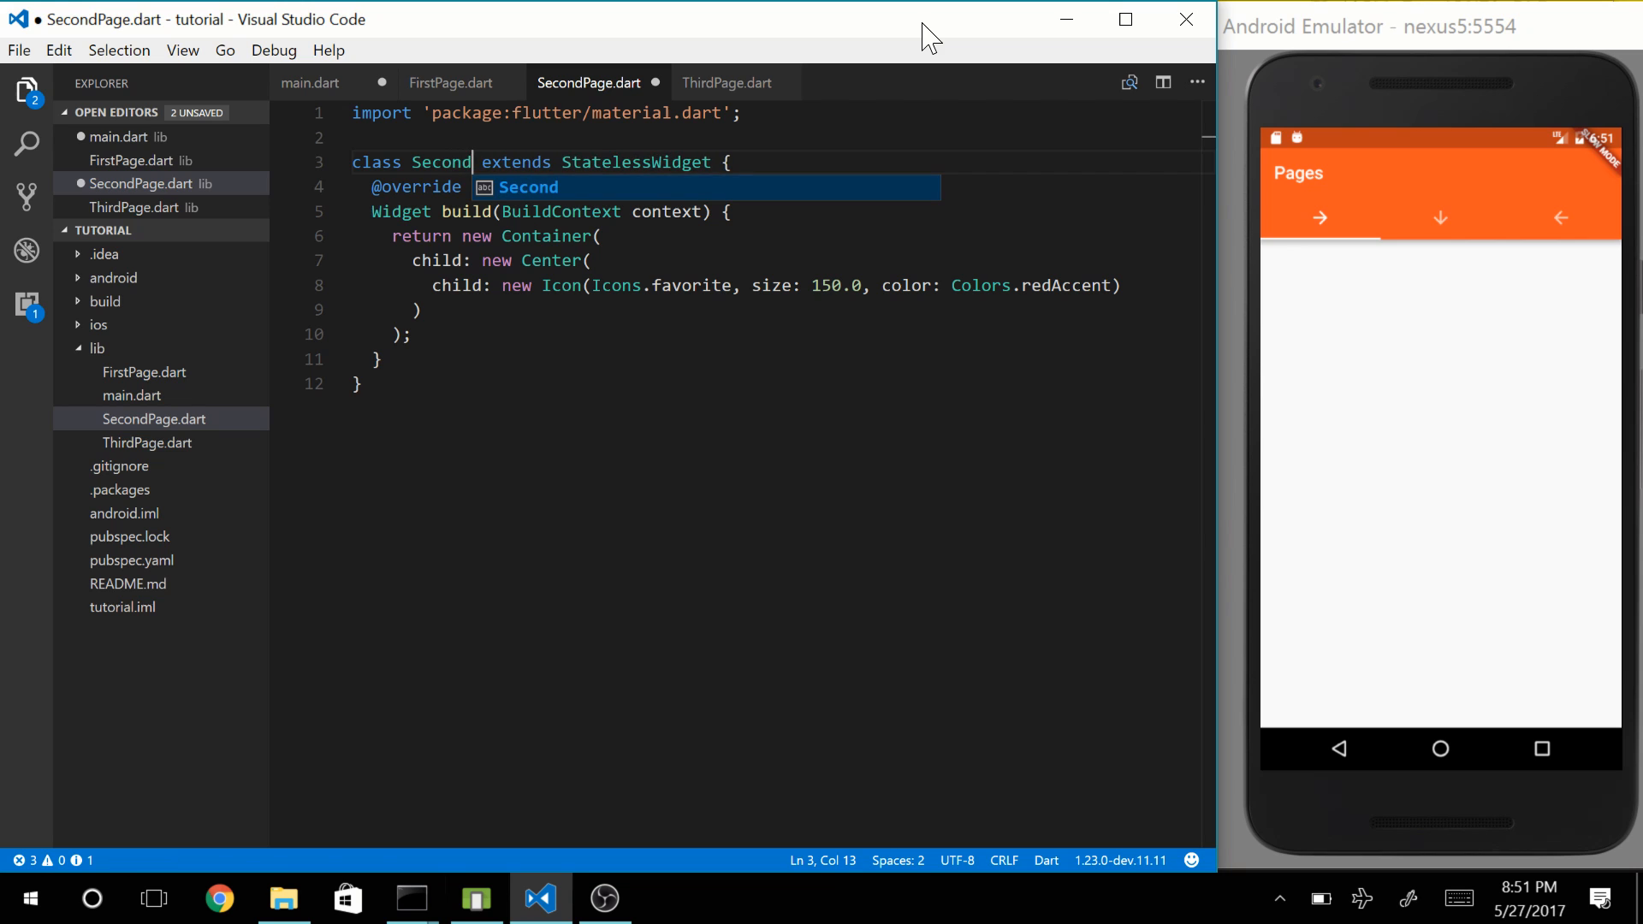
left_click(725, 82)
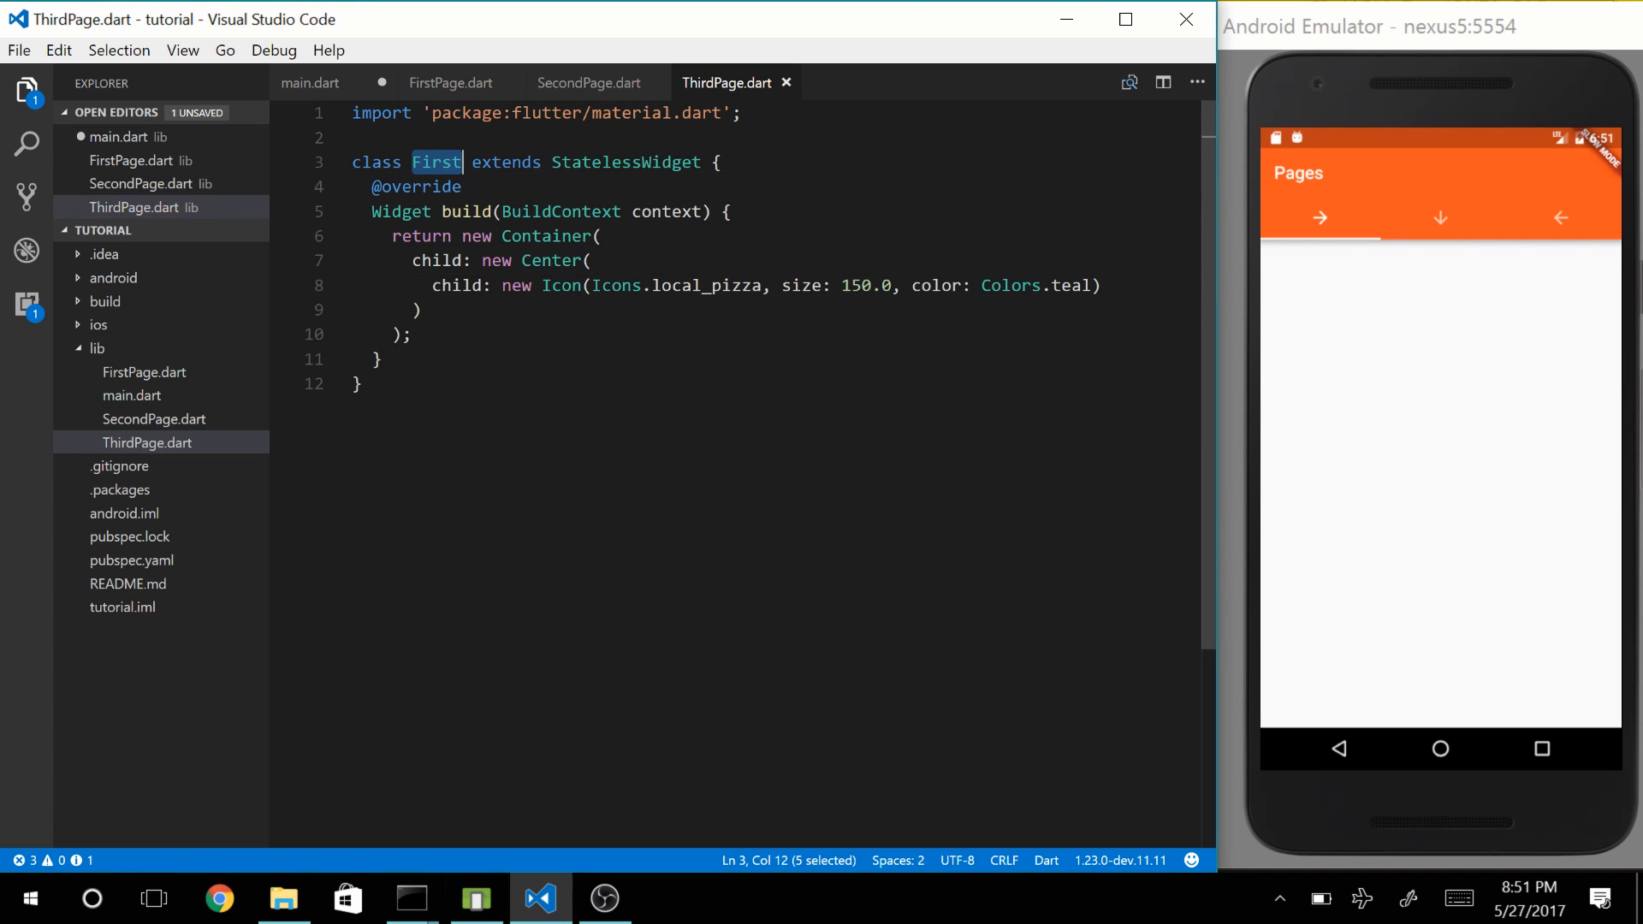
type("T")
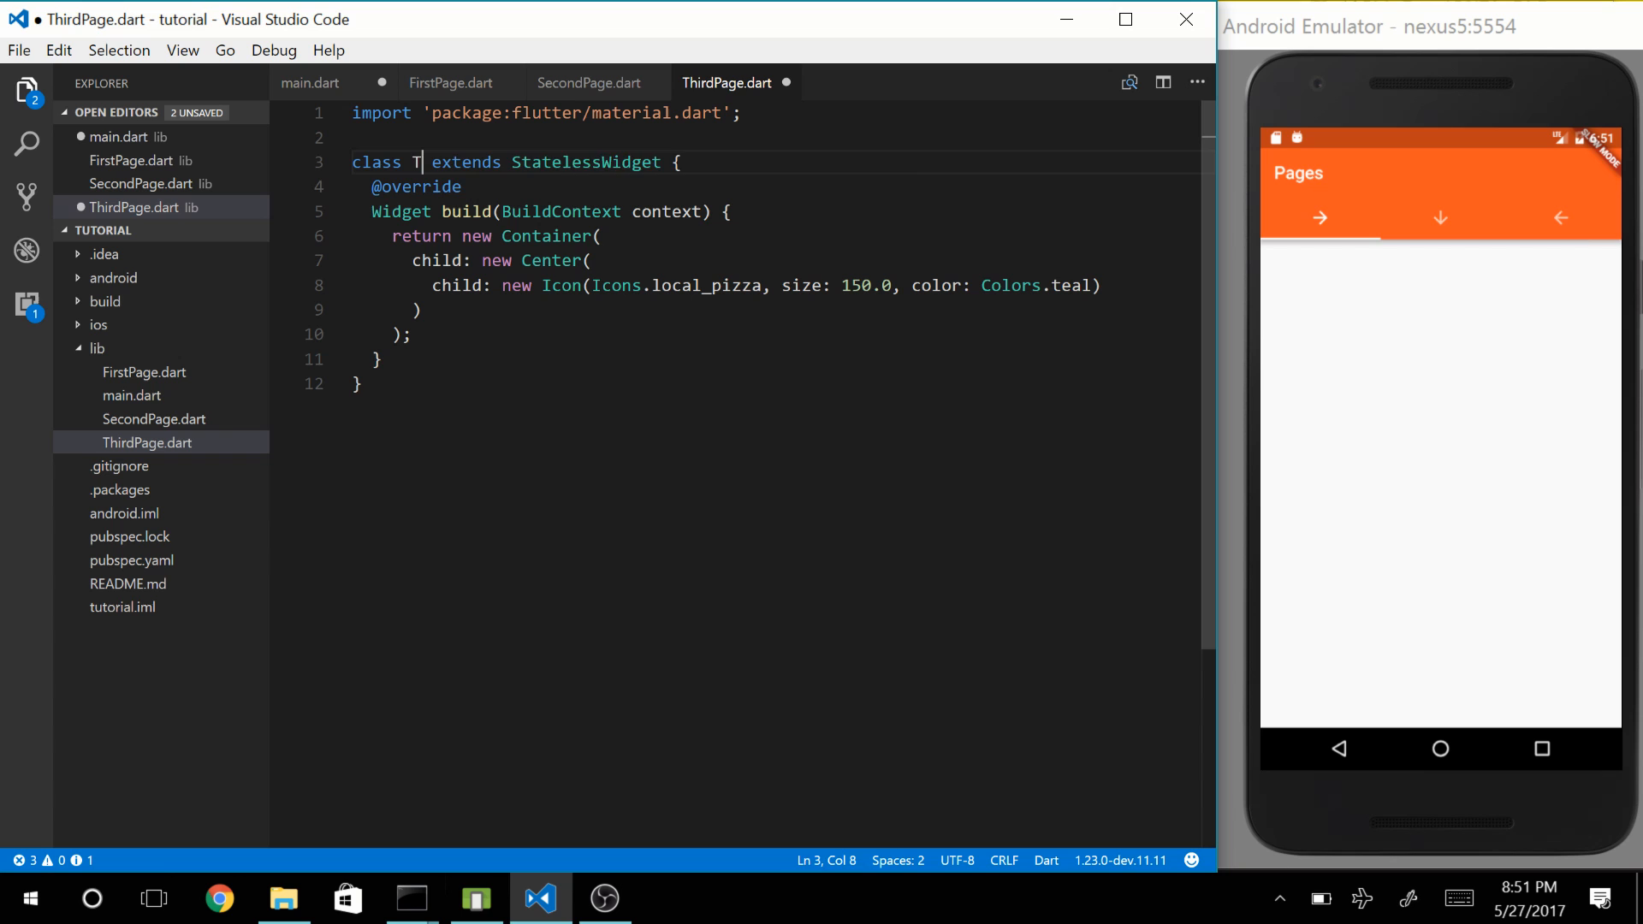
left_click(310, 82)
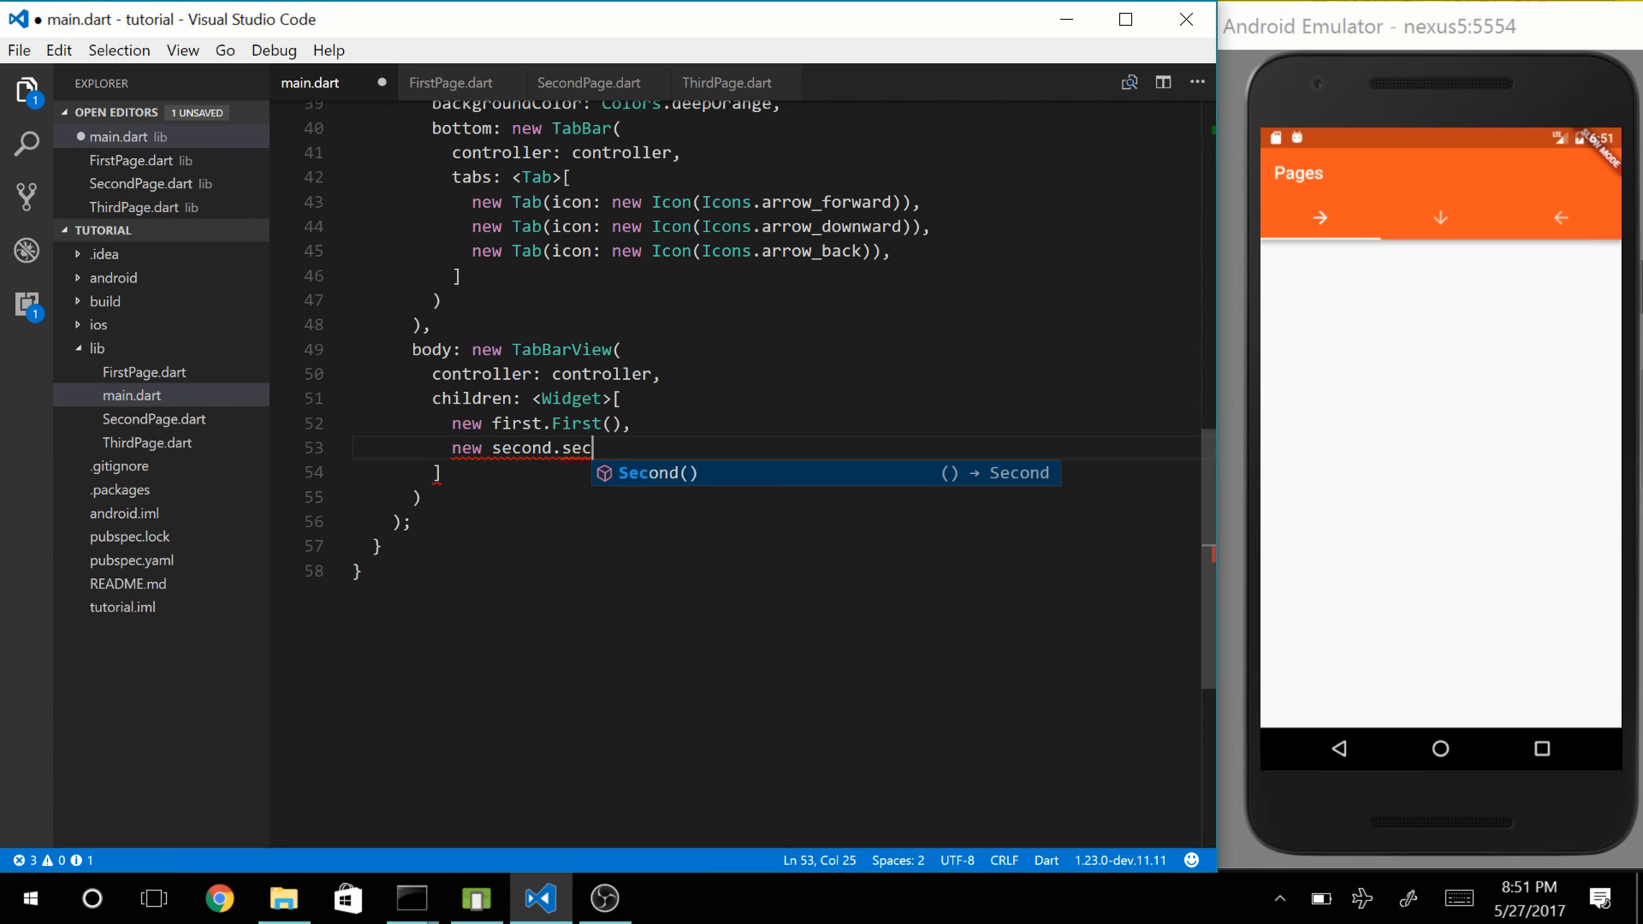
key("Tab")
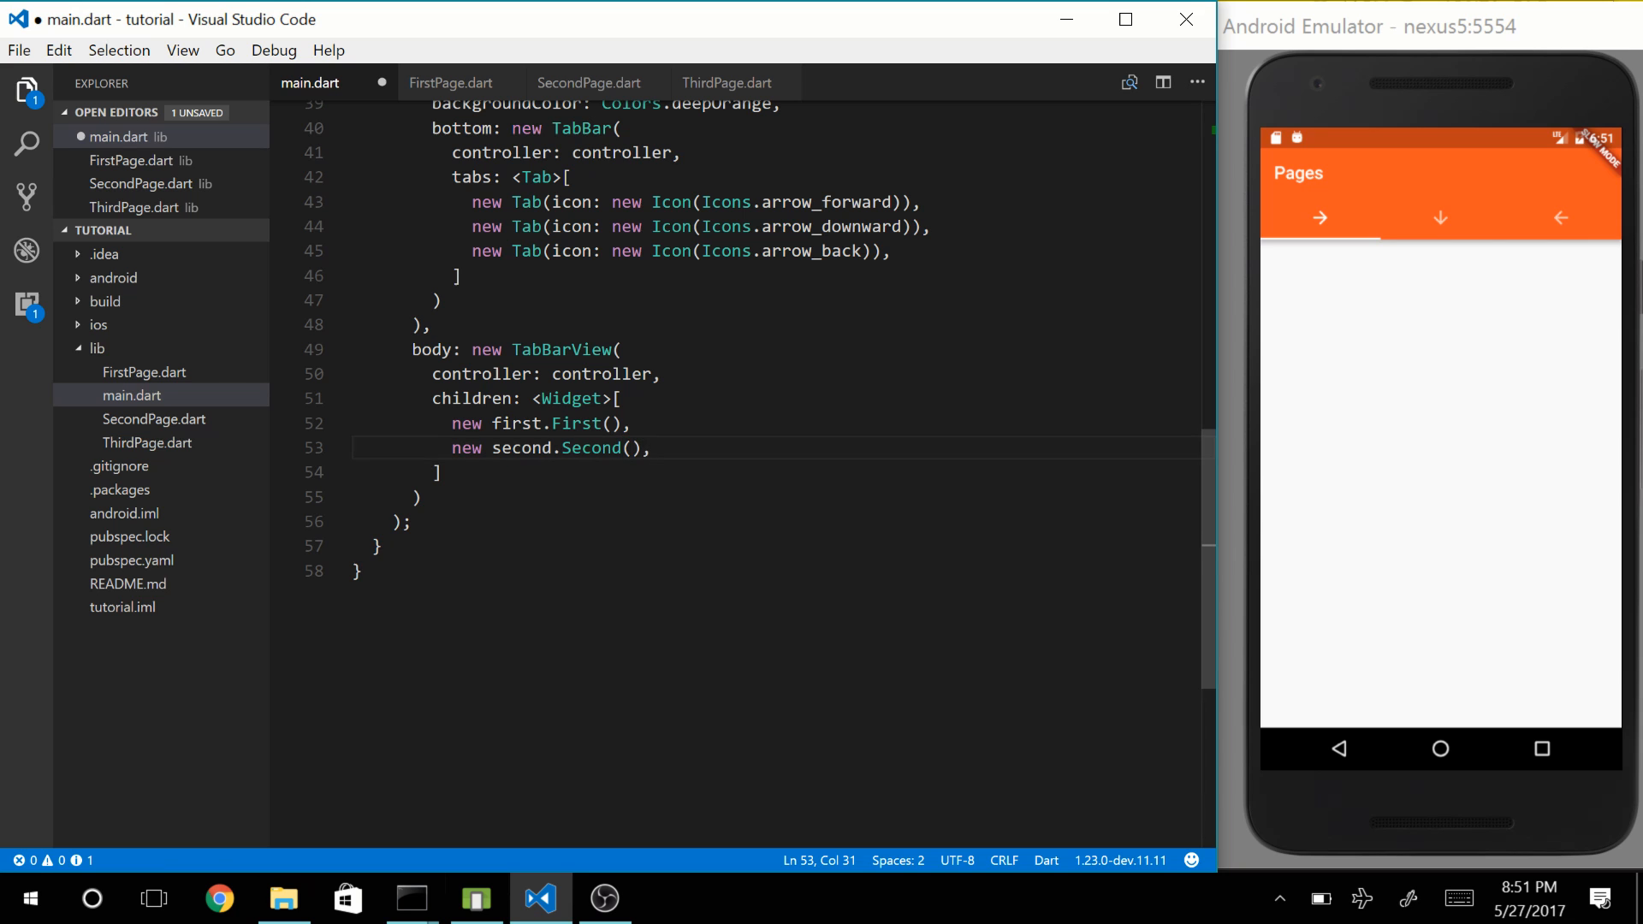
type("new s")
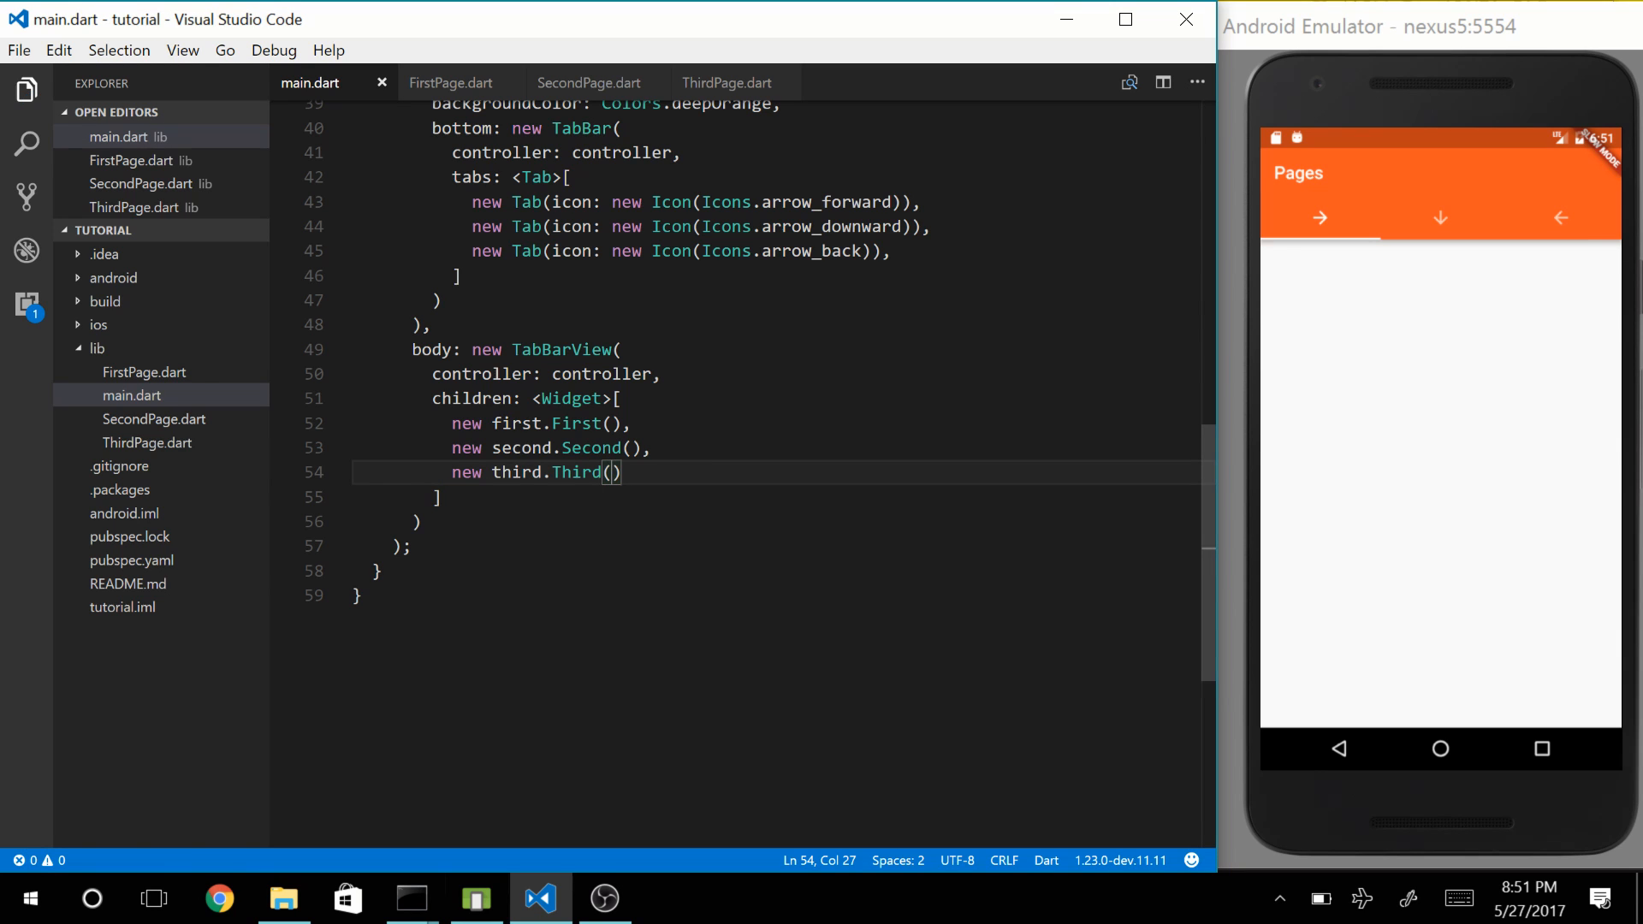
mouse_move(592, 446)
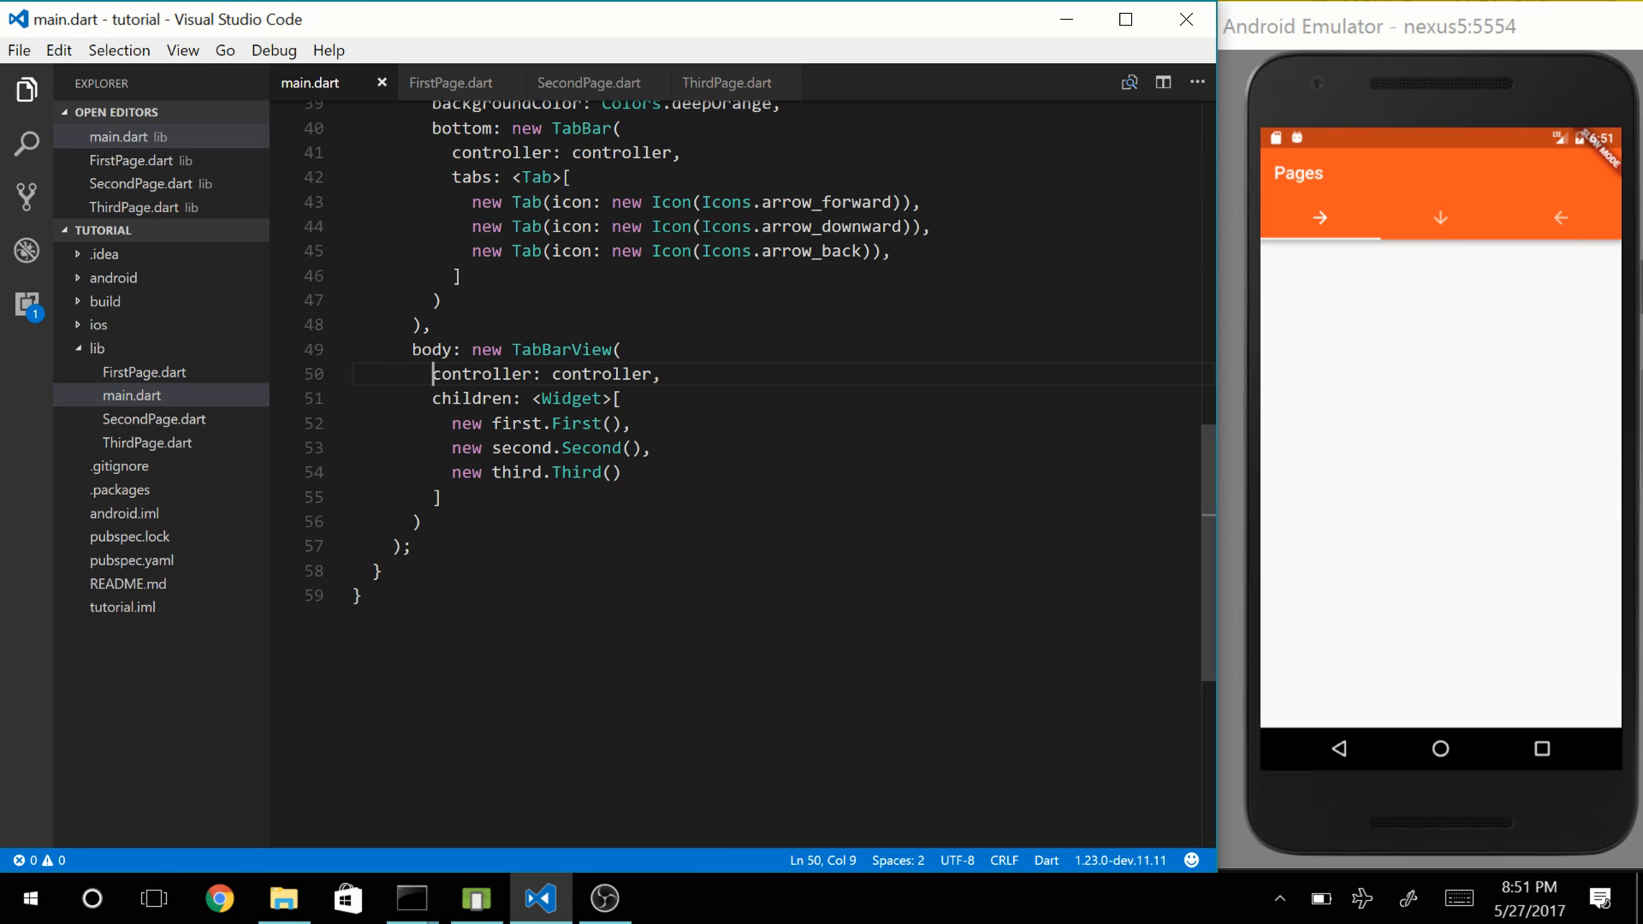
Add new third.Third() after new second.Second() in the children list and save main.dart
double_click(482, 374)
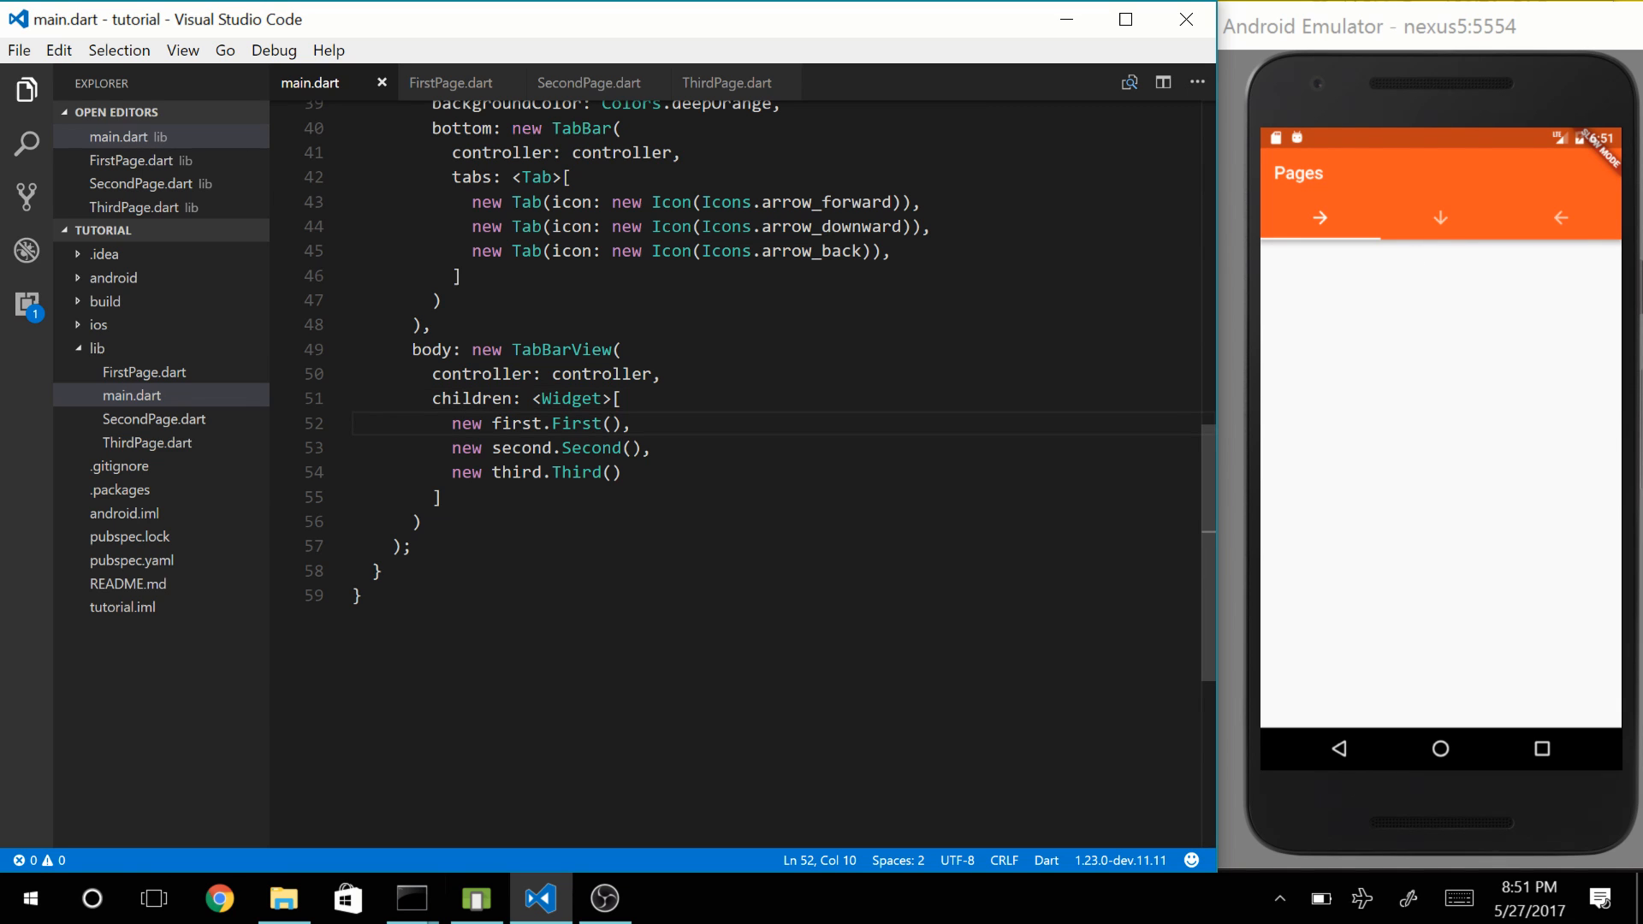
left_click_drag(460, 202, 892, 250)
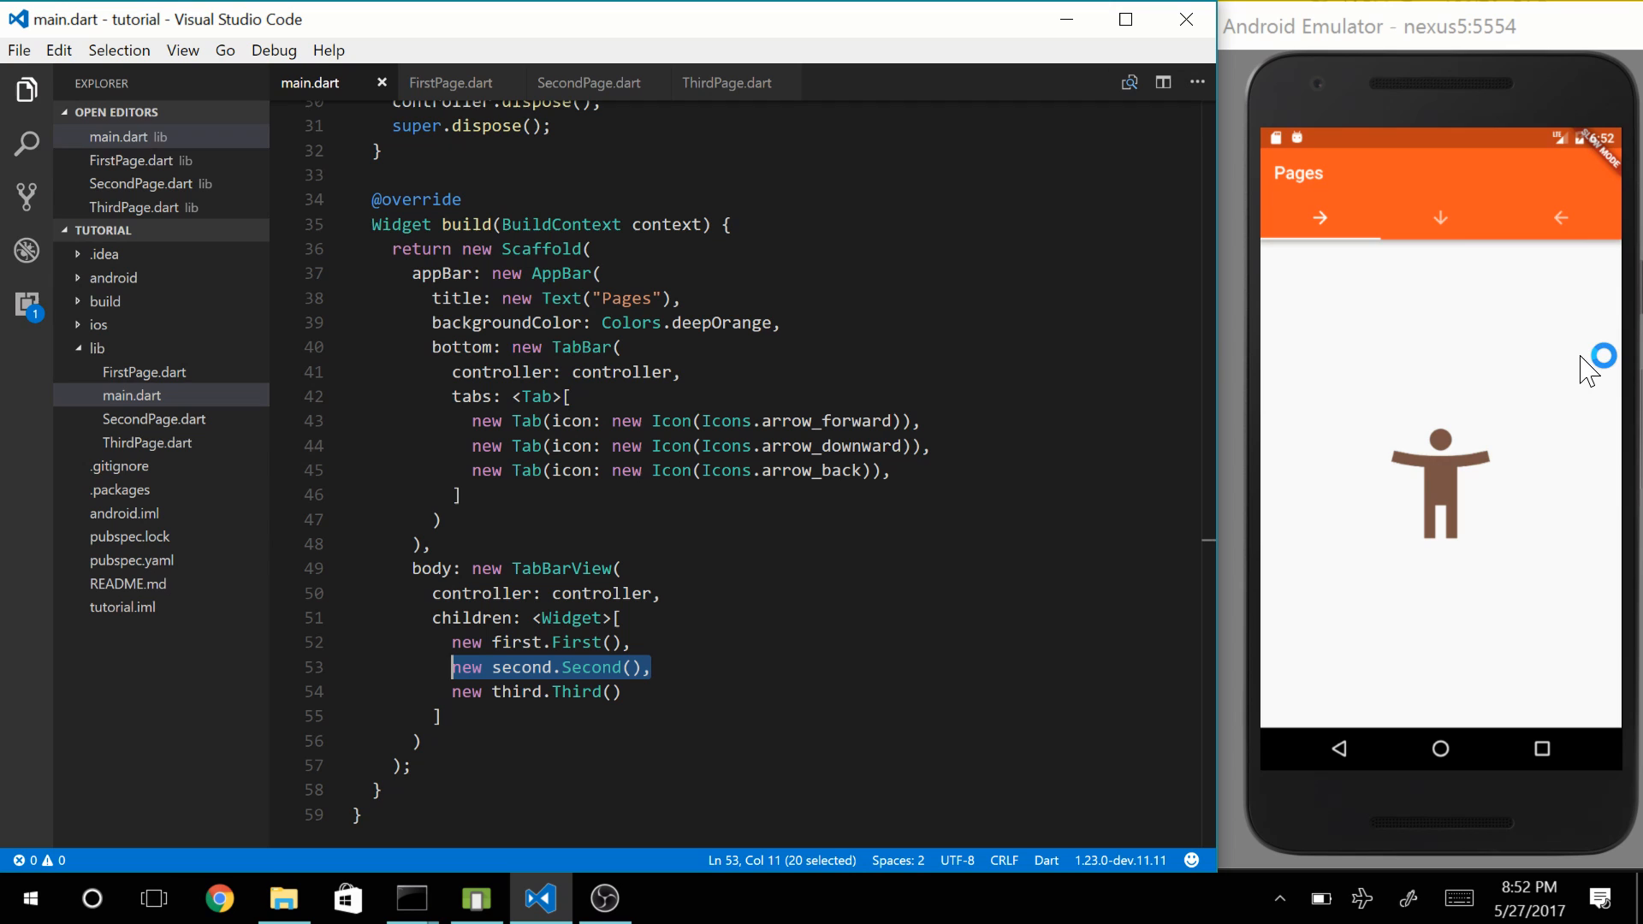
mouse_move(1422, 393)
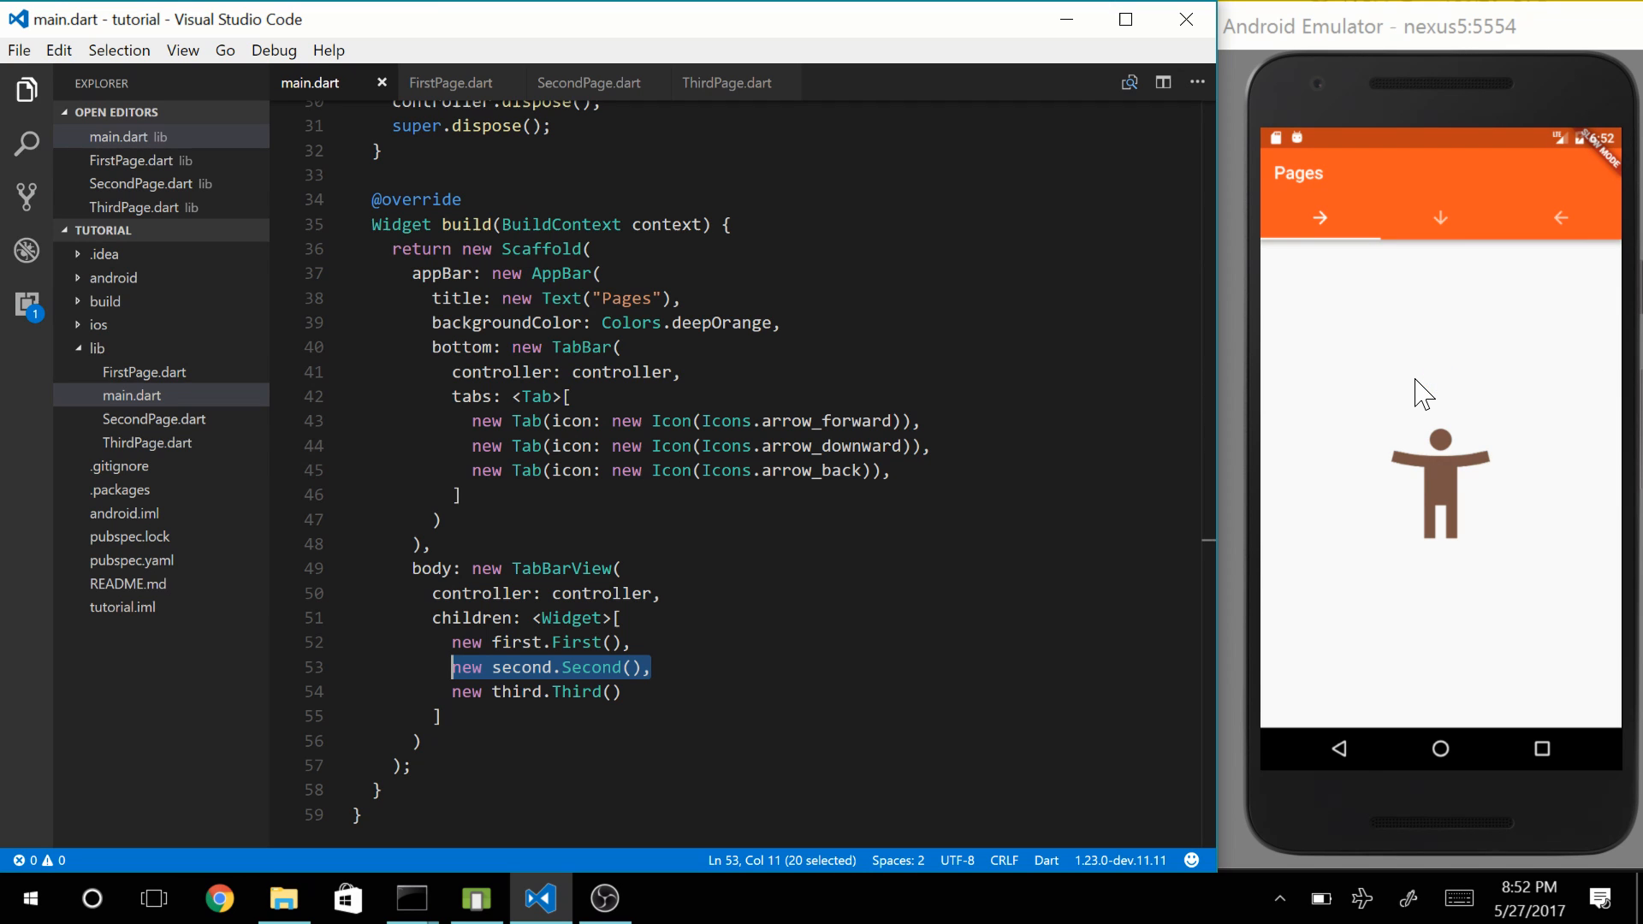
left_click(1439, 217)
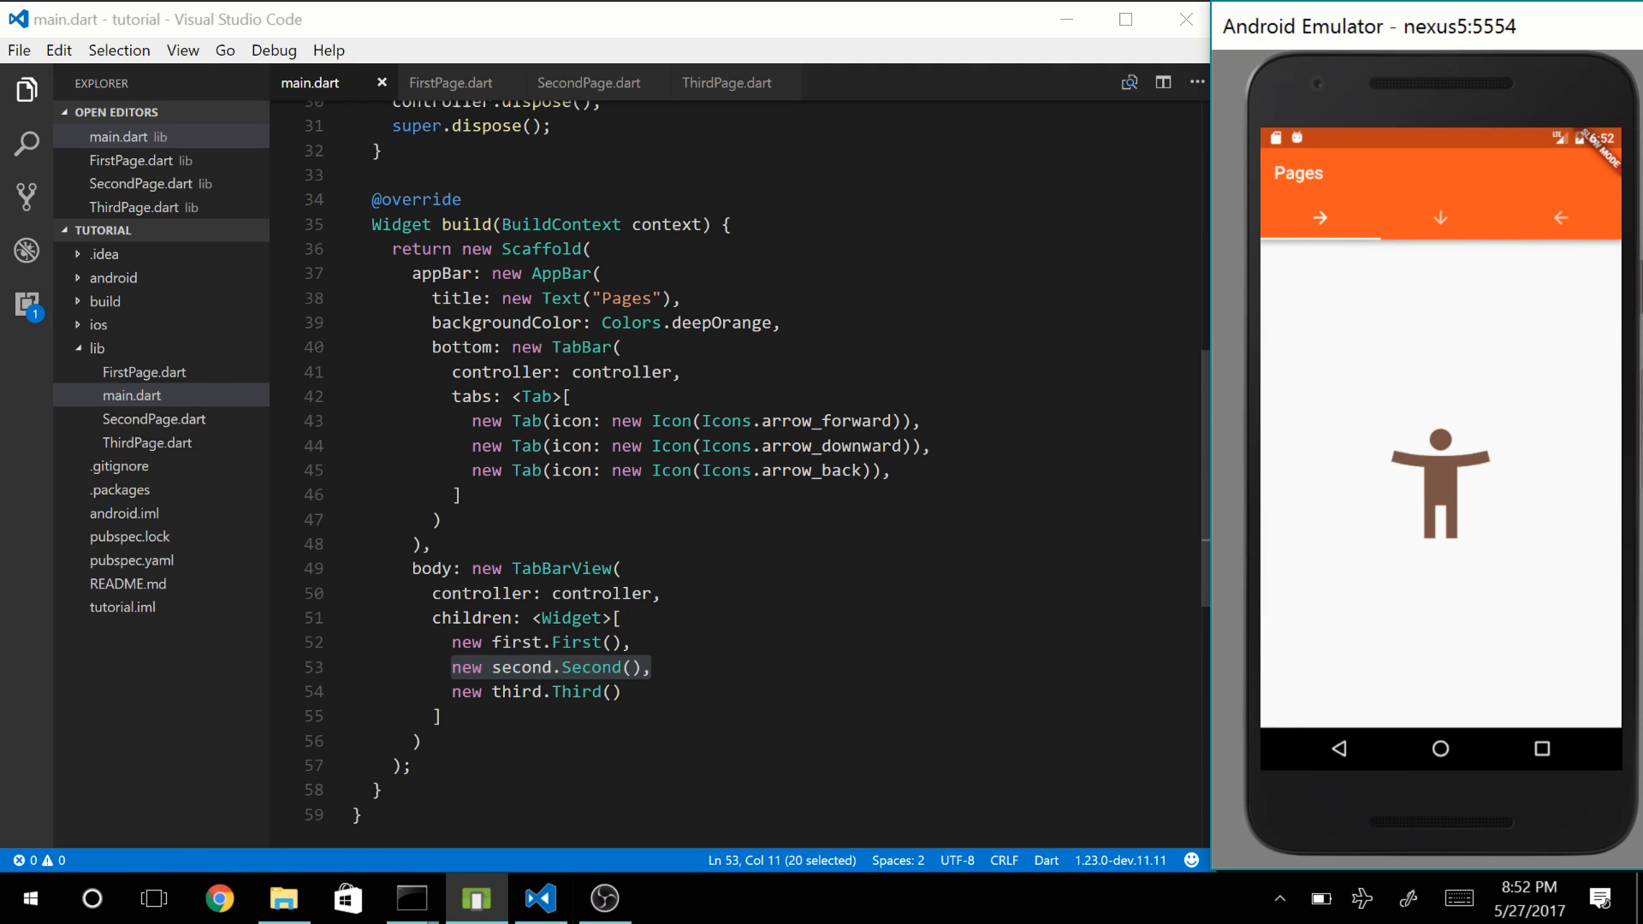
mouse_move(1357, 641)
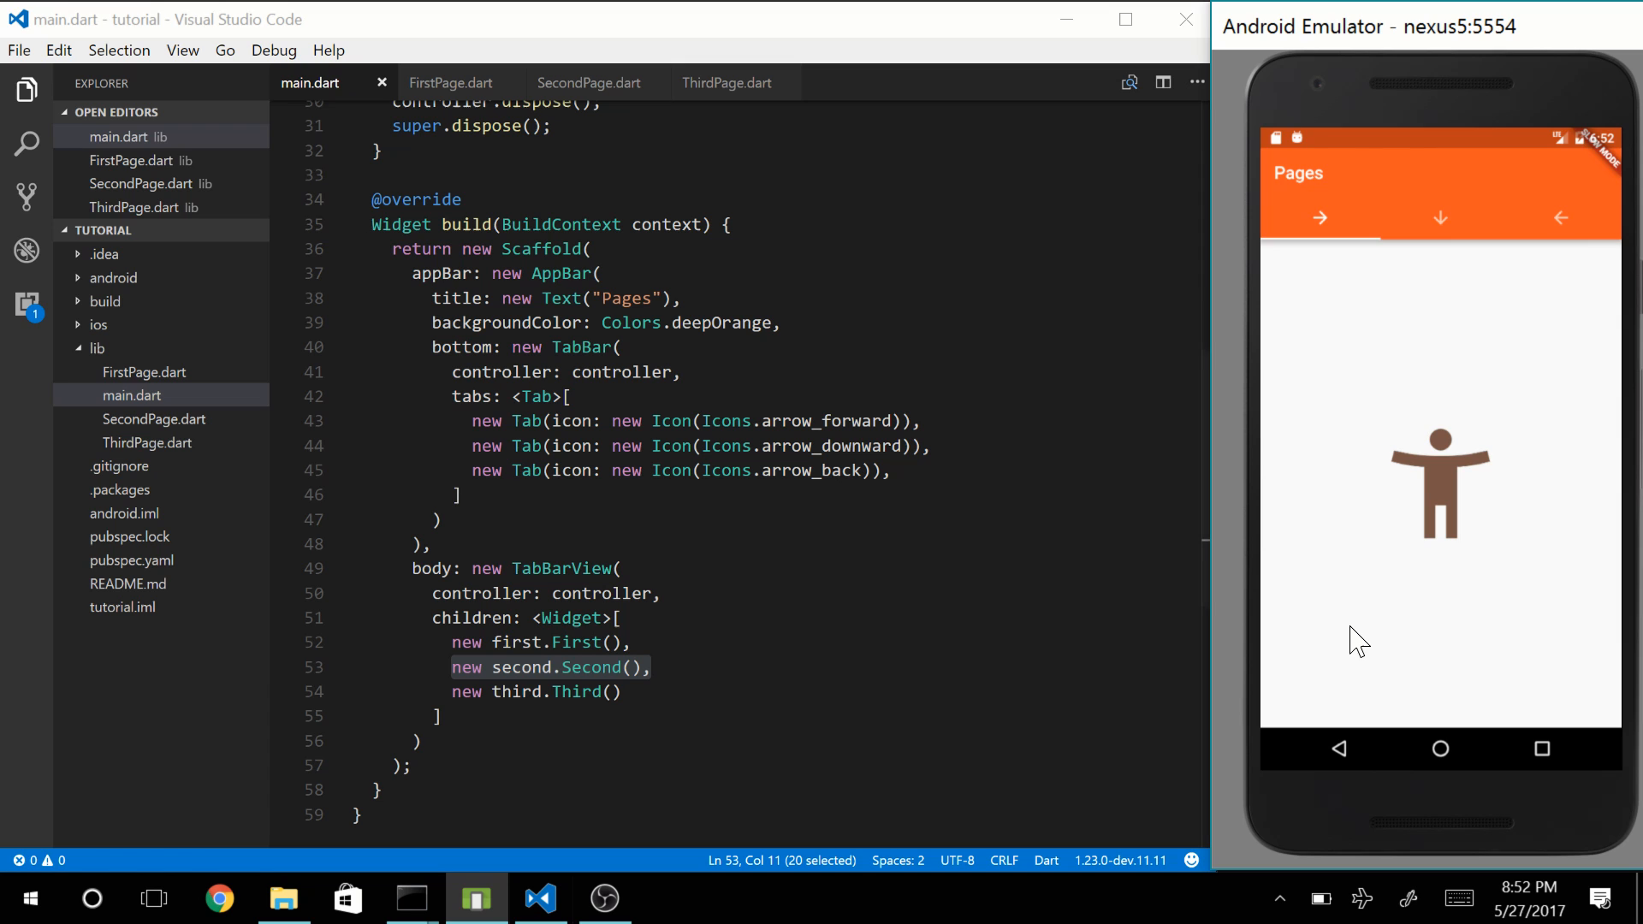
mouse_move(1536, 286)
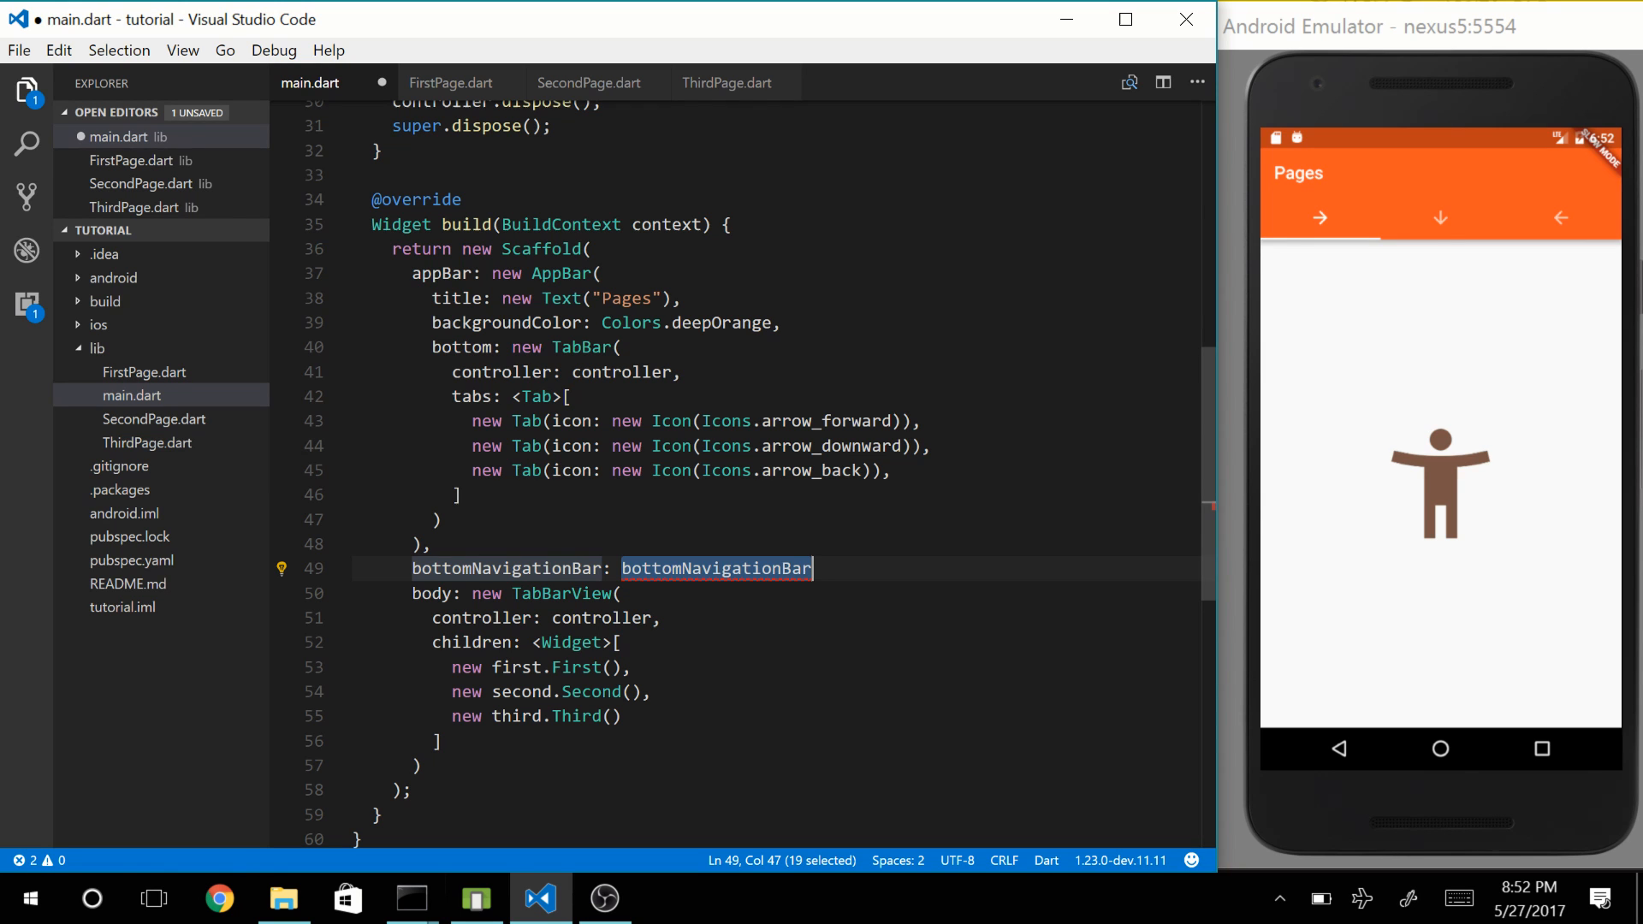
Add bottomNavigationBar: new Material(child: new TabBar( )) to the Scaffold
type("new")
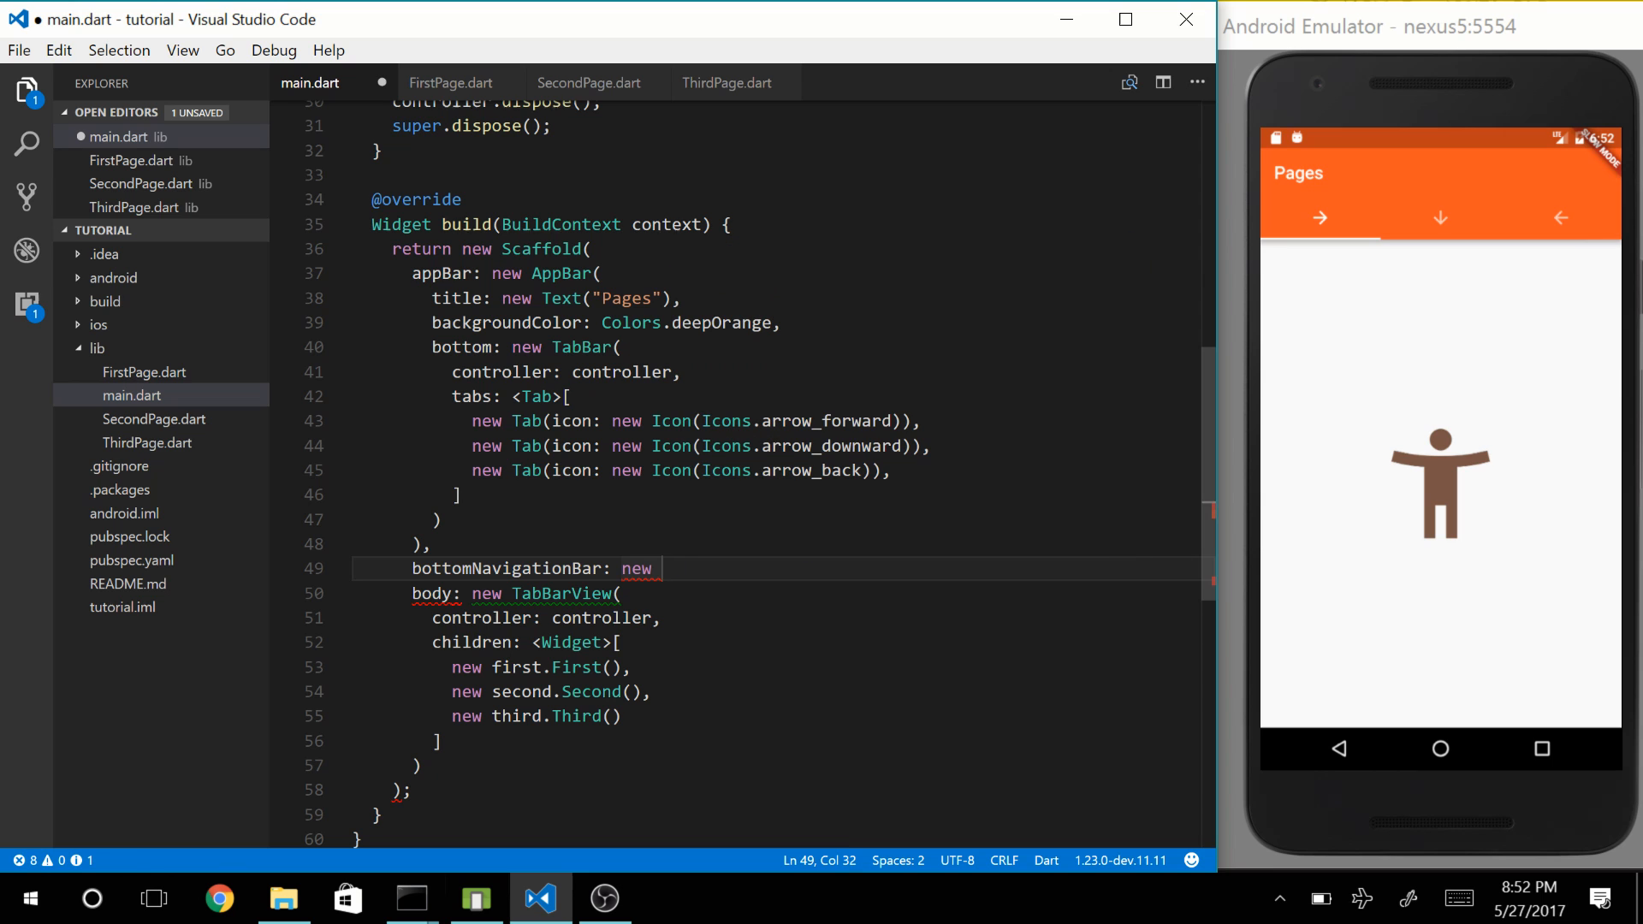
type("Material(")
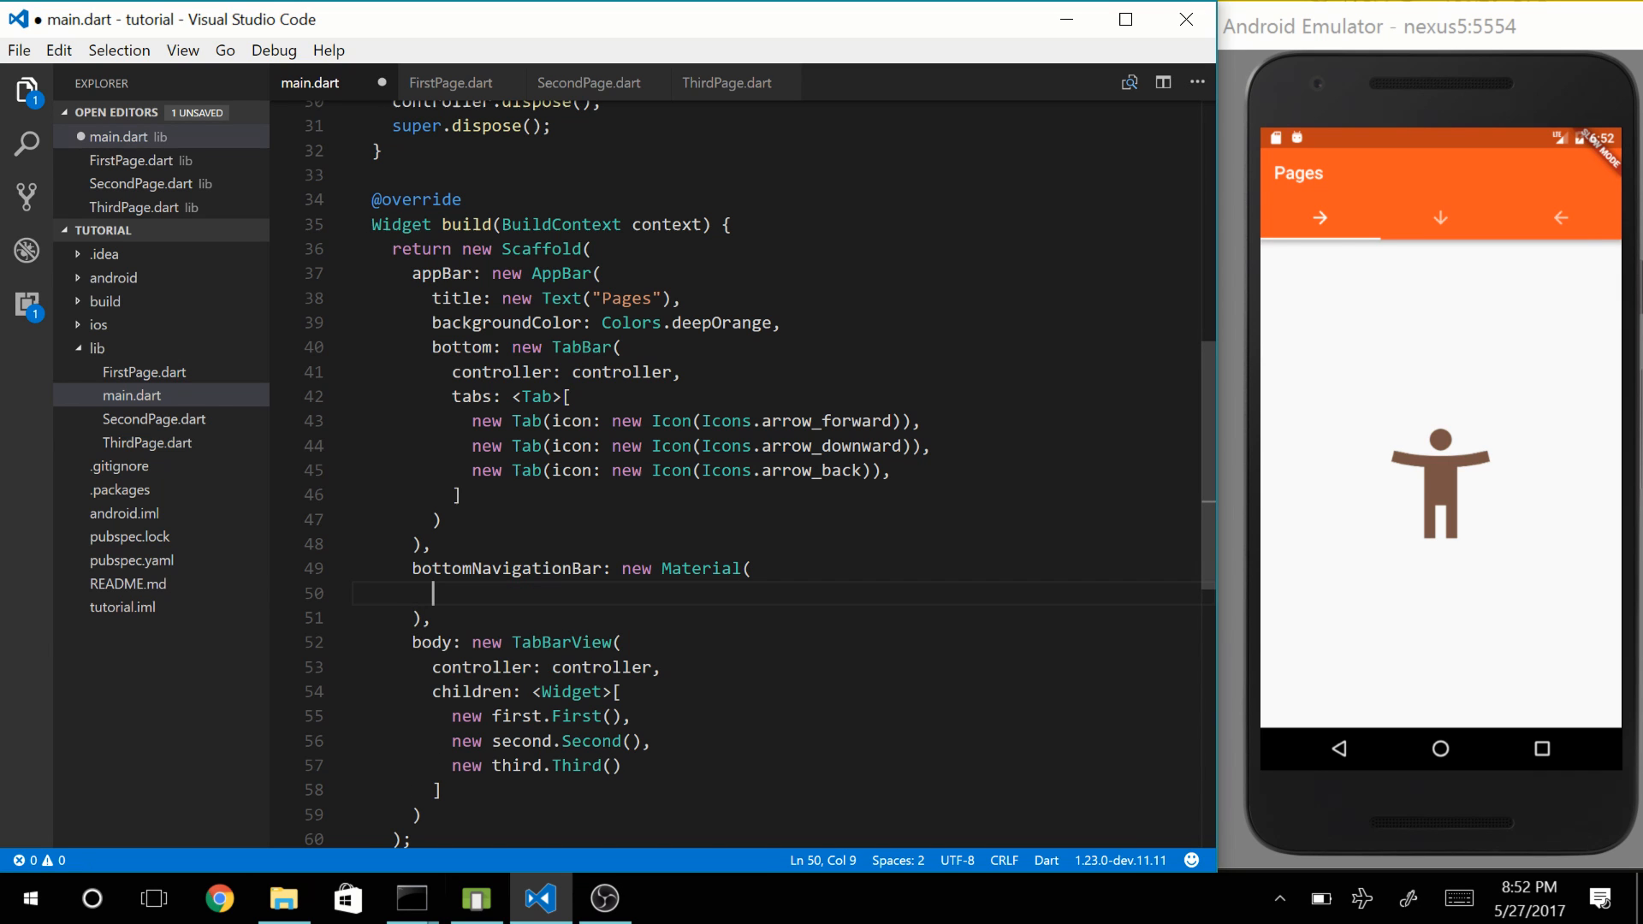
type("n")
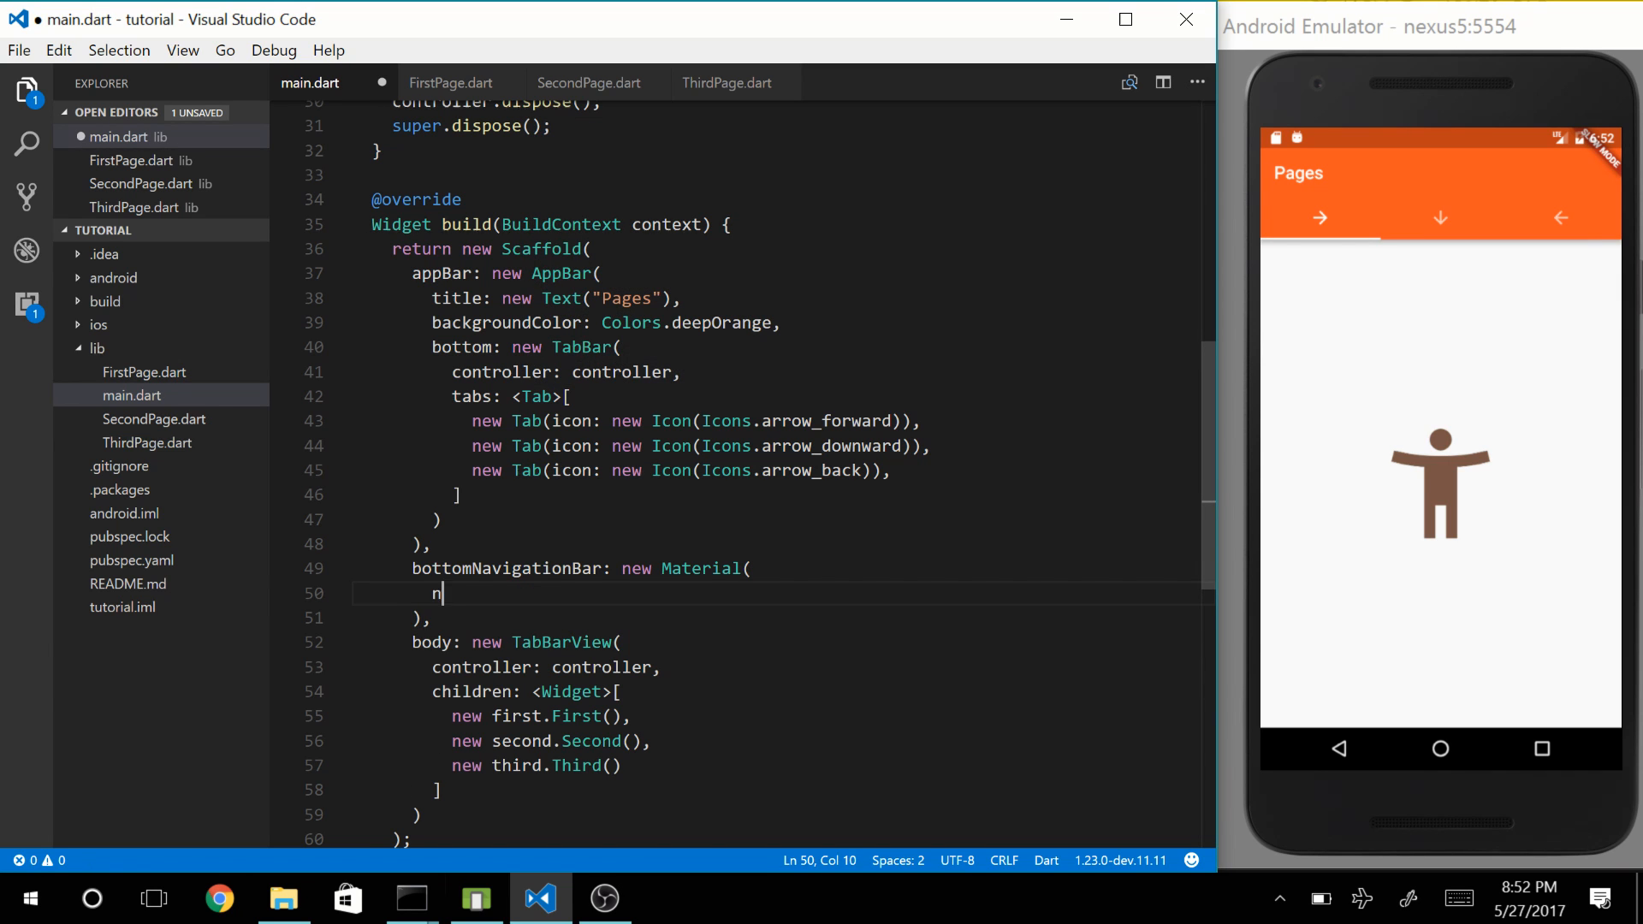
type("ew TabBar(")
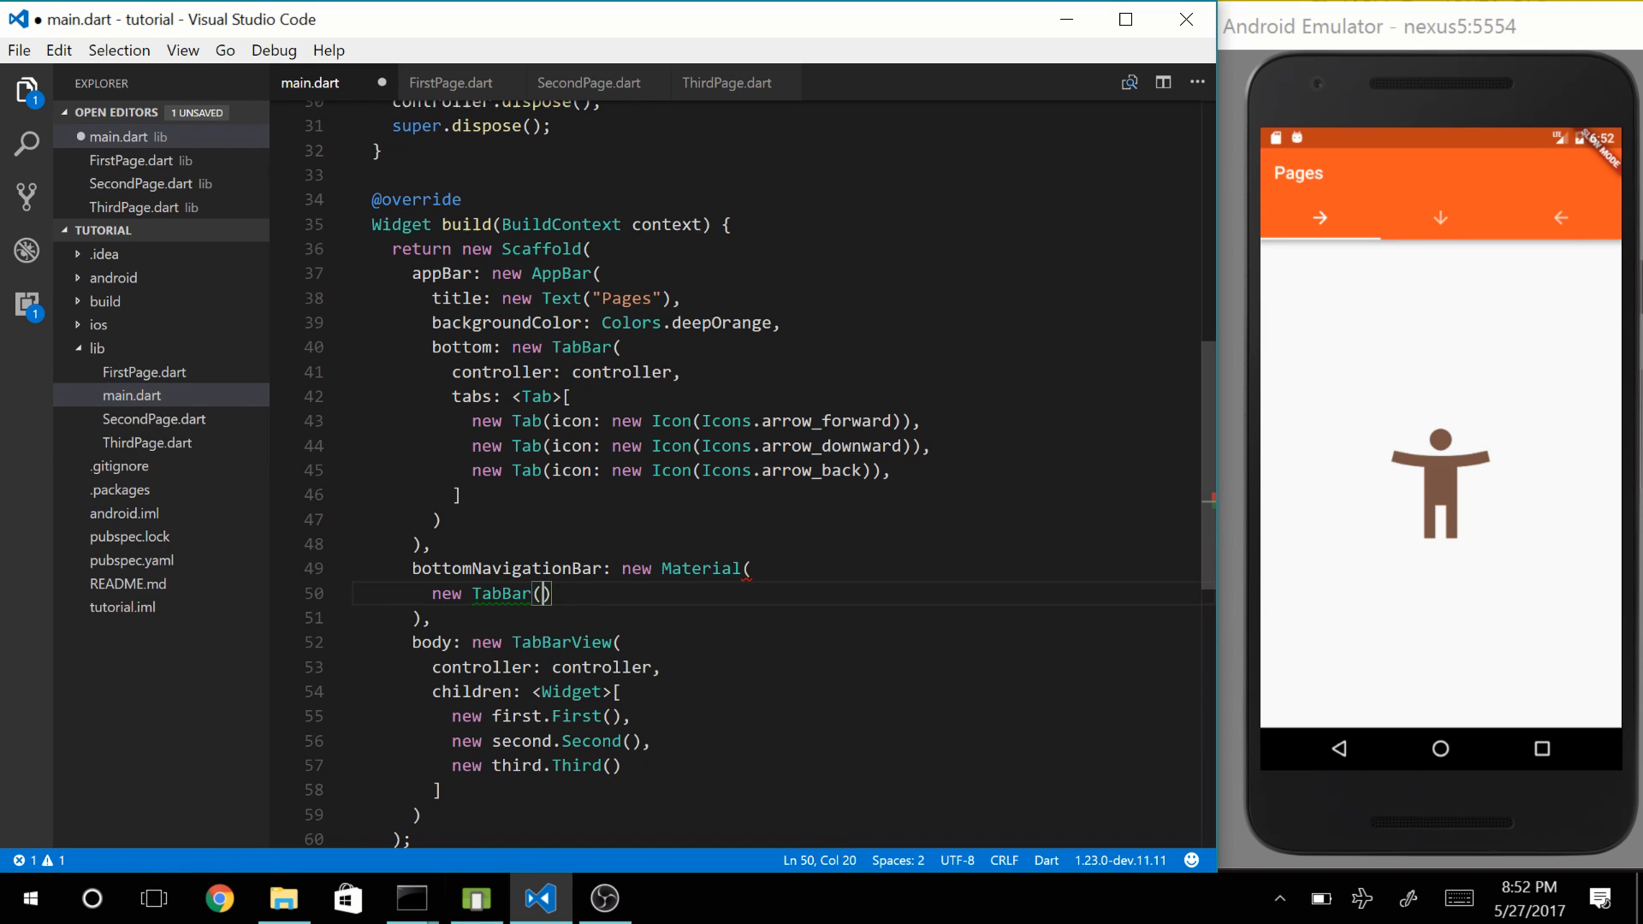
key("Enter")
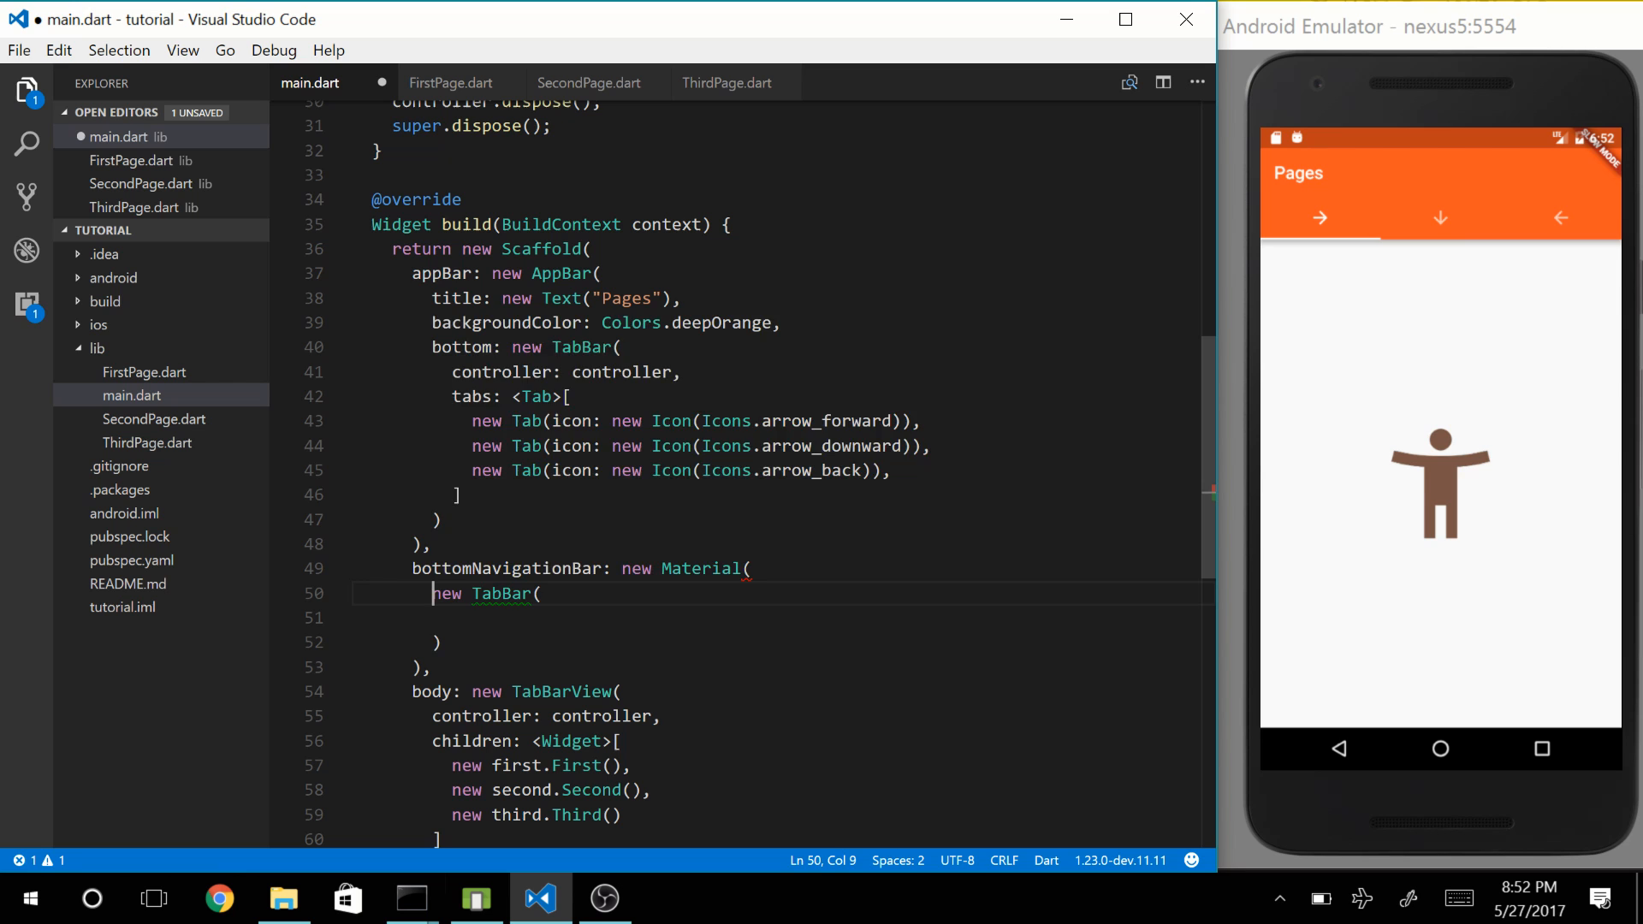
type("child:")
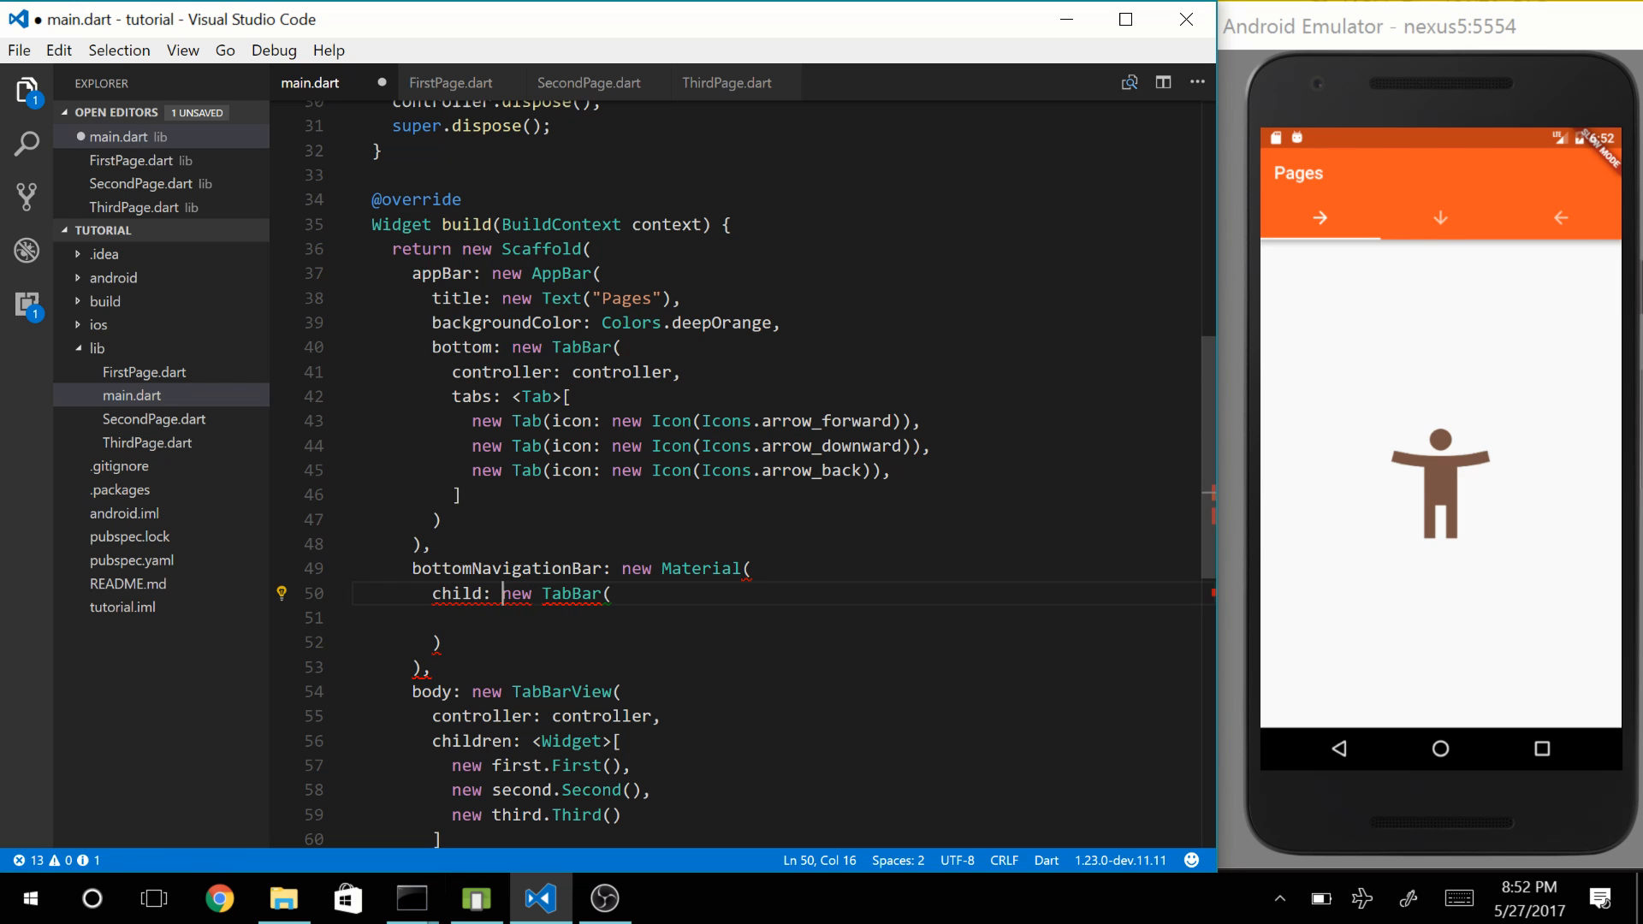
mouse_move(572, 594)
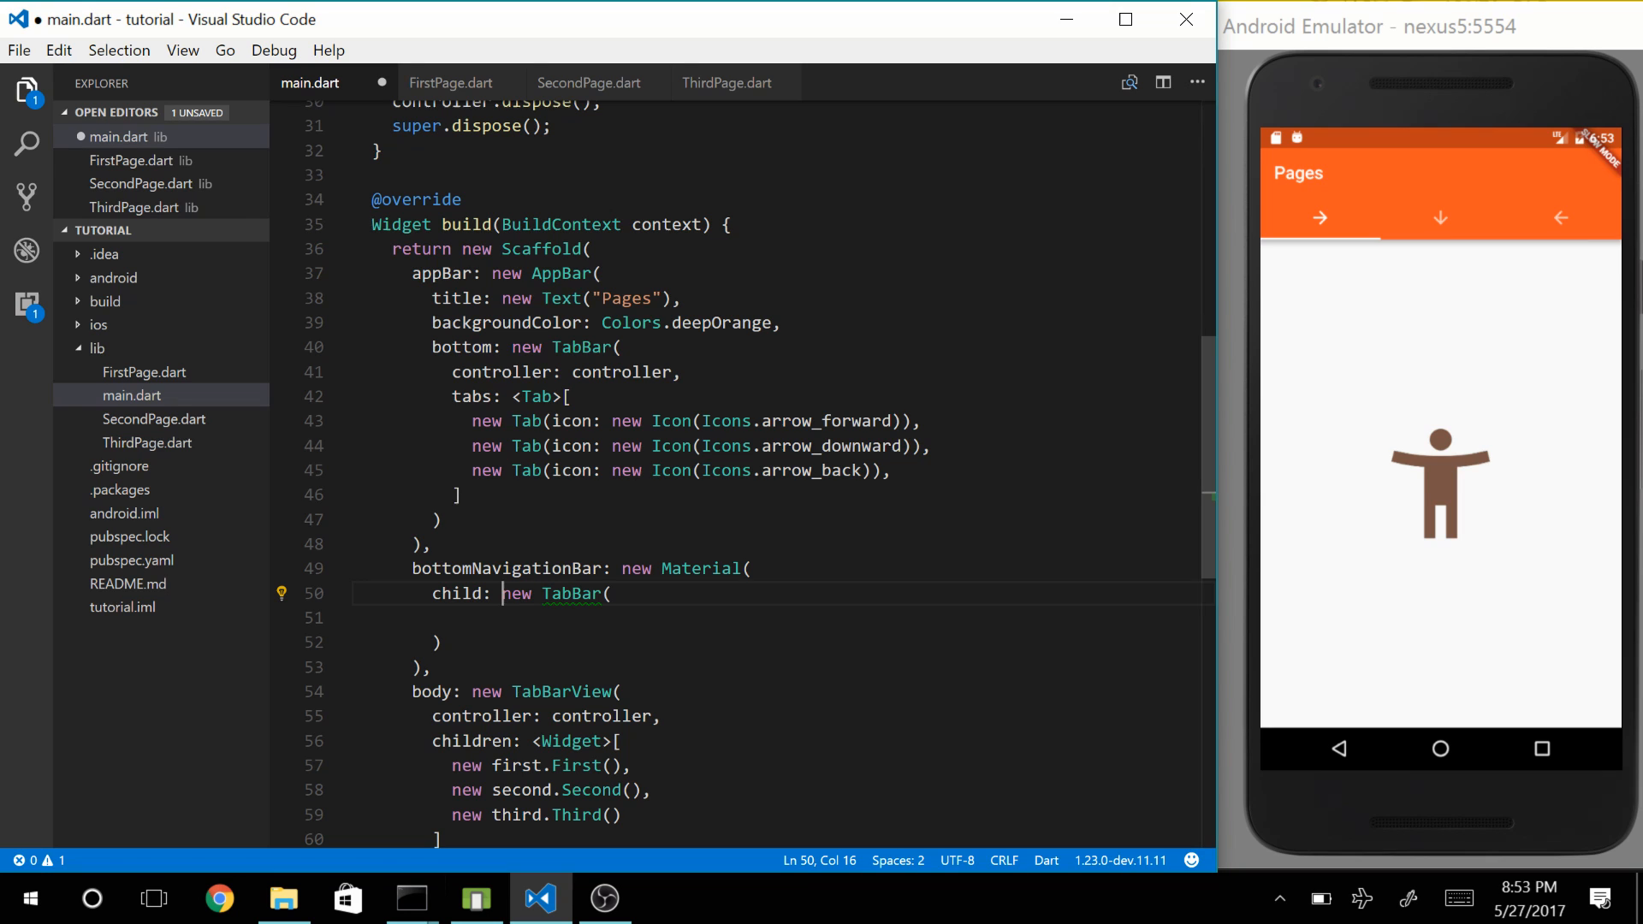
Copy the AppBar TabBar's controller and three arrow tabs into the bottom TabBar
double_click(573, 594)
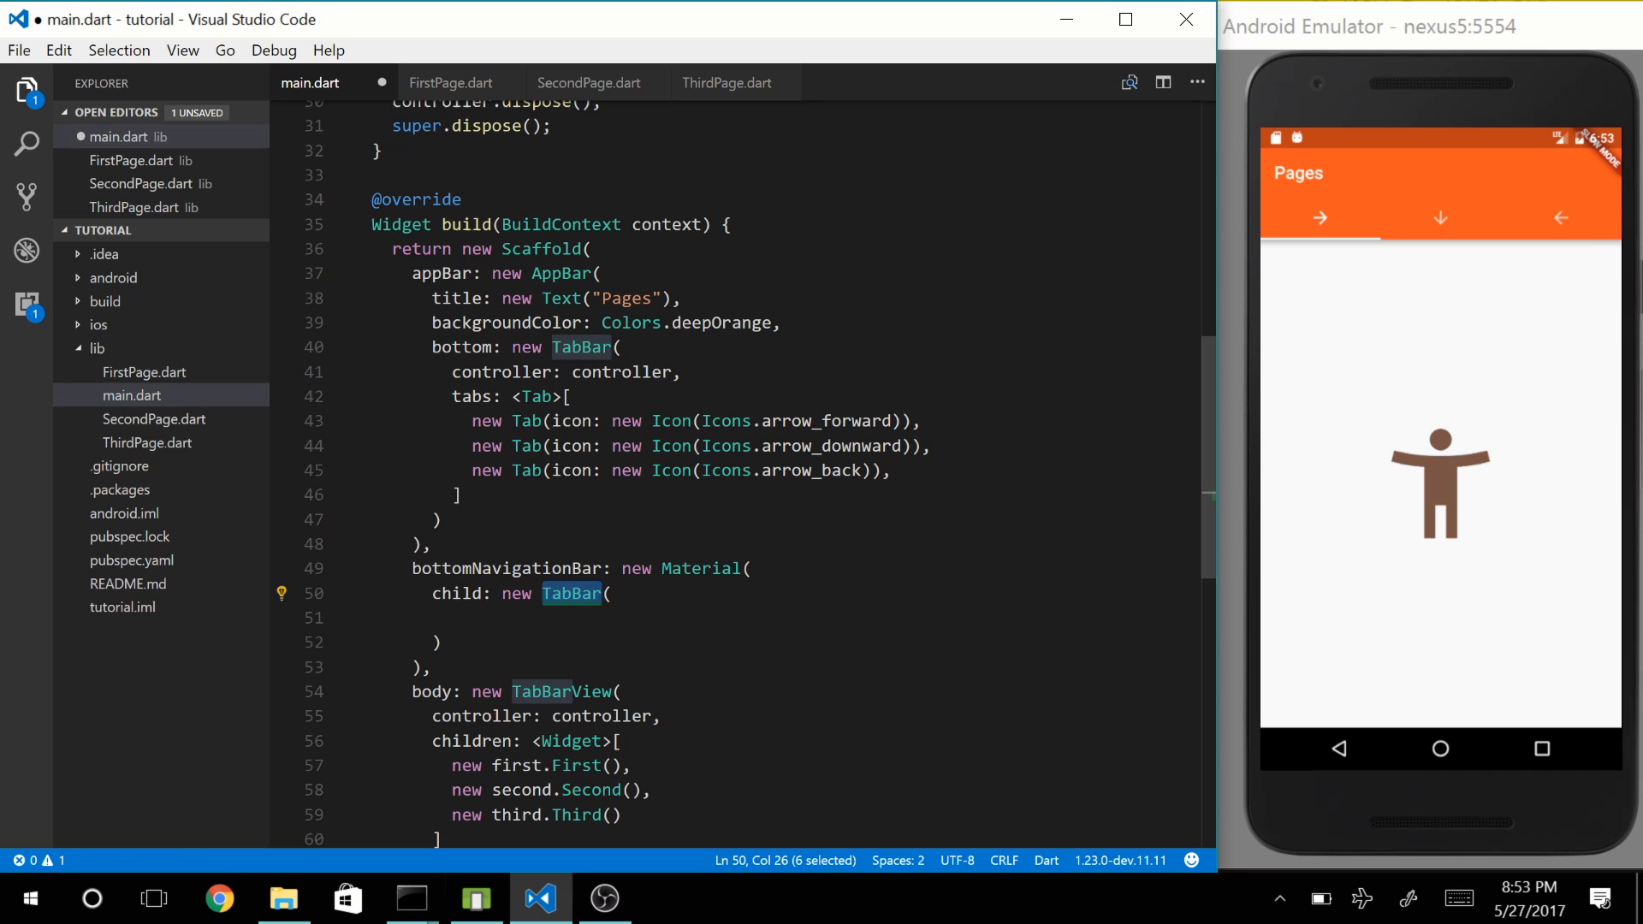
left_click_drag(452, 371, 461, 494)
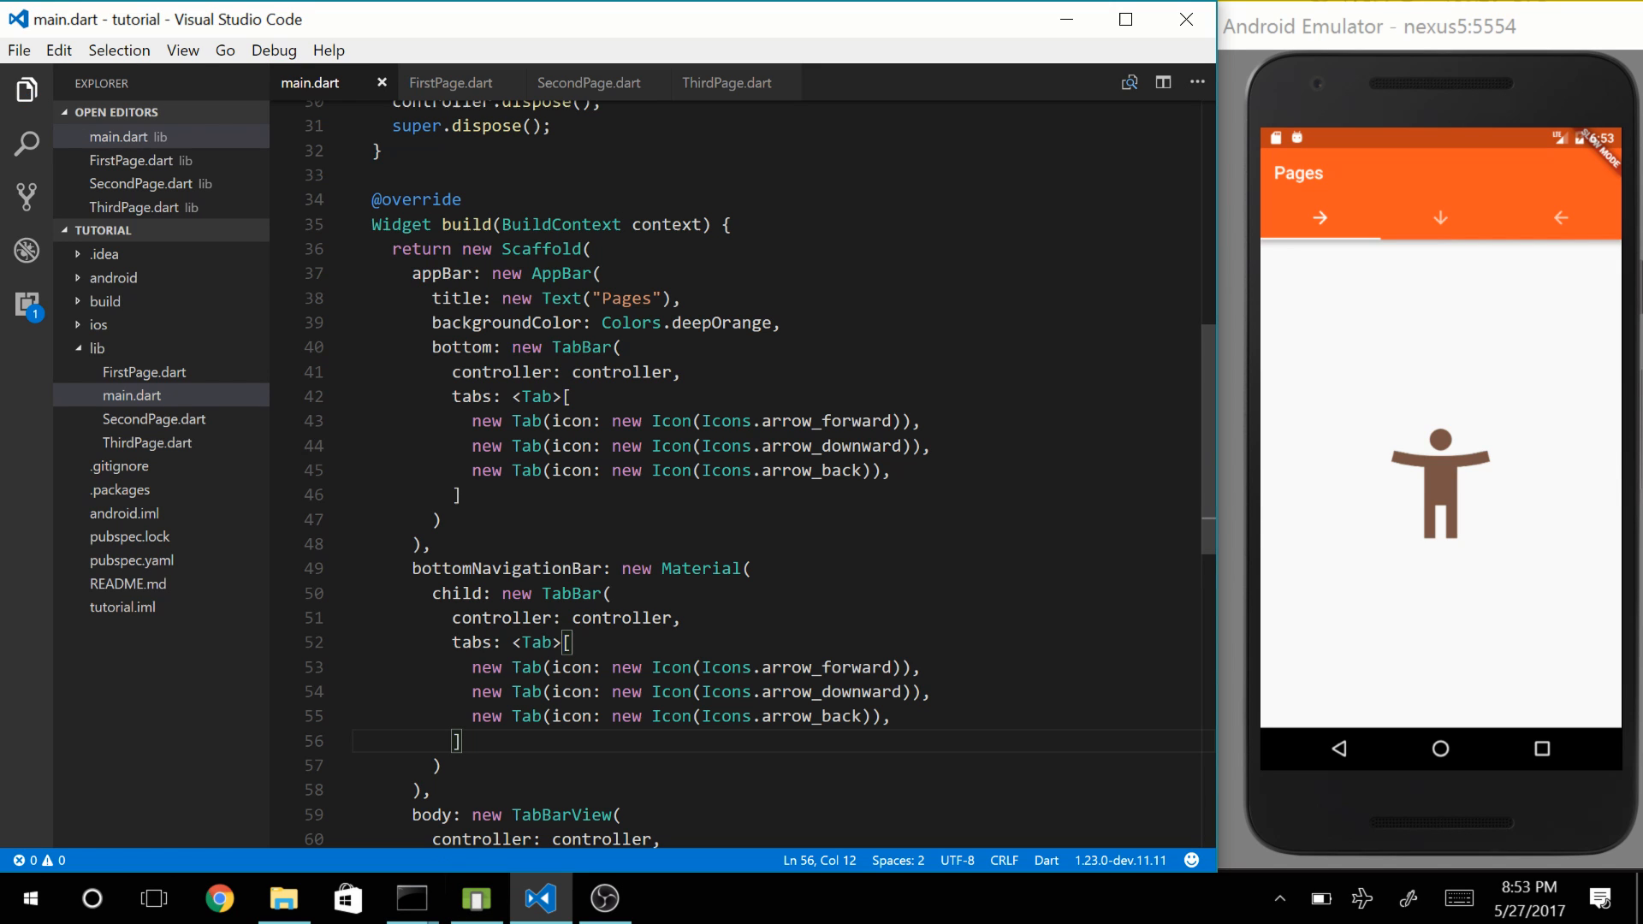
double_click(700, 568)
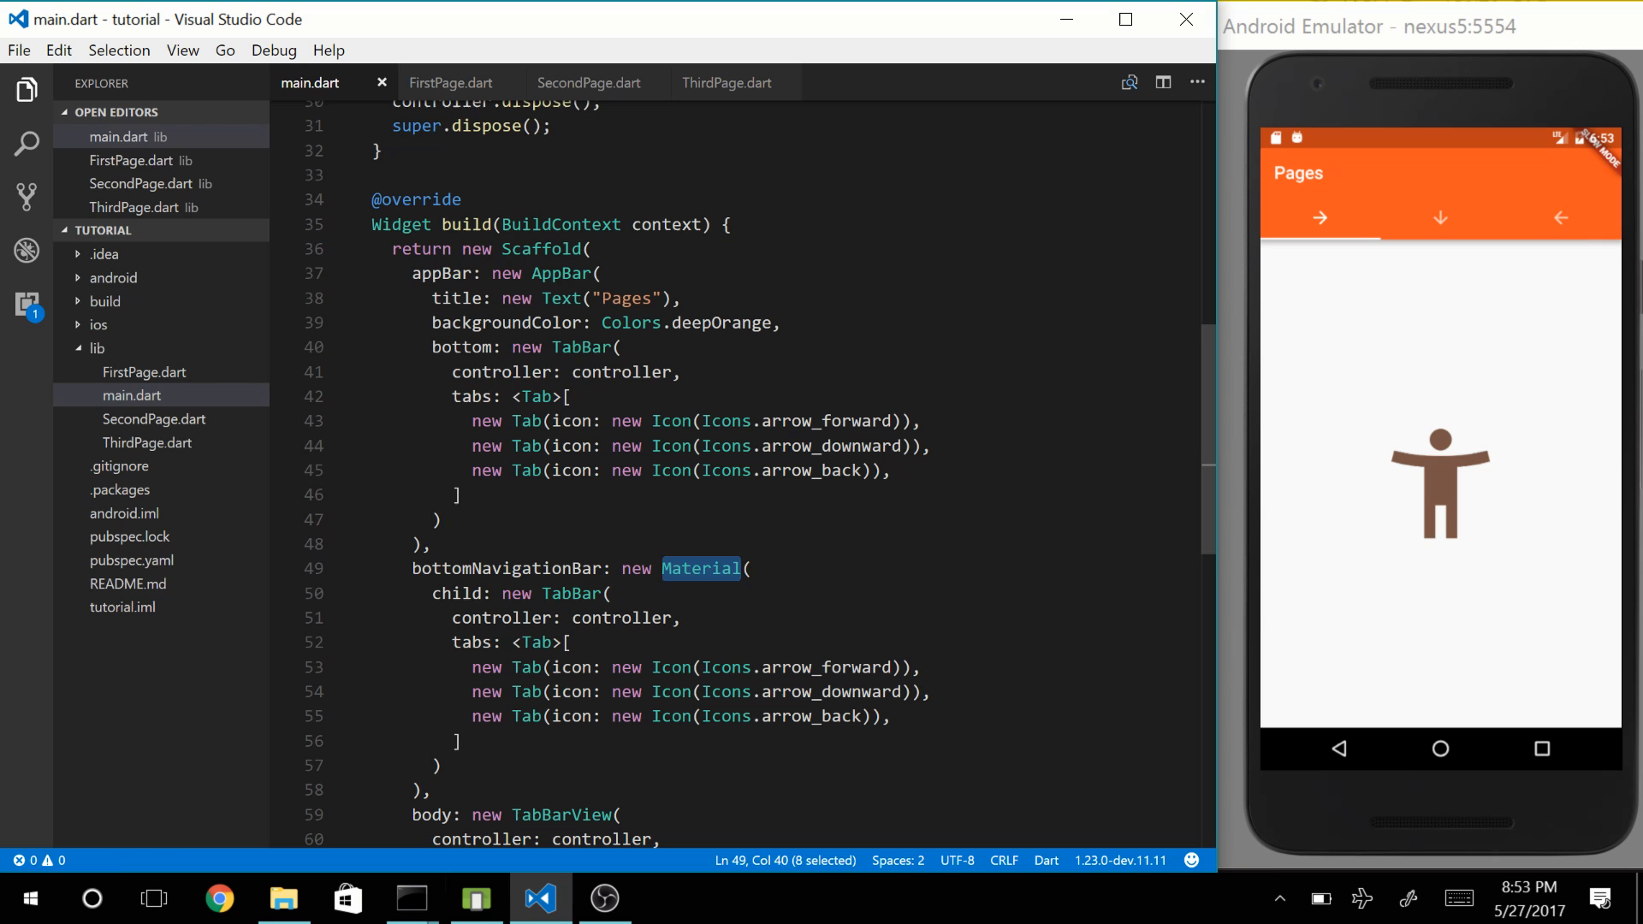
Give the bottom Material color: Colors.deepOrange and hot reload to show the orange bottom tab bar
type("color: C")
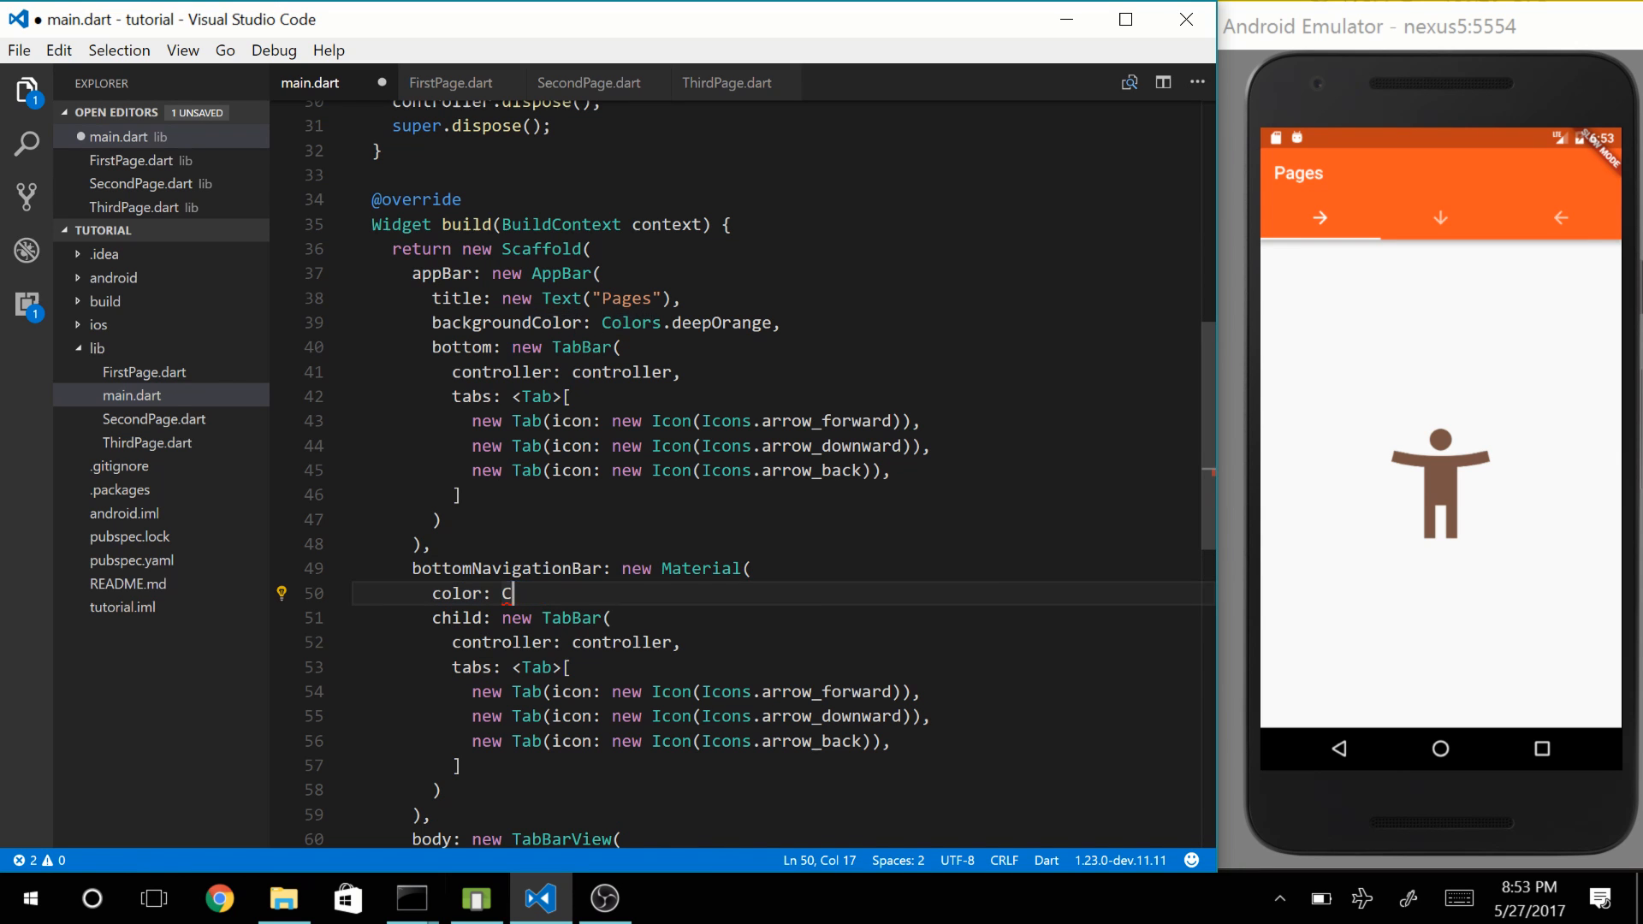
type("olors.deepOrange,")
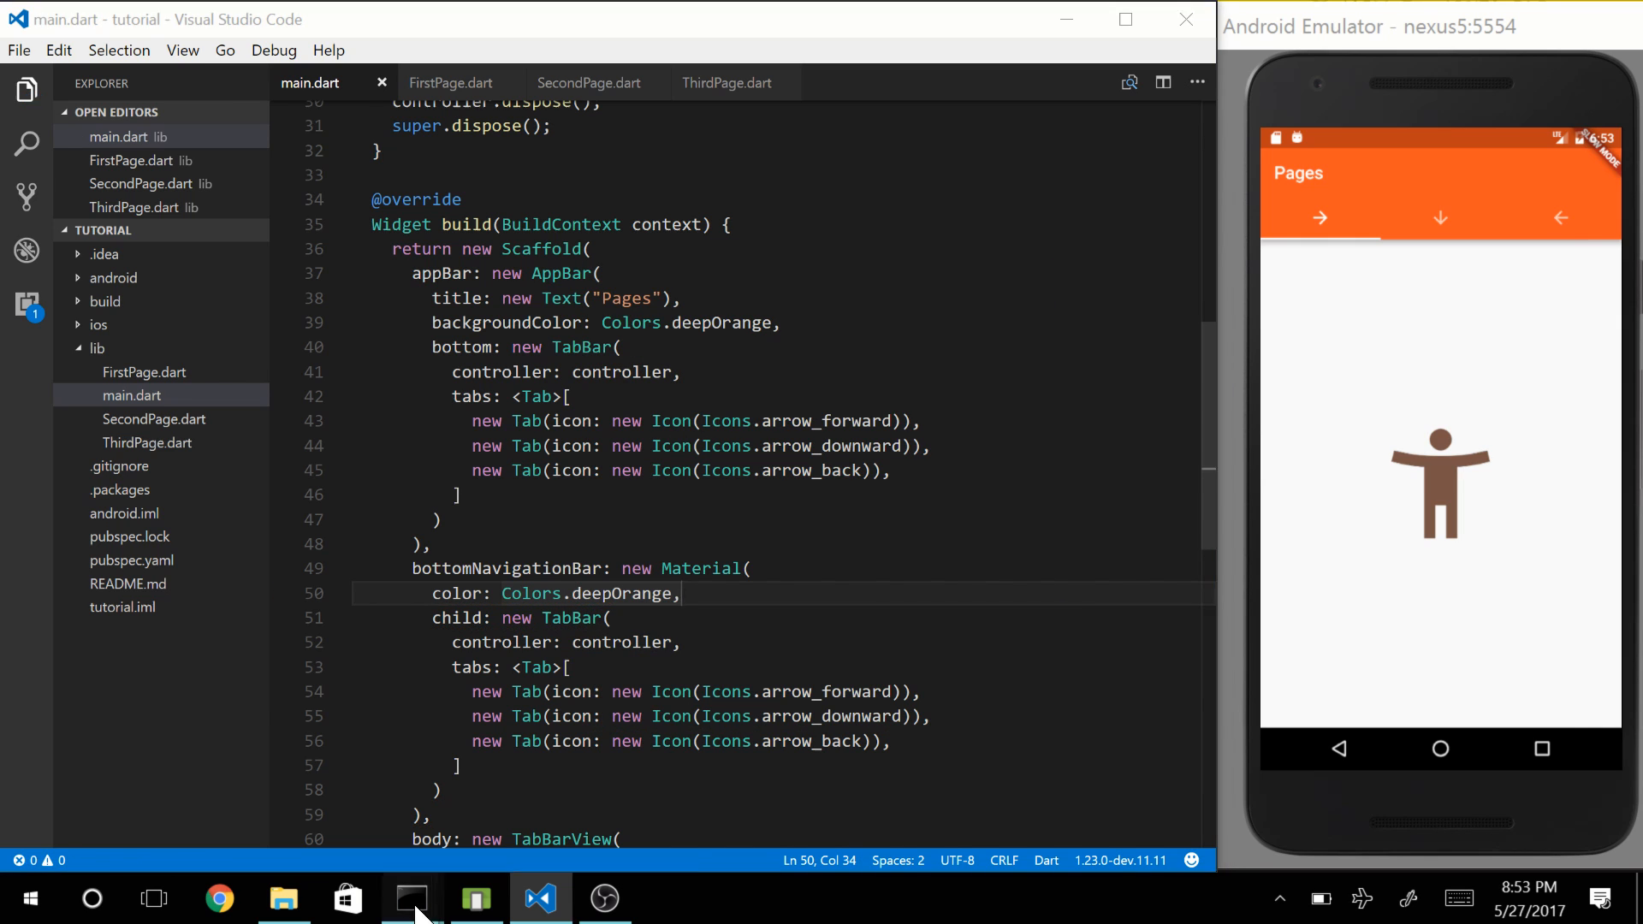
left_click(409, 898)
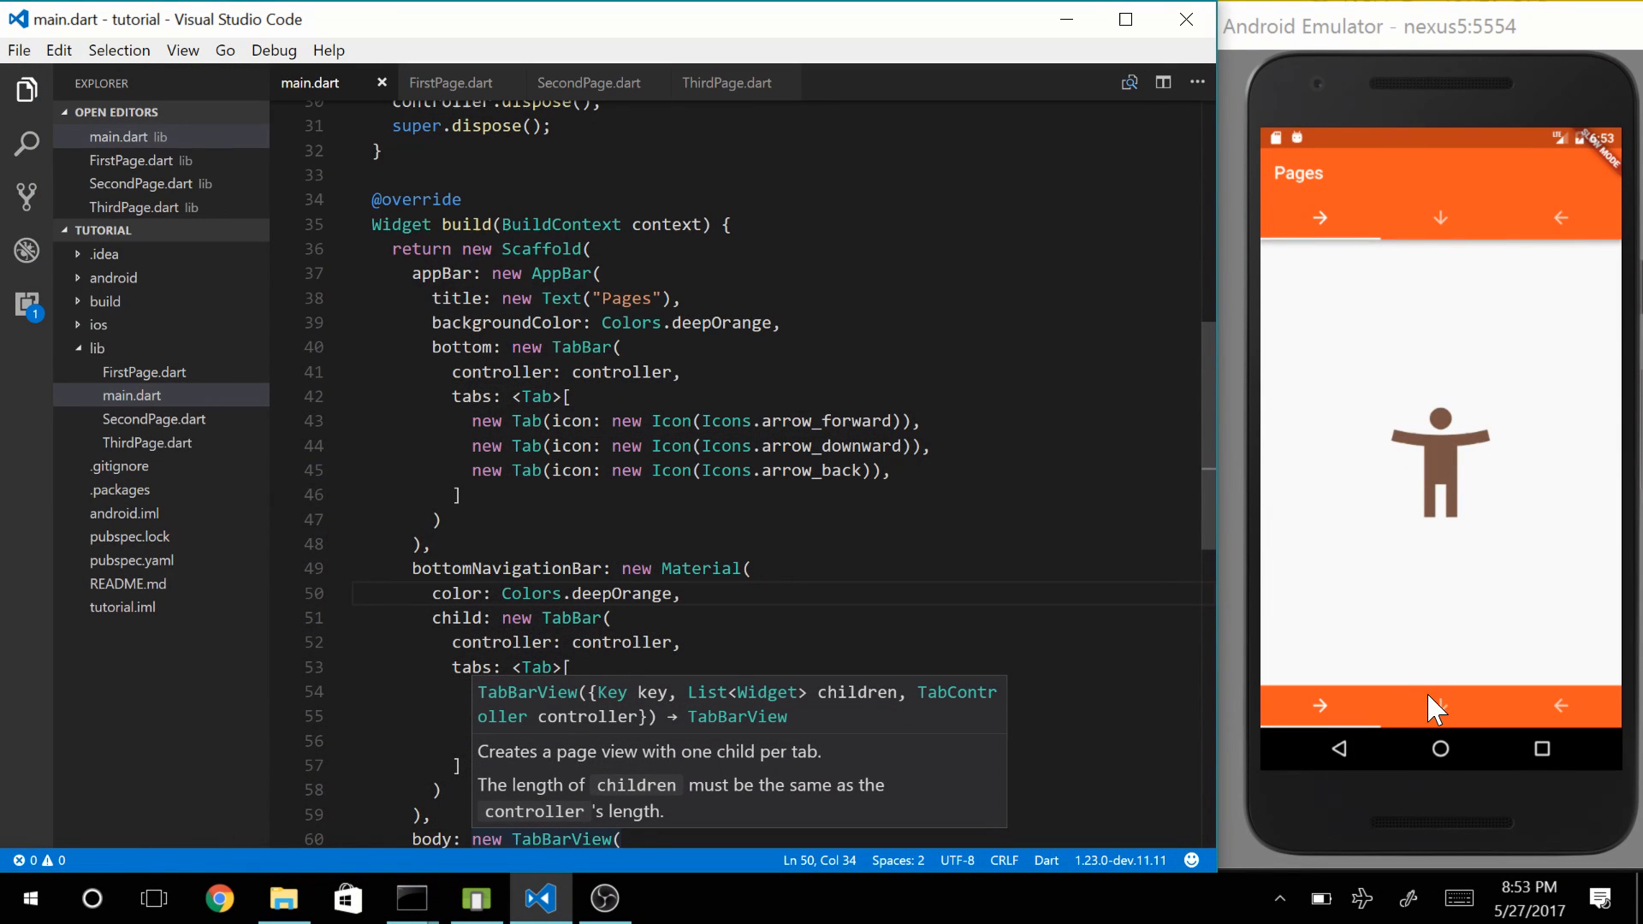
mouse_move(1466, 716)
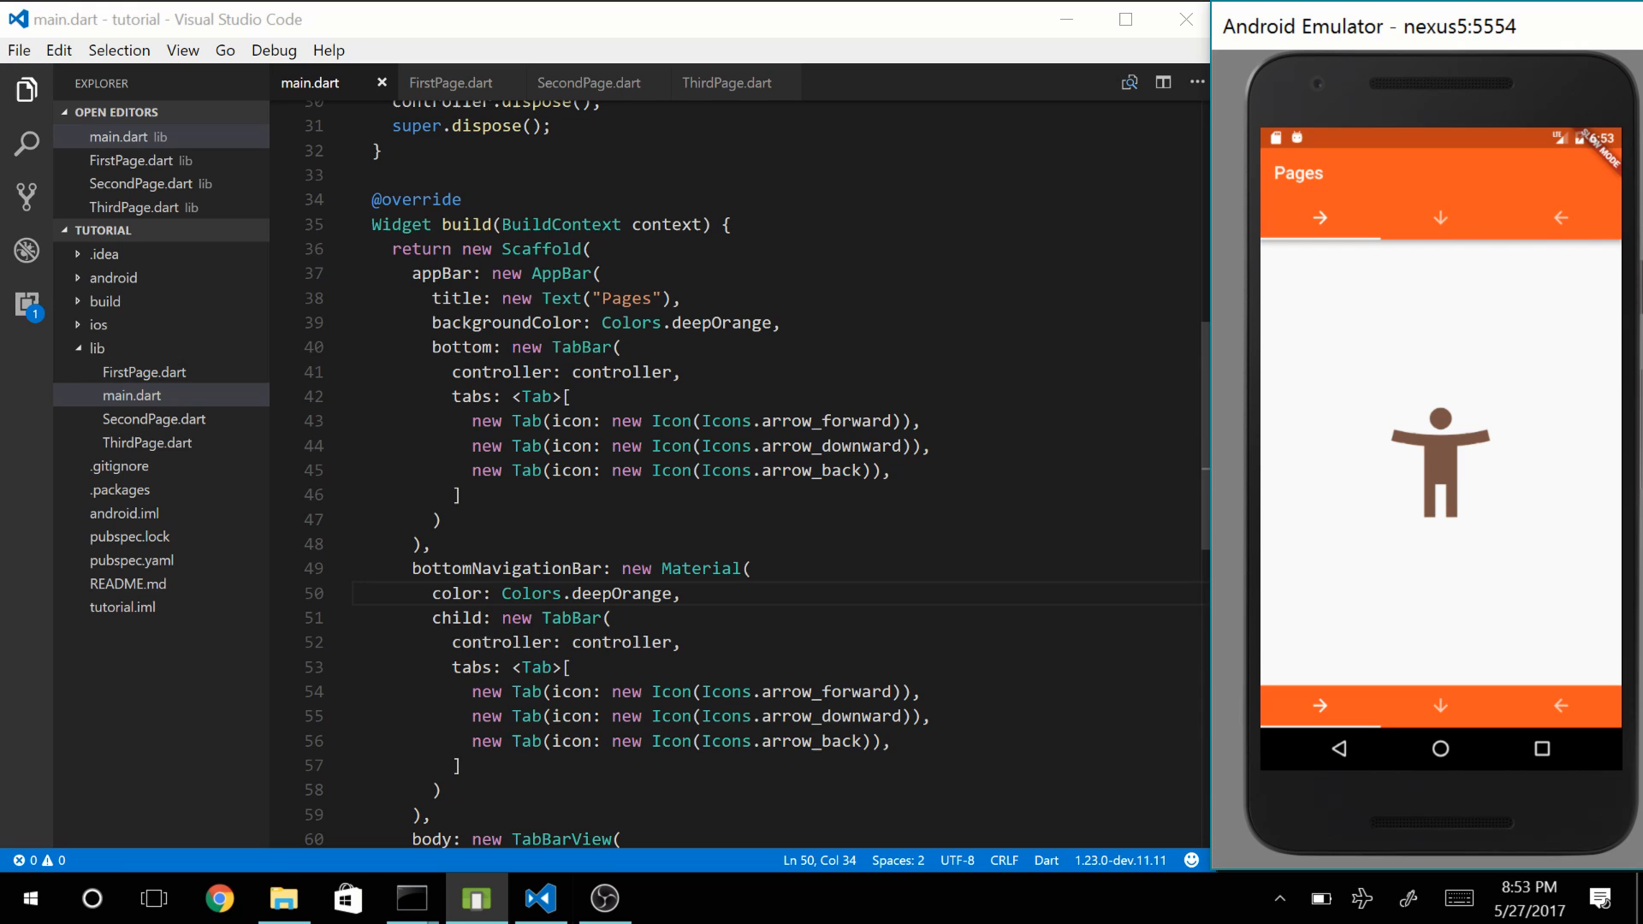
double_click(700, 568)
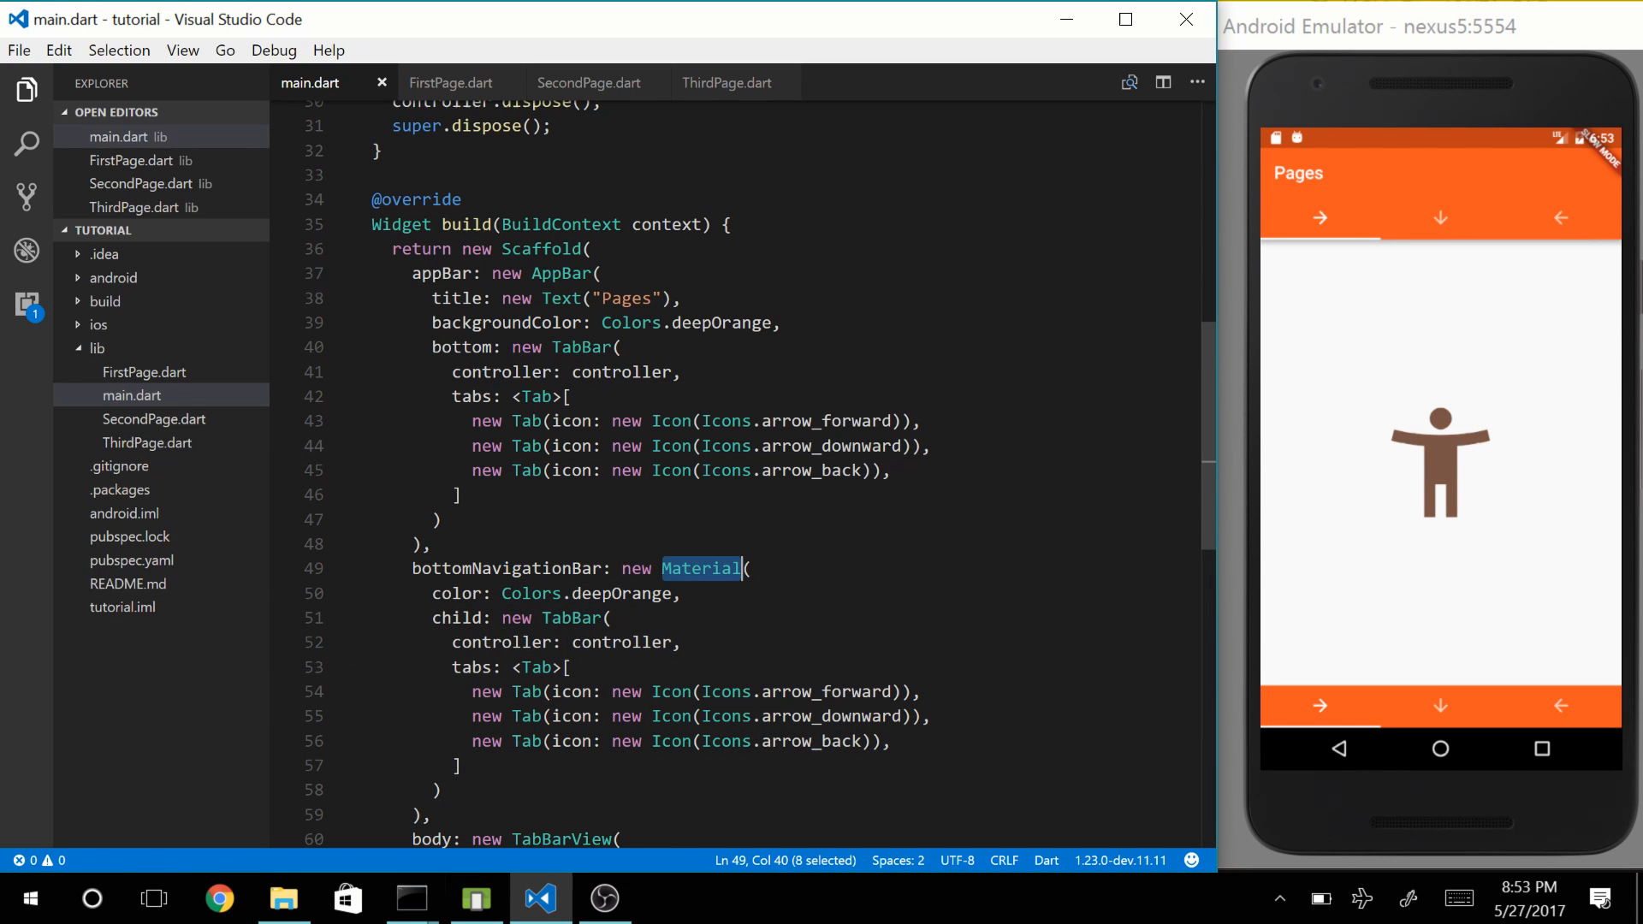